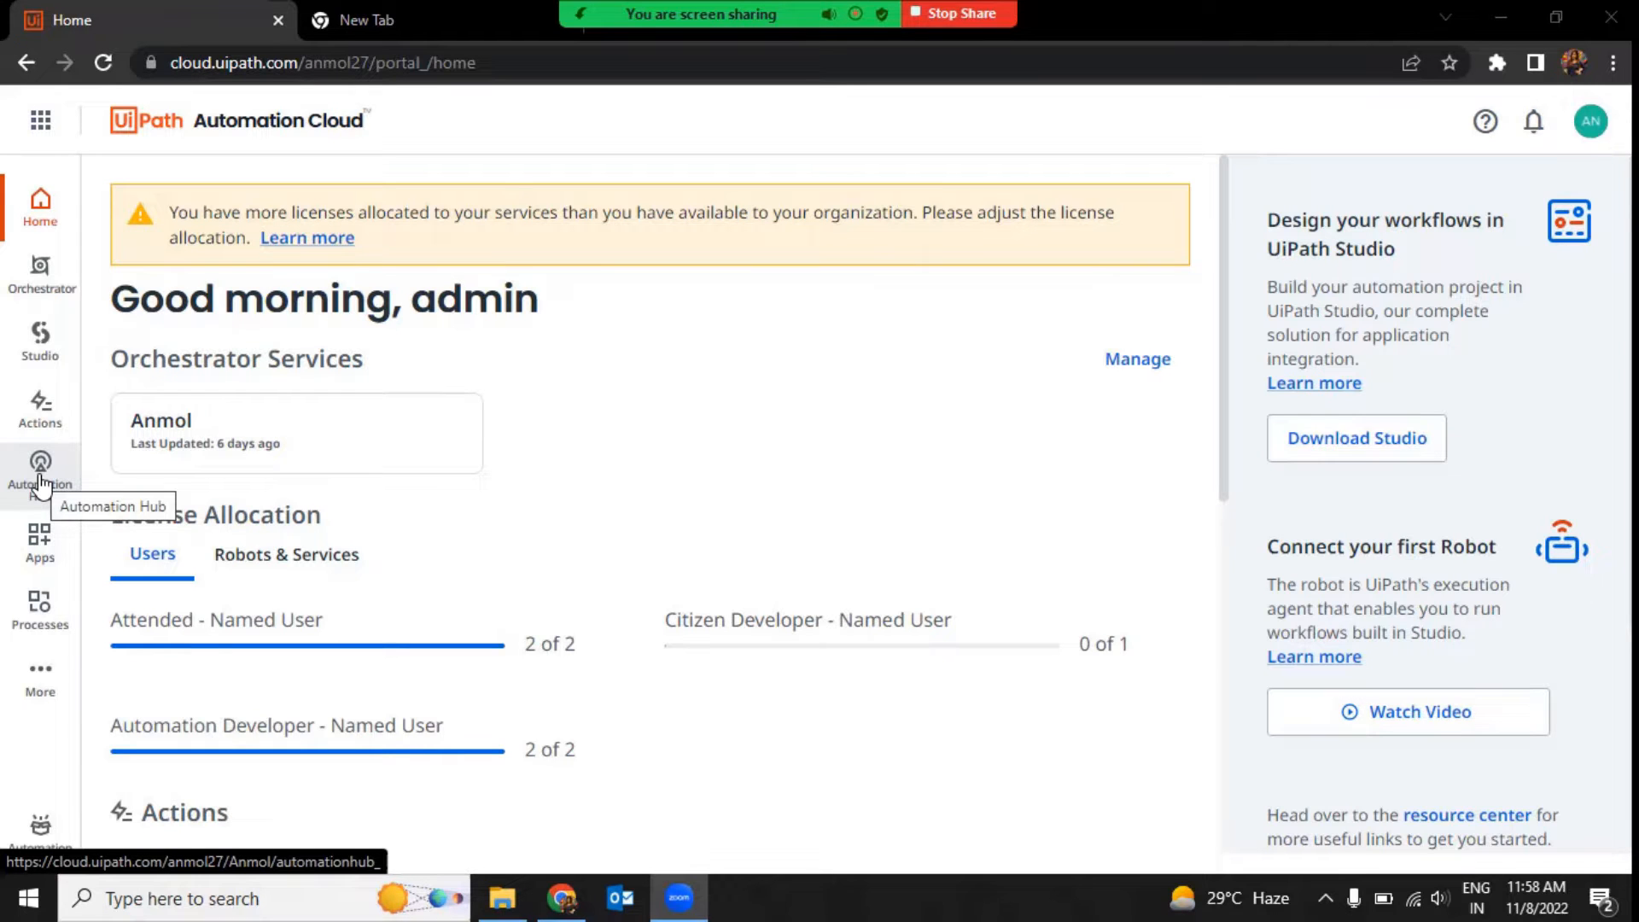
Launch Automation Hub from the Automation Cloud sidebar into a new browser tab
click(39, 463)
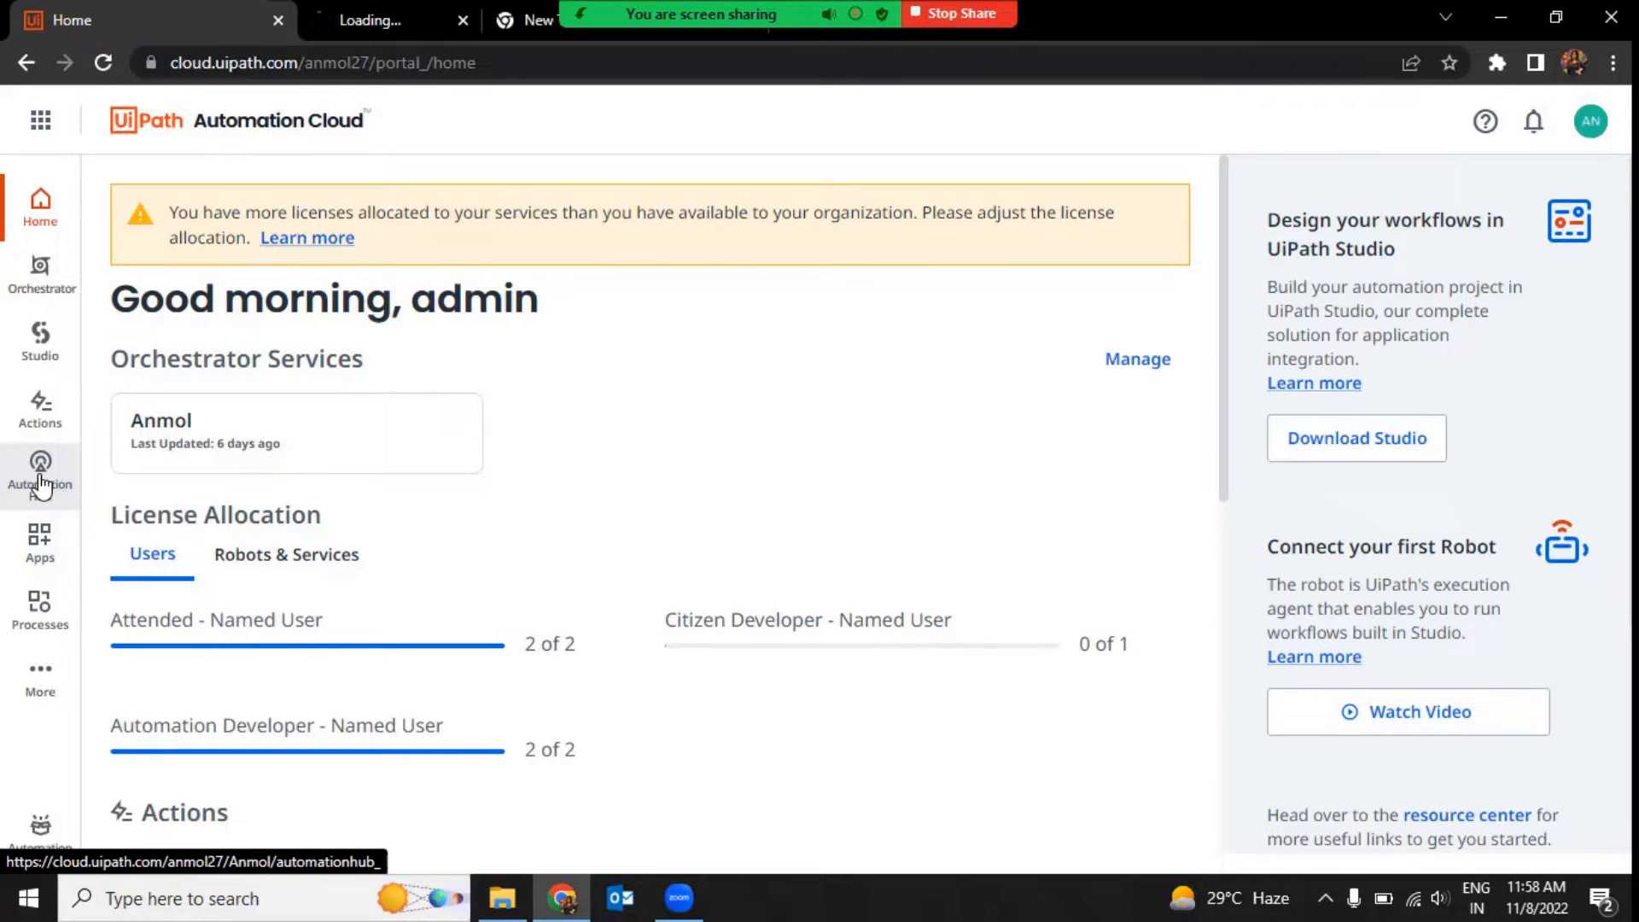
click(38, 462)
text(ui)
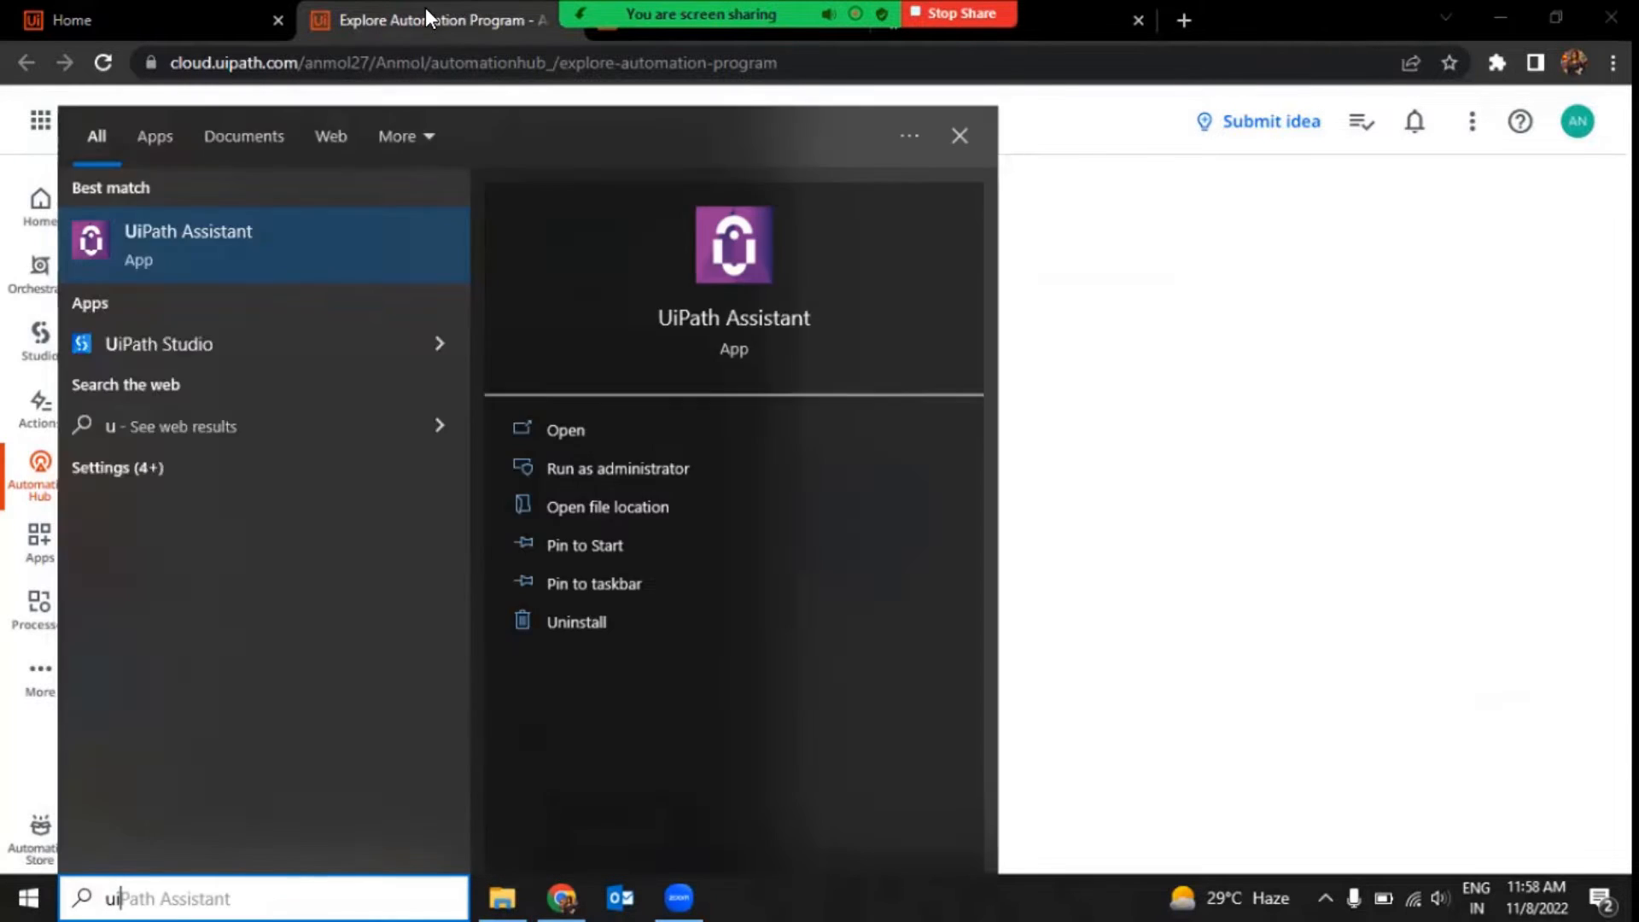
Search Windows for UiPath Studio, then return to the Automation Hub browser window
text(UiPath Studio)
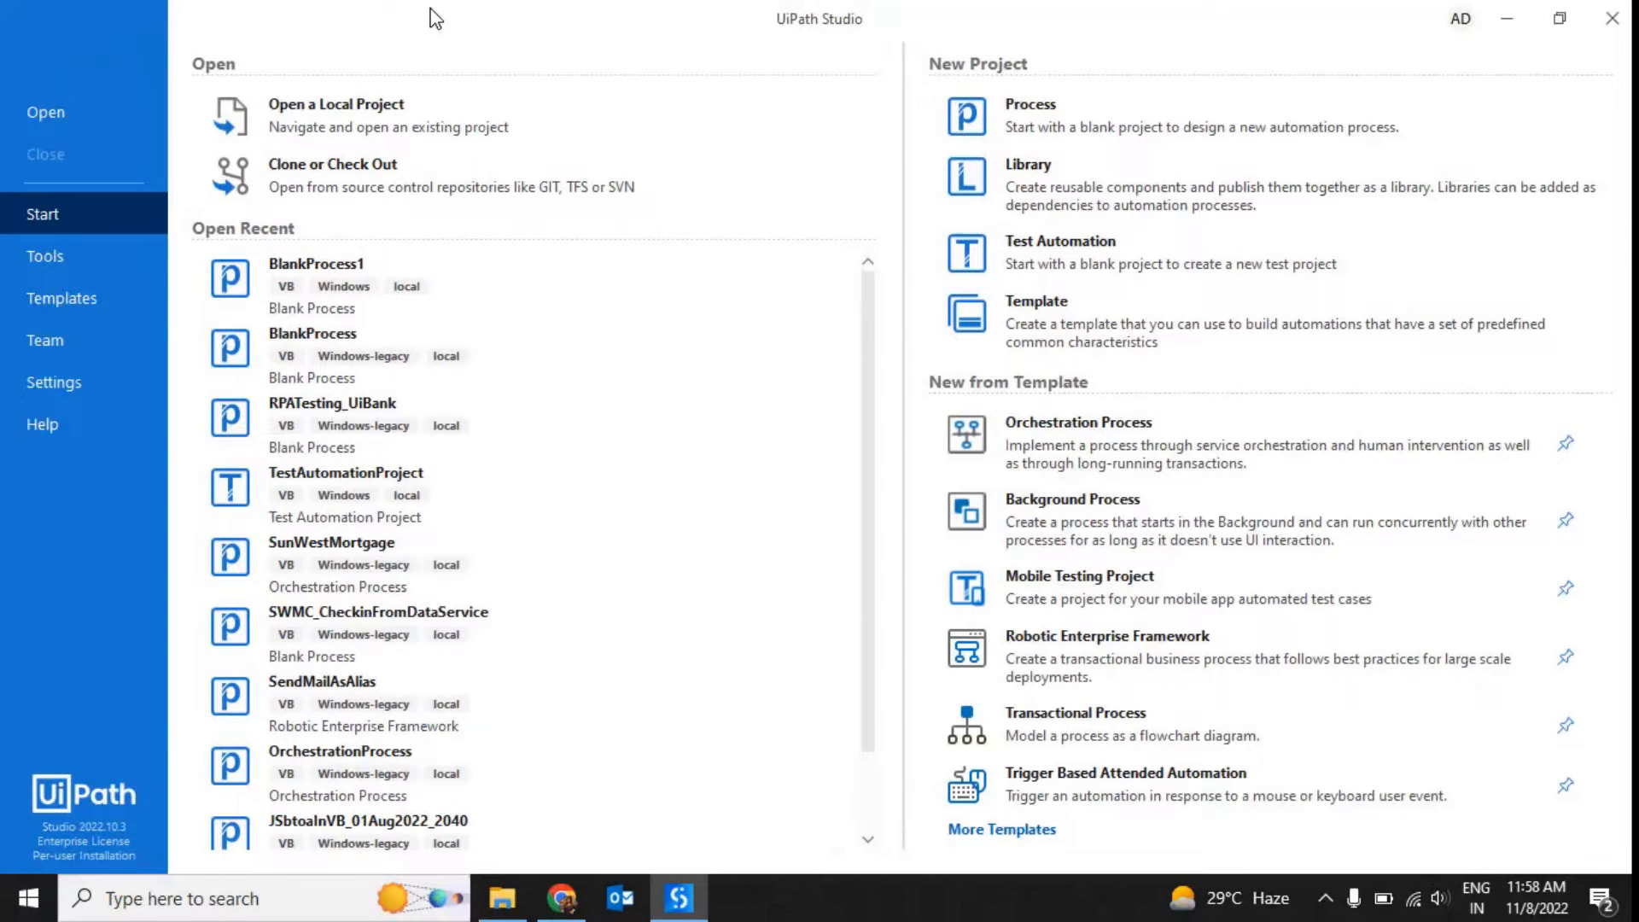
mouse_move(572, 293)
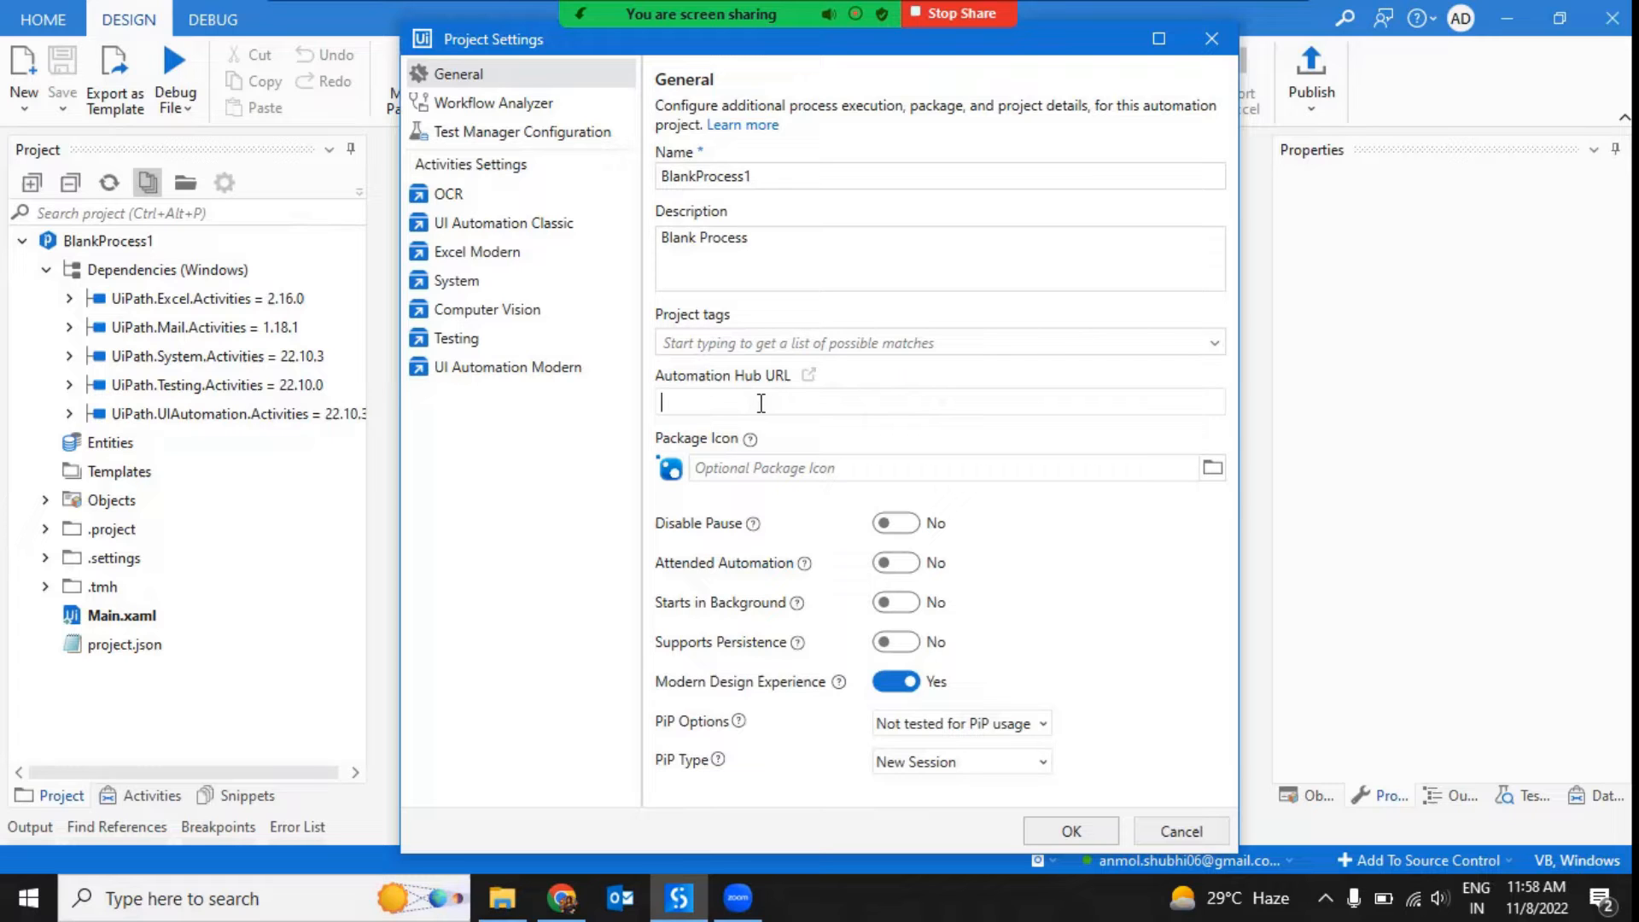
click(559, 897)
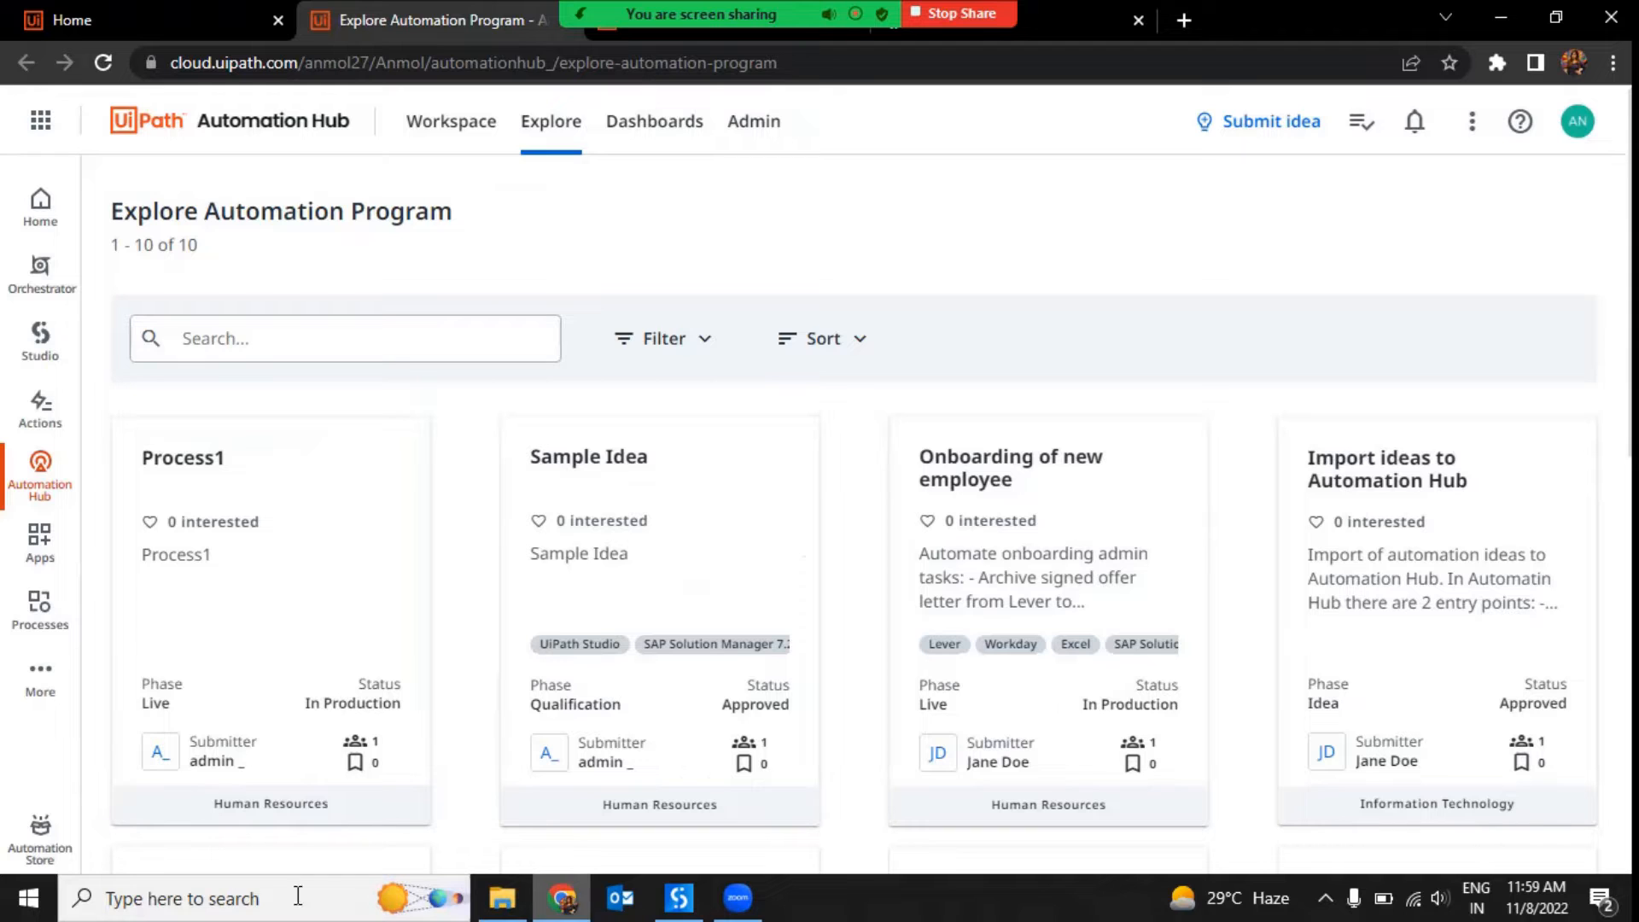
mouse_move(332, 703)
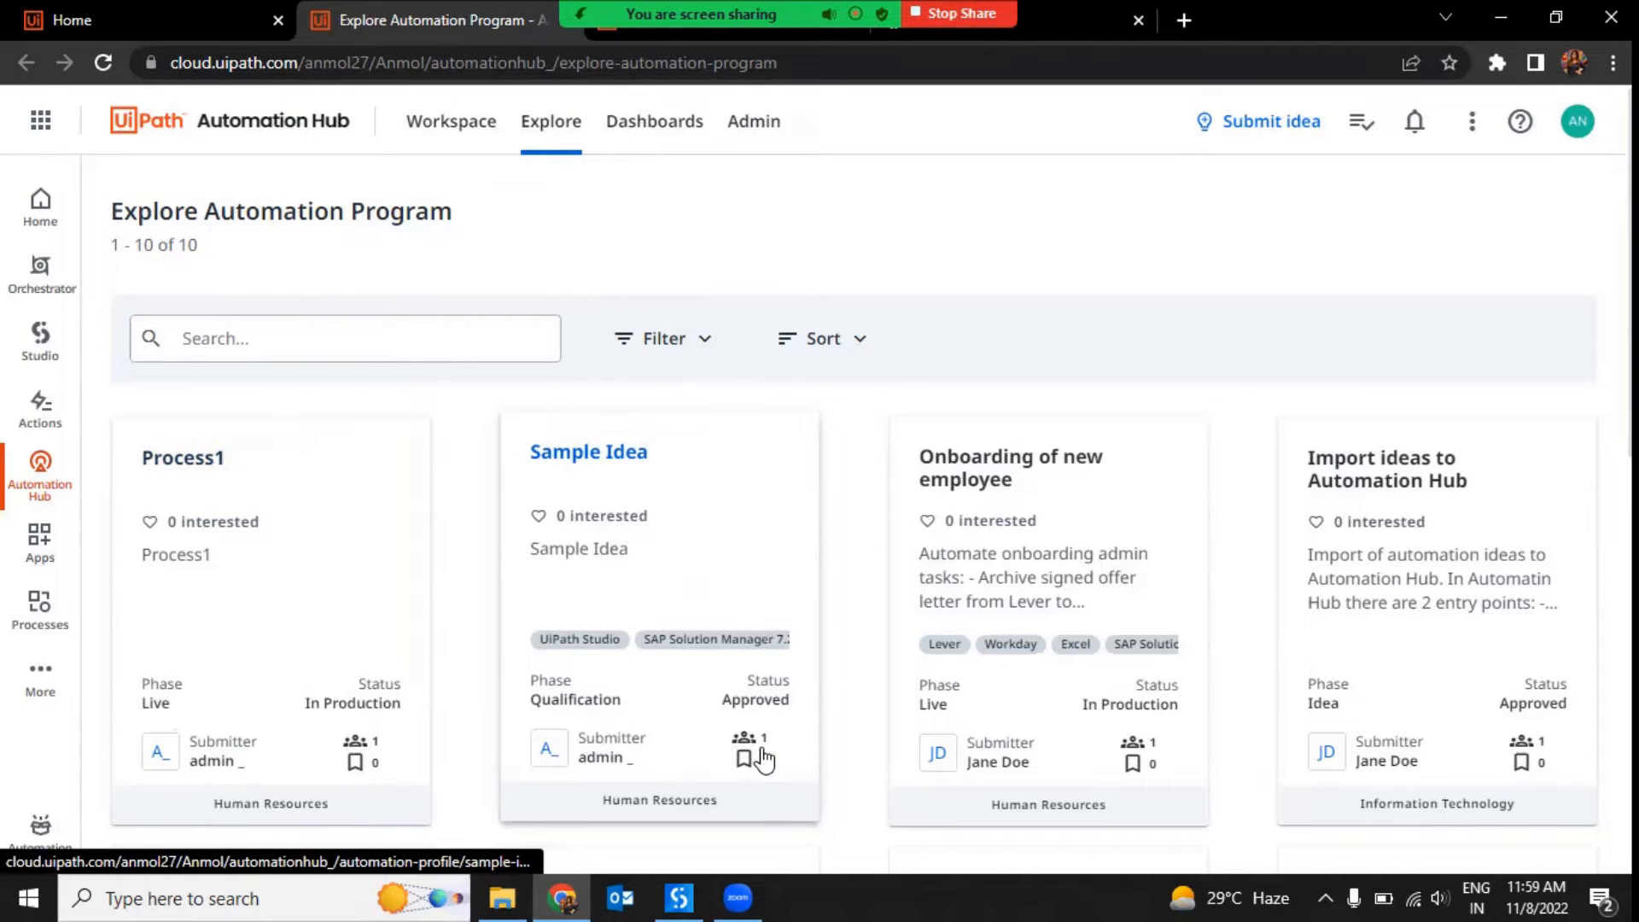
scroll(down, 3)
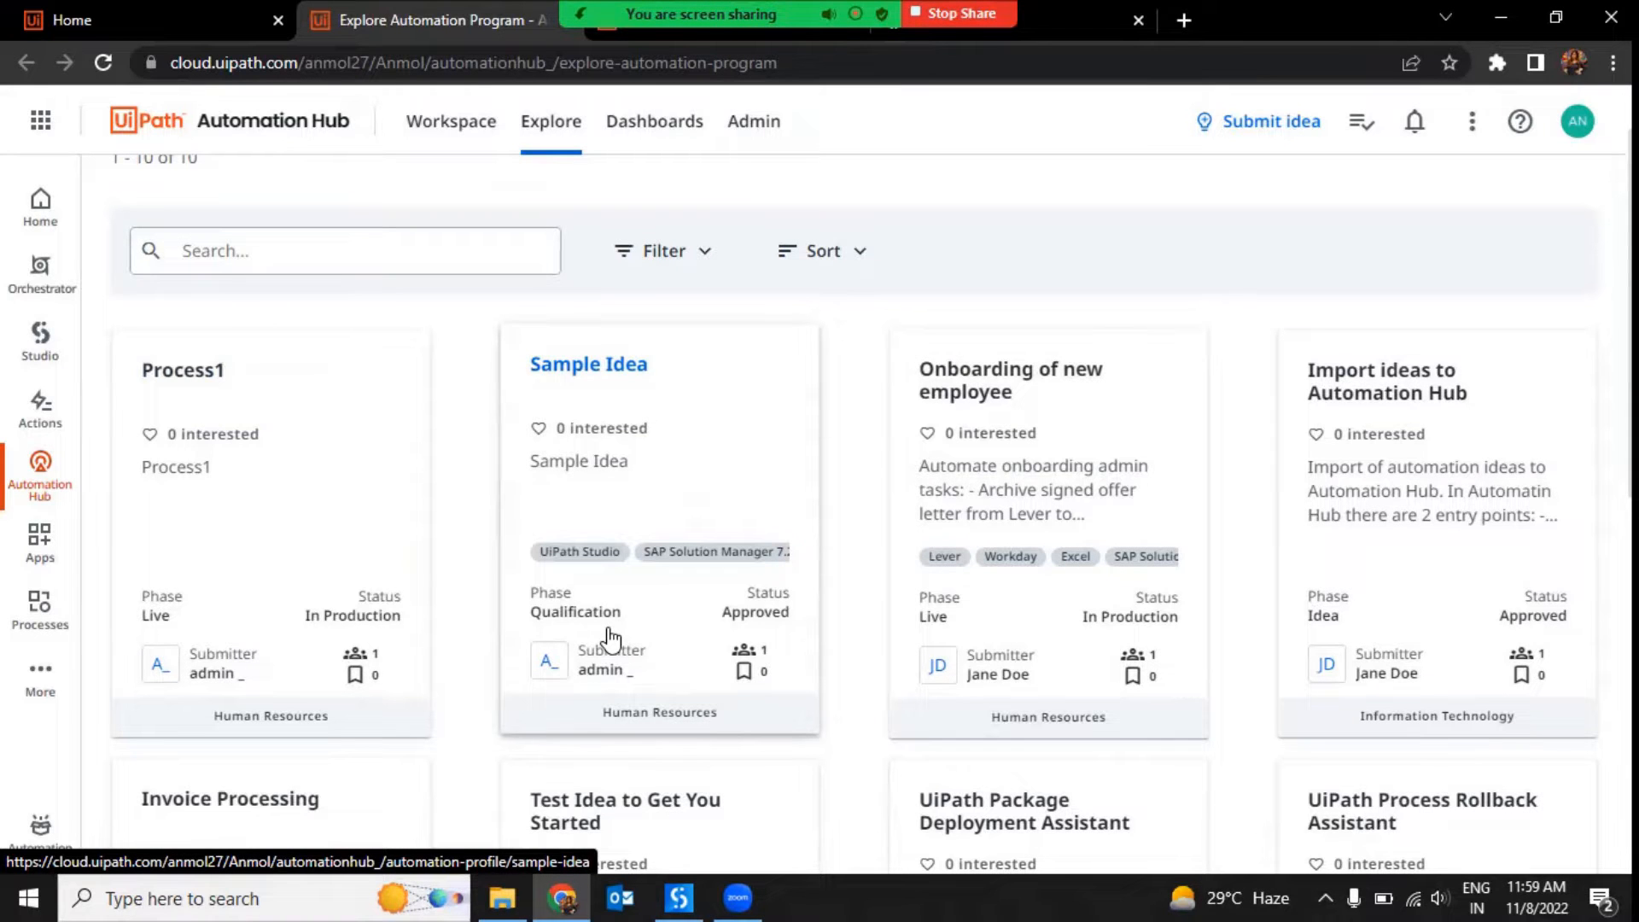
scroll(down, 3)
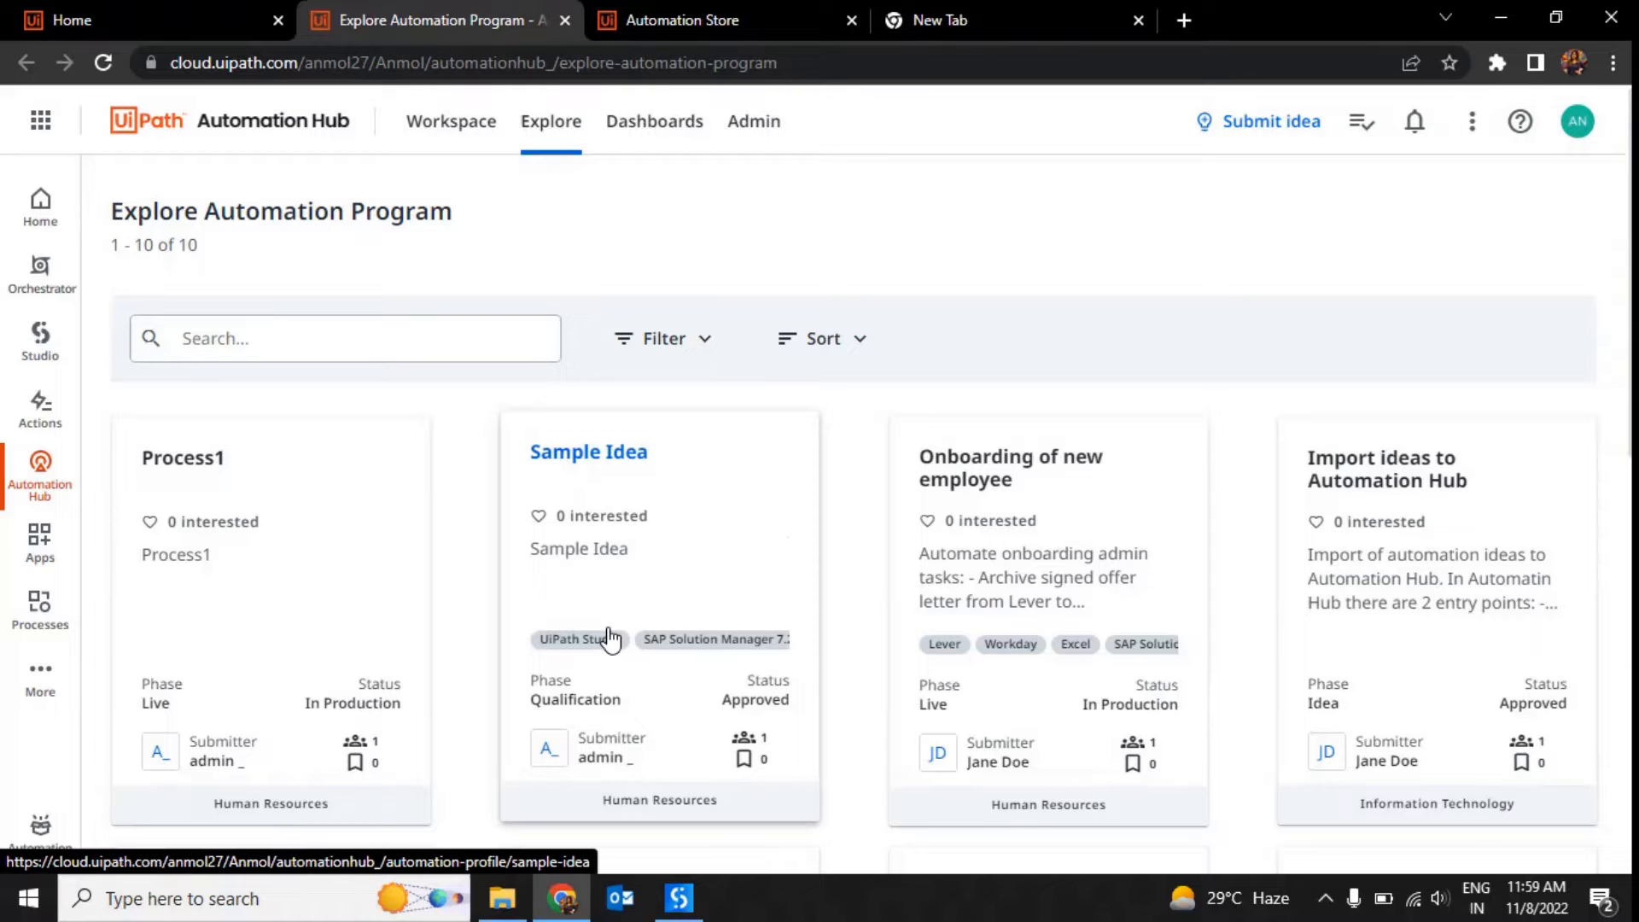
click(551, 121)
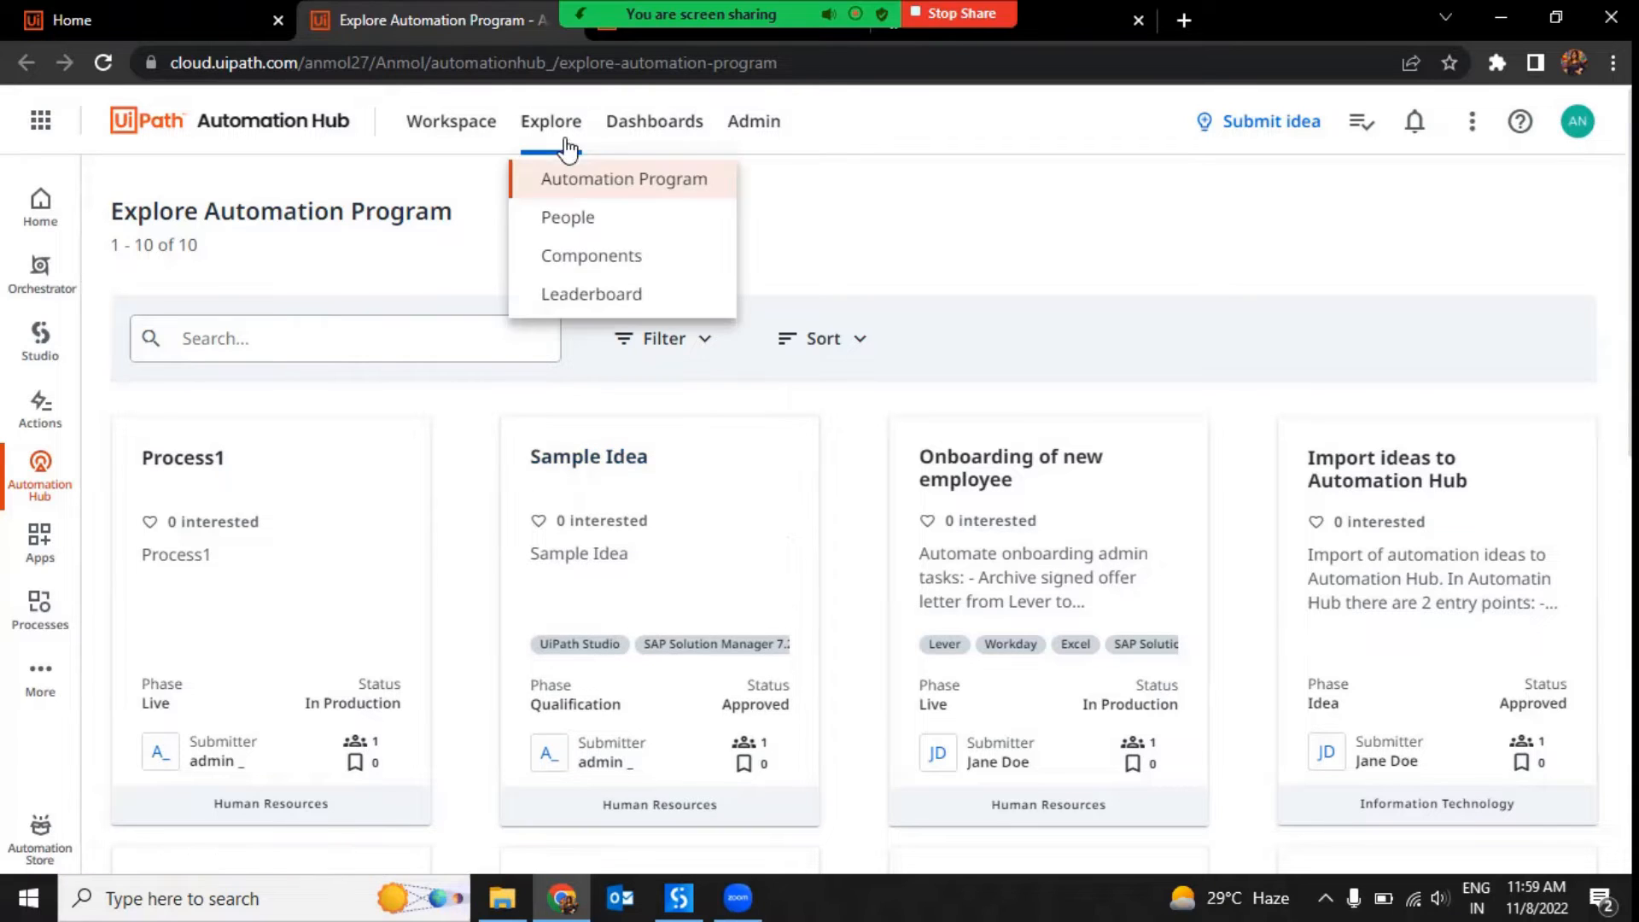
Open Admin > Manage Access > Roles and review the Program Manager role's permissions
click(753, 121)
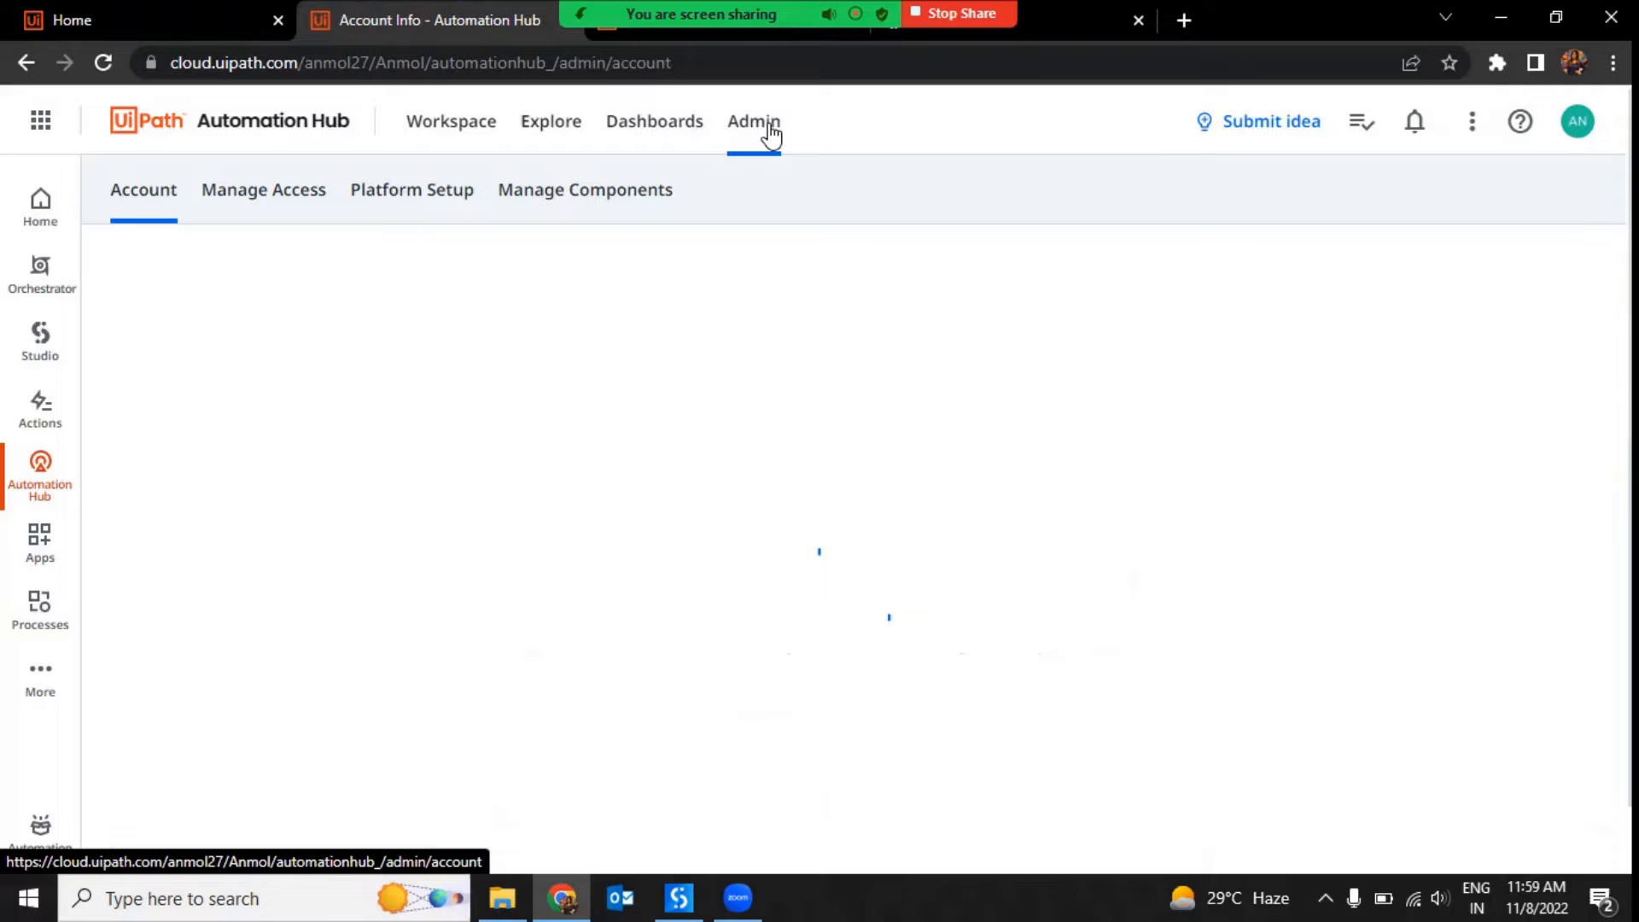
click(263, 189)
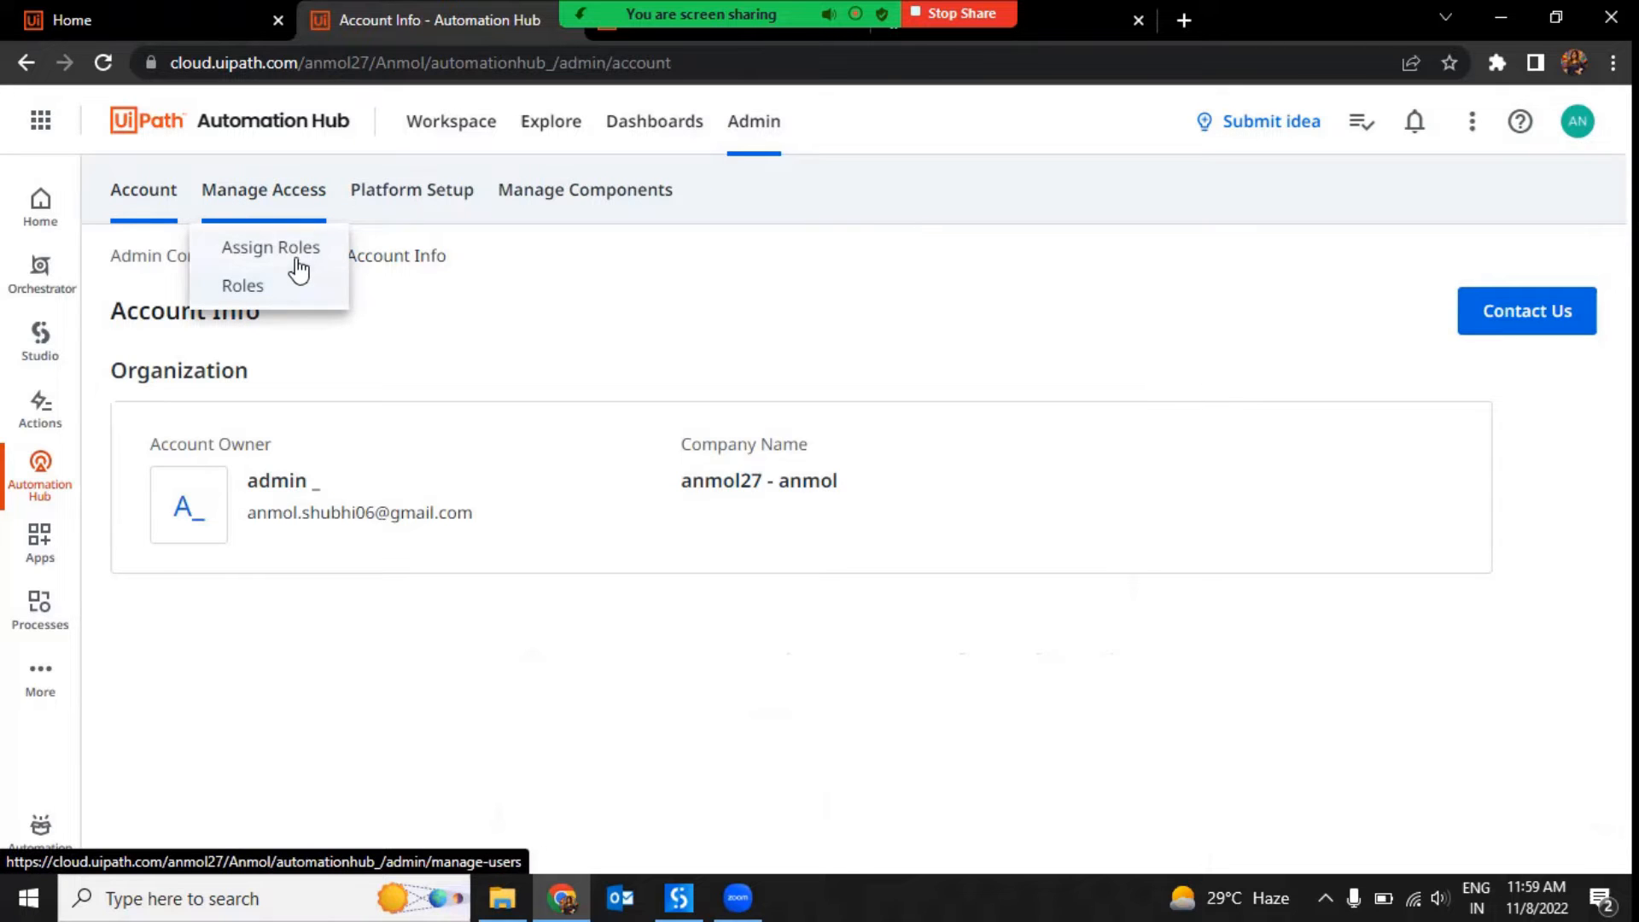
click(243, 285)
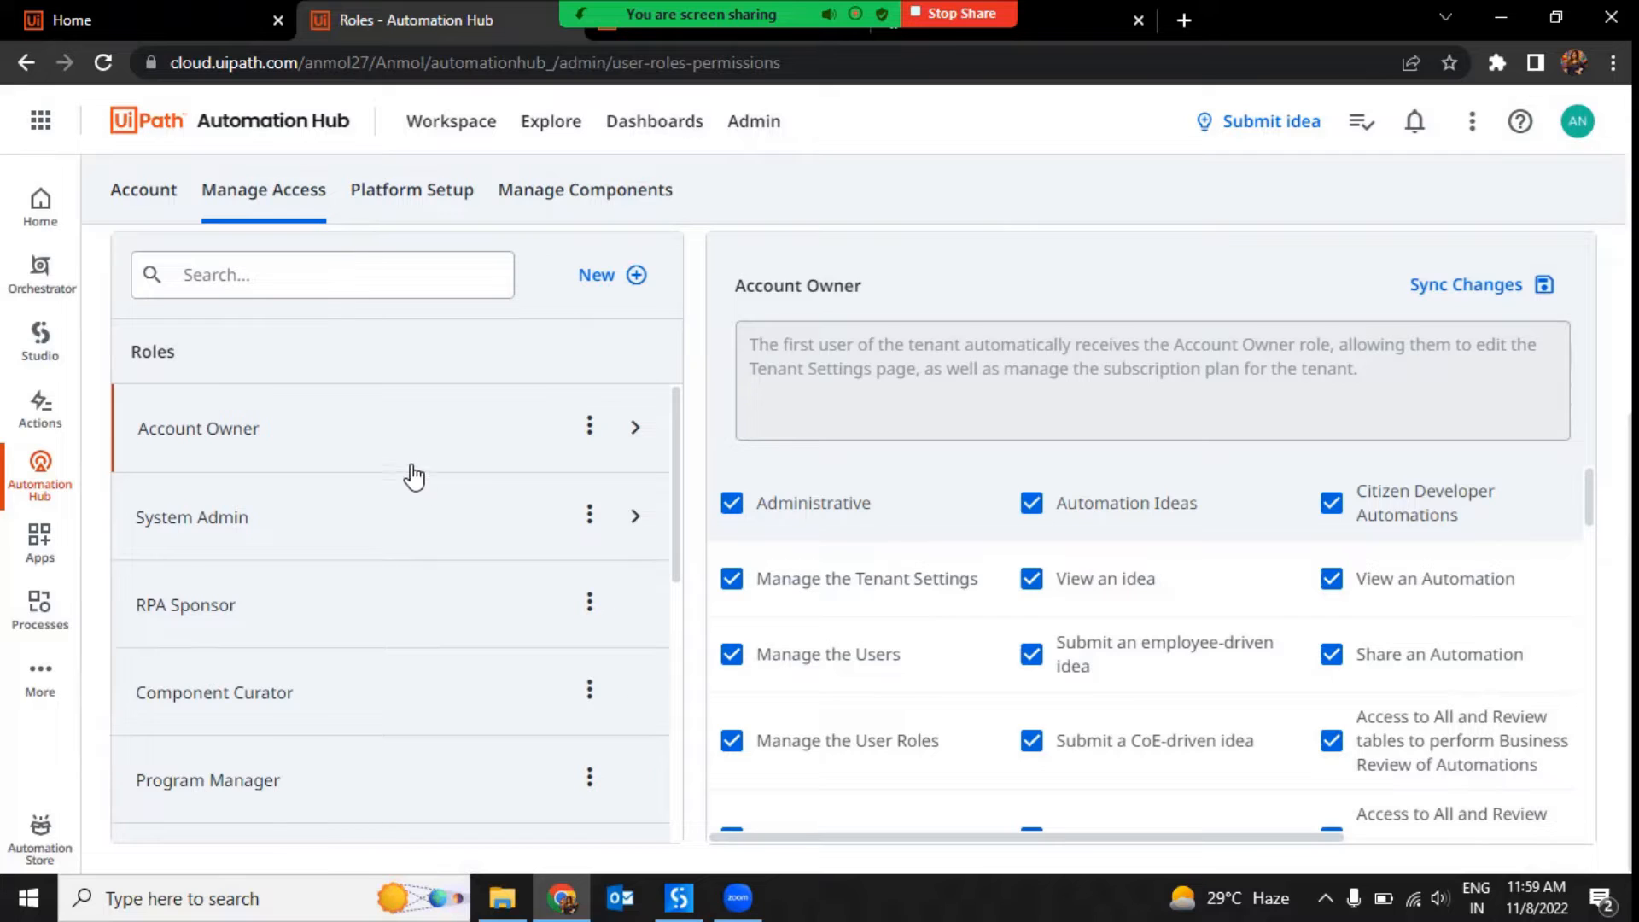
mouse_move(392, 649)
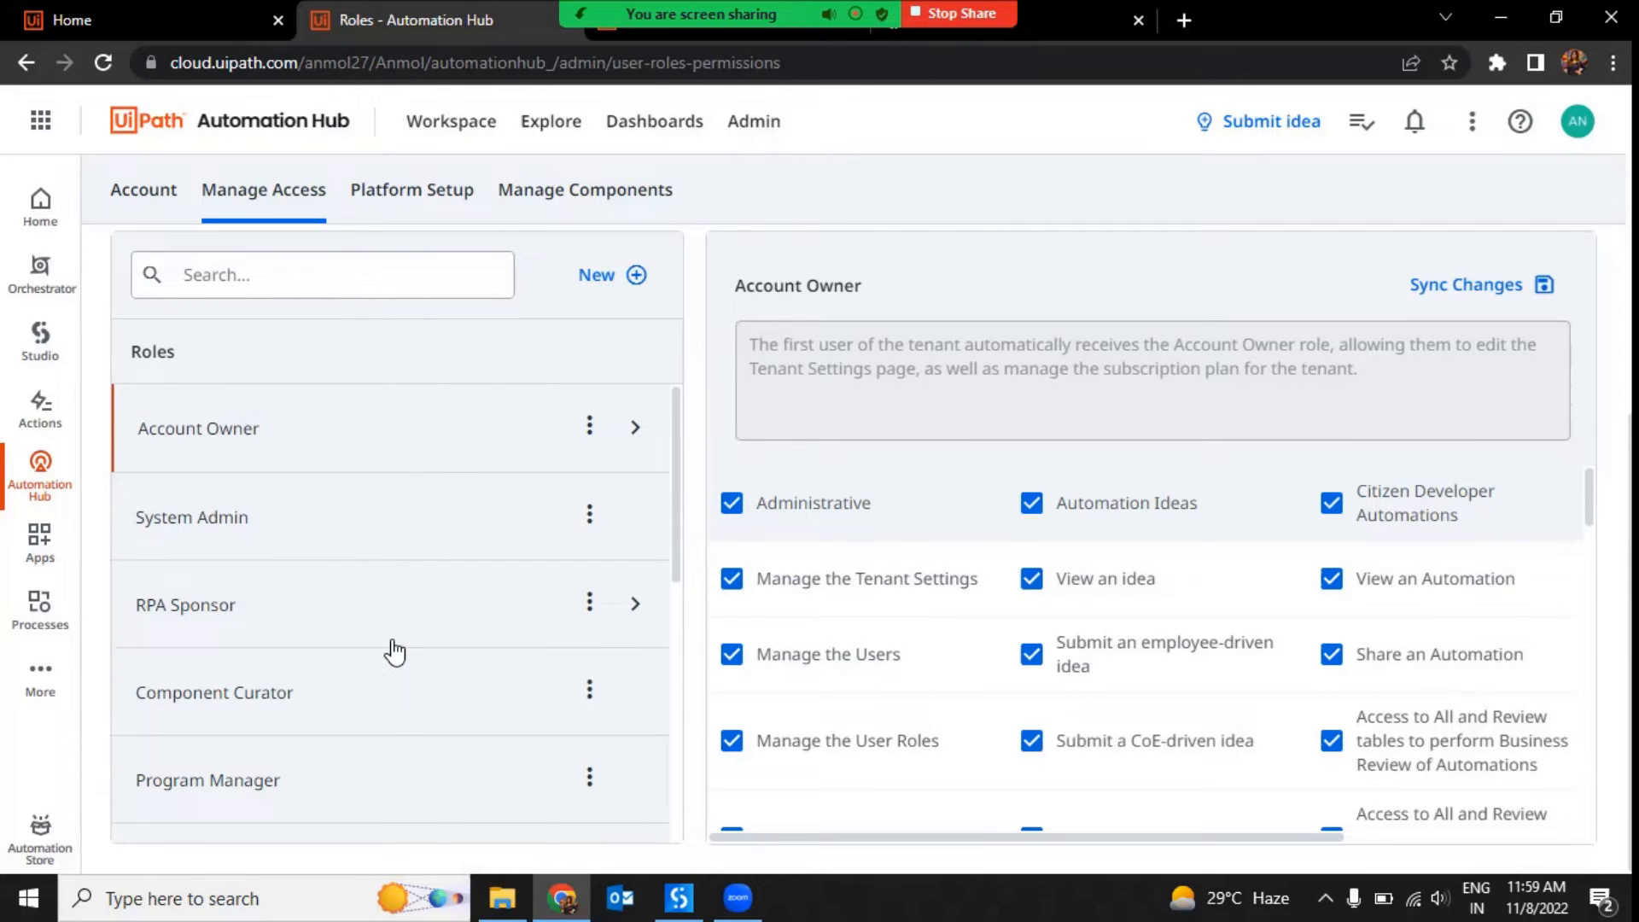
scroll(down, 3)
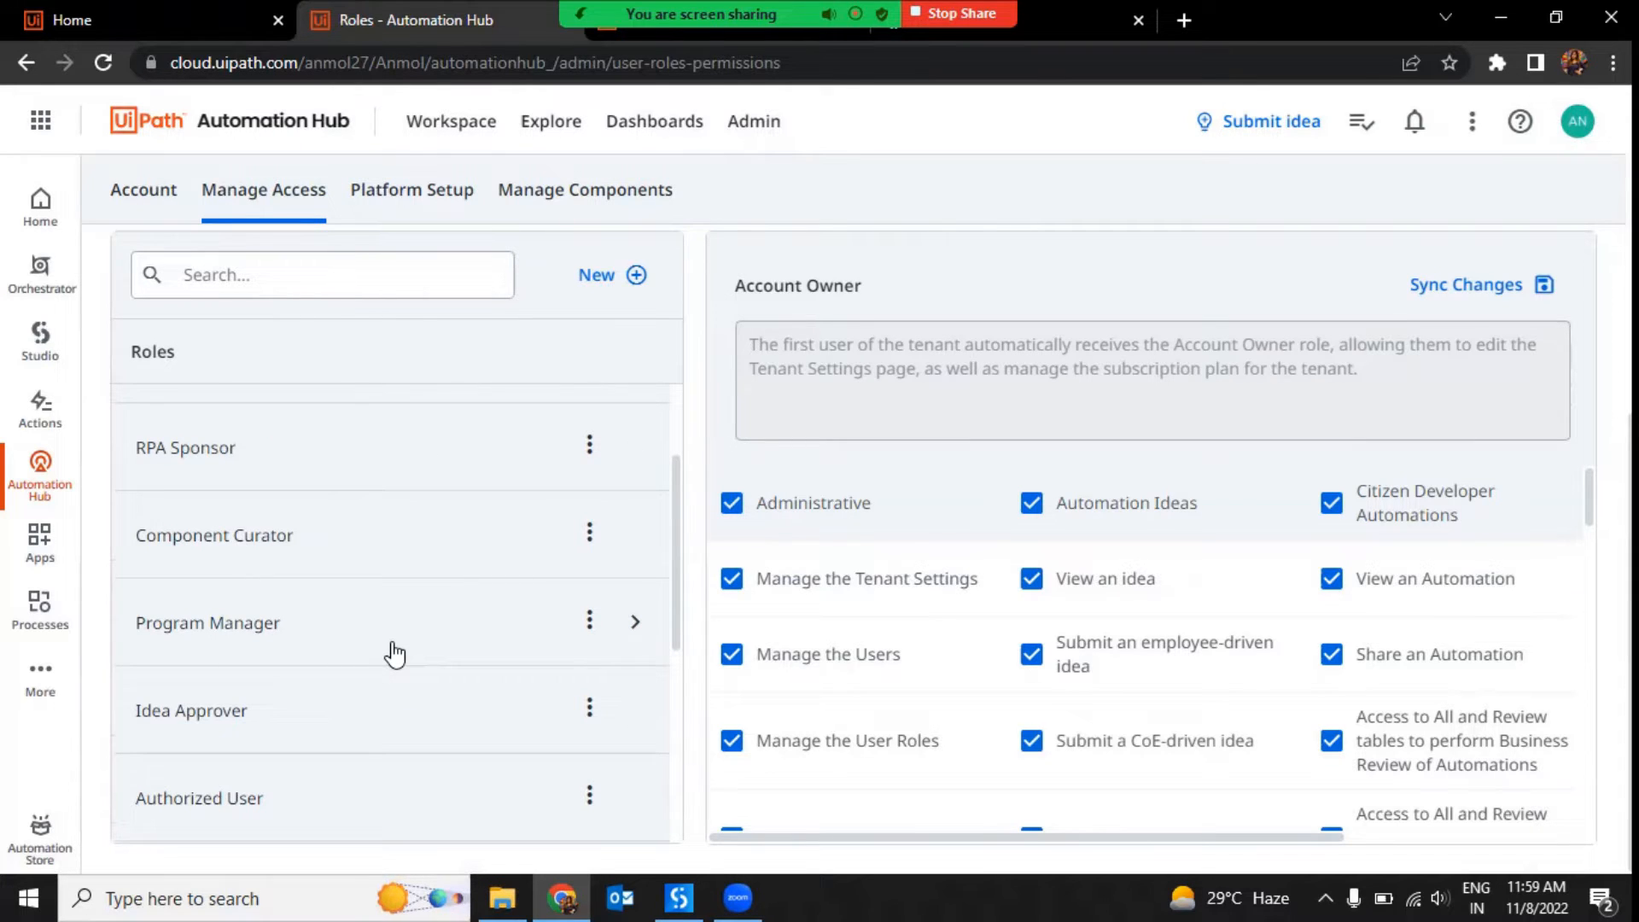
click(208, 623)
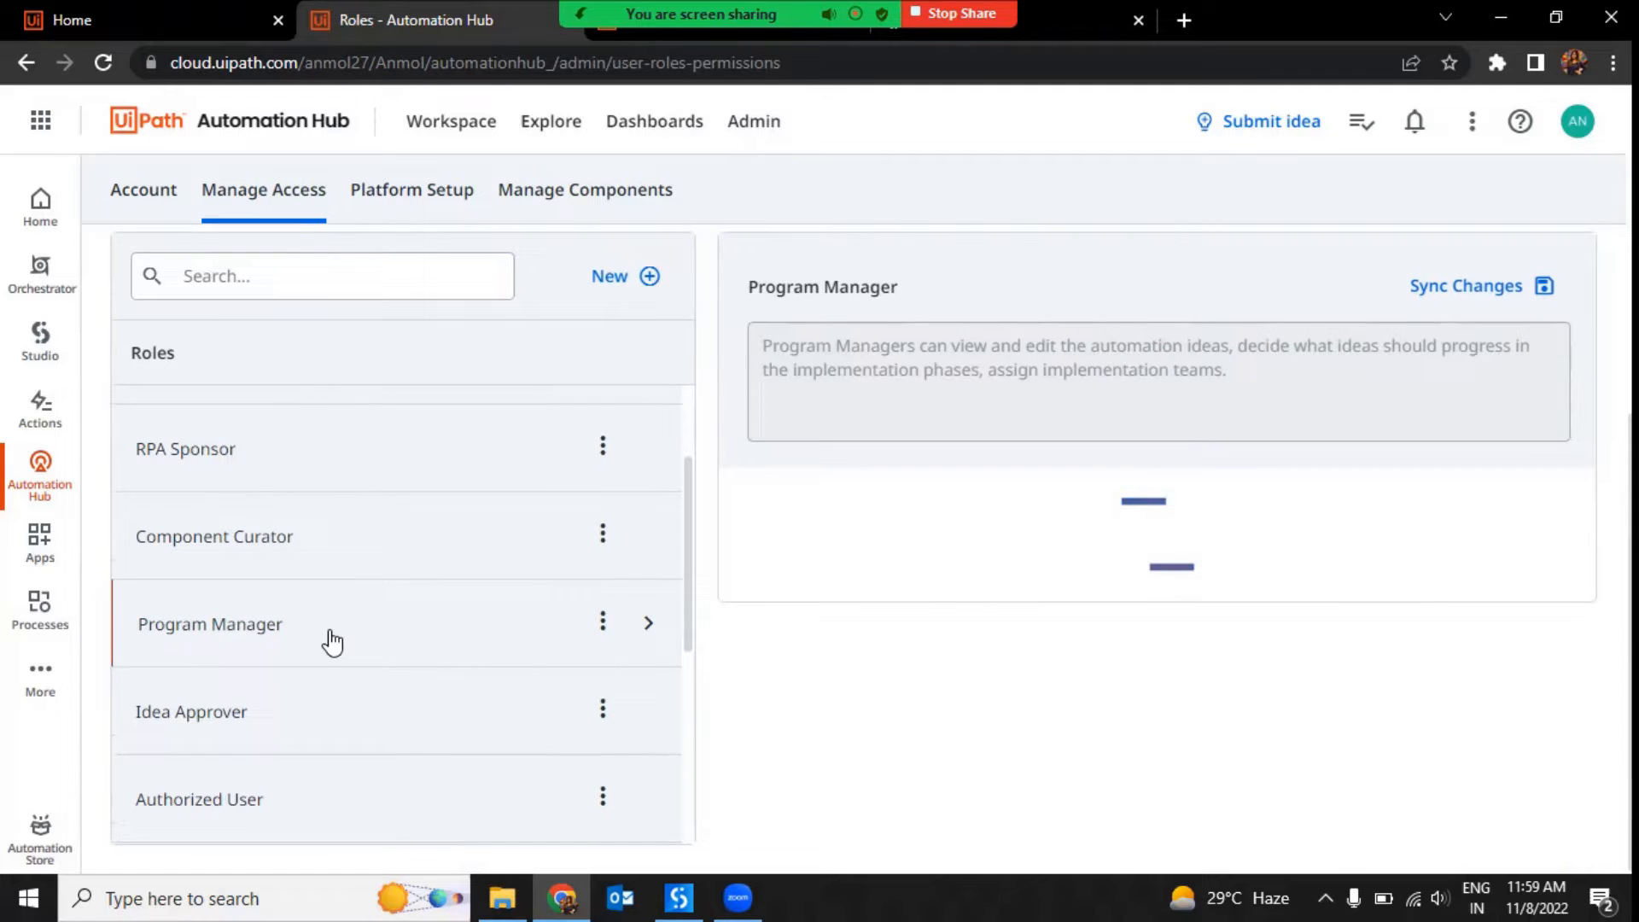
click(209, 623)
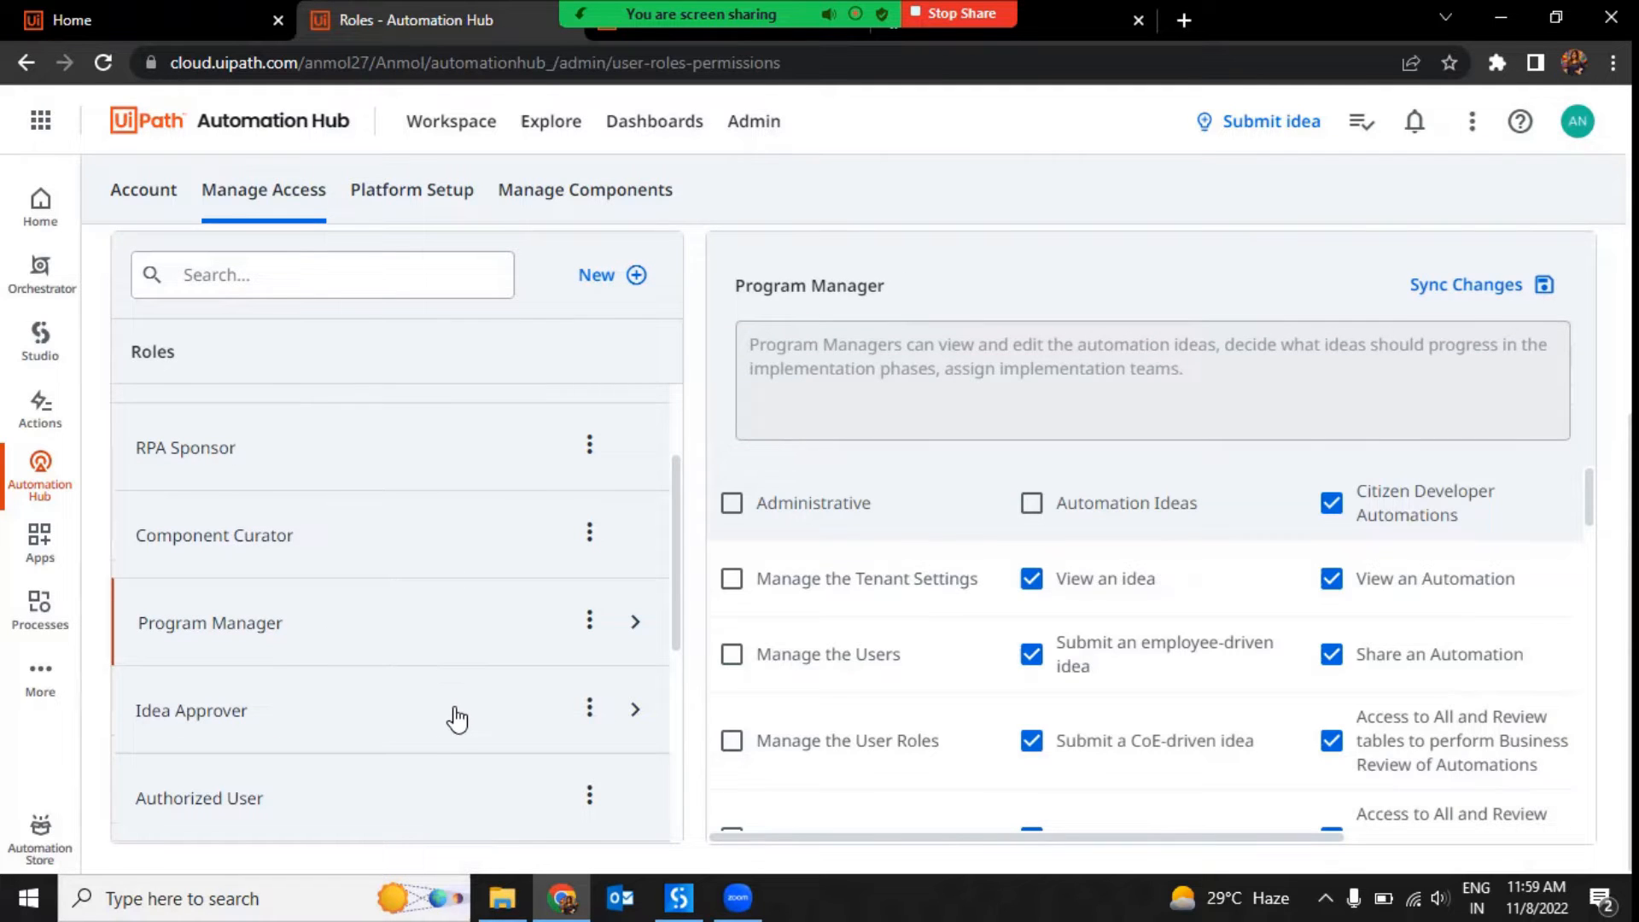
scroll(down, 3)
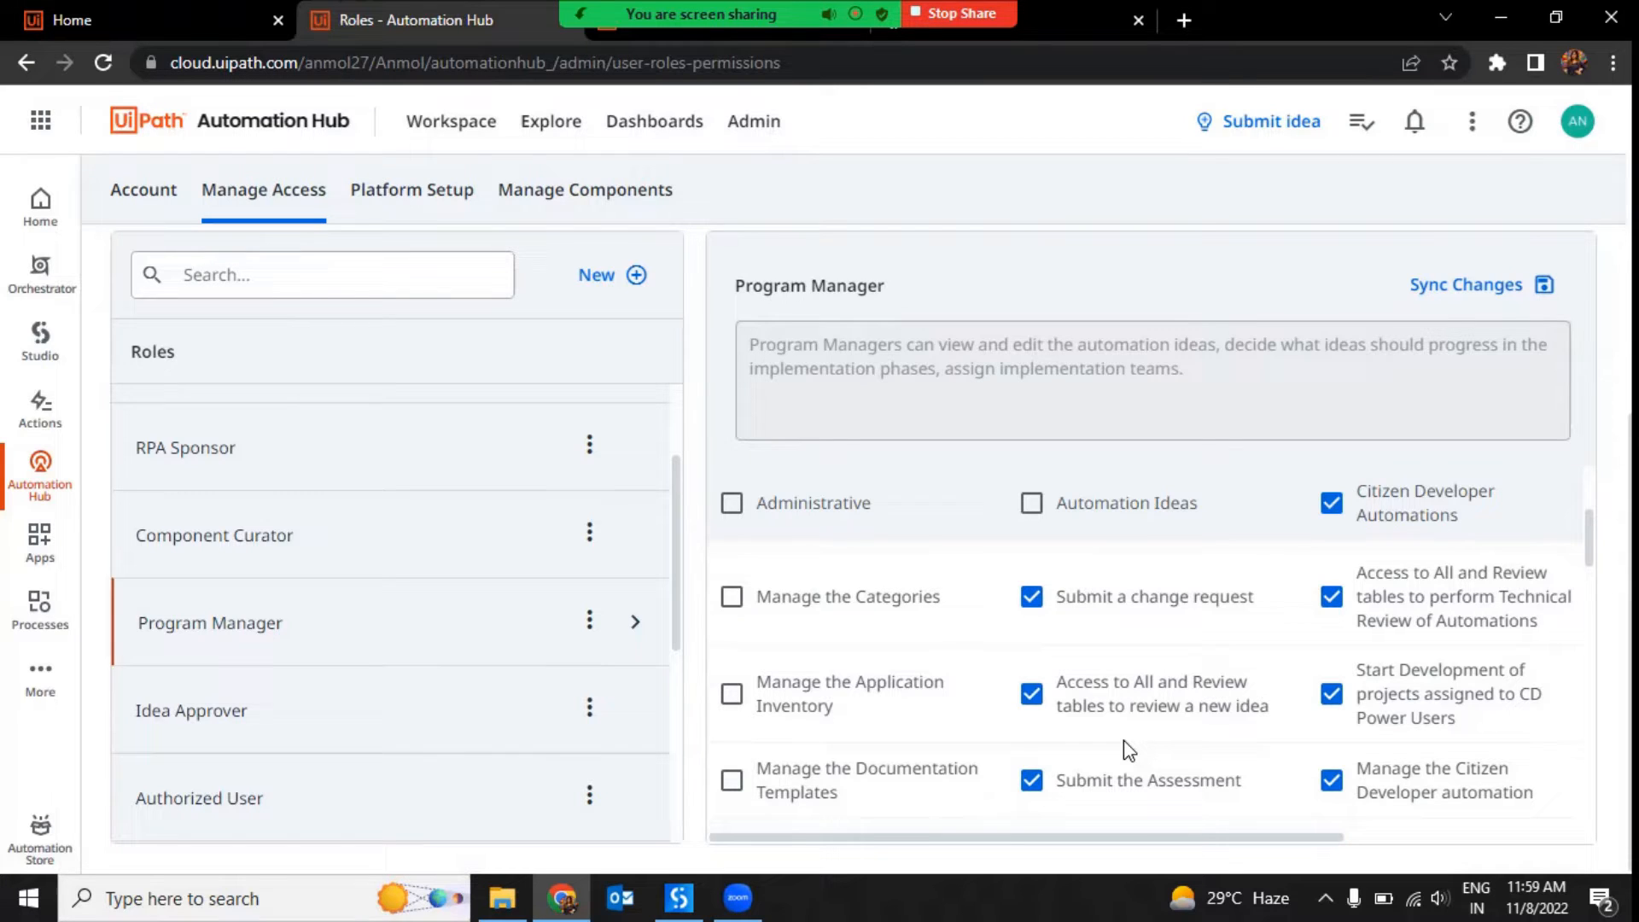
scroll(down, 3)
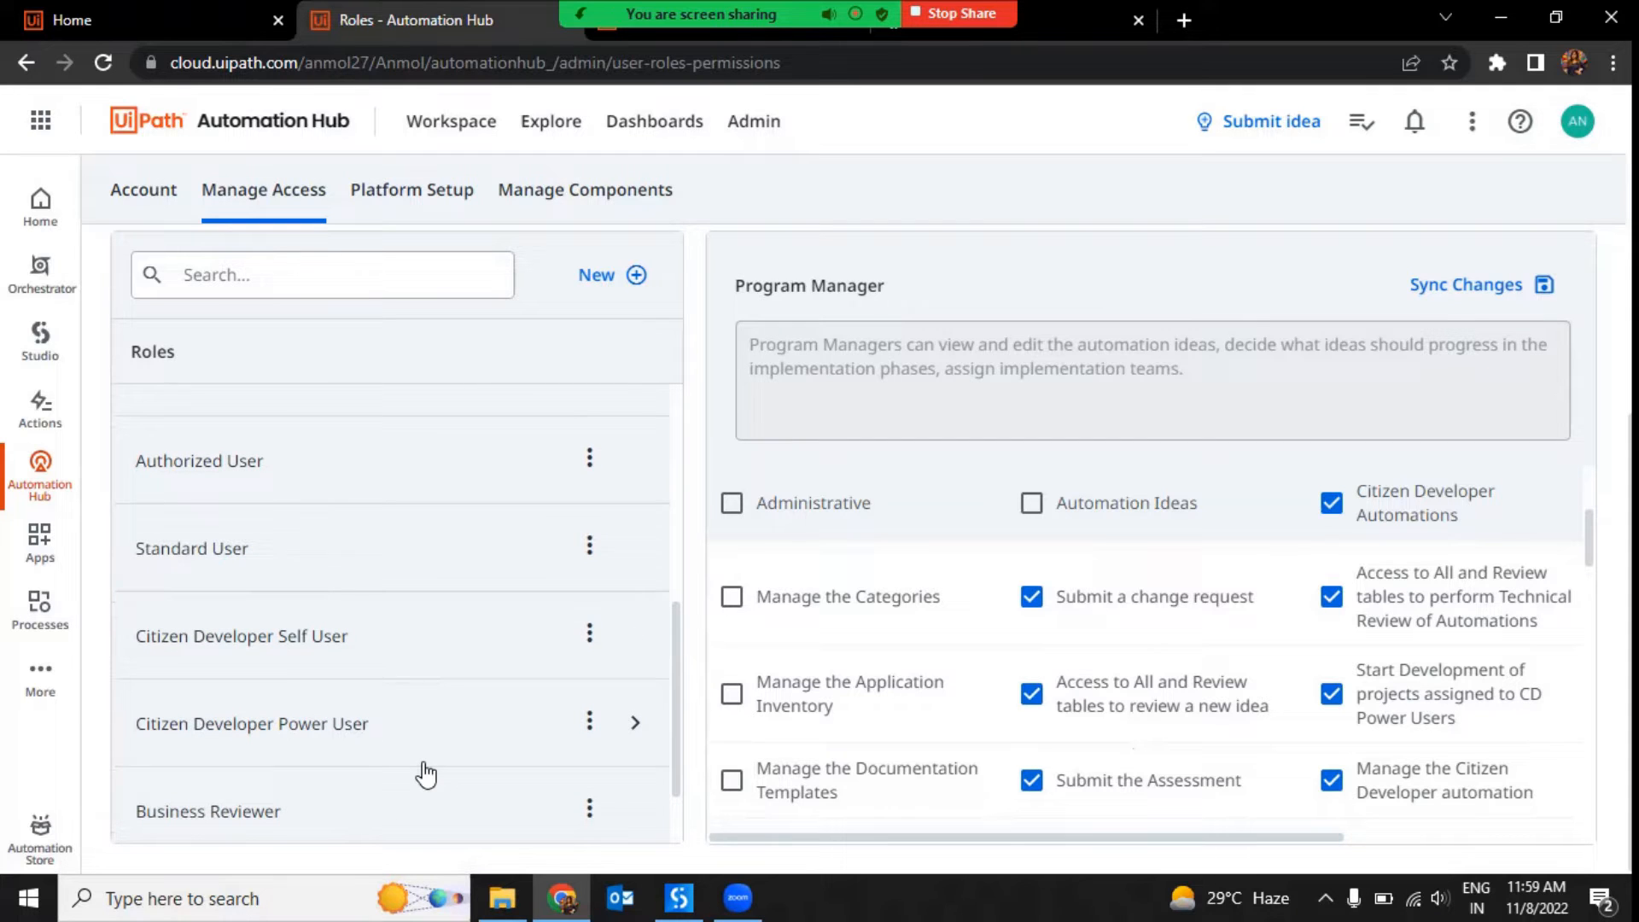
Review Citizen Developer Power User permissions, then add a new blank role
click(252, 724)
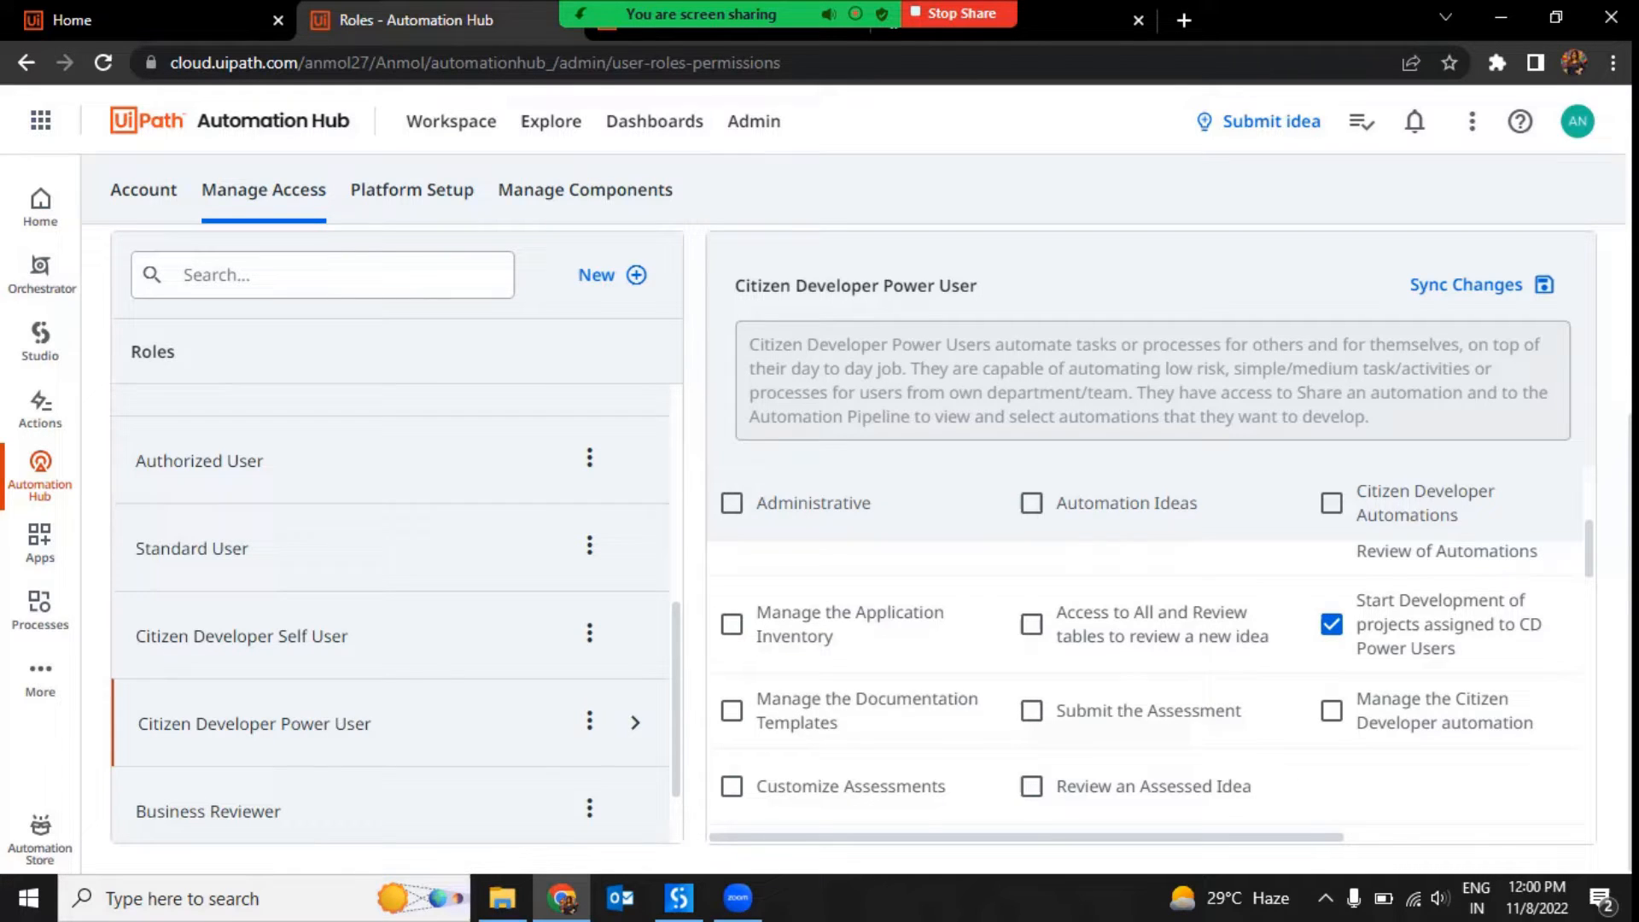
mouse_move(1451, 663)
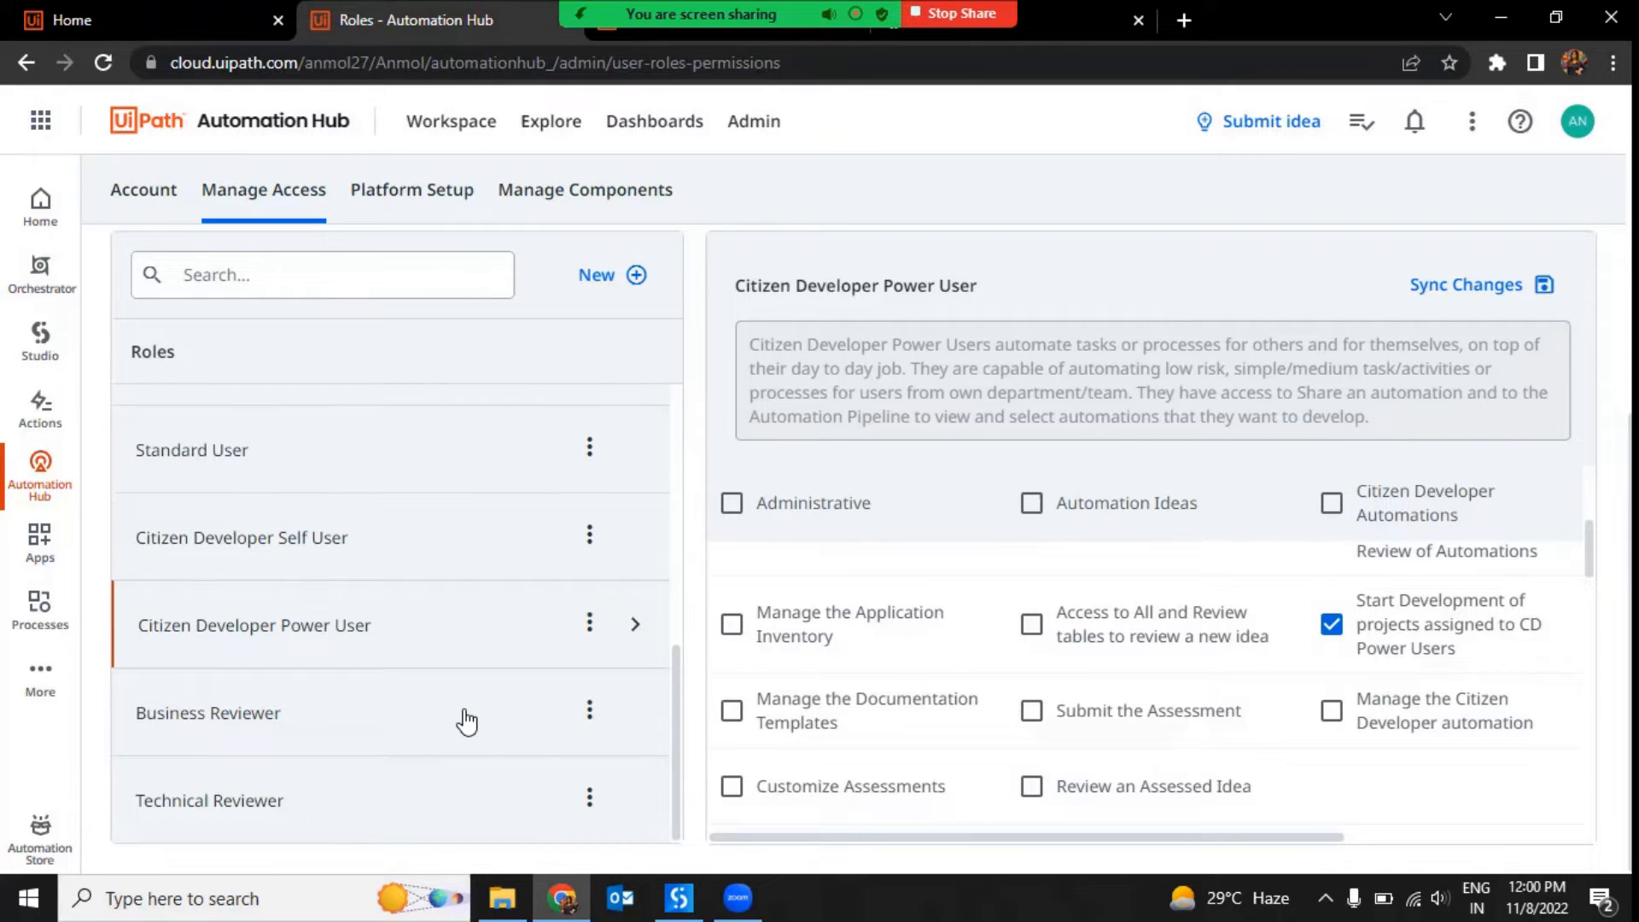
mouse_move(465, 720)
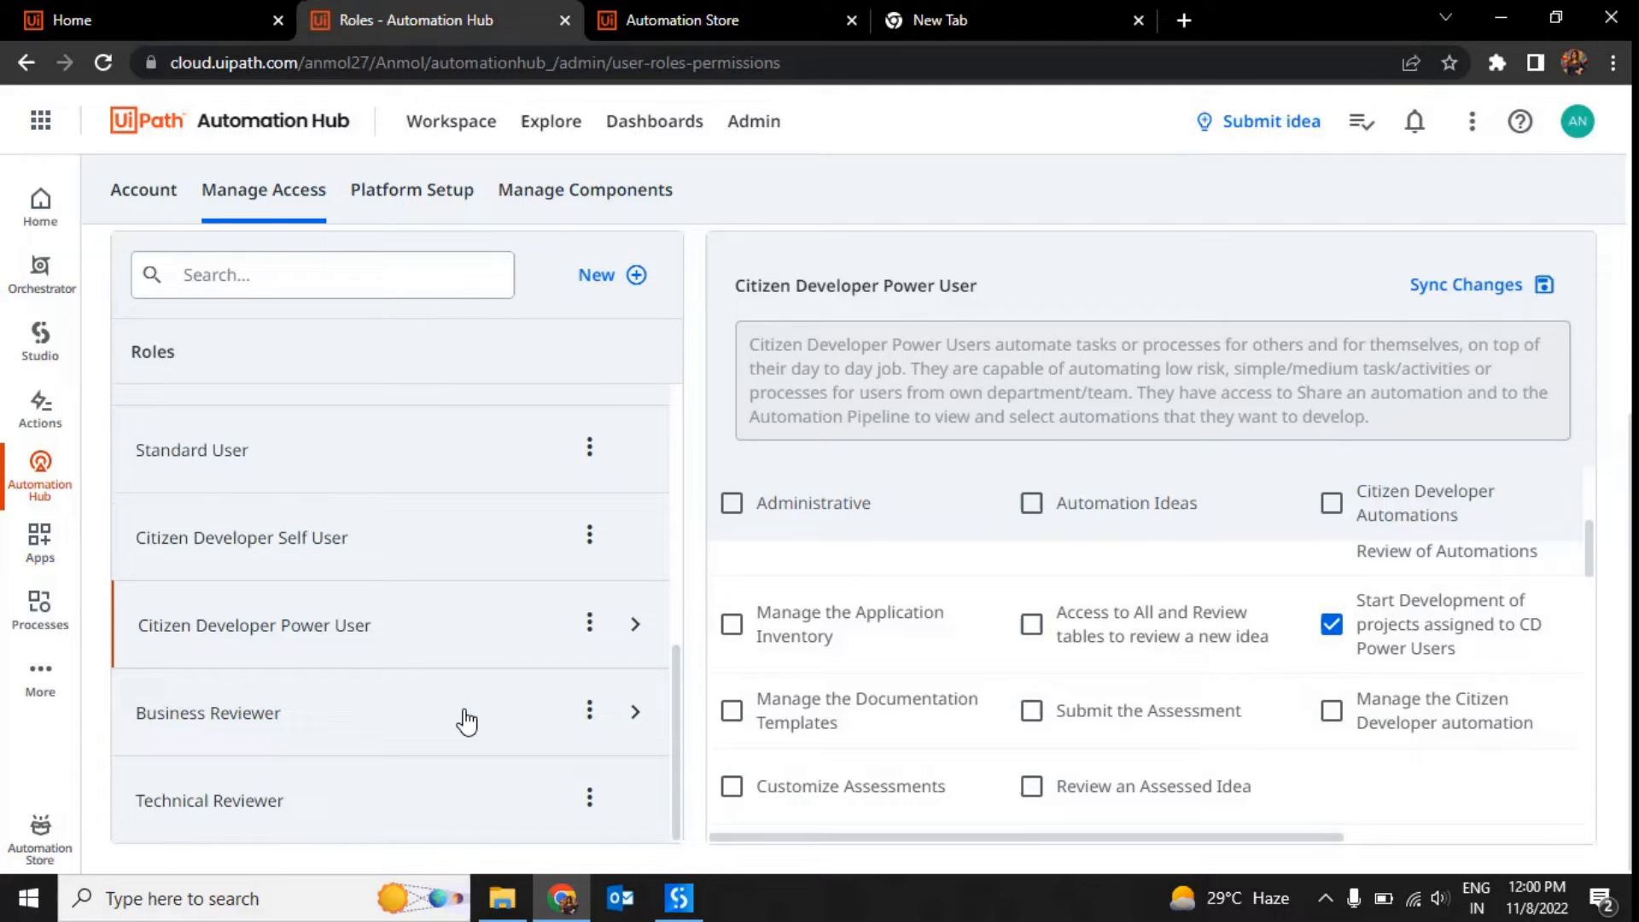
click(610, 276)
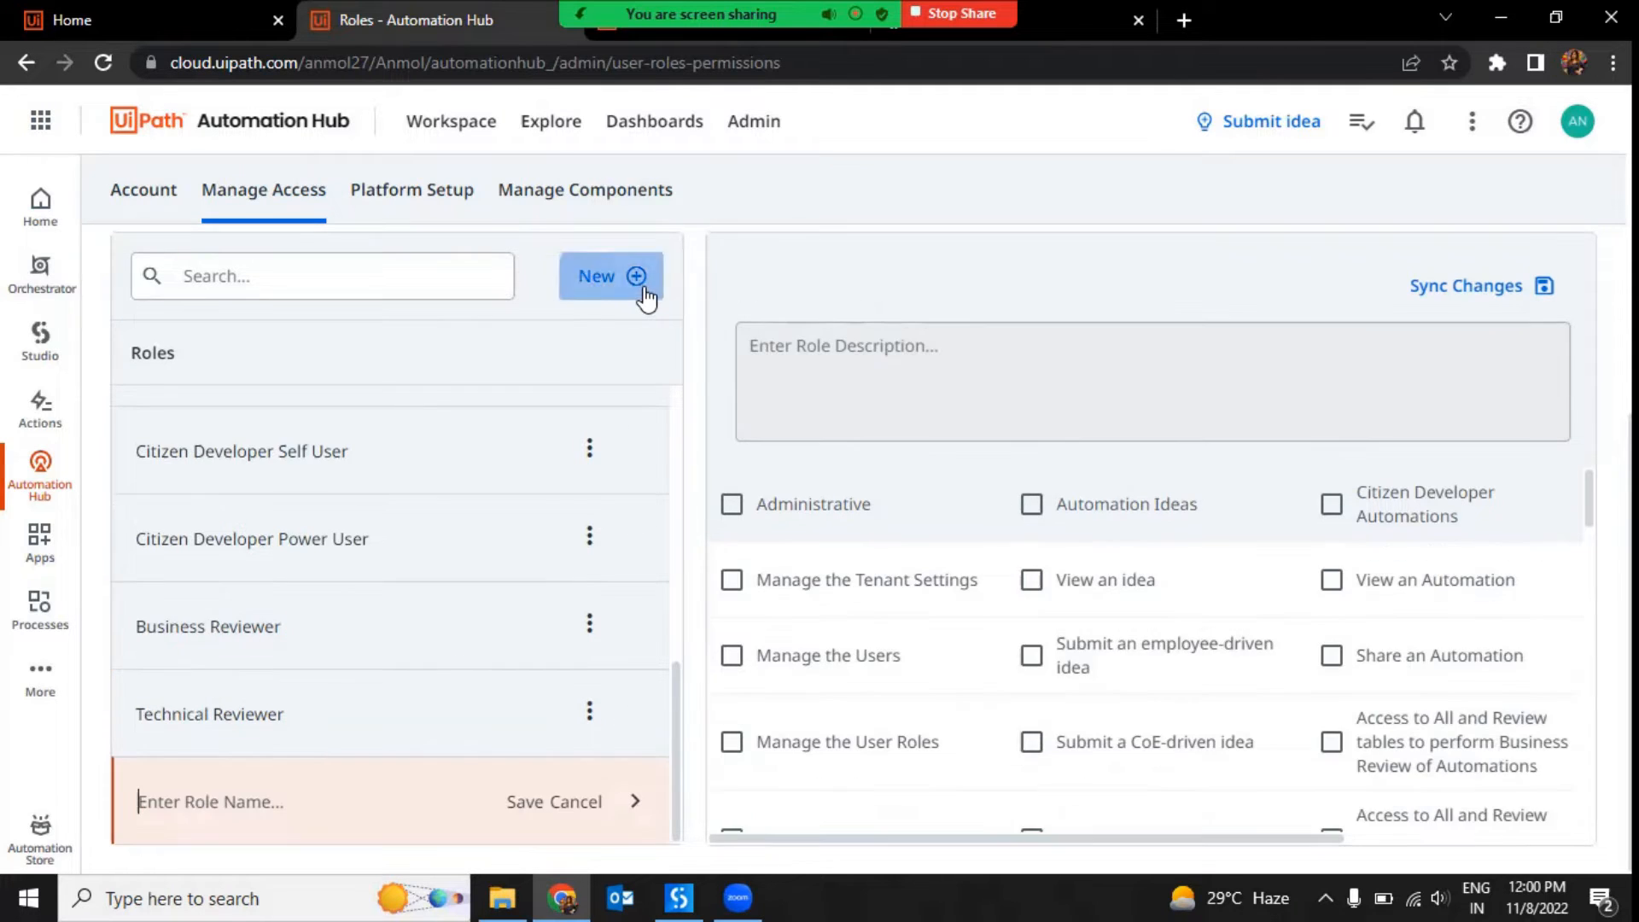
mouse_move(982, 779)
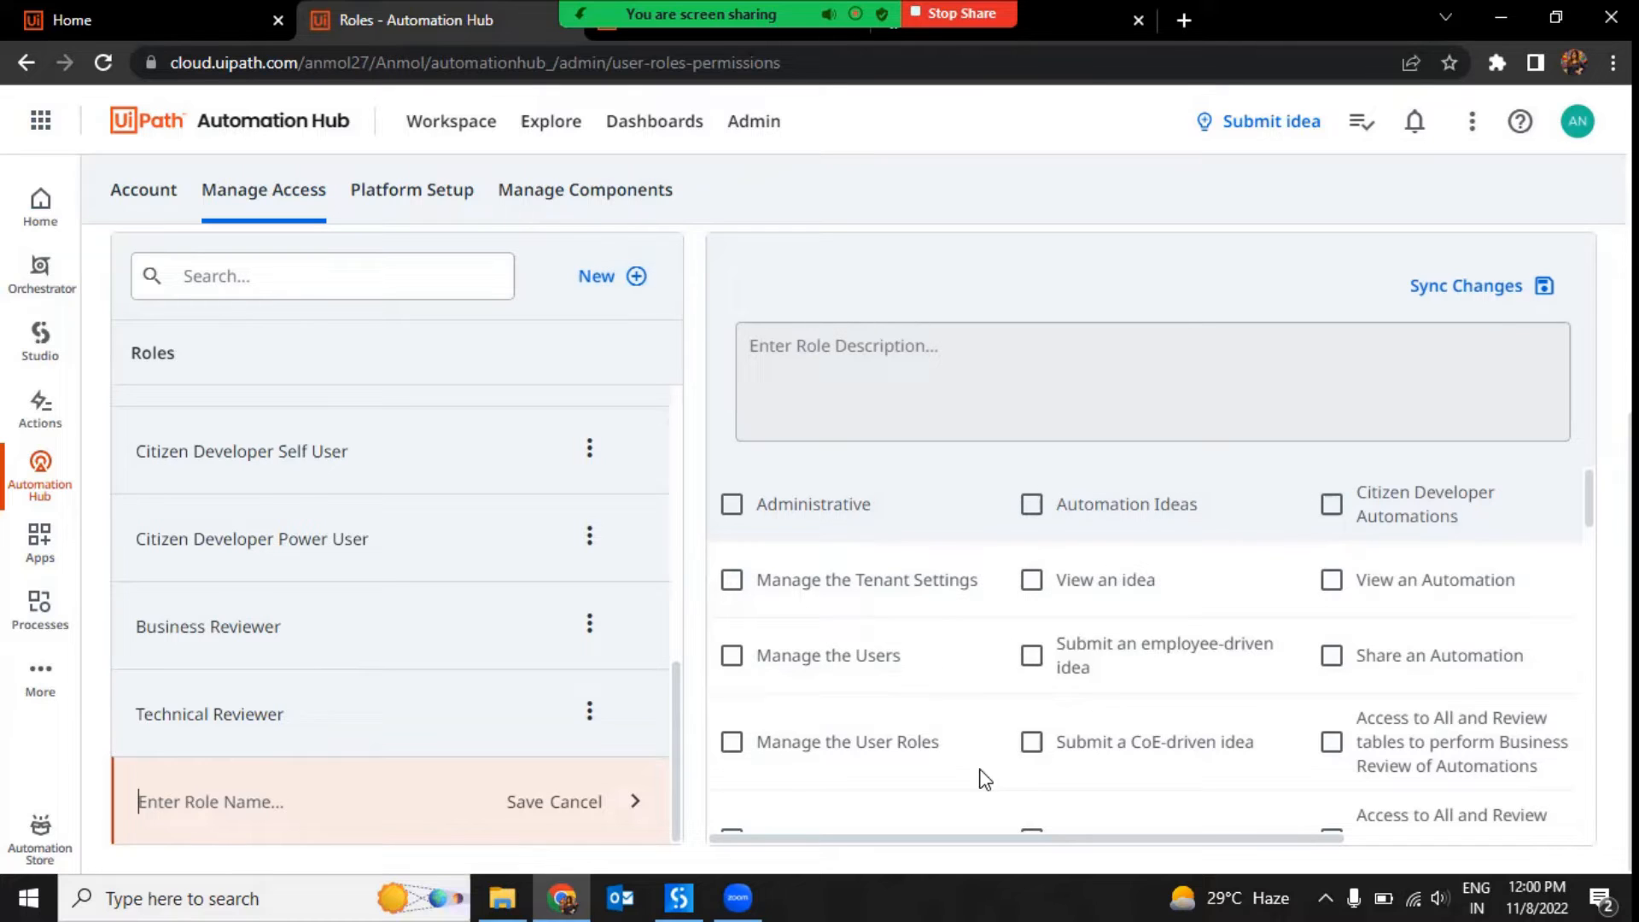
mouse_move(971, 352)
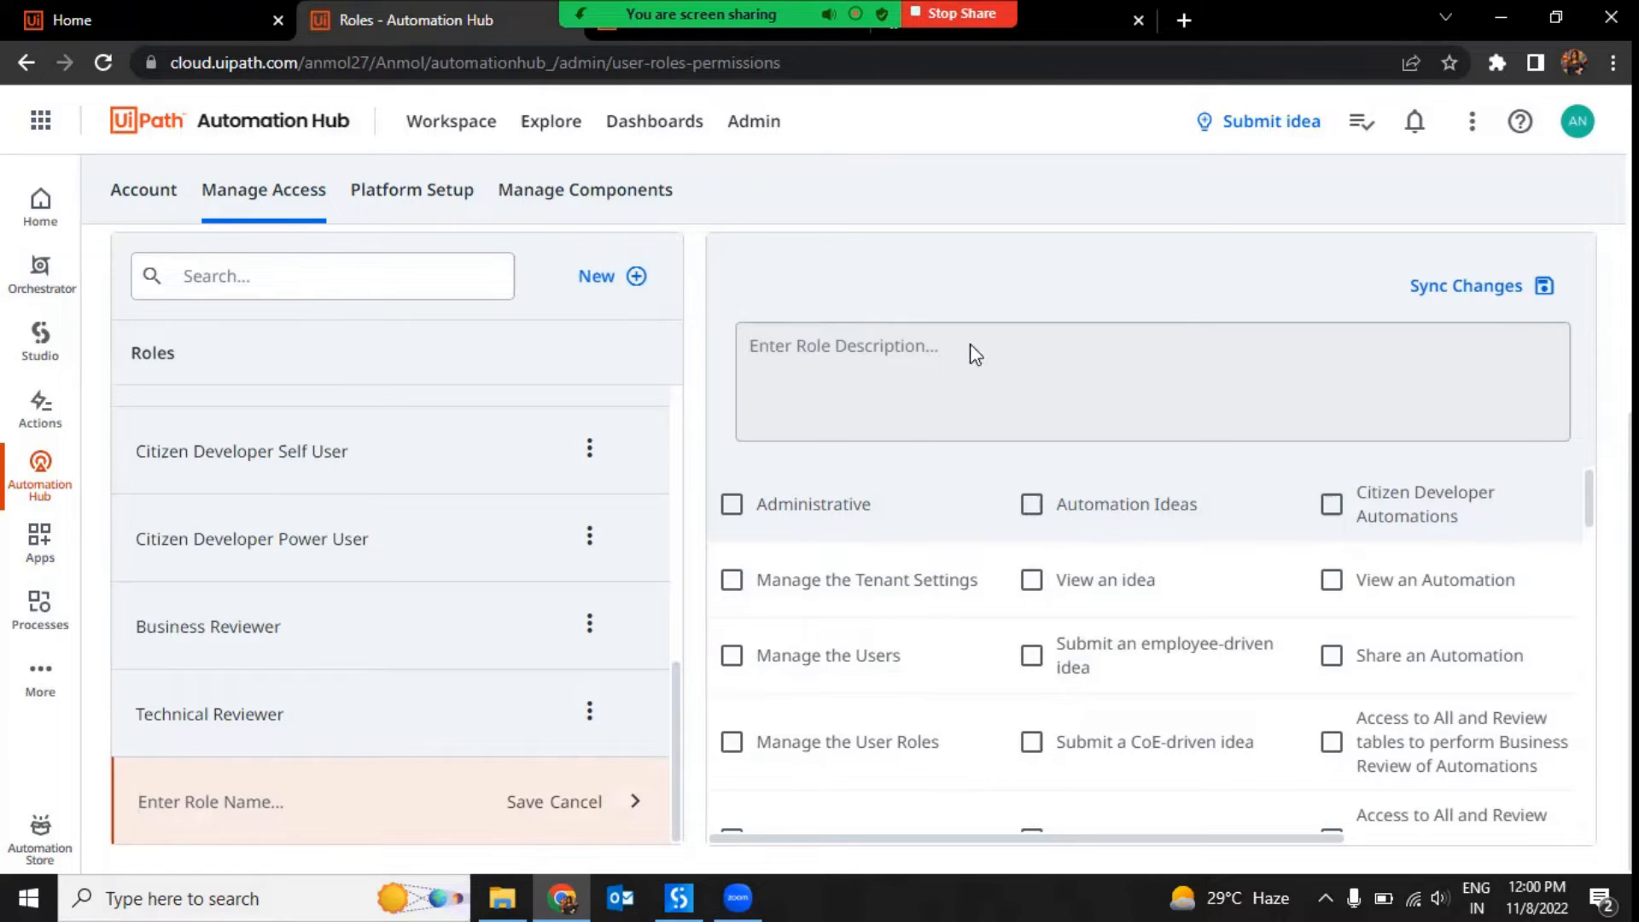
mouse_move(1021, 270)
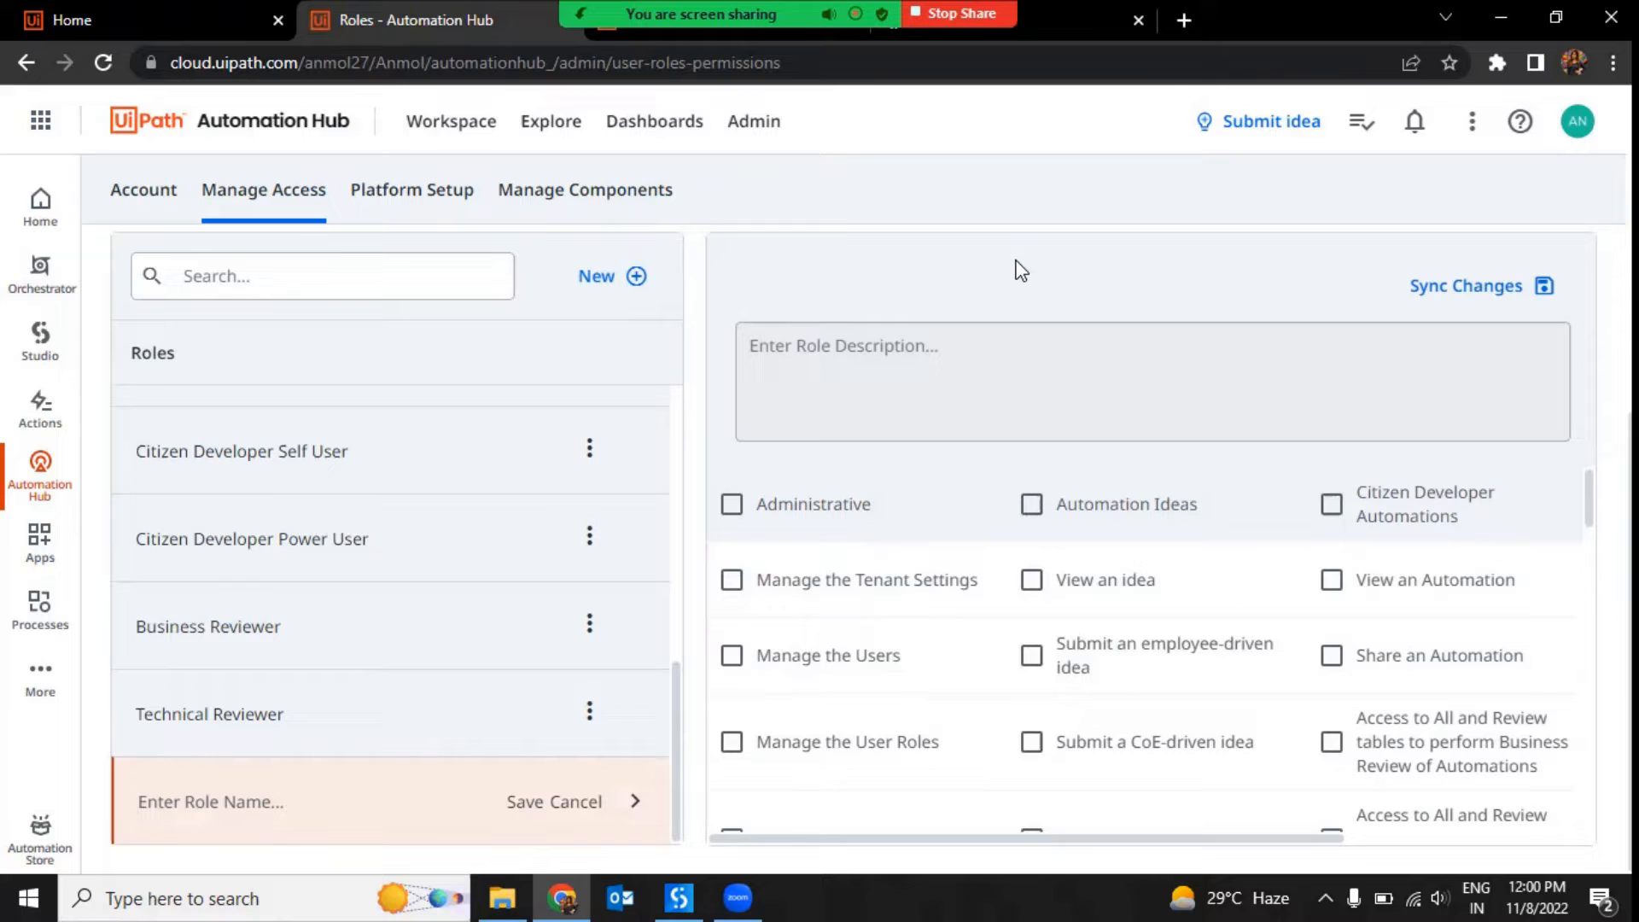
mouse_move(699, 197)
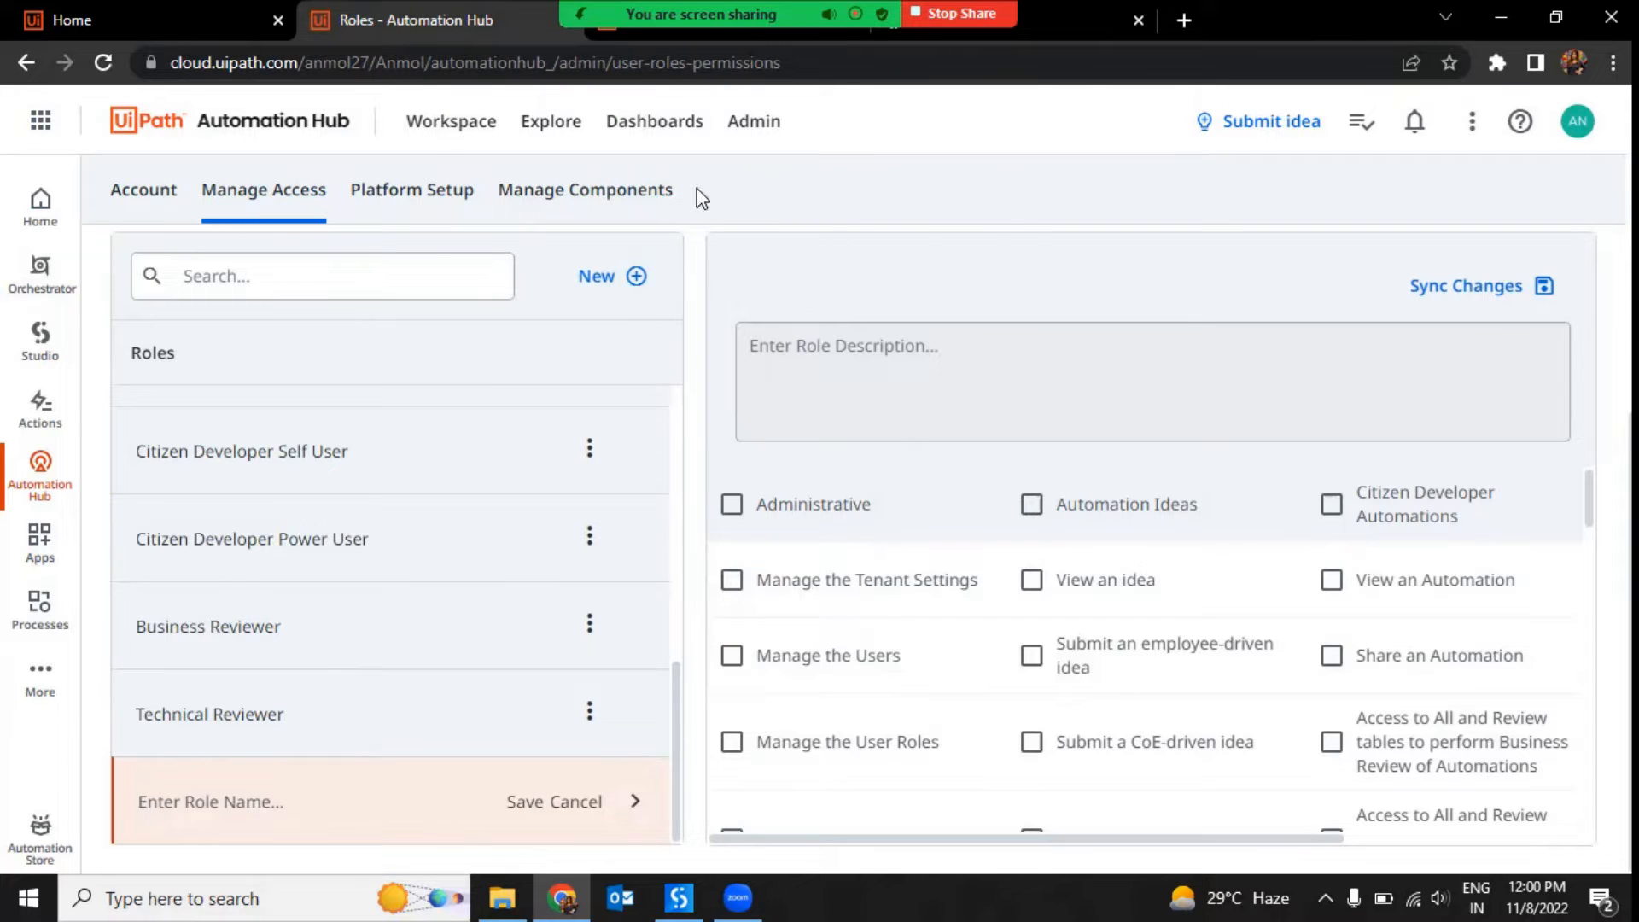
click(550, 121)
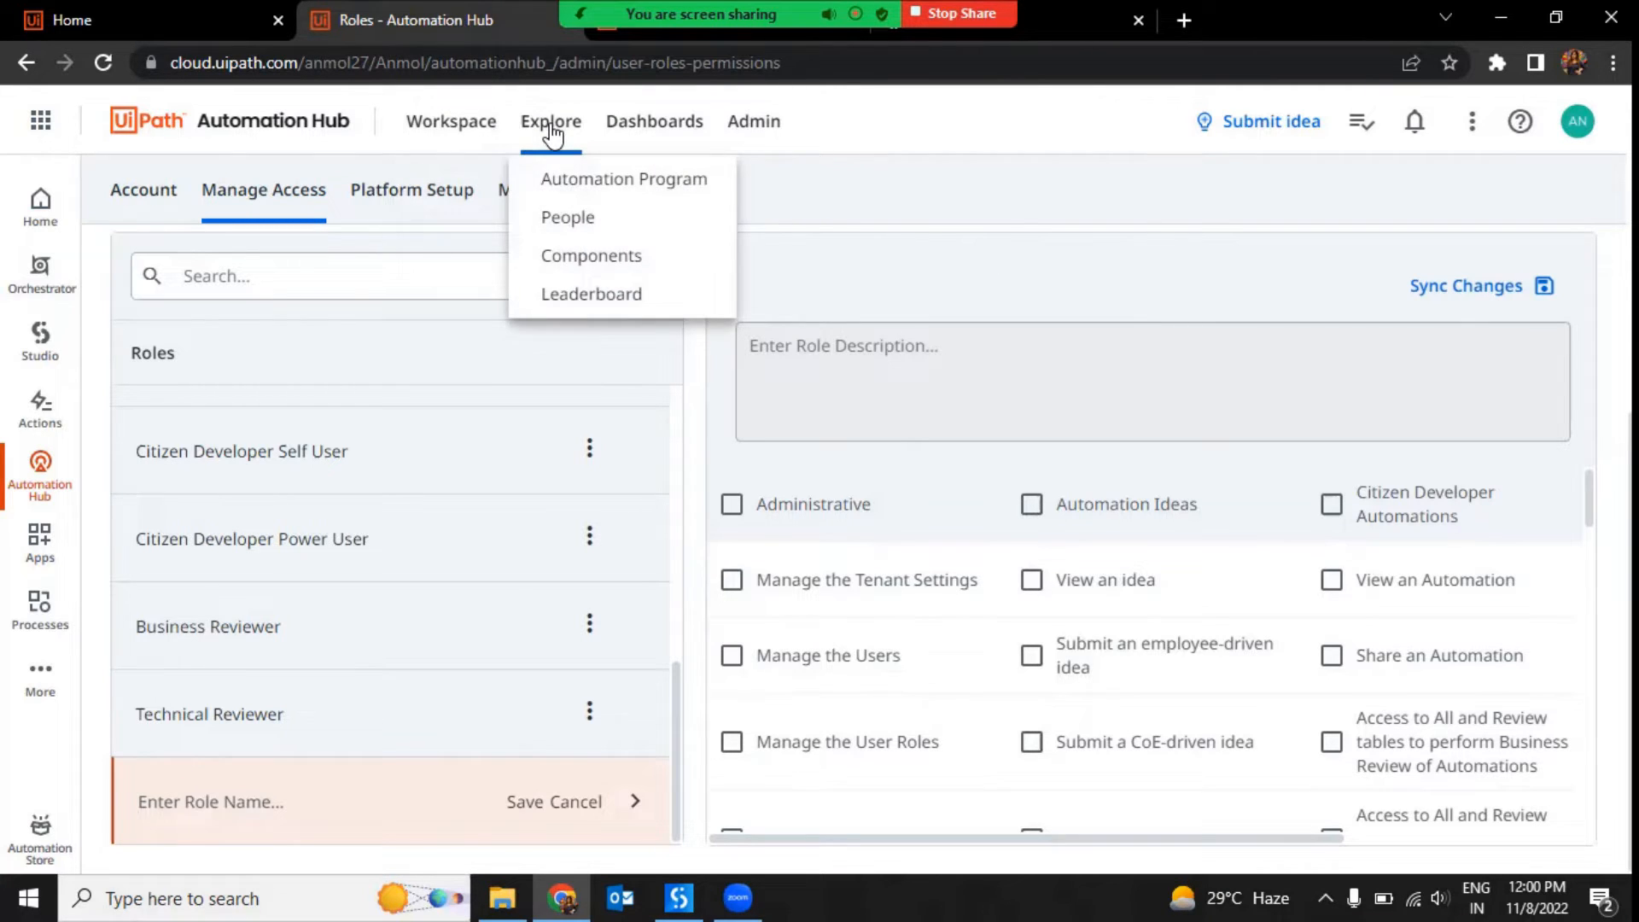
Go to the Workspace Automation Pipeline showing the ten automations
click(450, 121)
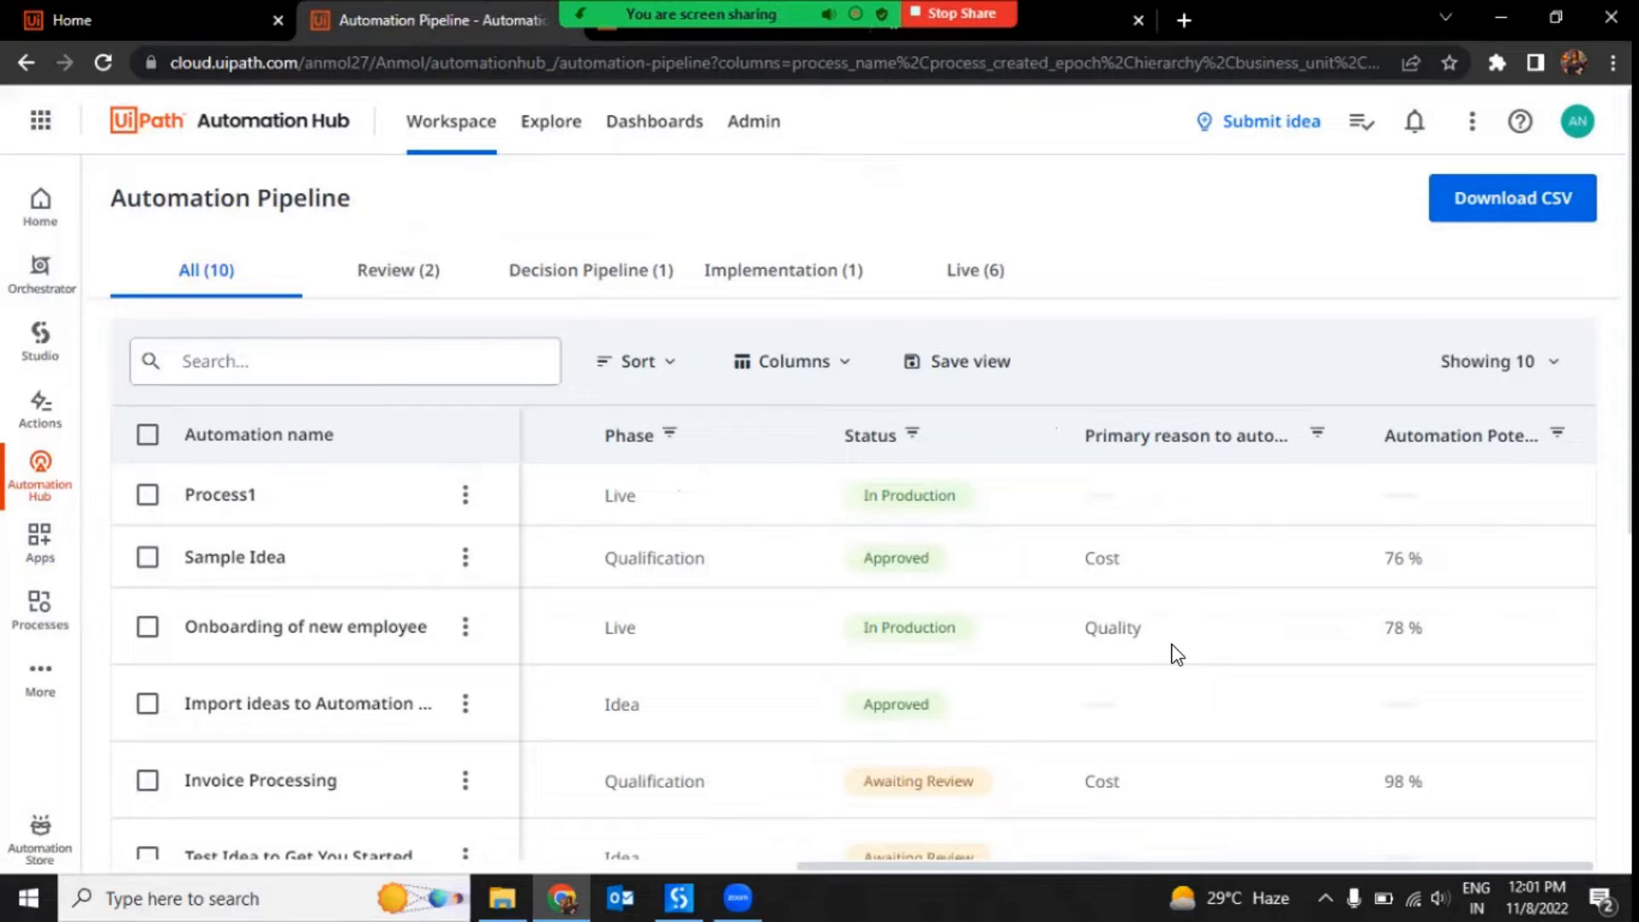
mouse_move(1506, 446)
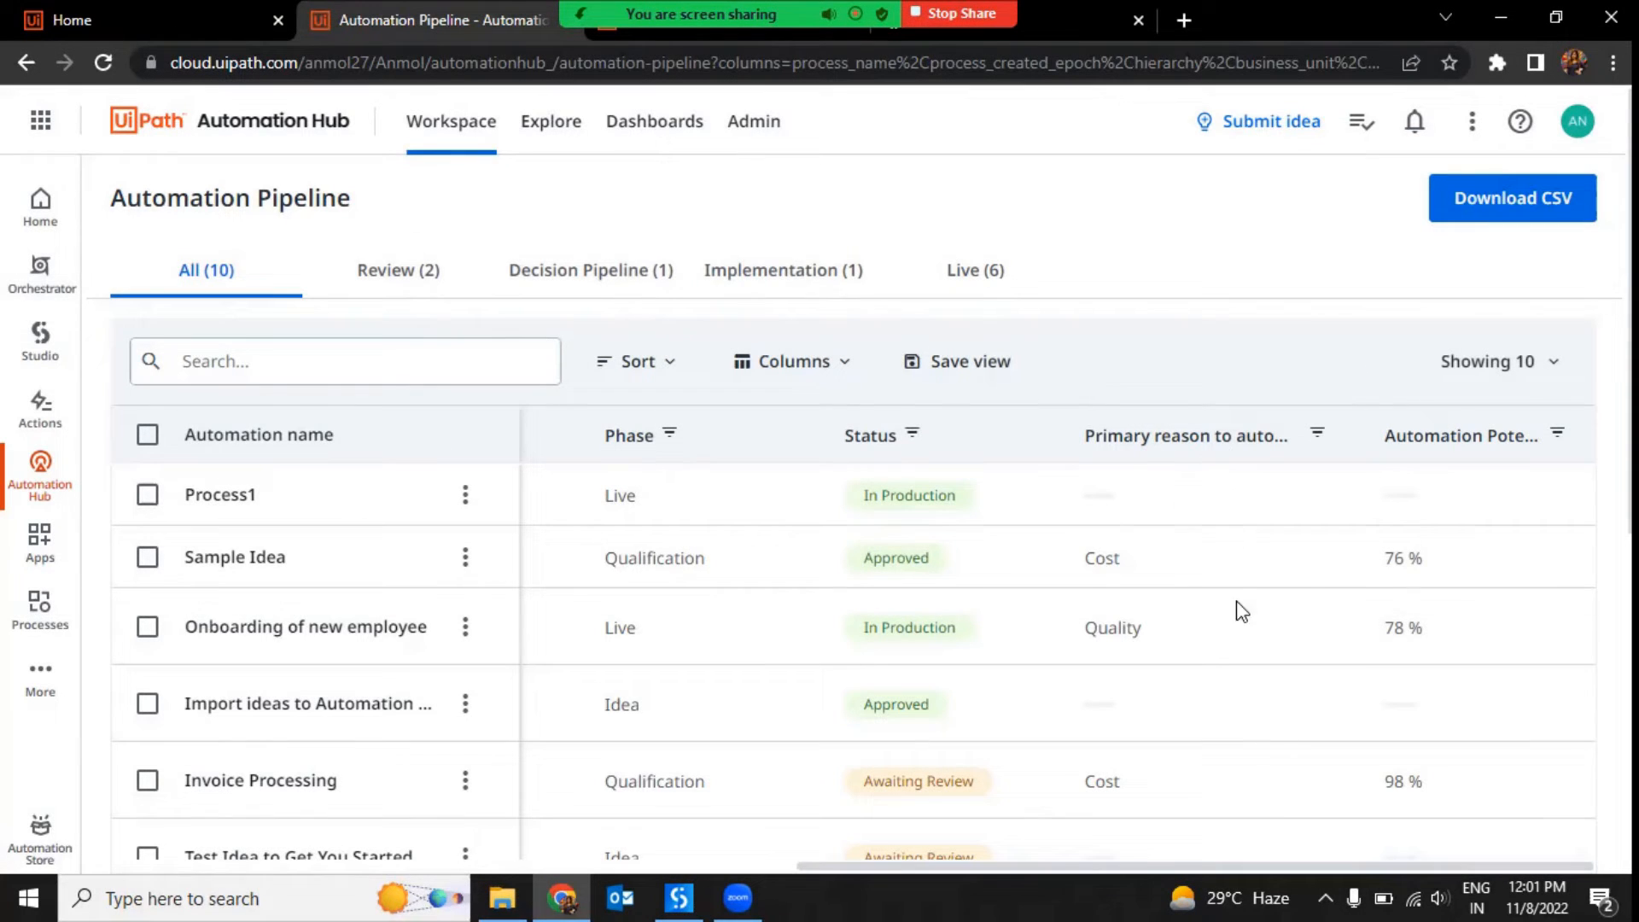
mouse_move(1281, 799)
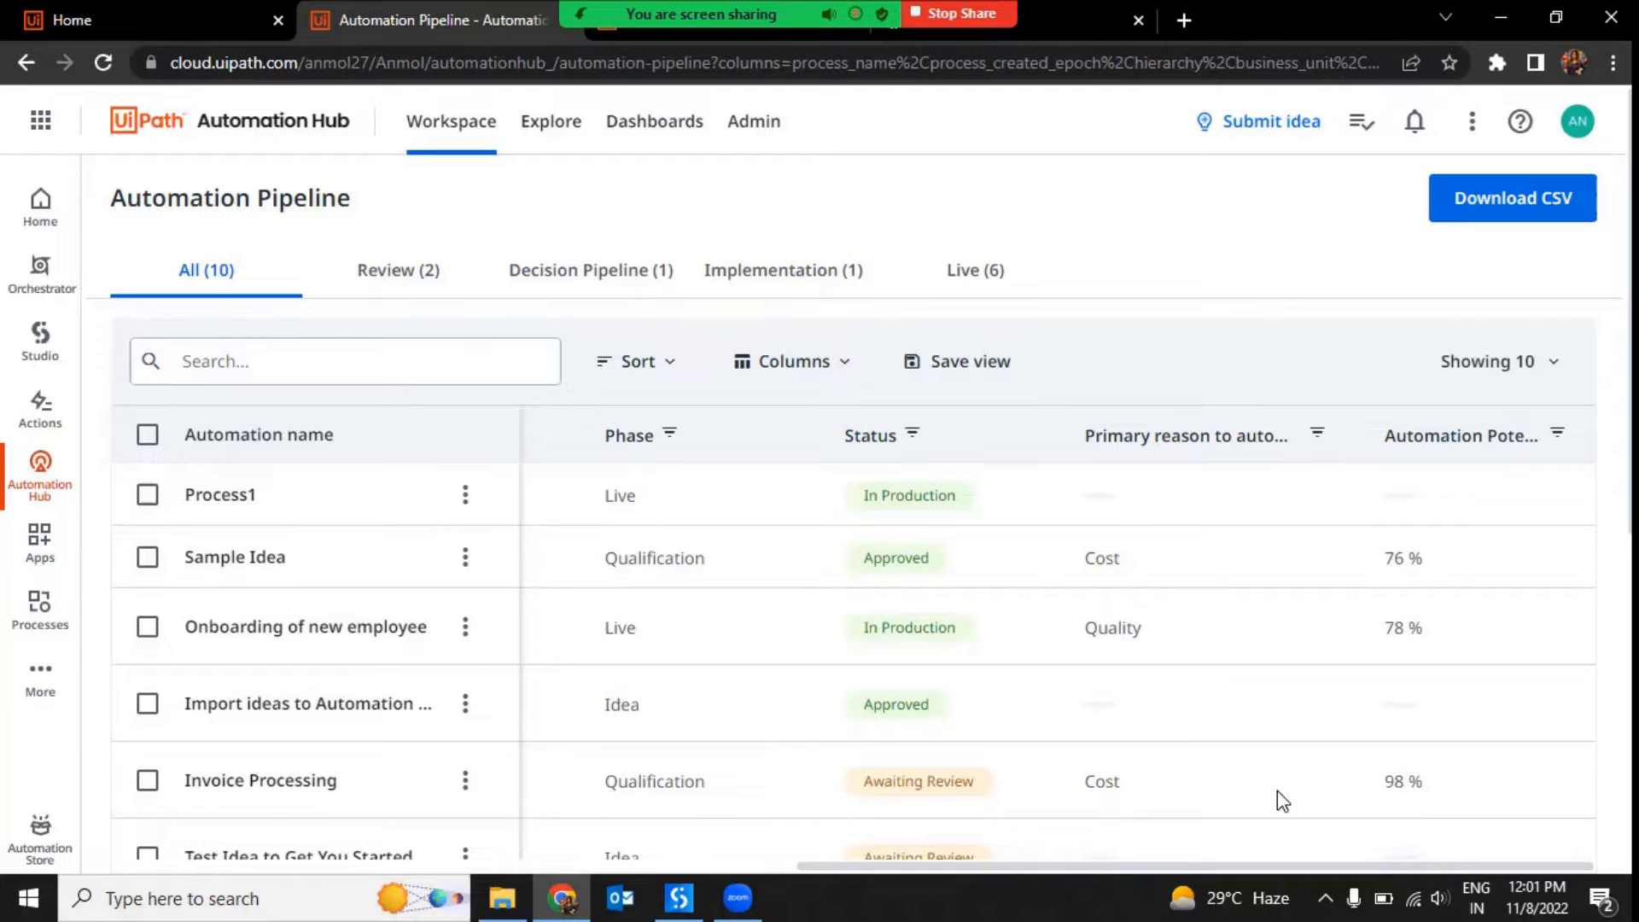
mouse_move(306, 604)
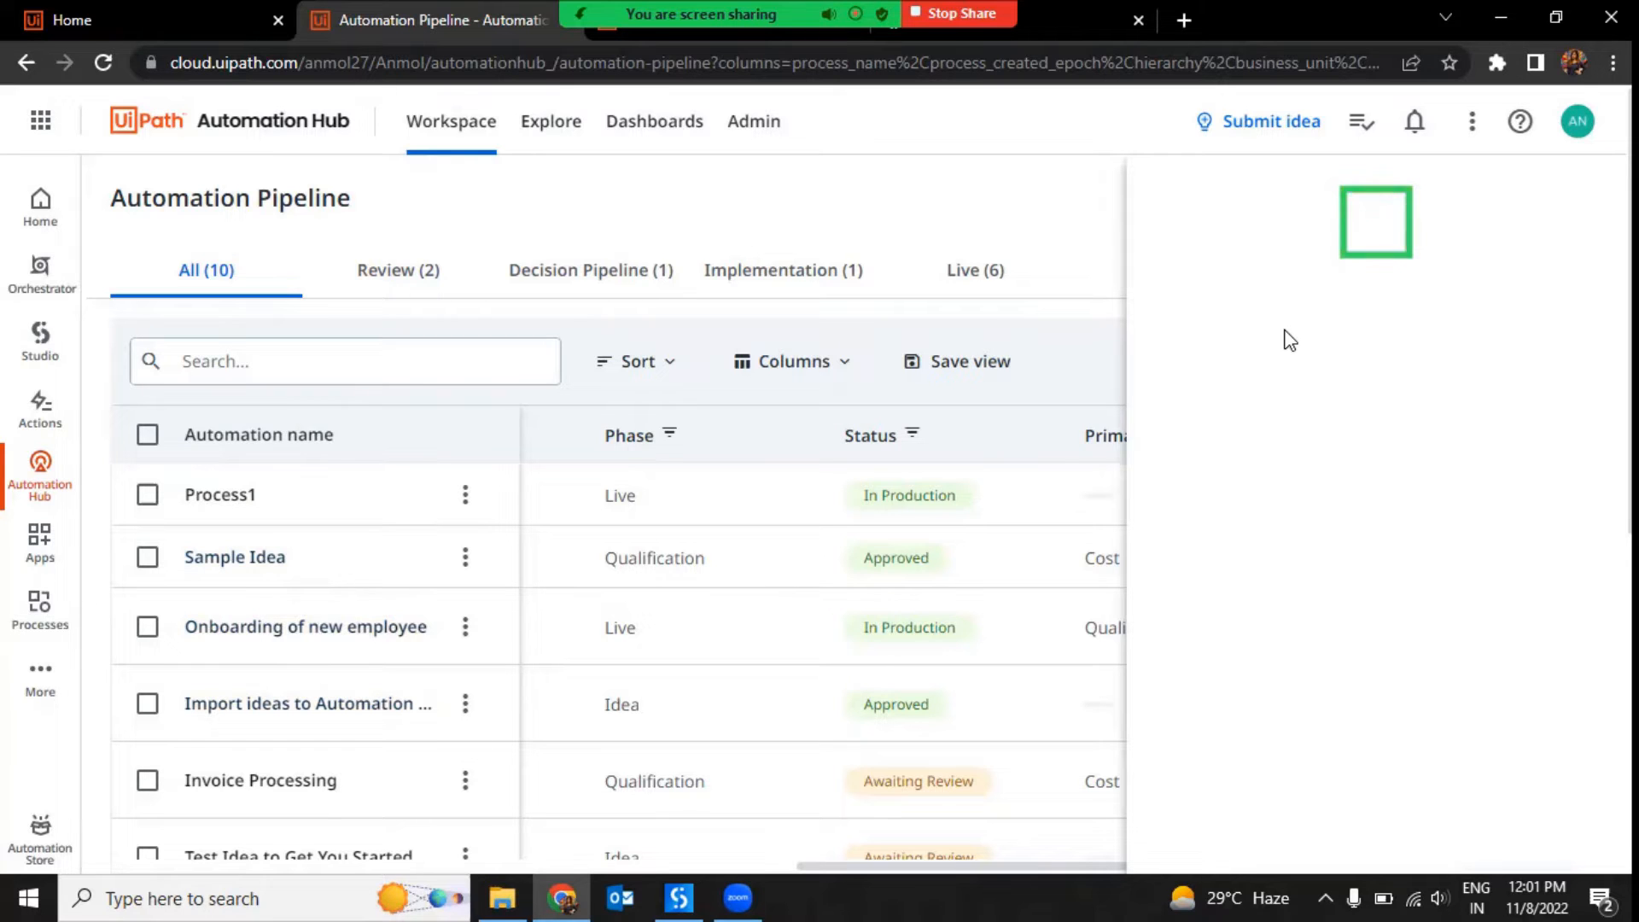
Open Sample Idea's full profile from its side panel and put it in edit mode
click(235, 557)
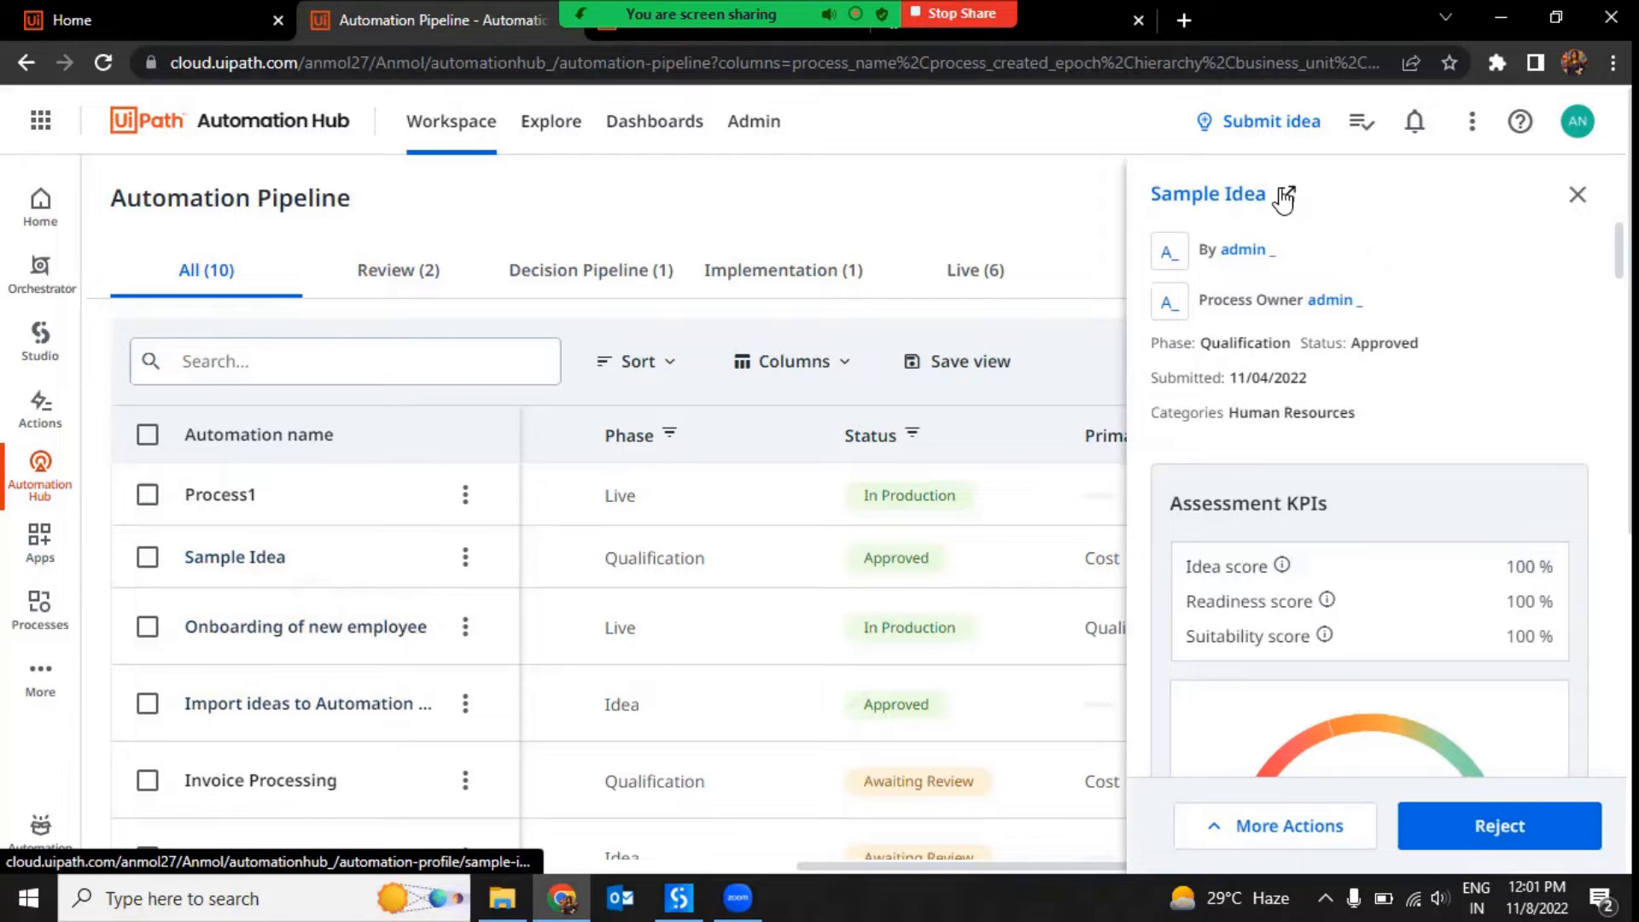
click(1285, 194)
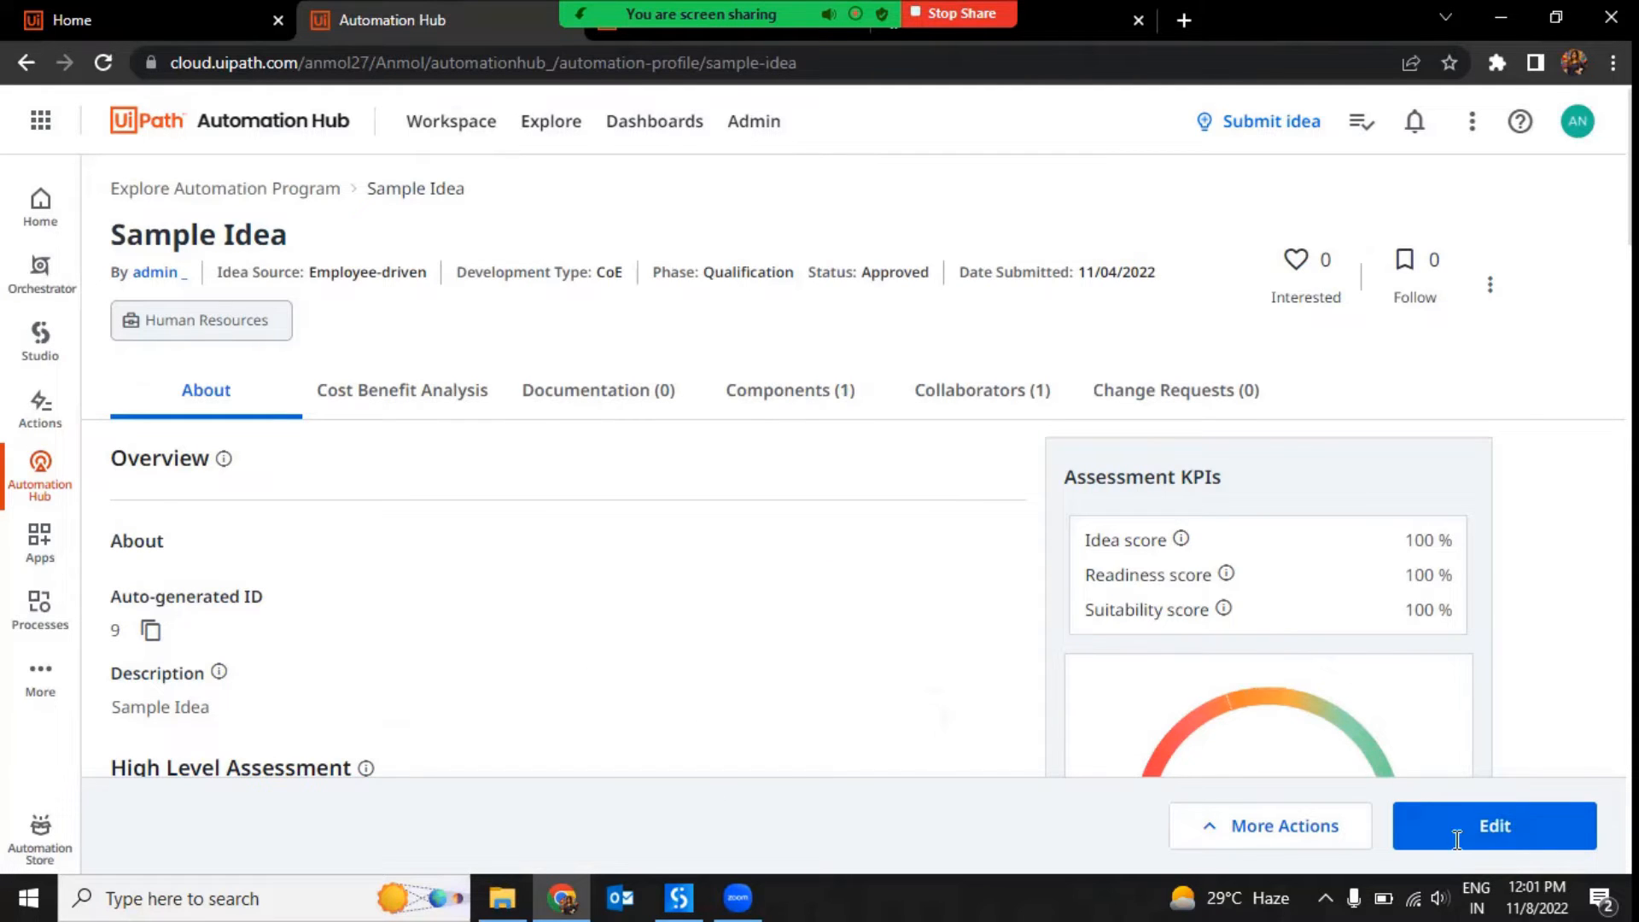
click(1495, 825)
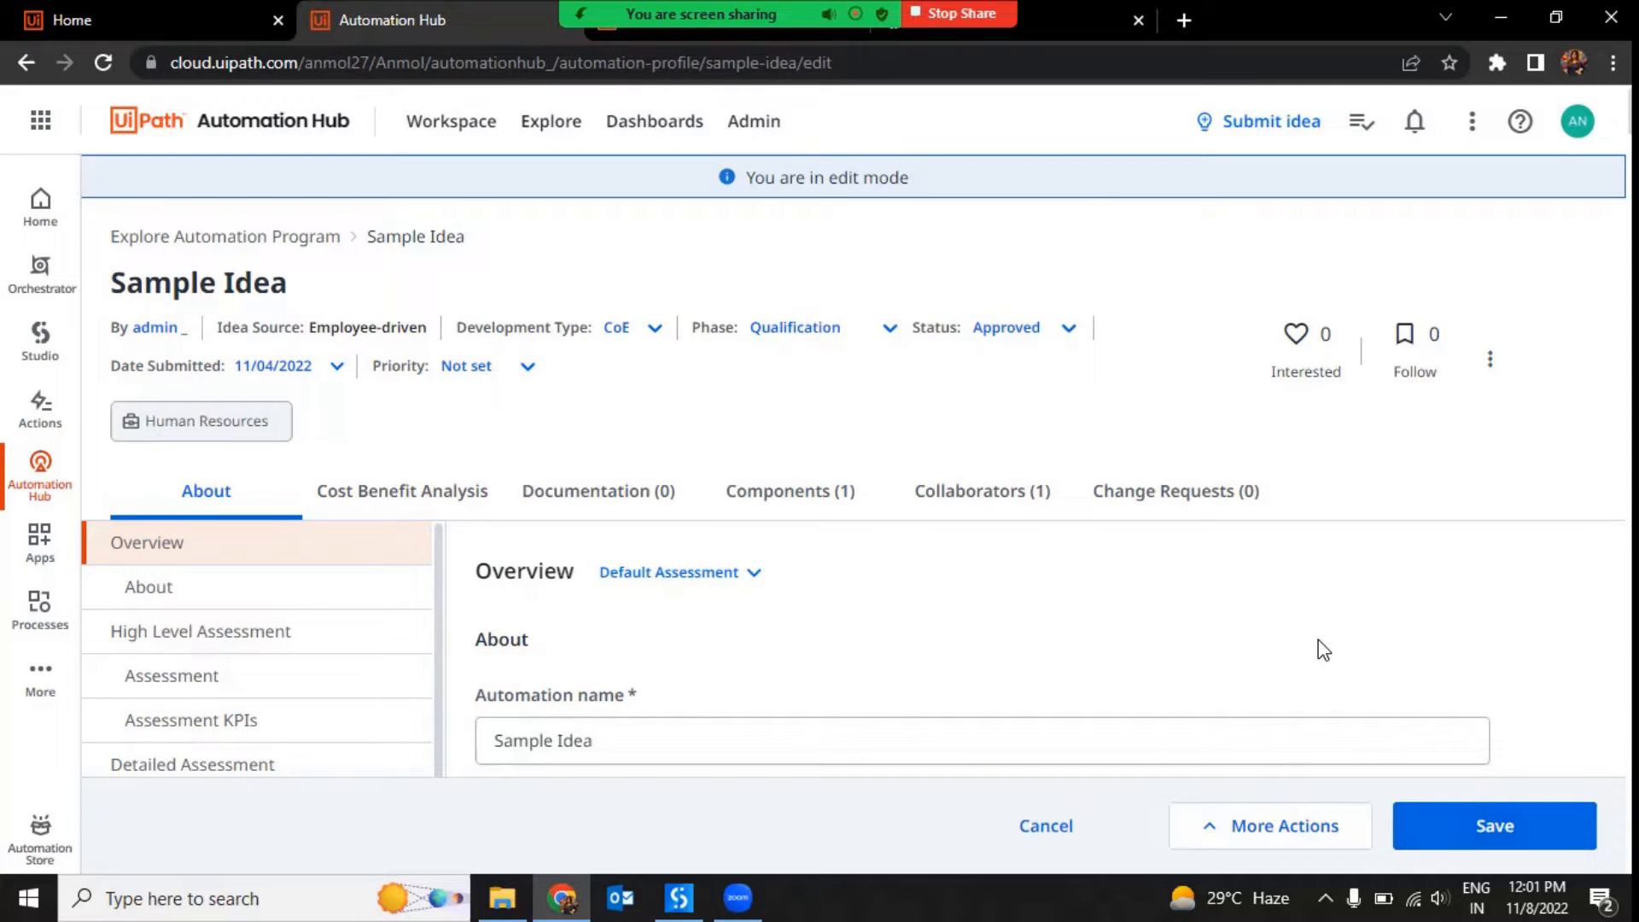
Jump to Detailed Assessment and view the Primary reason to automate choices
scroll(down, 3)
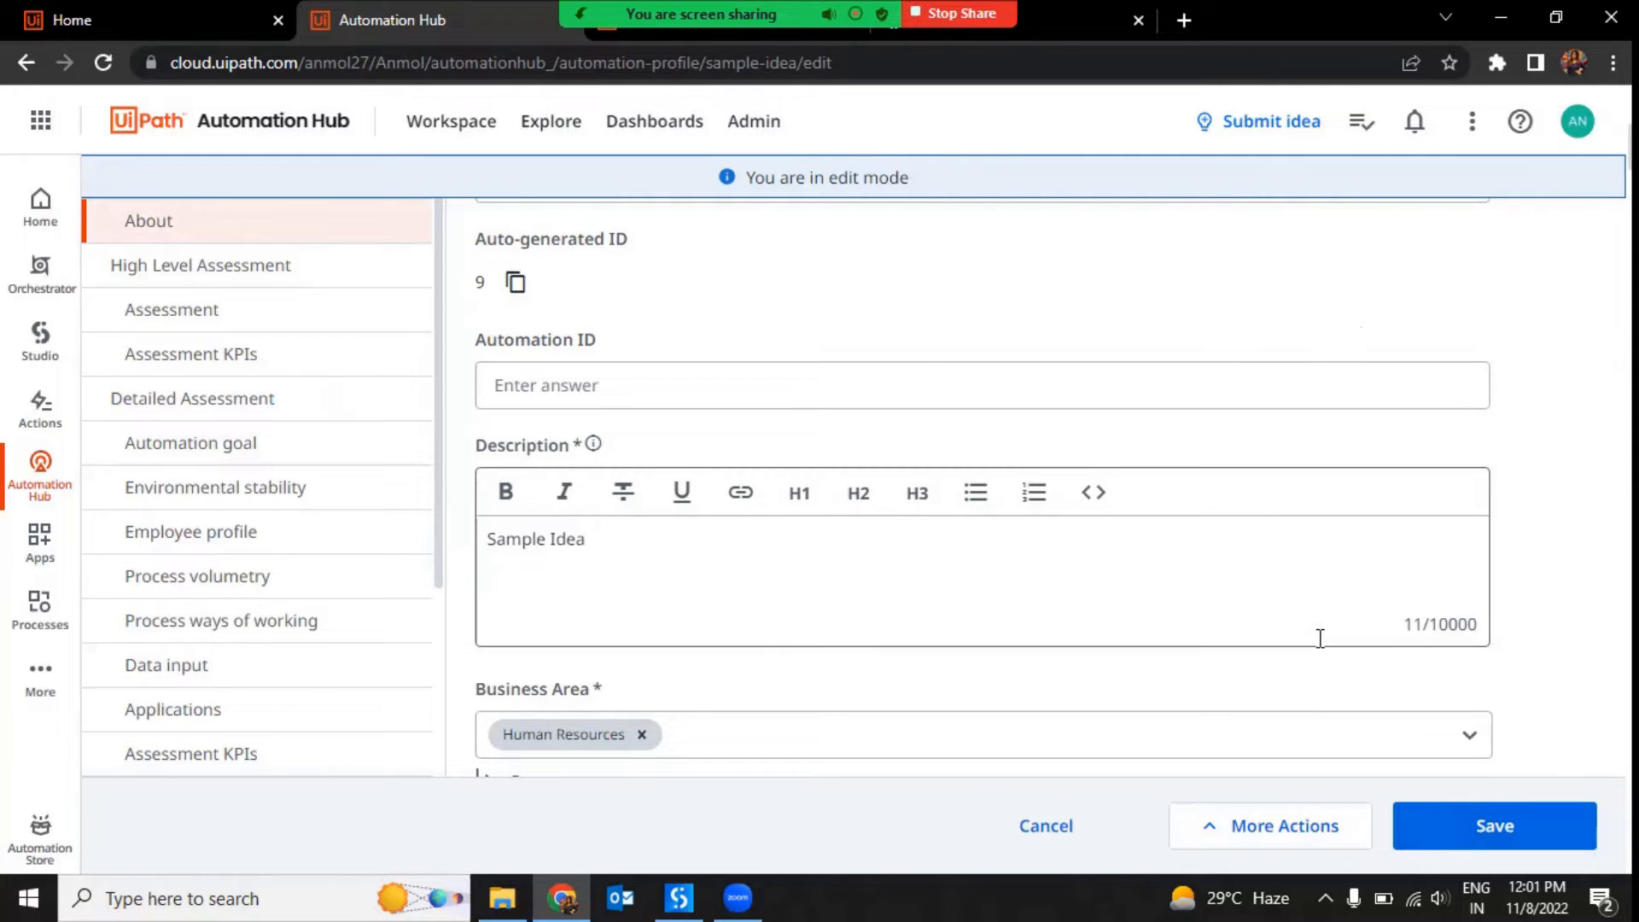
click(194, 399)
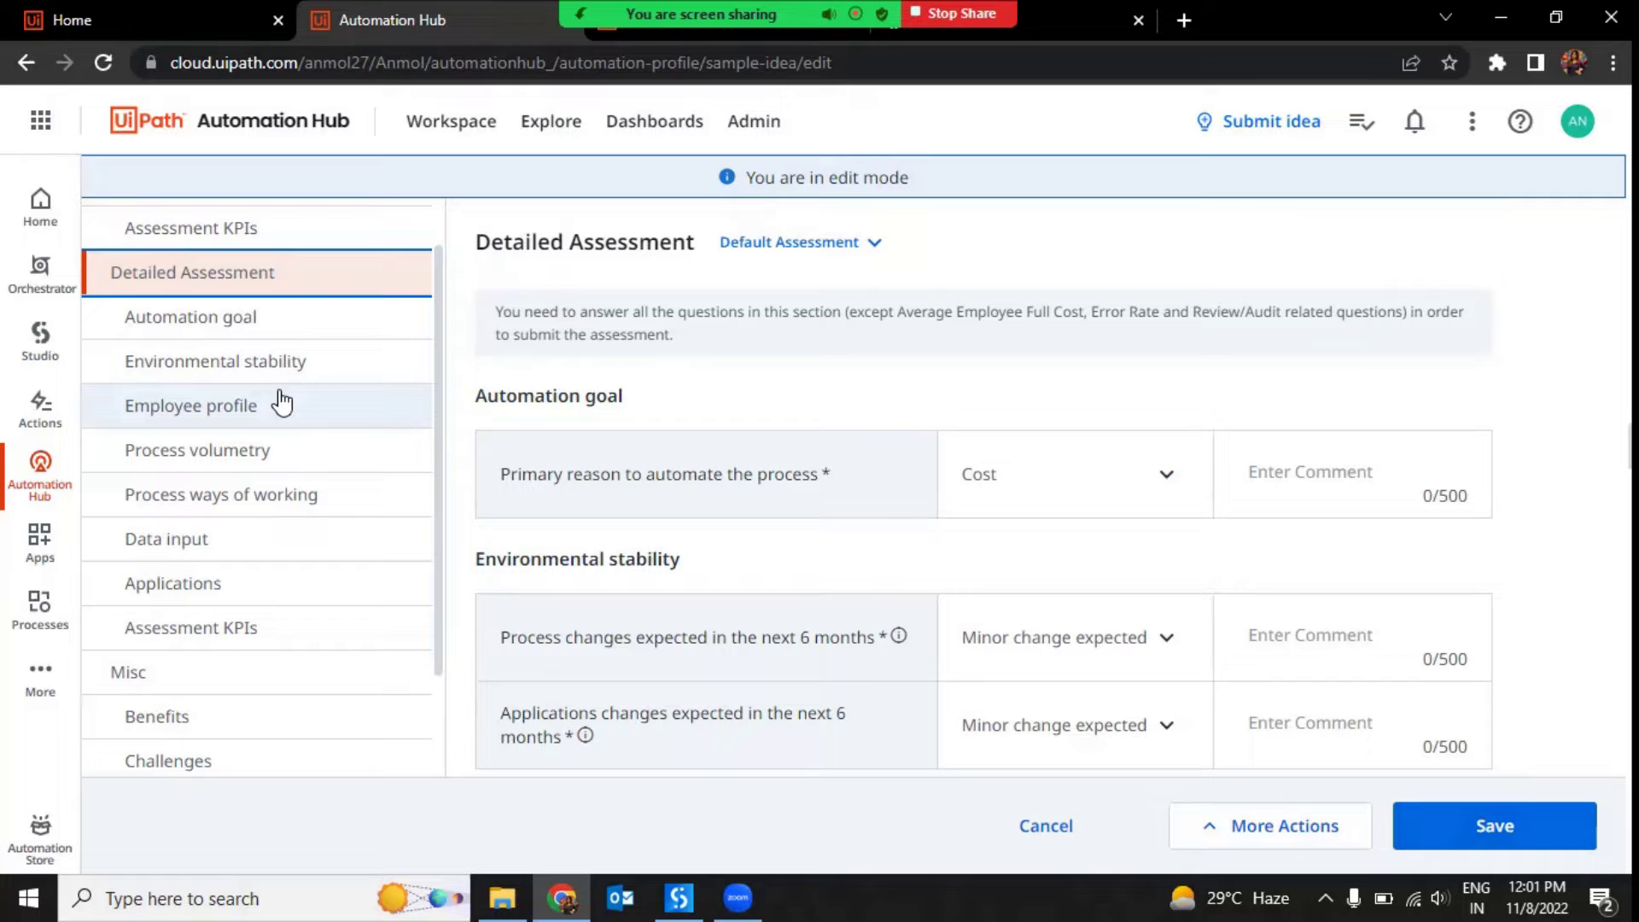
mouse_move(769, 626)
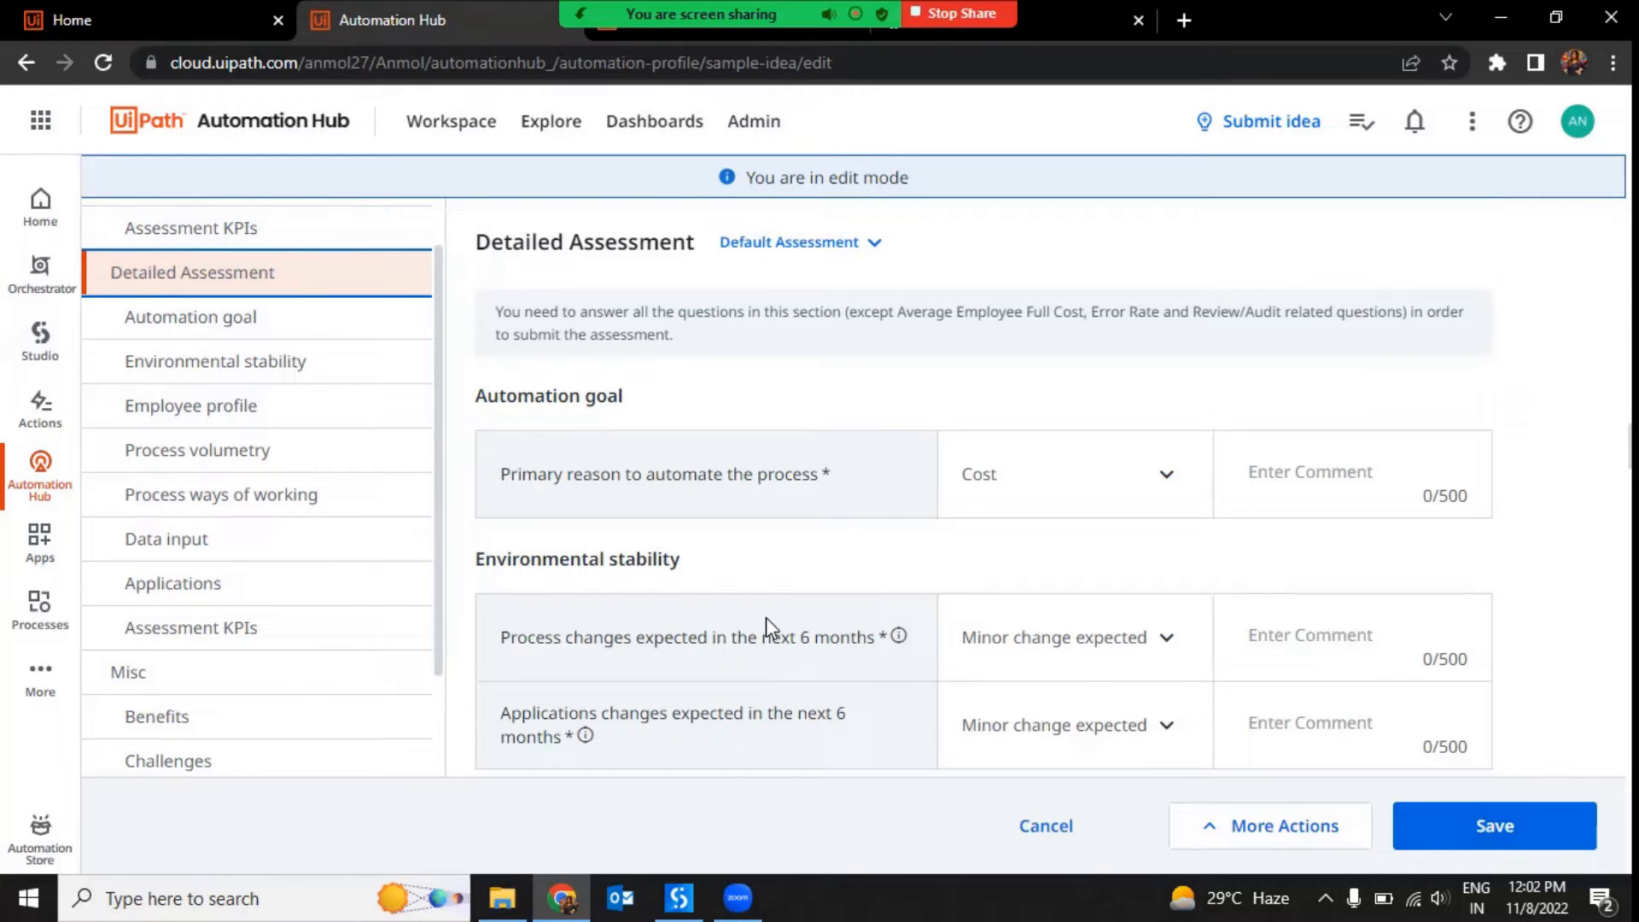
scroll(down, 3)
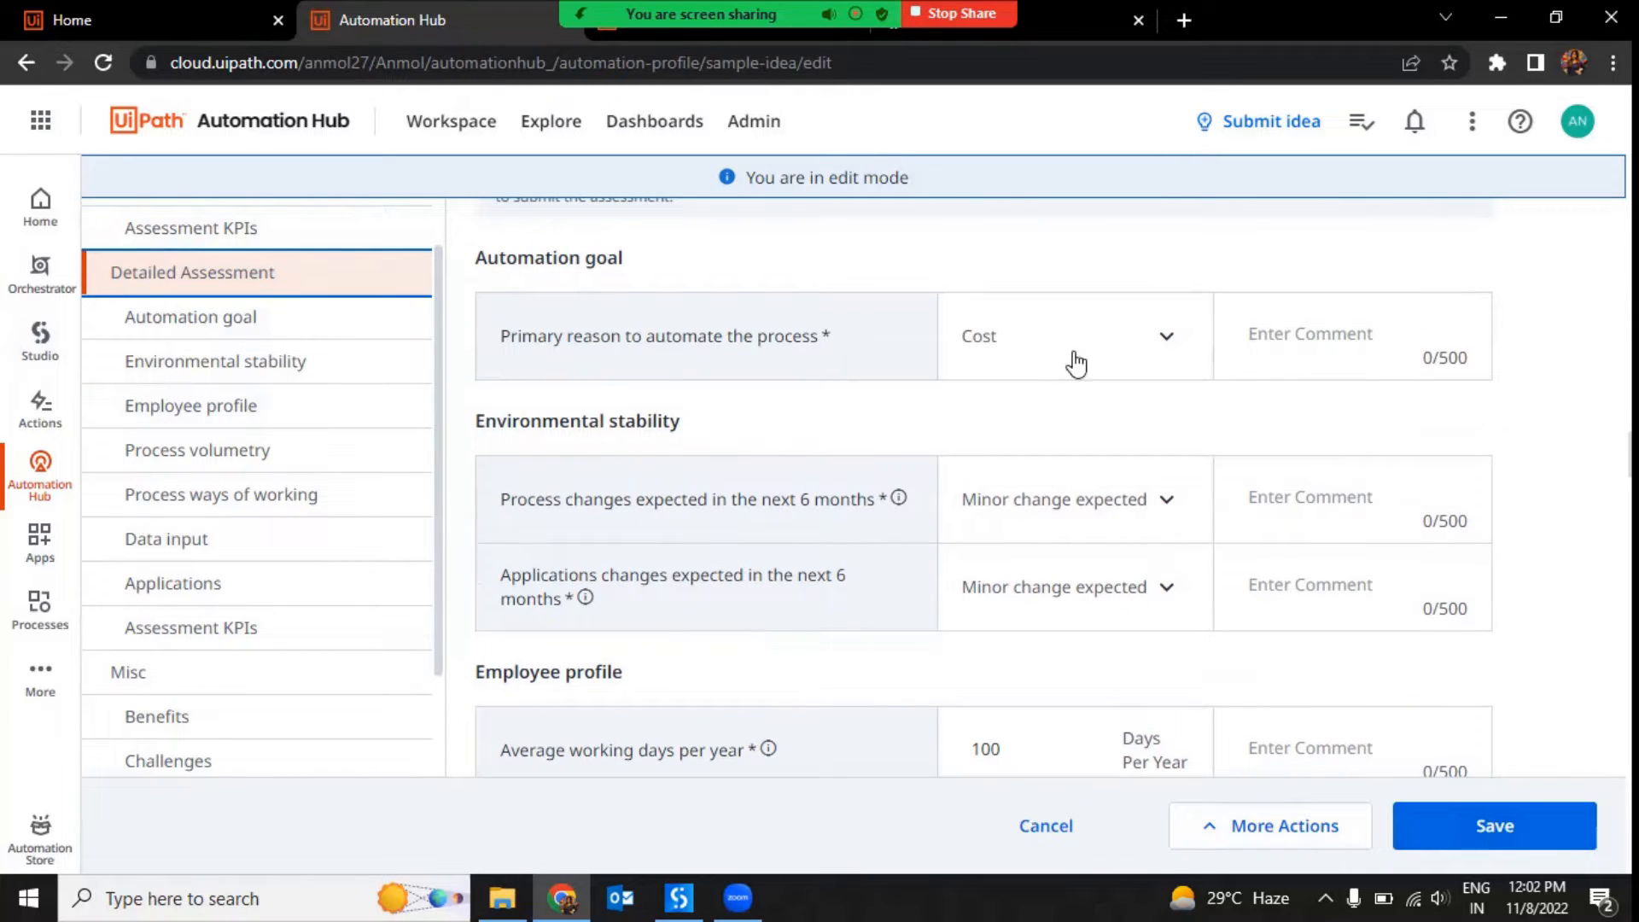
click(1075, 336)
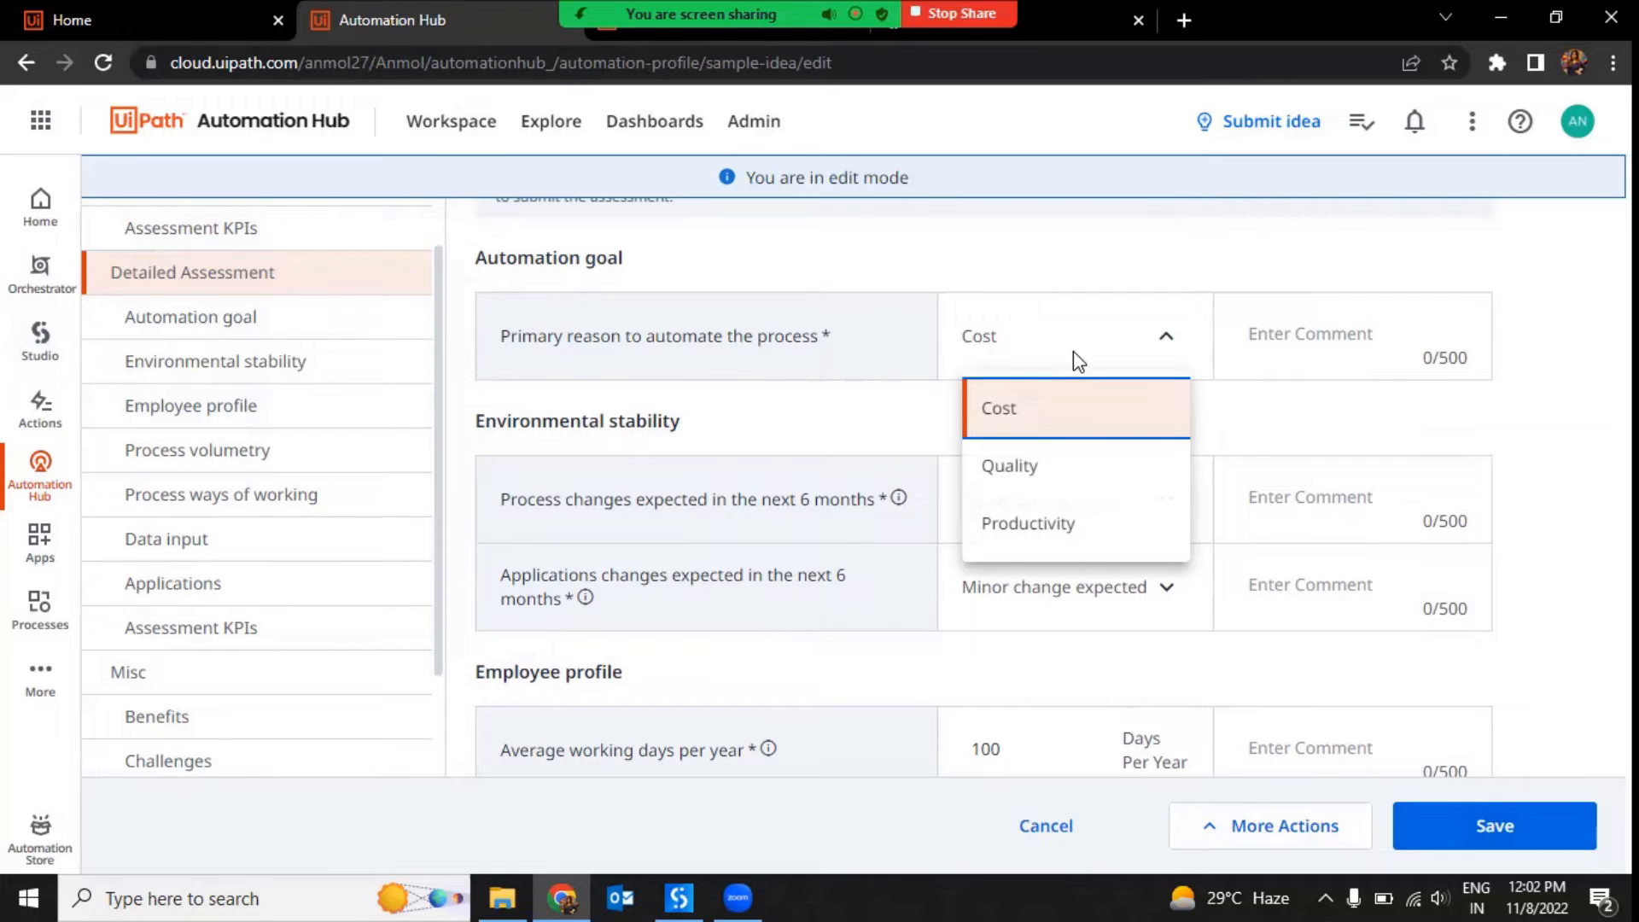
mouse_move(705, 571)
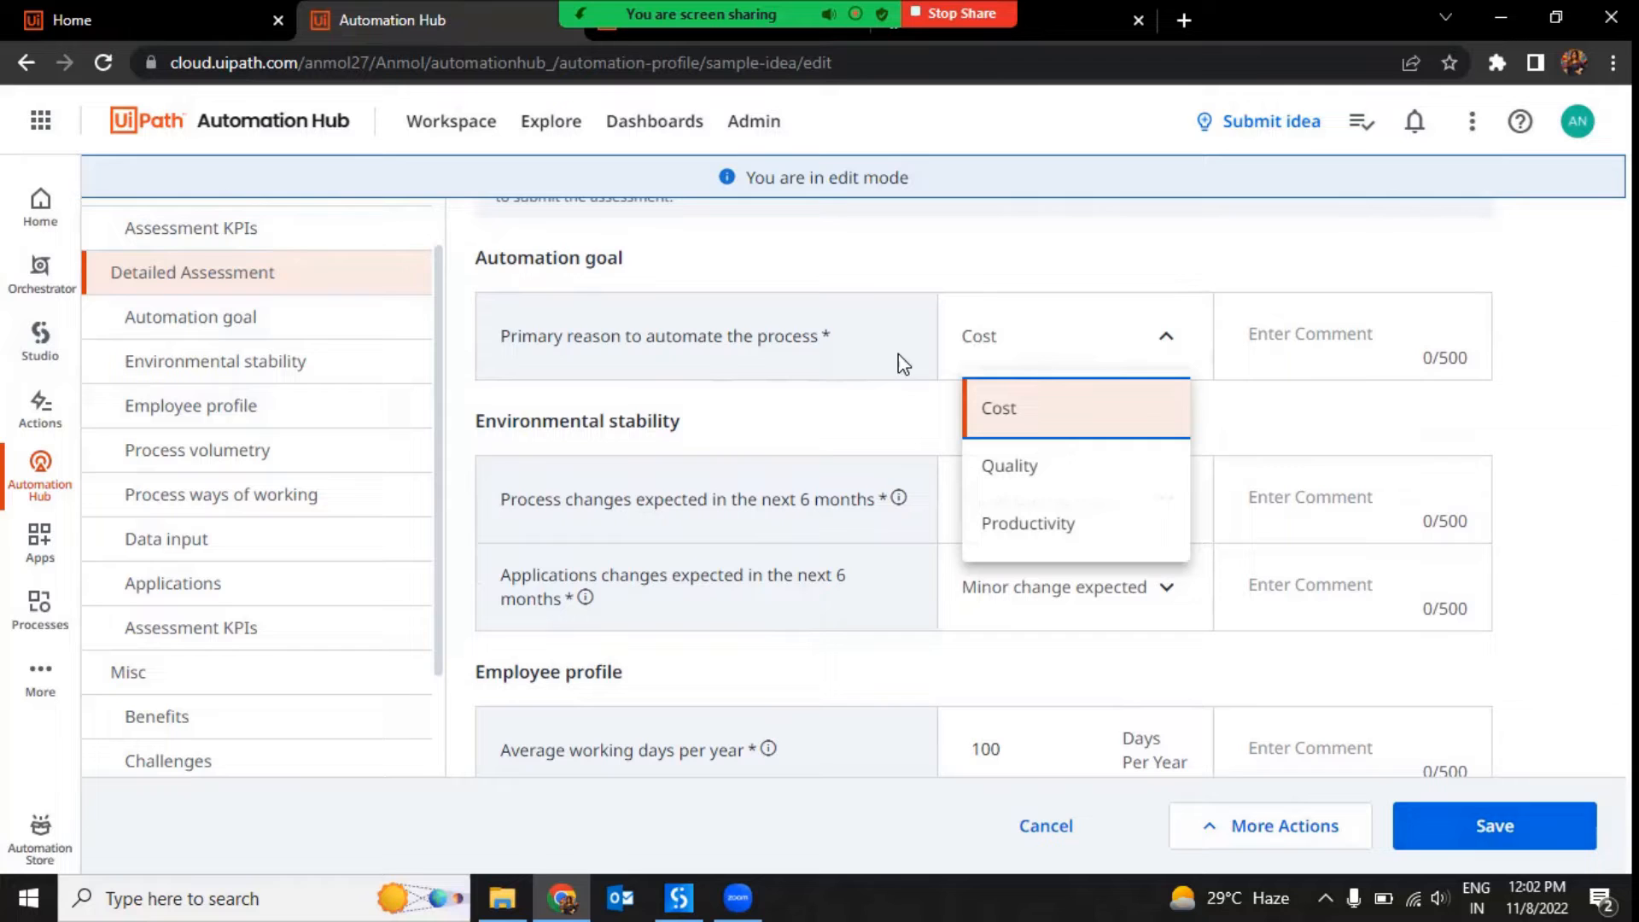
mouse_move(824, 463)
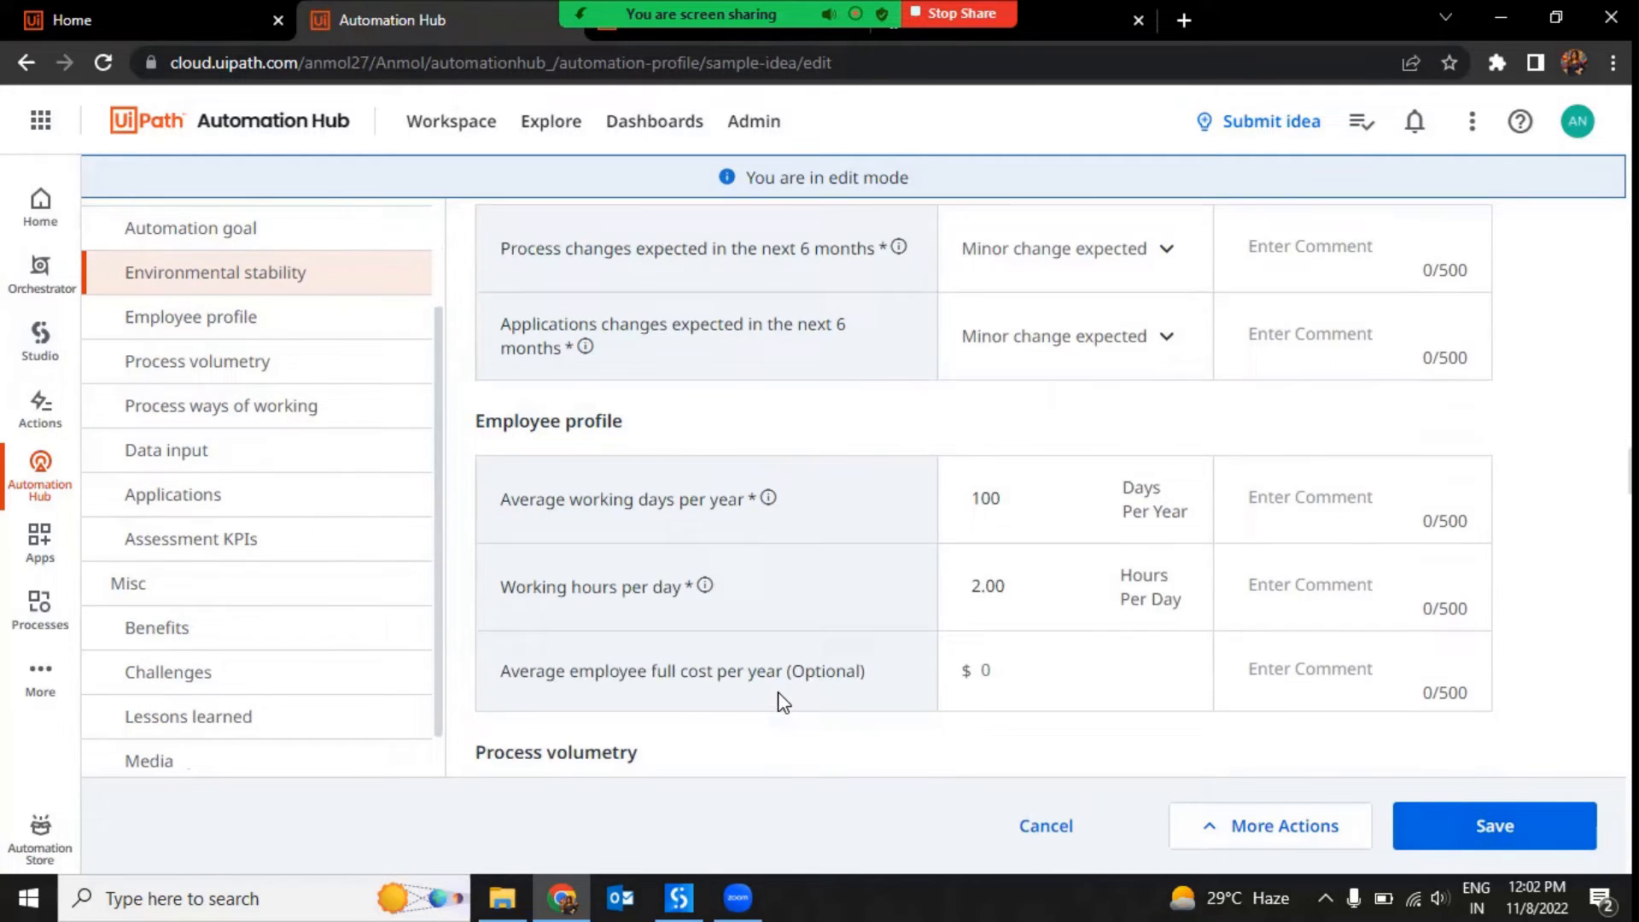
Scroll to Applications, showing UiPath Studio and SAP Solution Manager 7.2
scroll(down, 3)
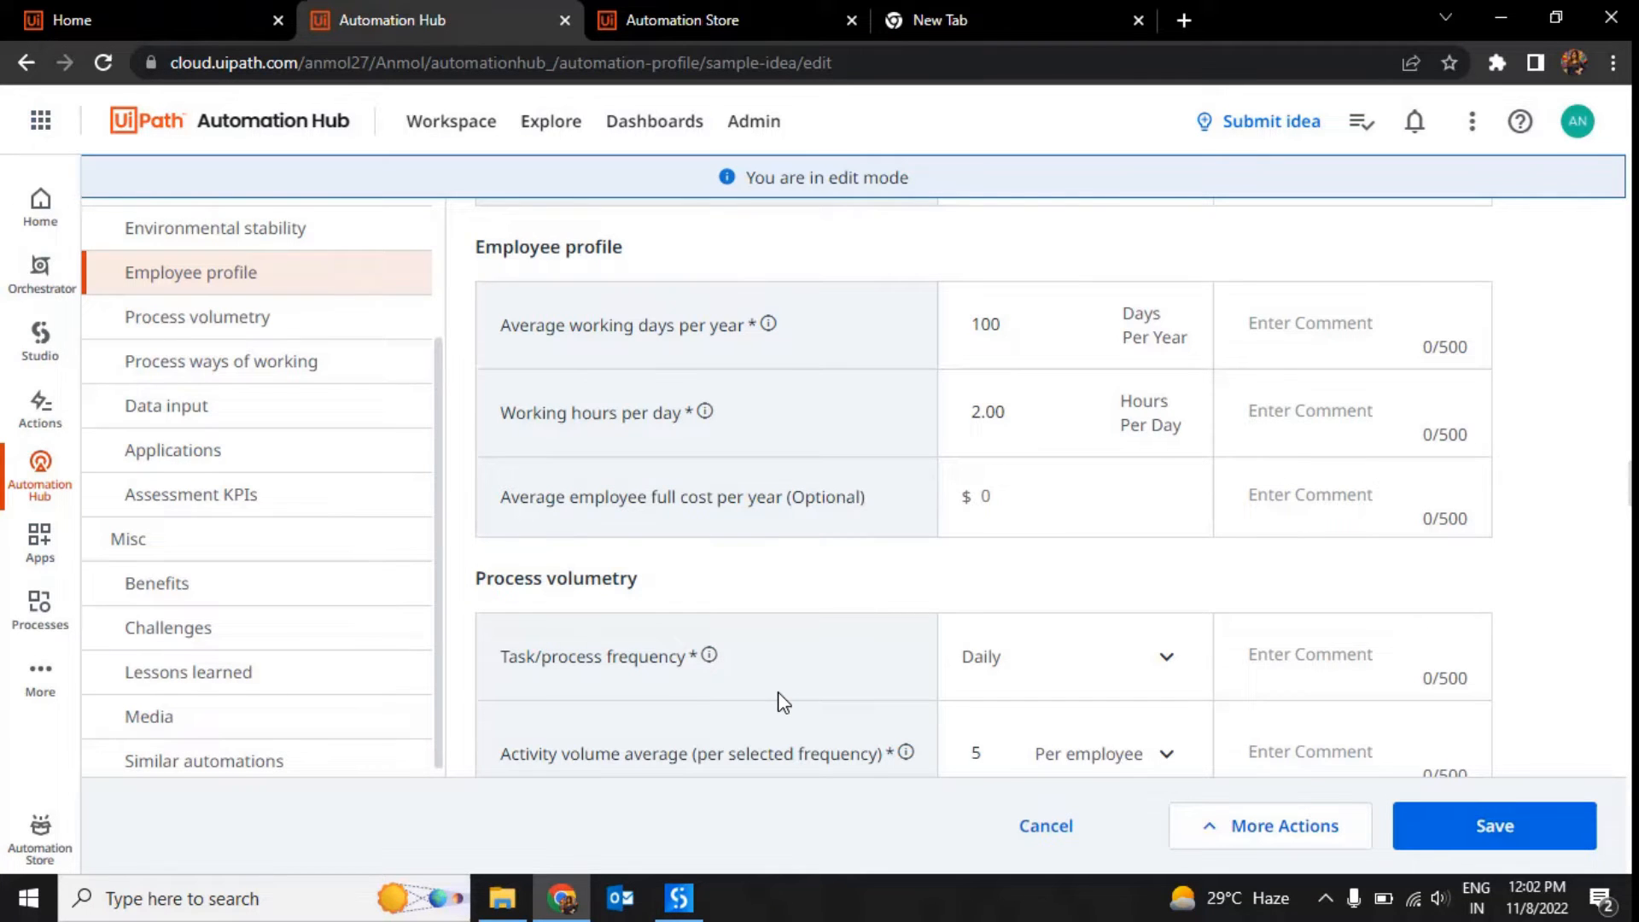
scroll(down, 3)
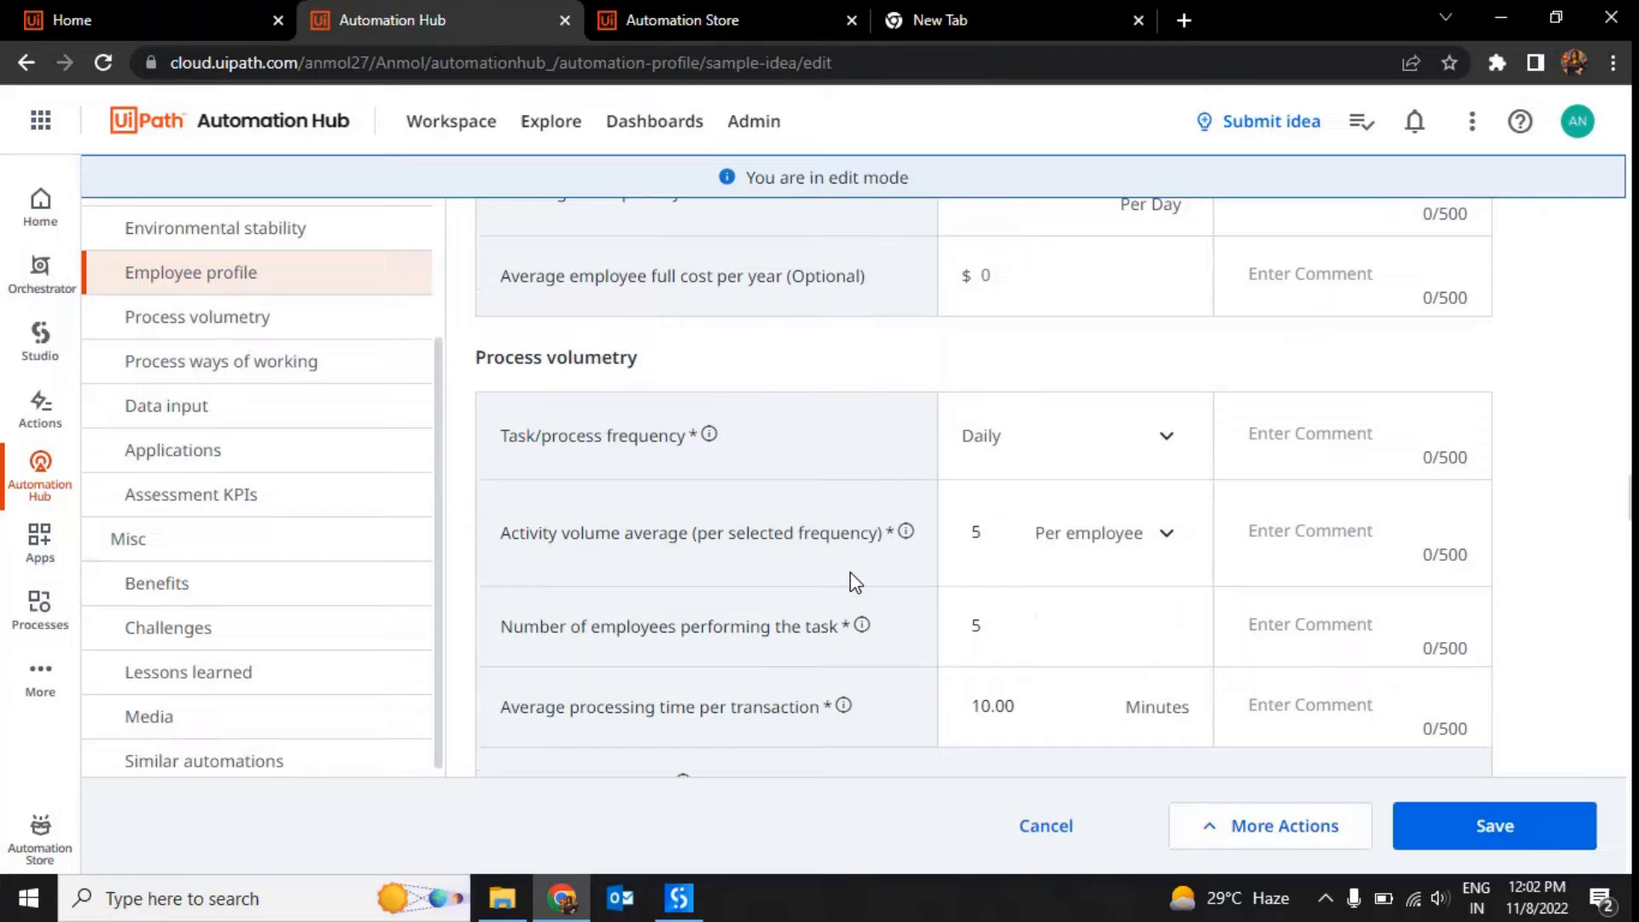
scroll(down, 3)
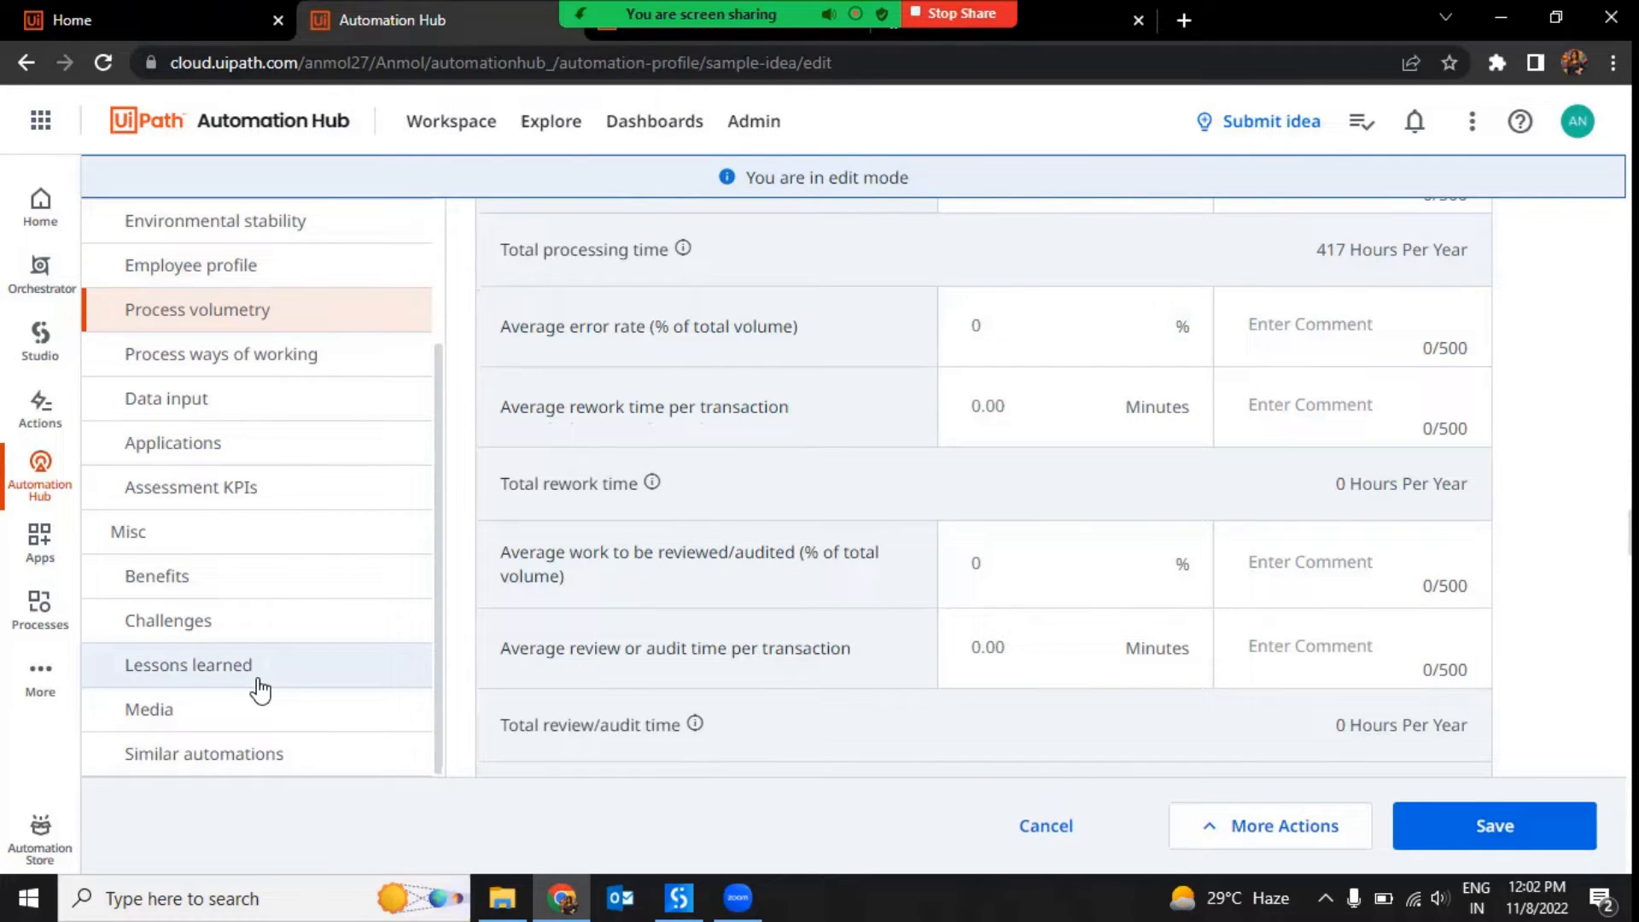
scroll(down, 3)
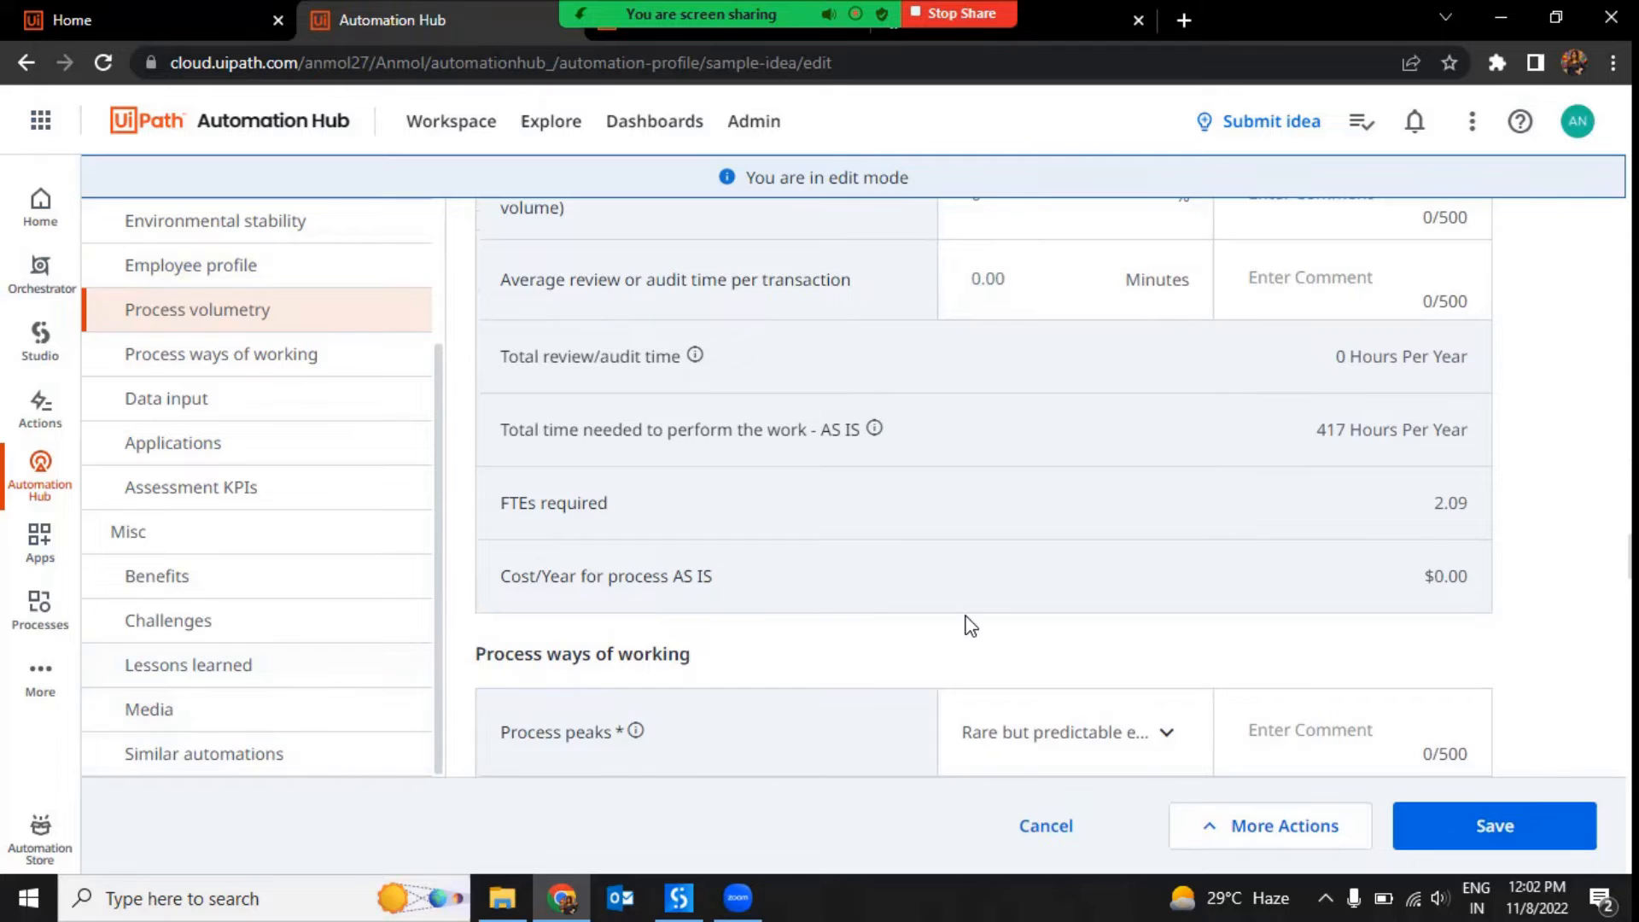
click(167, 399)
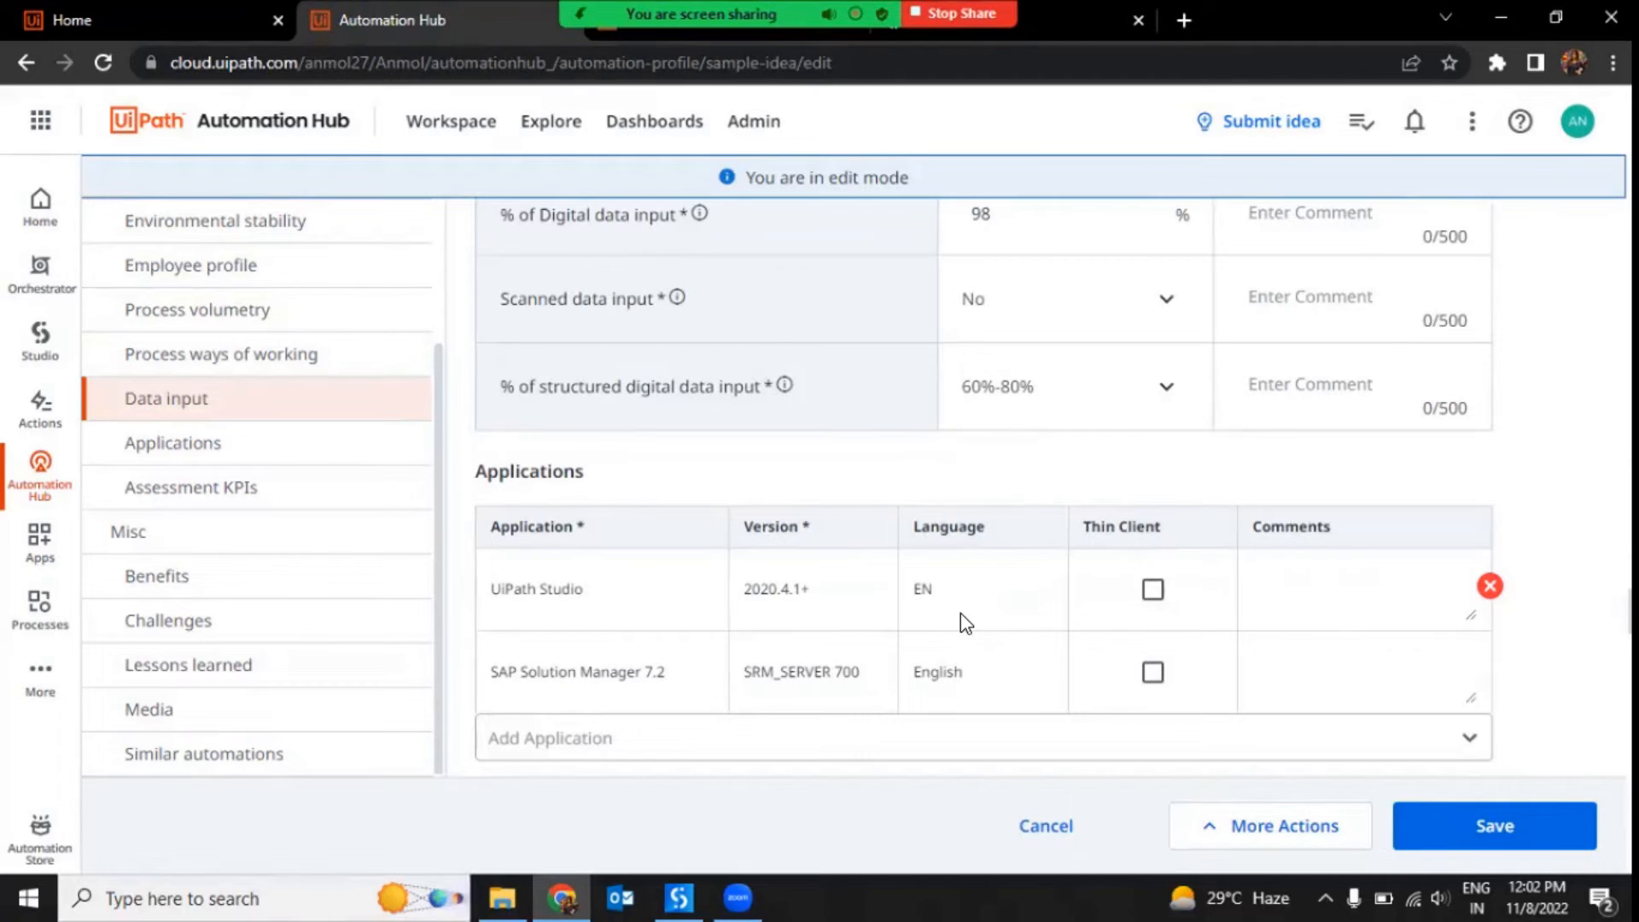
scroll(down, 3)
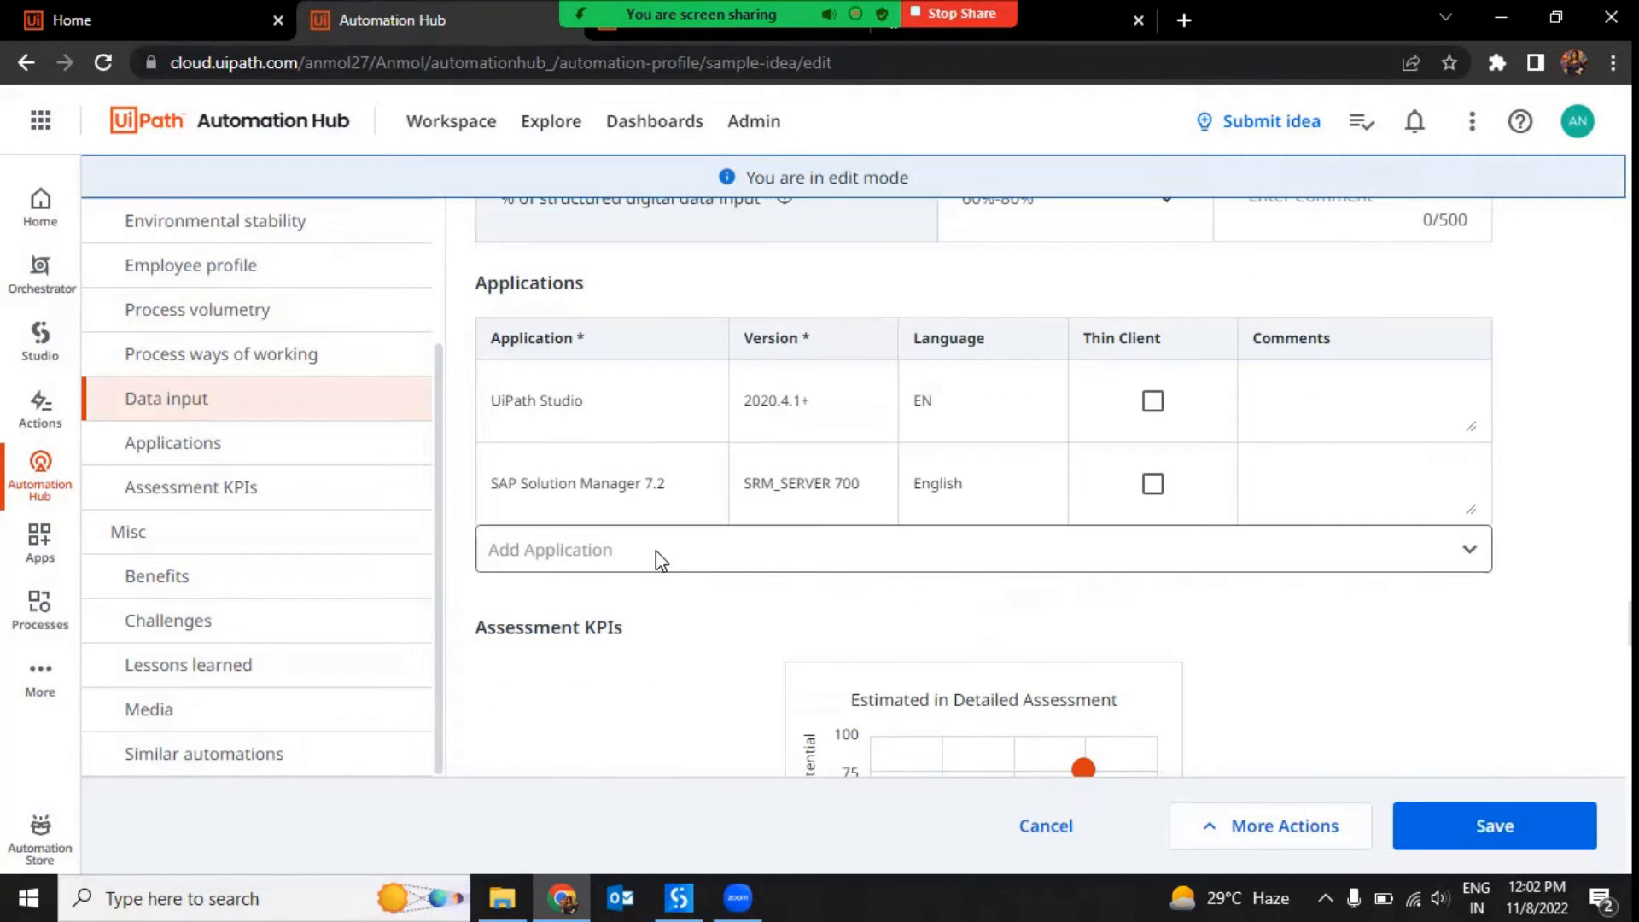
mouse_move(666, 560)
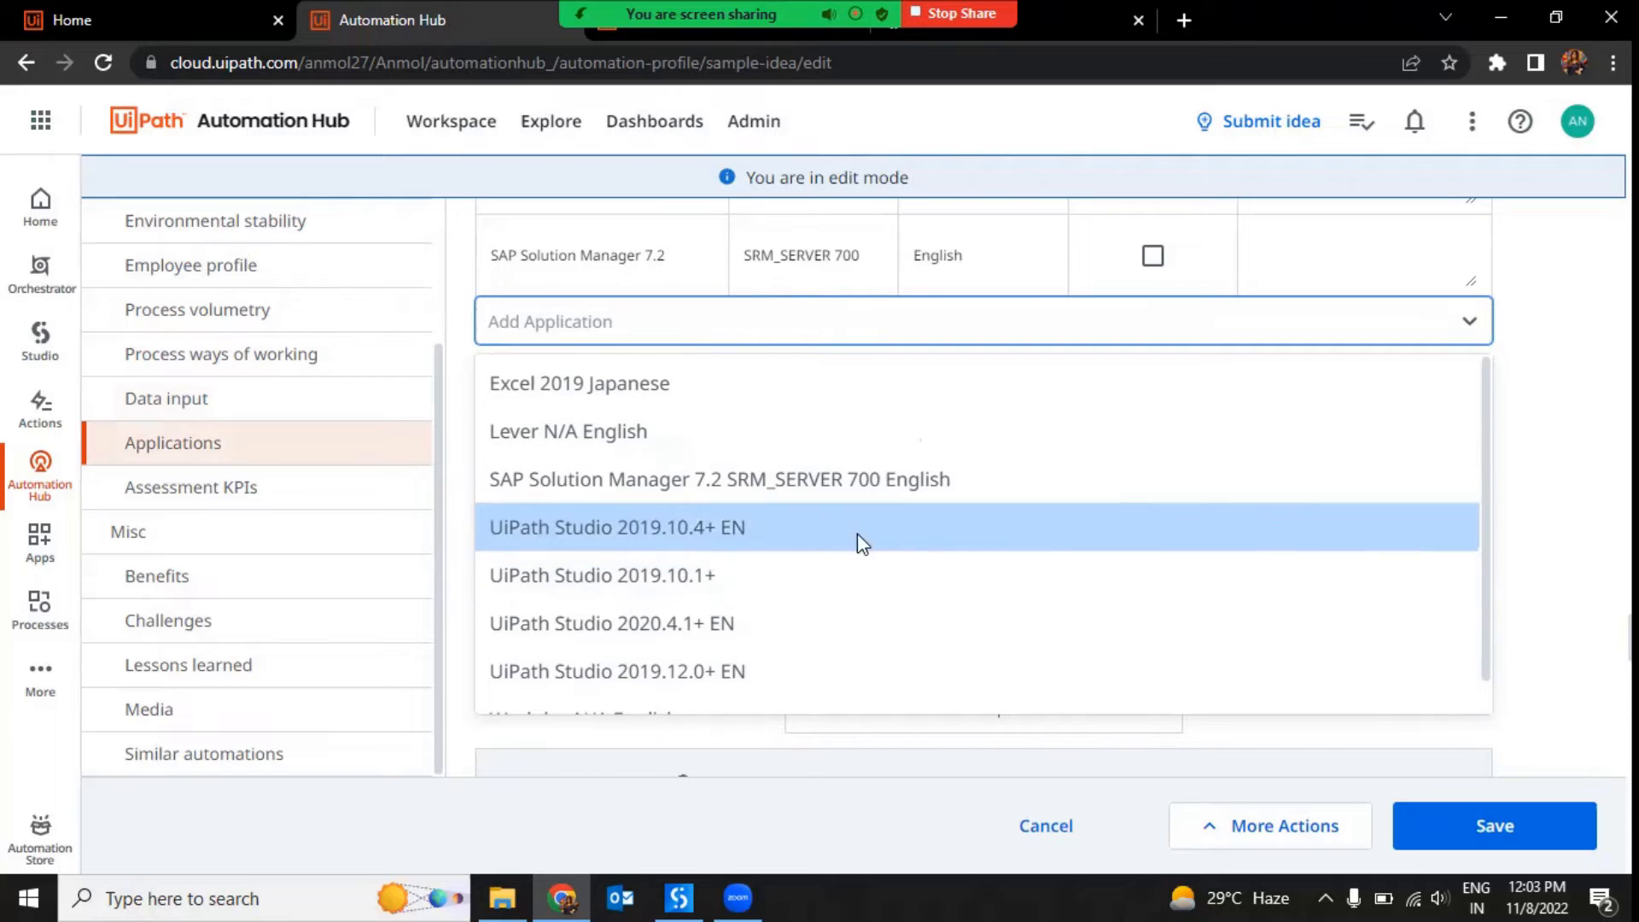
mouse_move(813, 554)
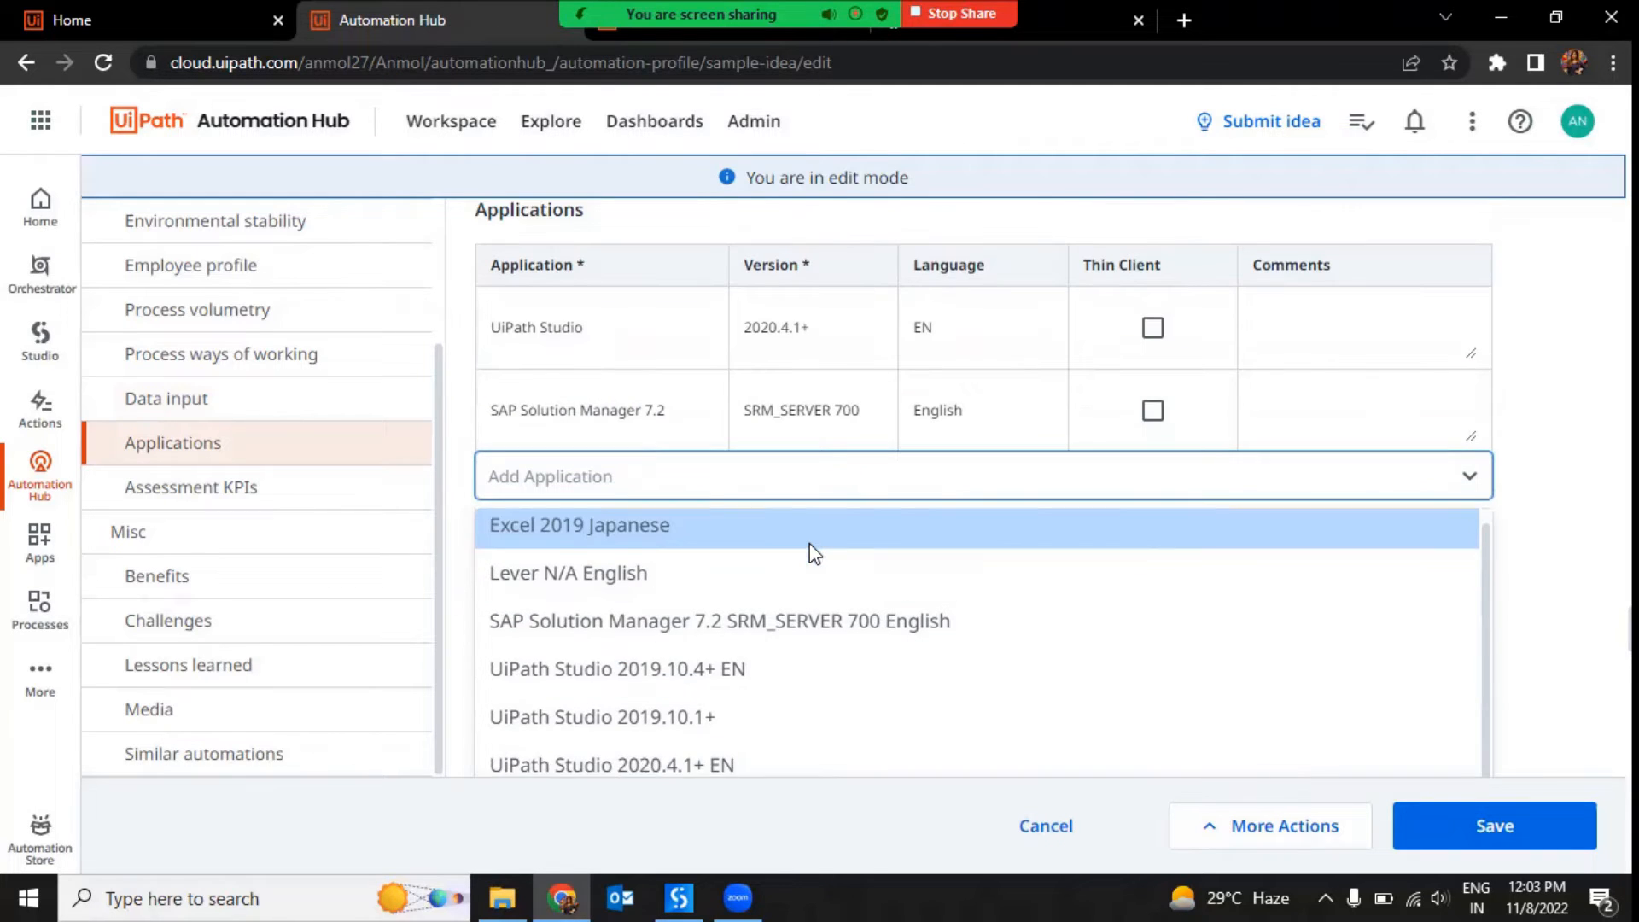
Browse the Add Application list: Excel, Lever, SAP, UiPath Studio versions, Workday
scroll(down, 3)
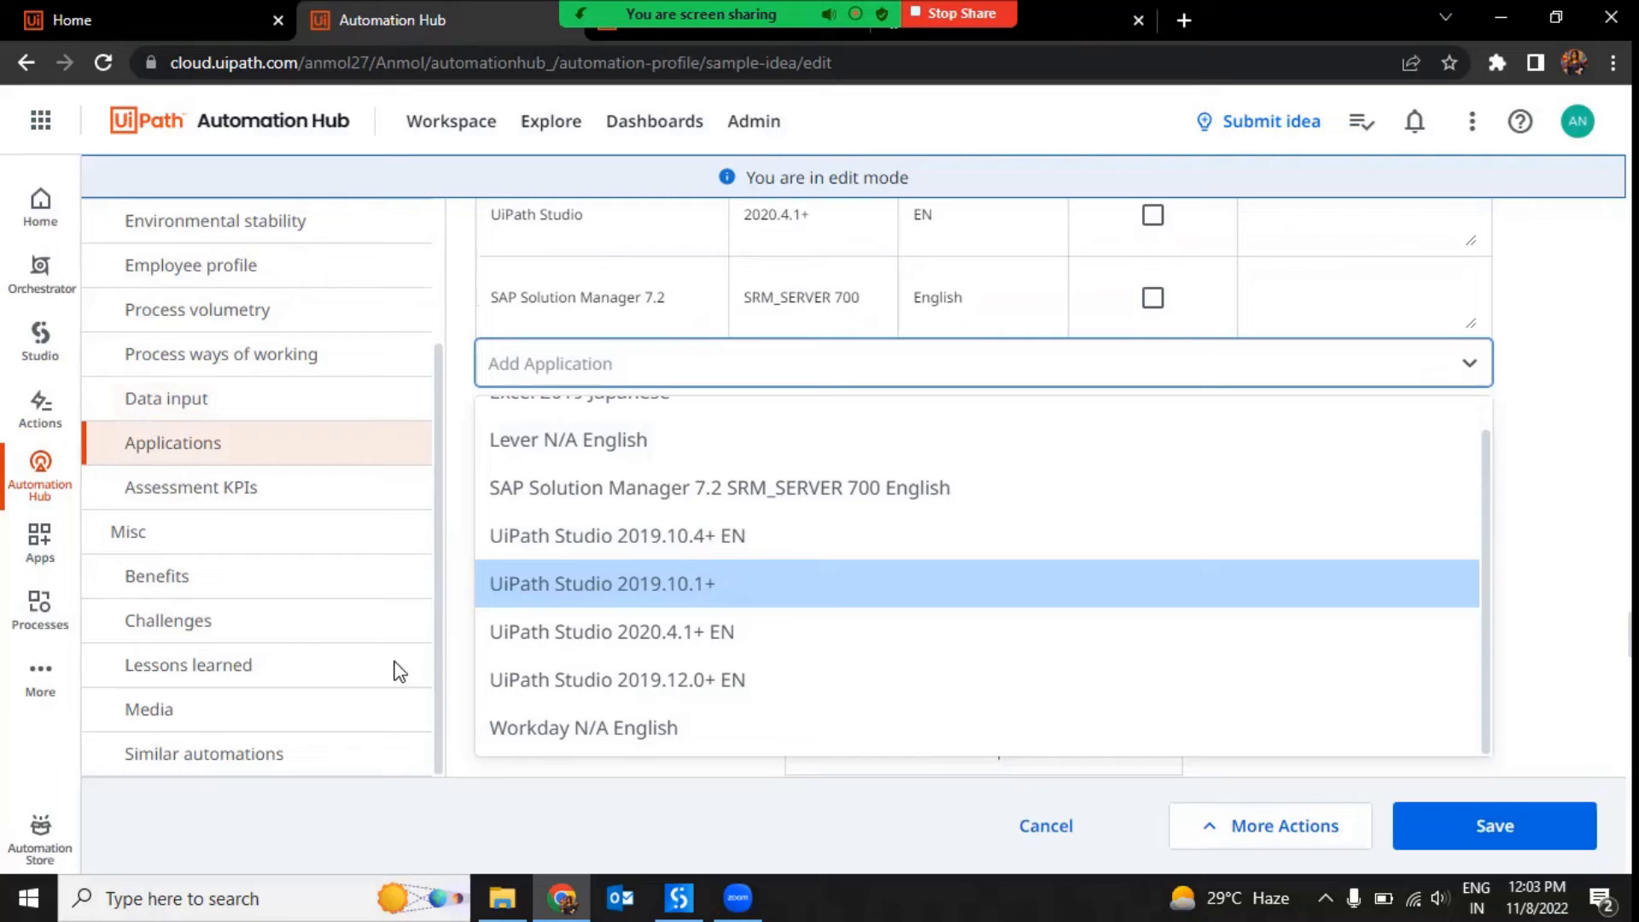
mouse_move(717, 589)
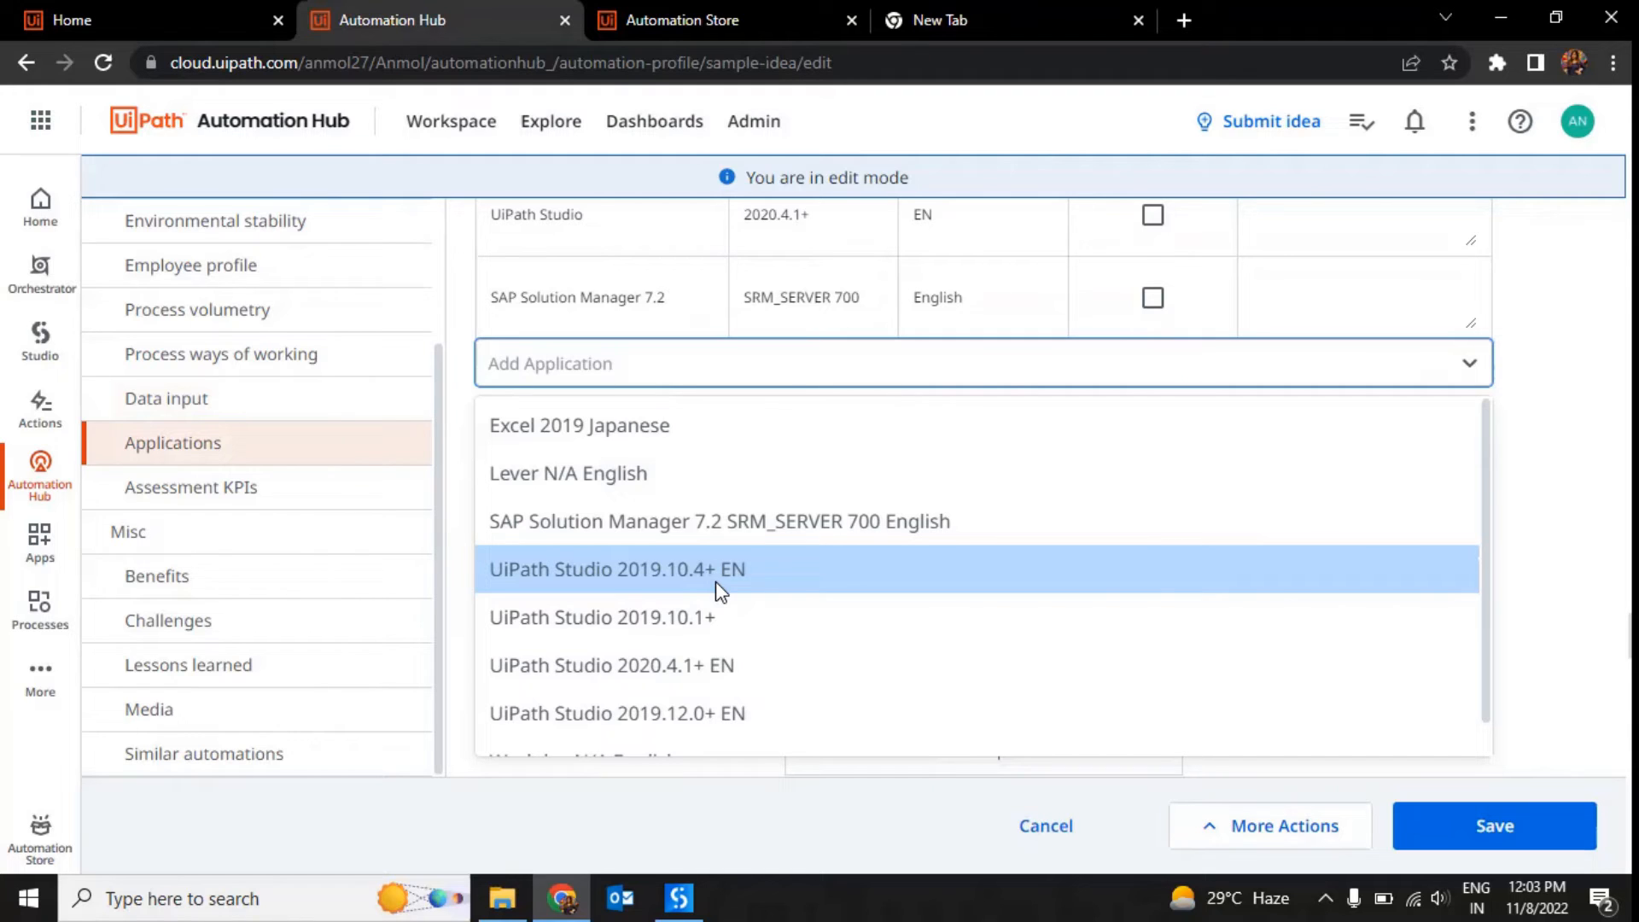
scroll(down, 3)
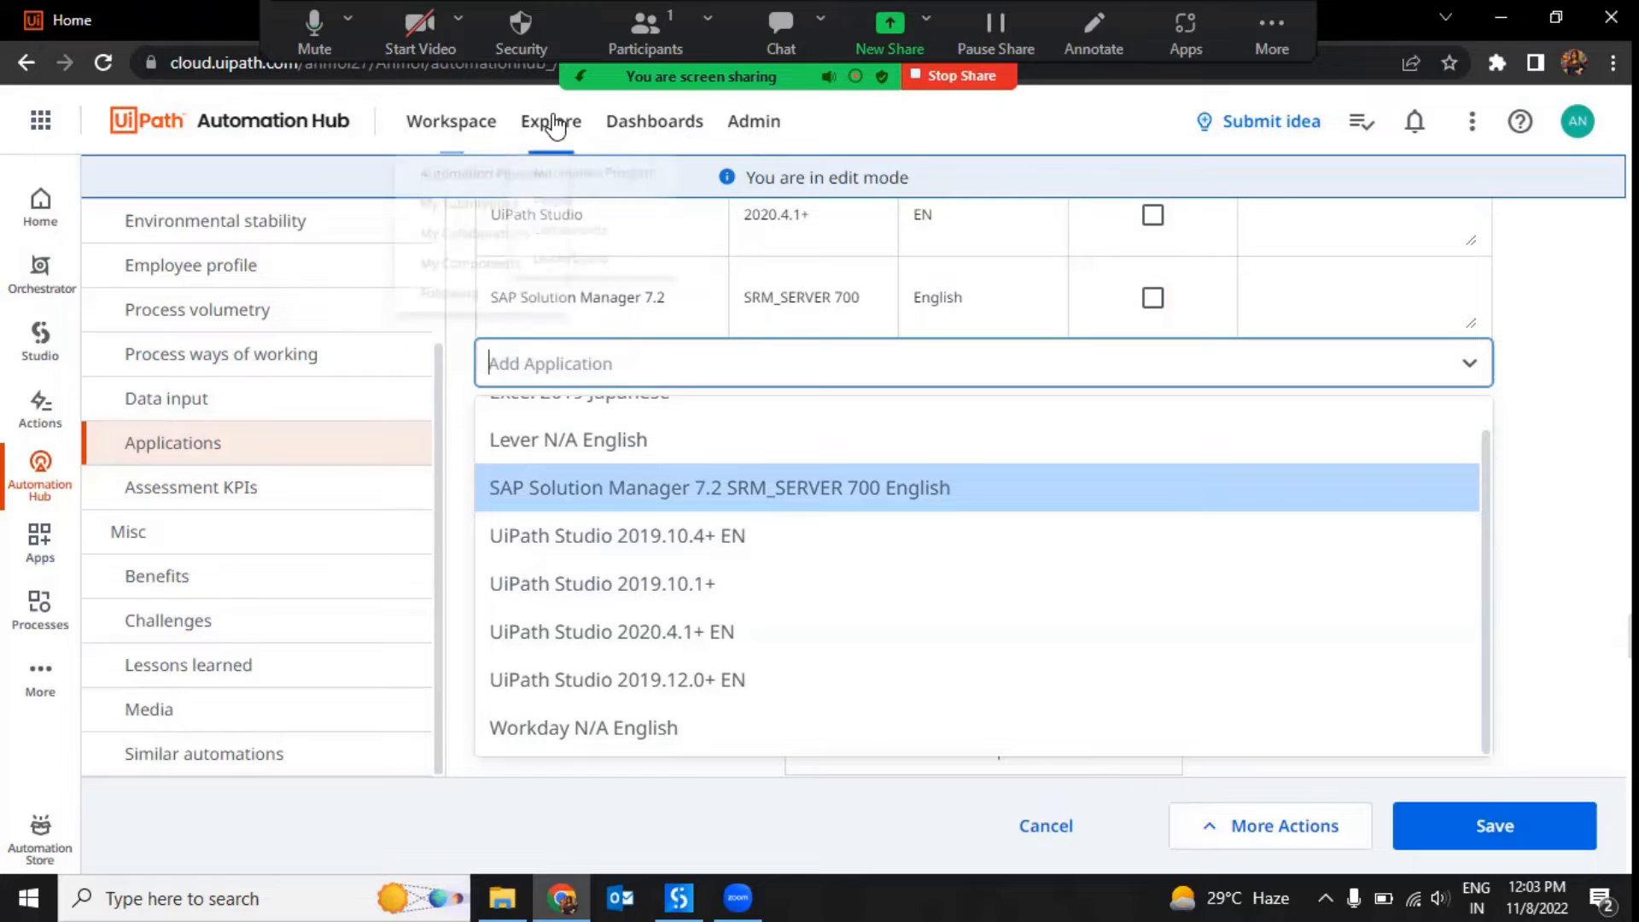
Navigate to Admin > Platform Setup > App Inventory
click(653, 121)
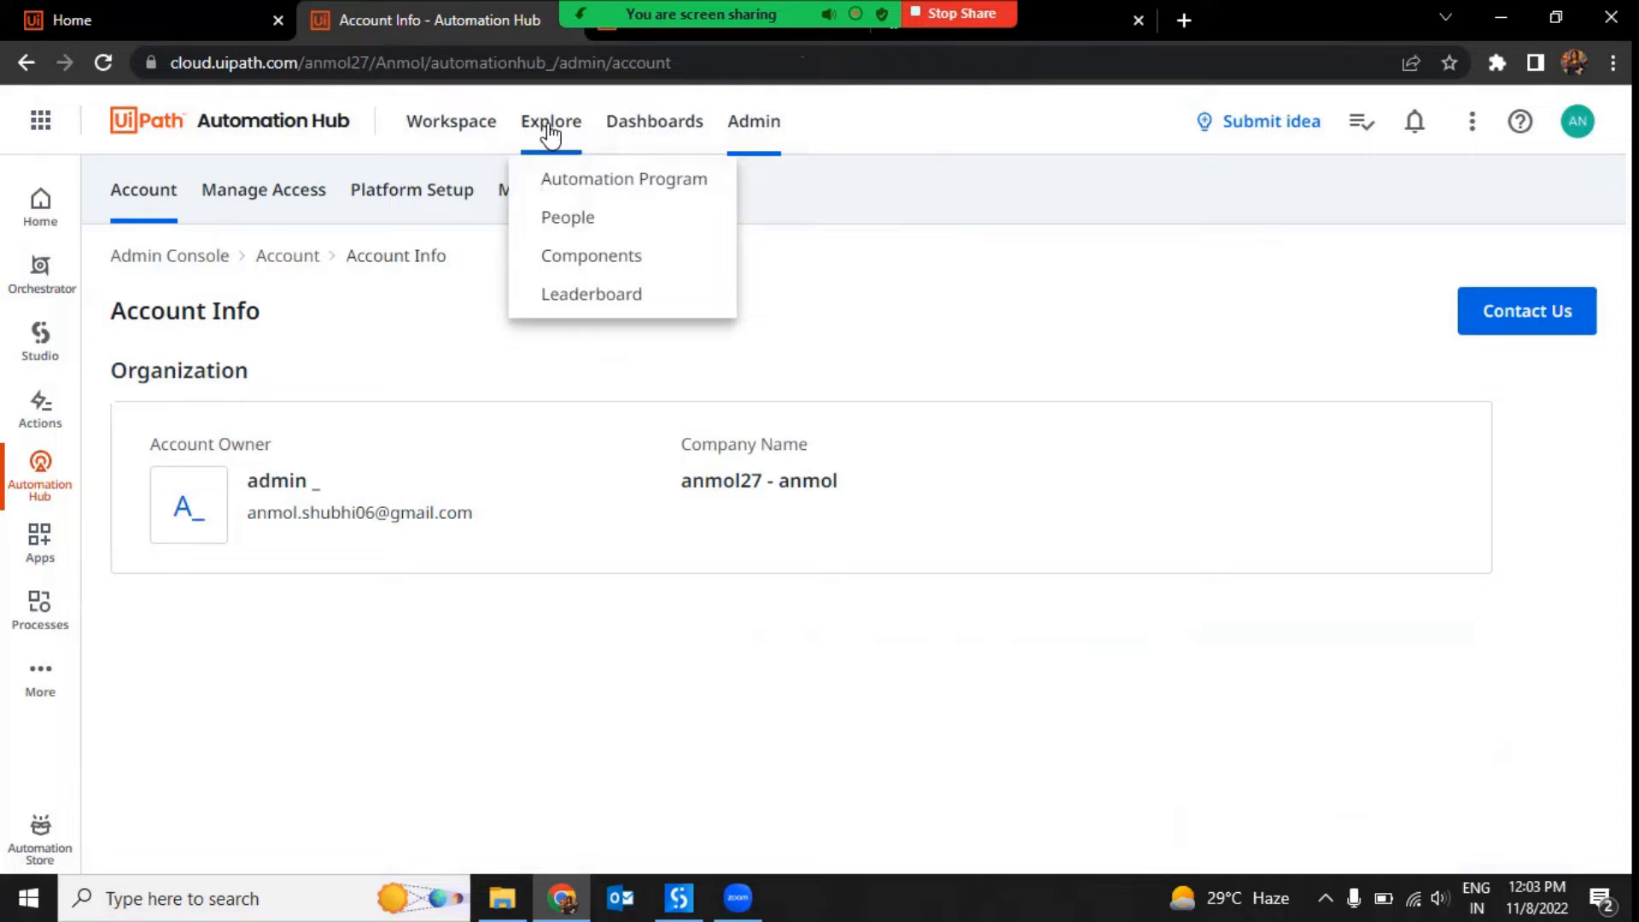
click(411, 190)
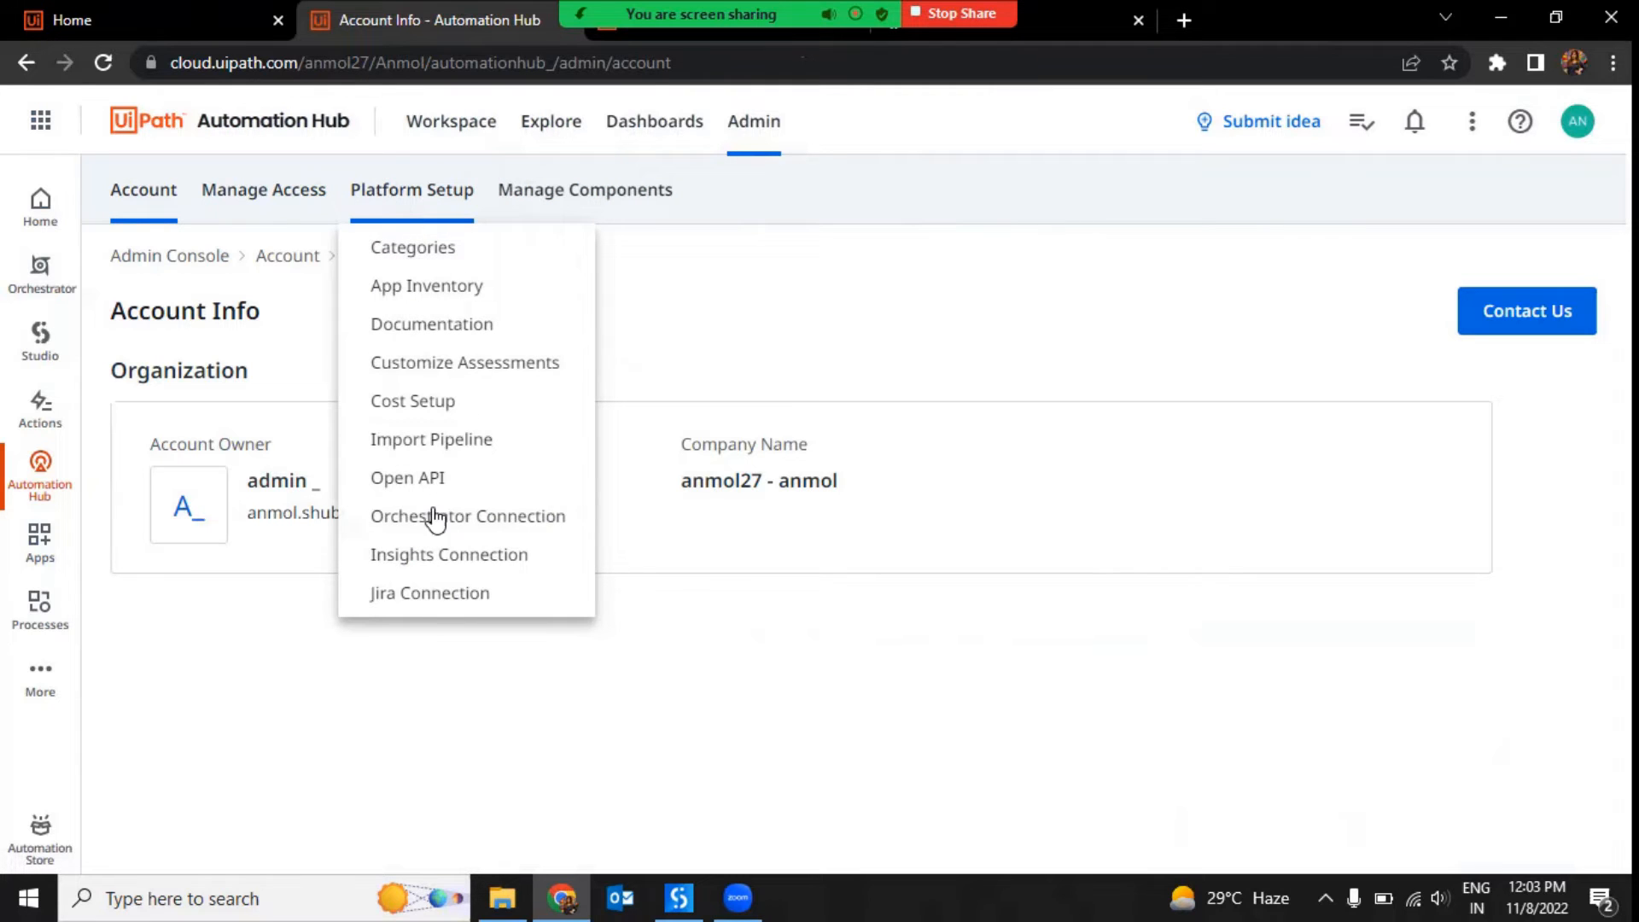
mouse_move(473, 294)
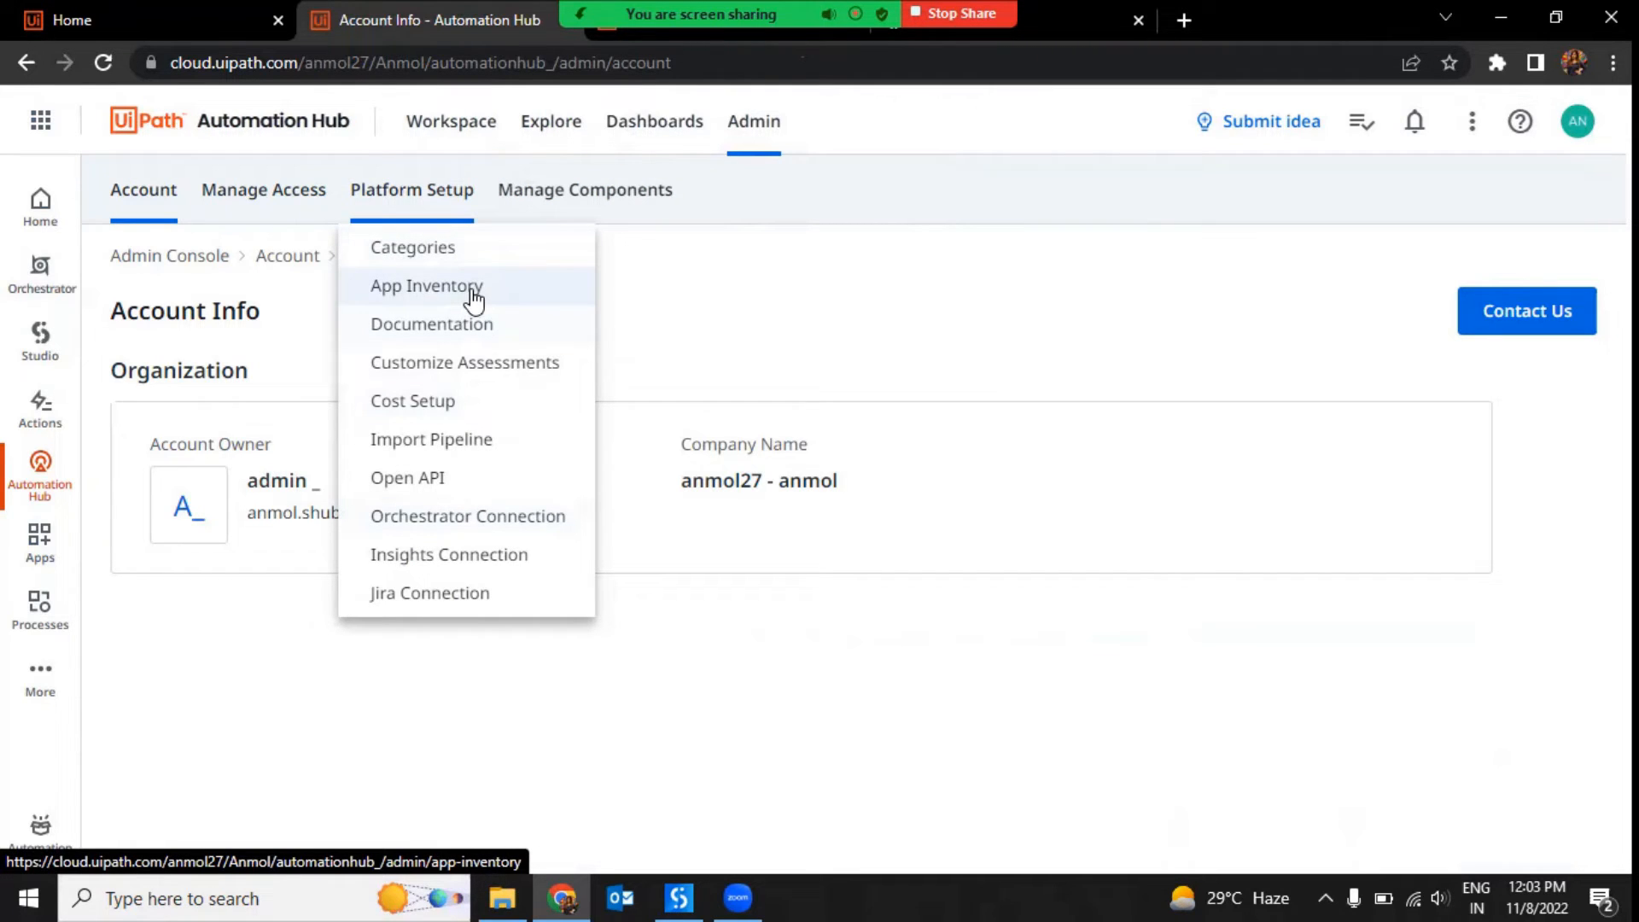
click(427, 286)
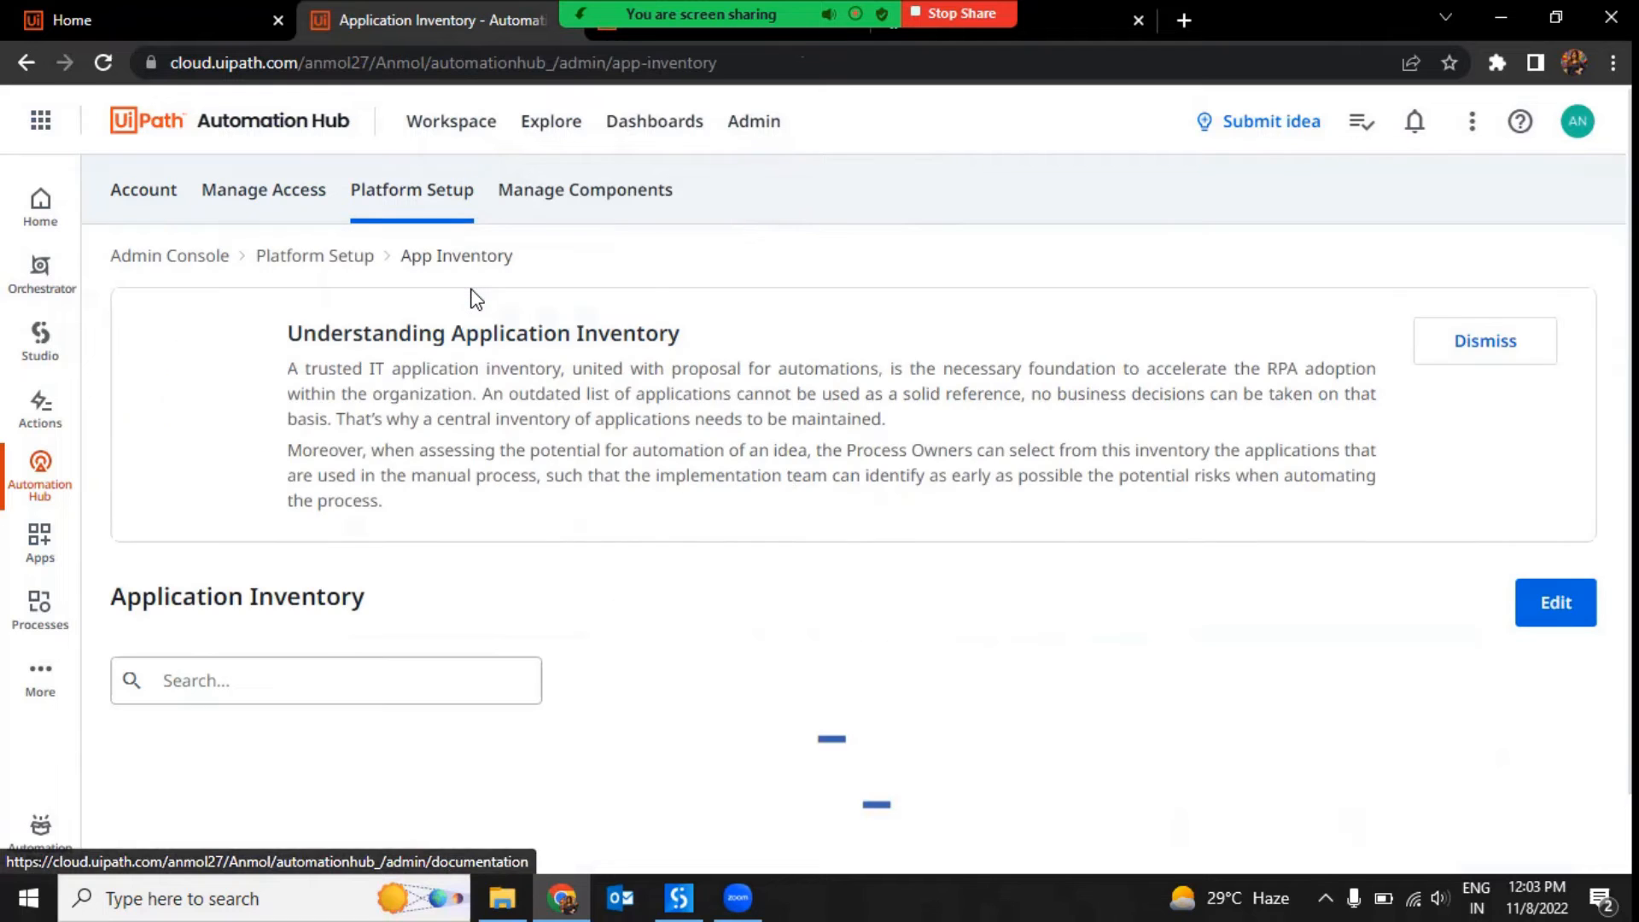
Review the 11 applications in App Inventory and switch the list to edit mode
scroll(down, 3)
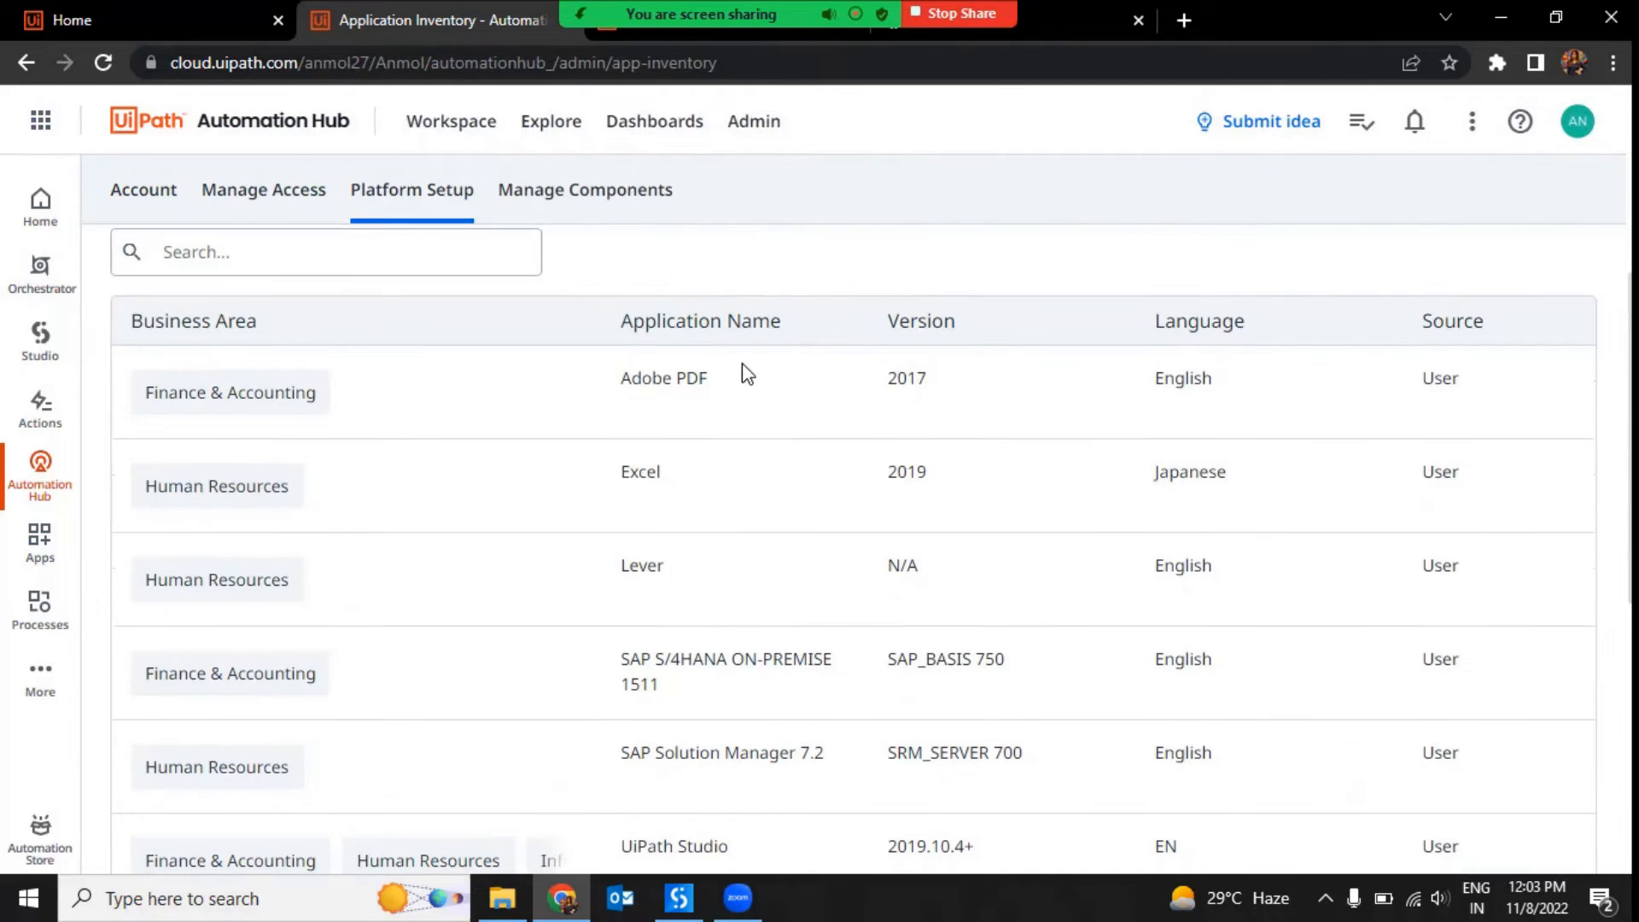
mouse_move(708, 583)
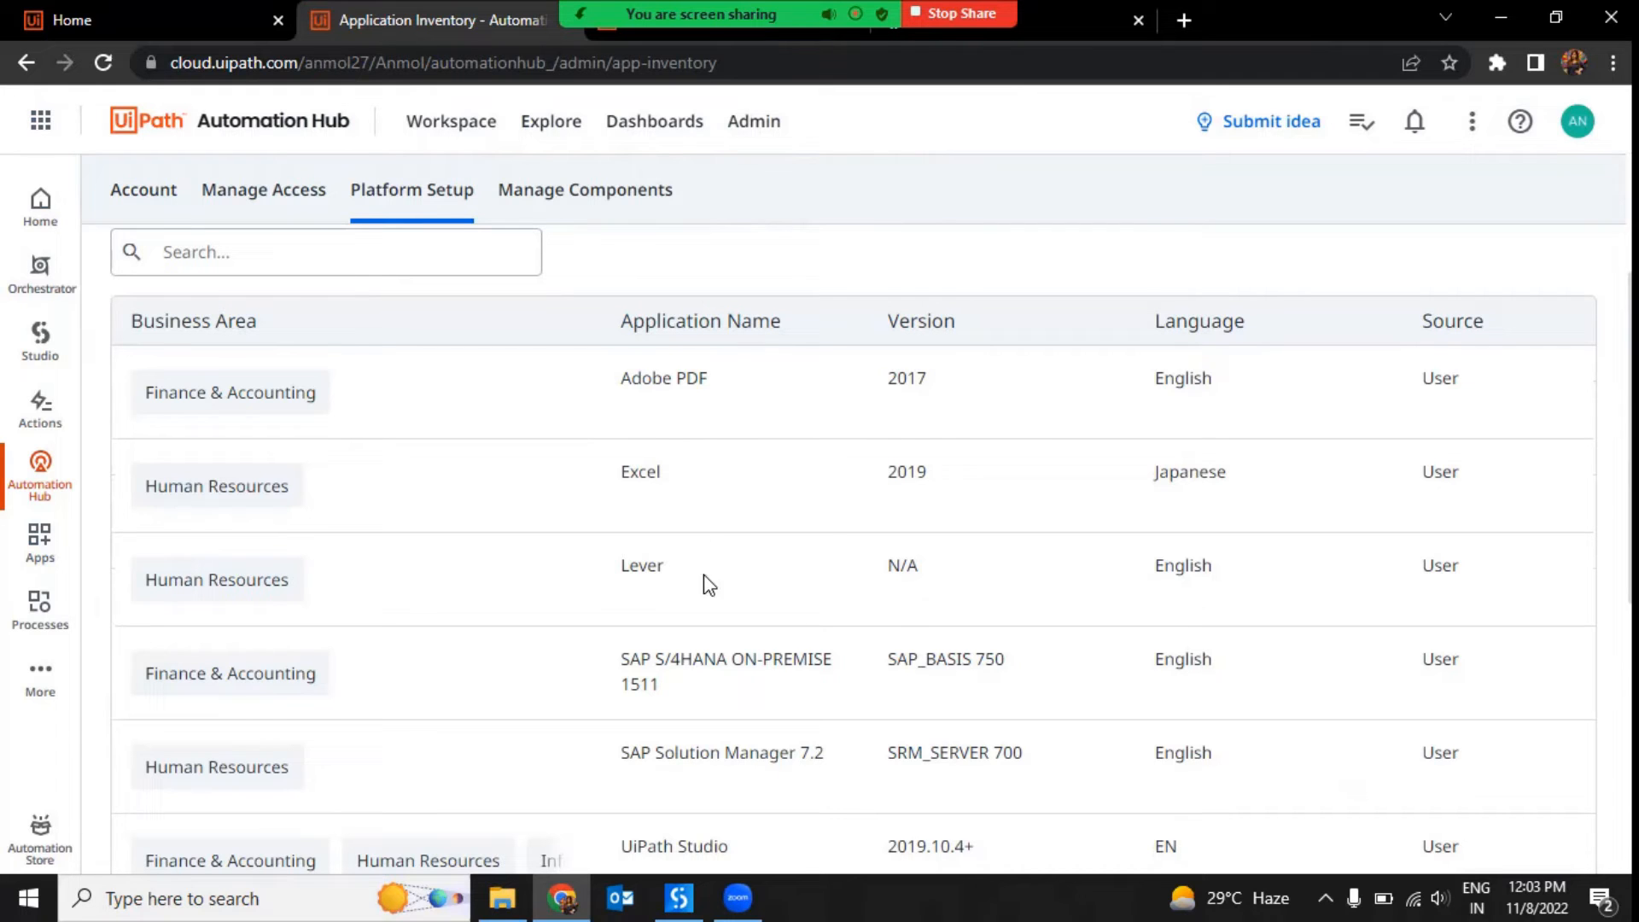
scroll(down, 3)
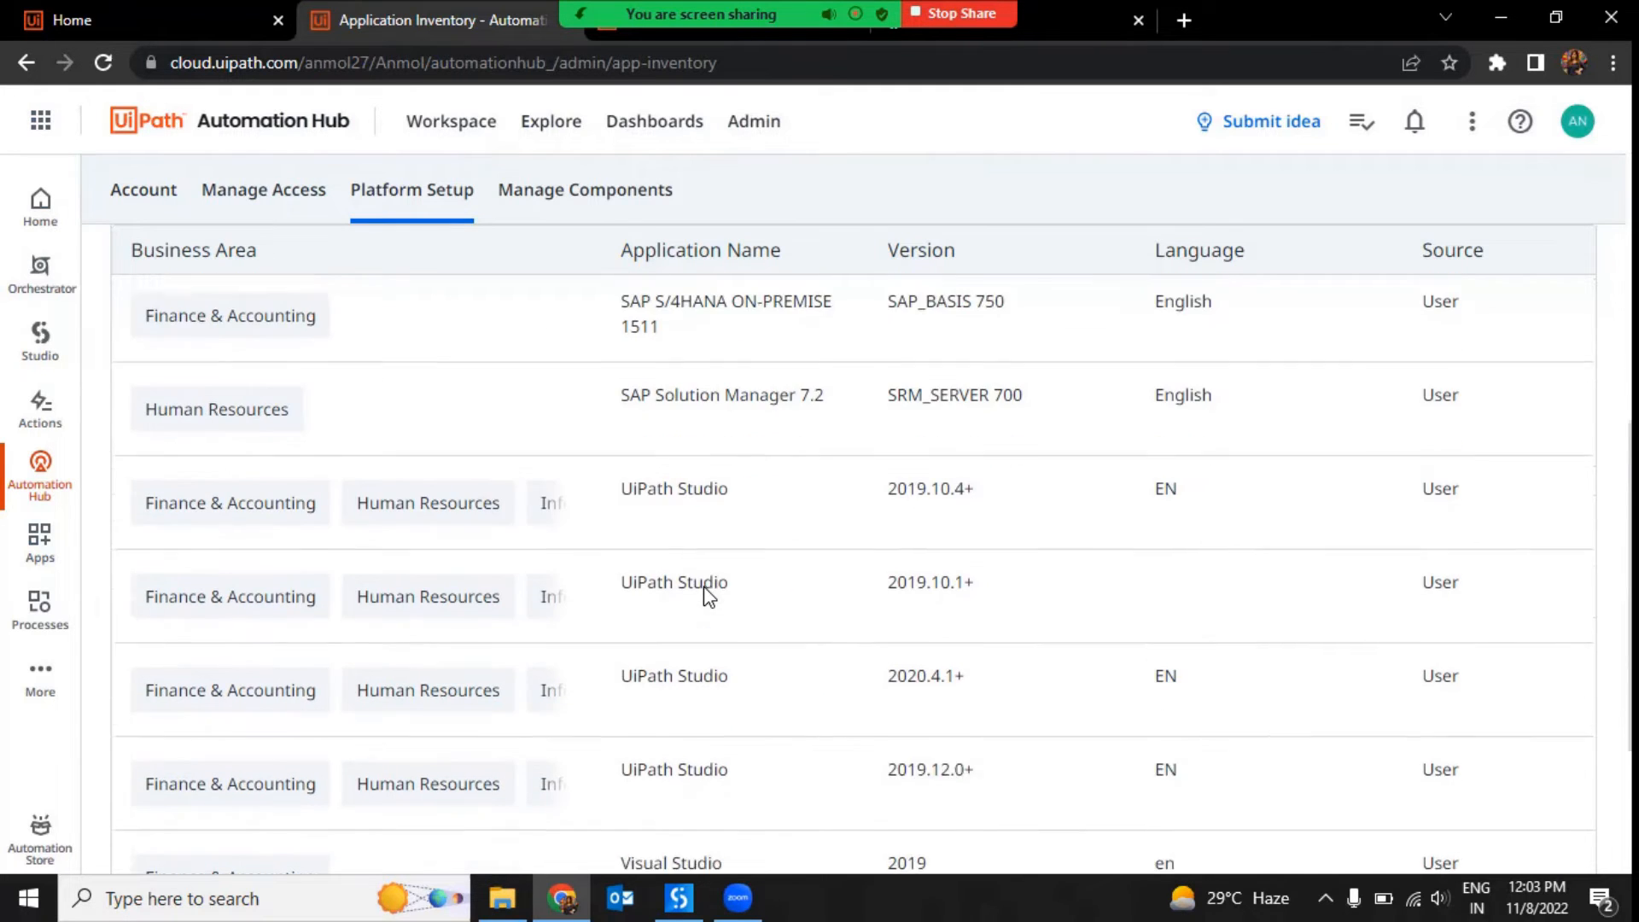
scroll(down, 3)
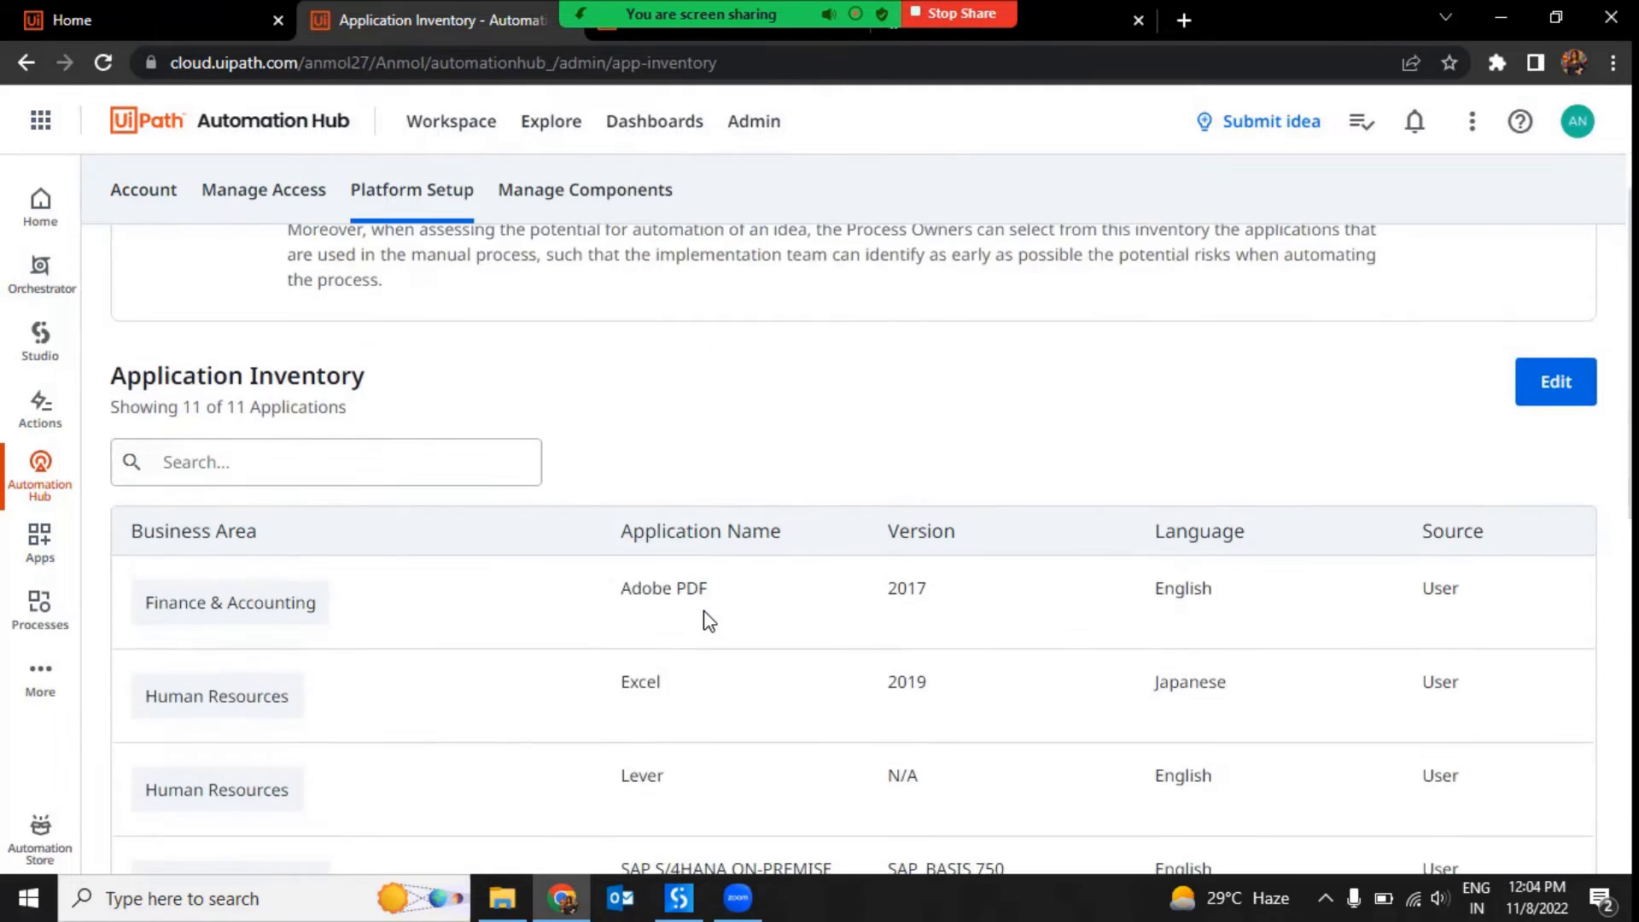
scroll(up, 3)
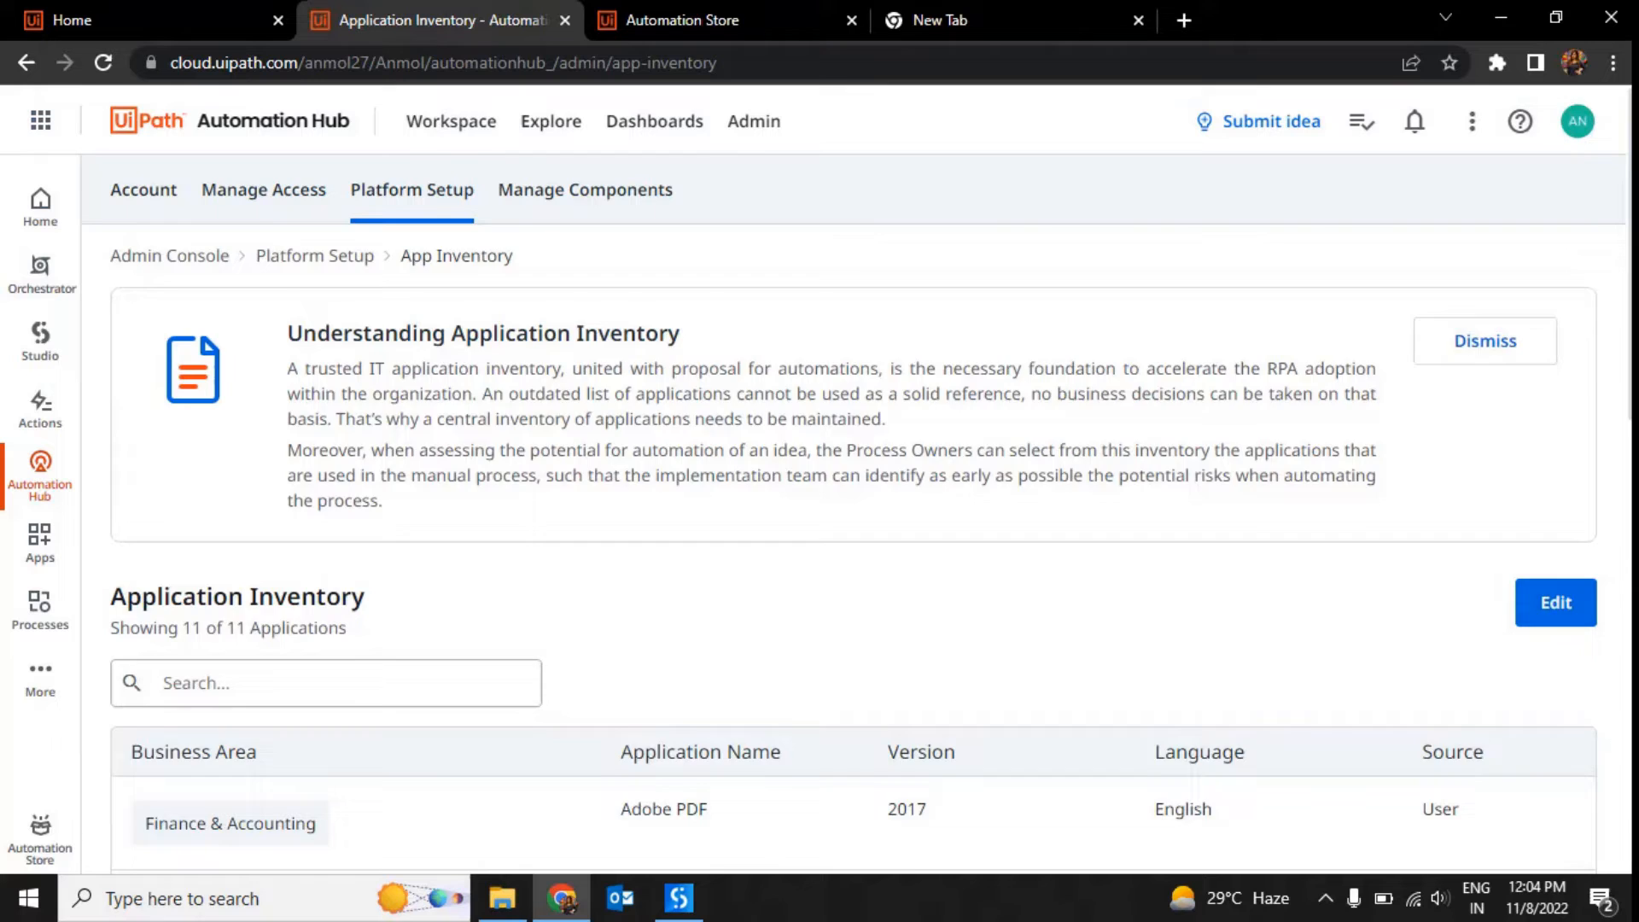
click(1554, 602)
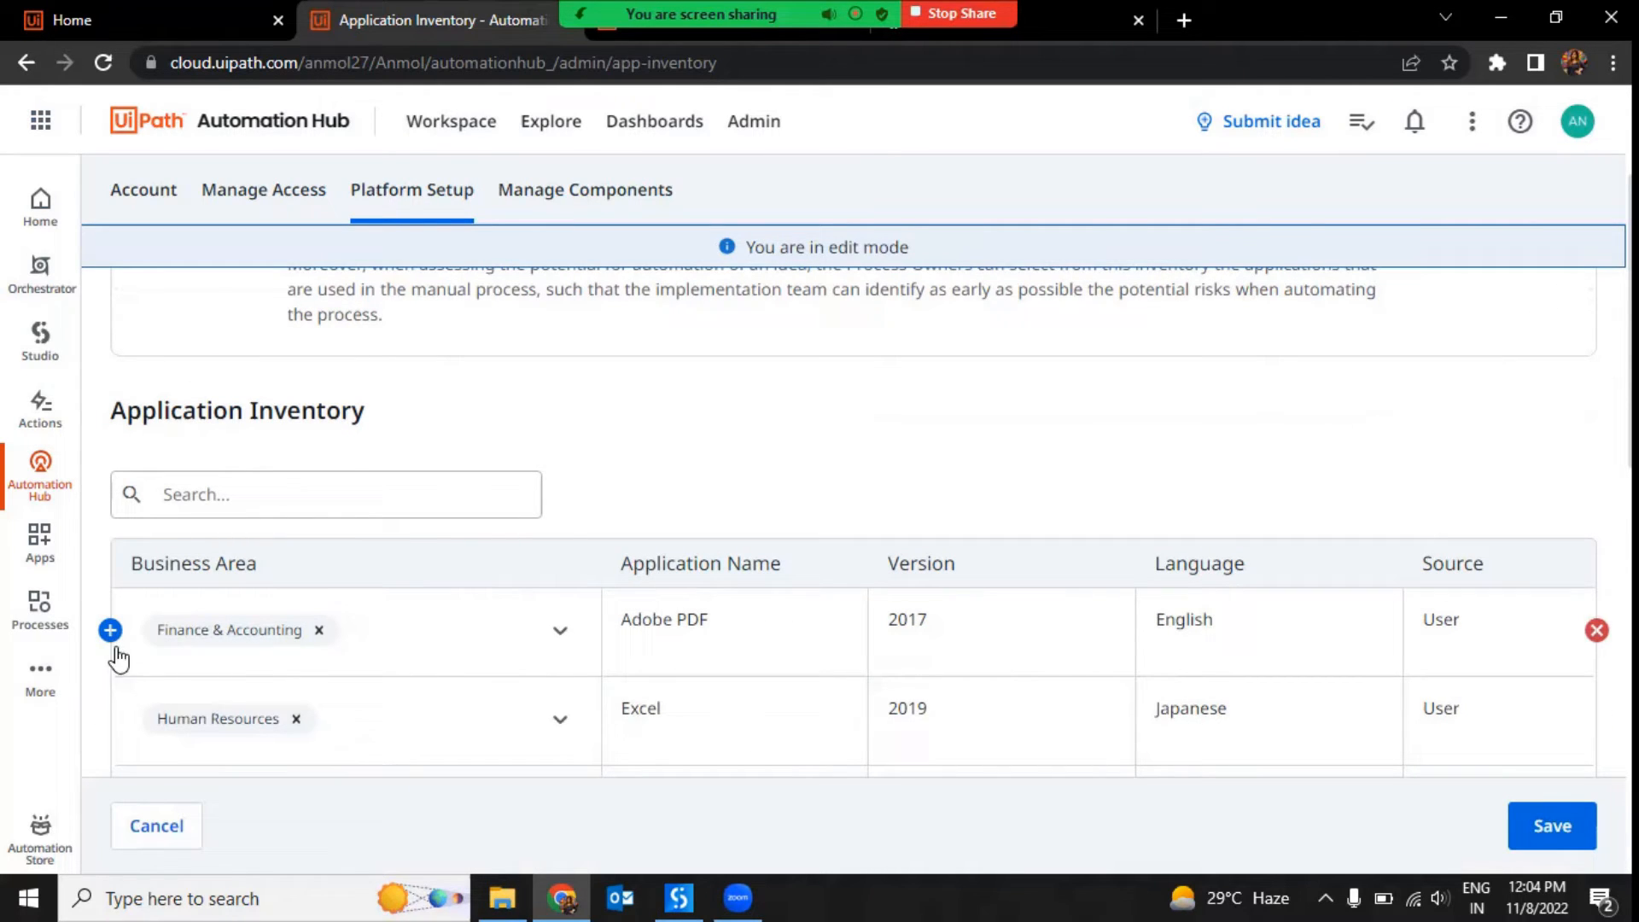
Add a blank application row, delete it, then exit edit mode saving changes
click(110, 630)
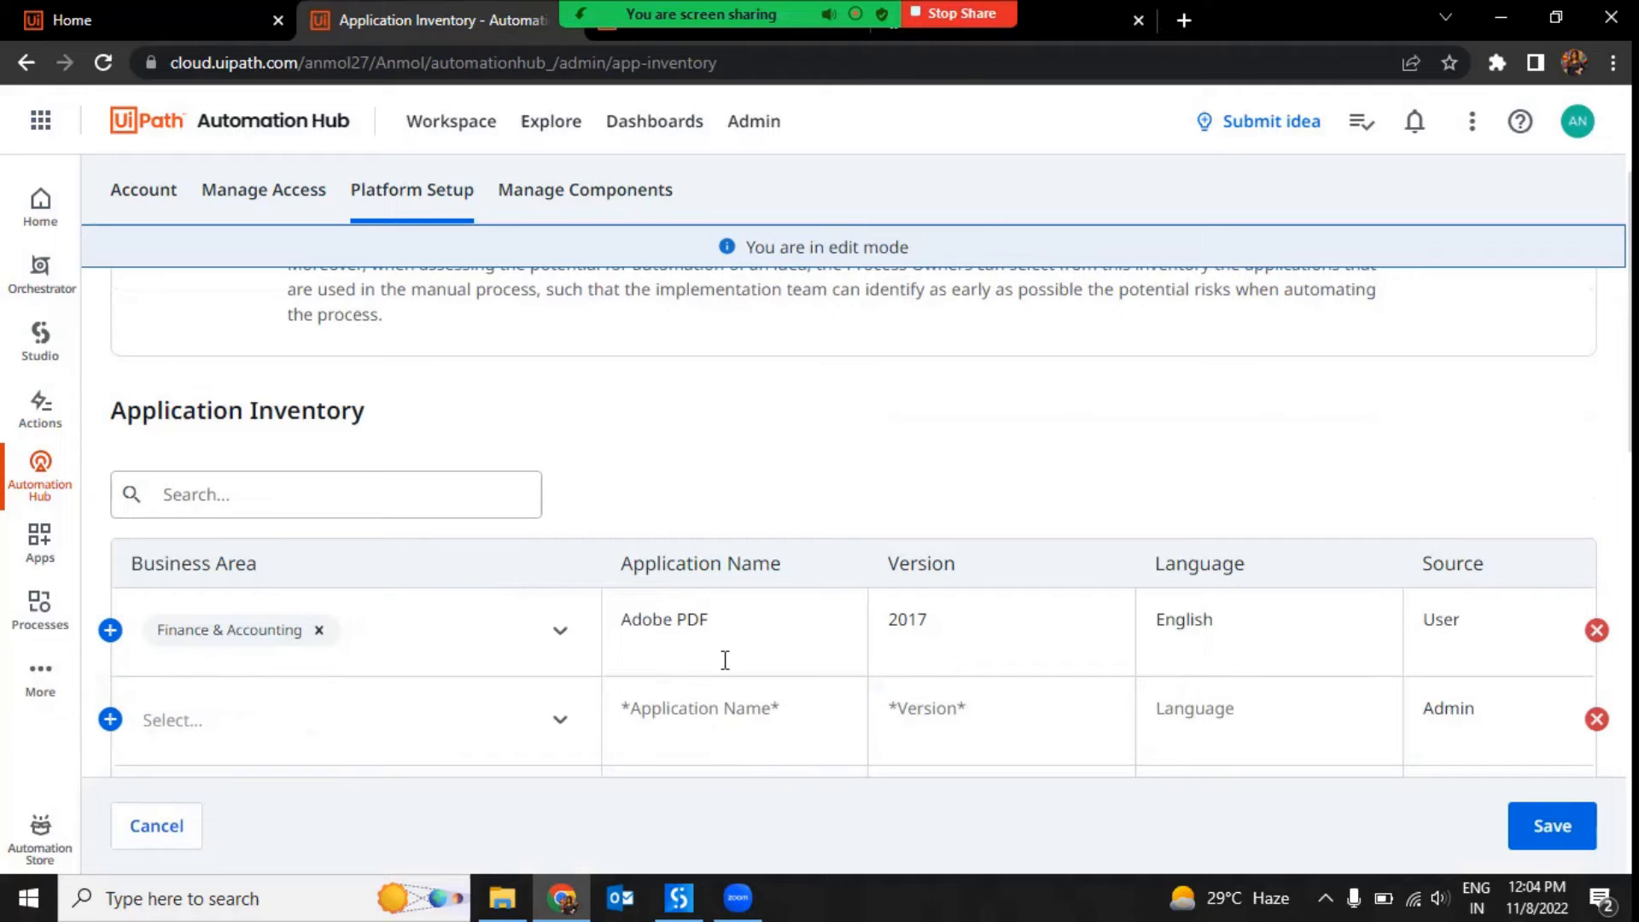
mouse_move(1595, 718)
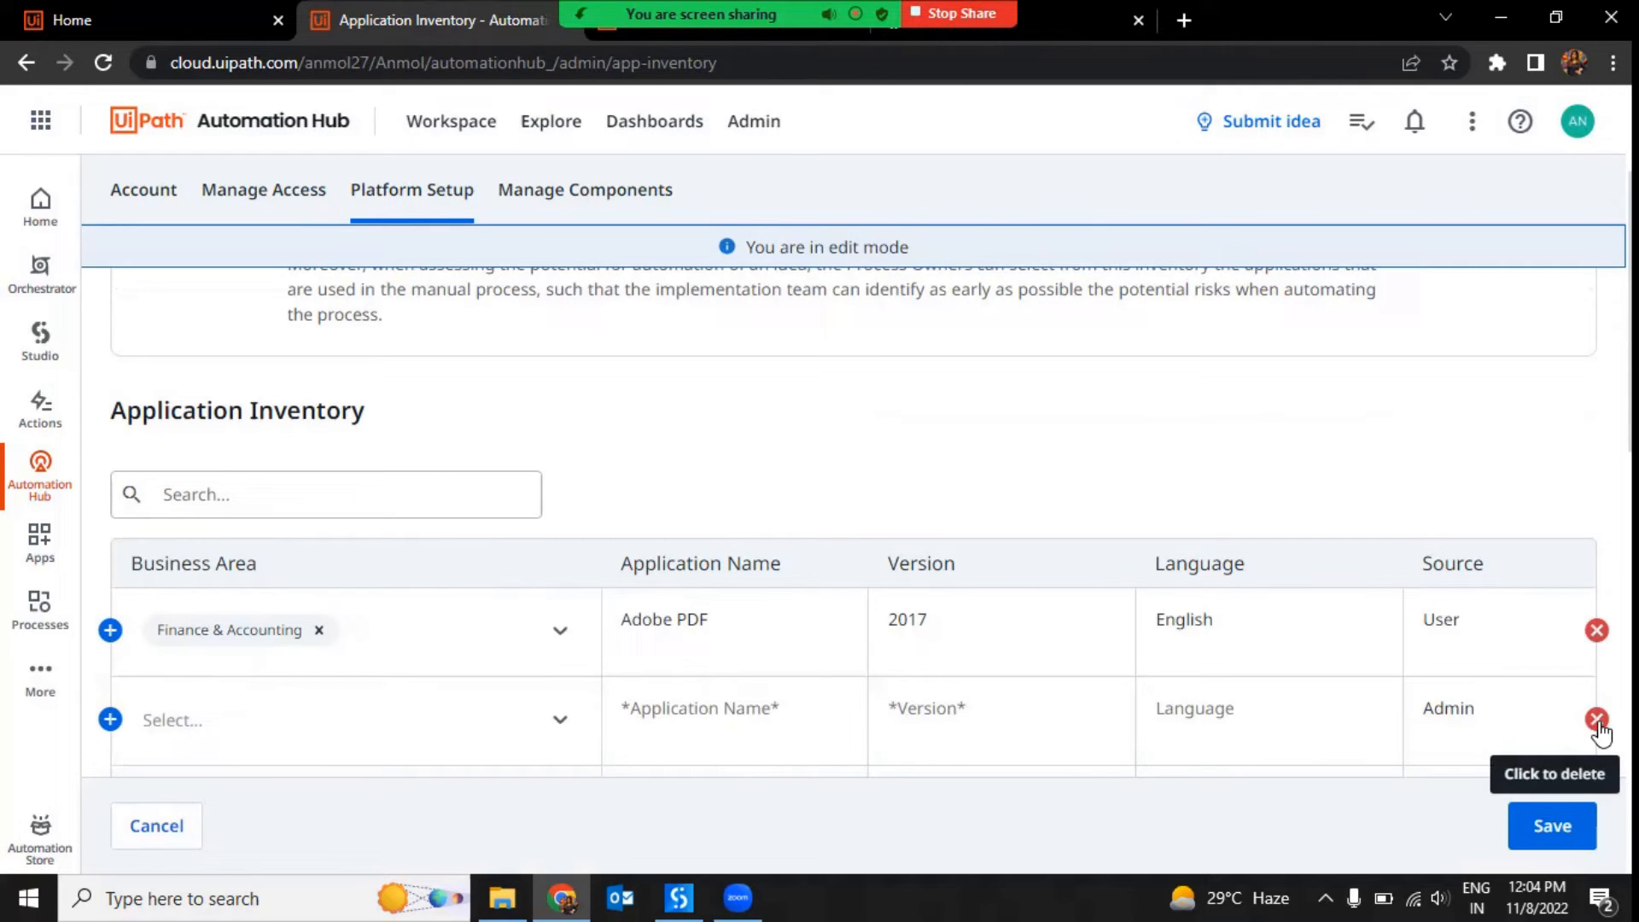
click(1593, 715)
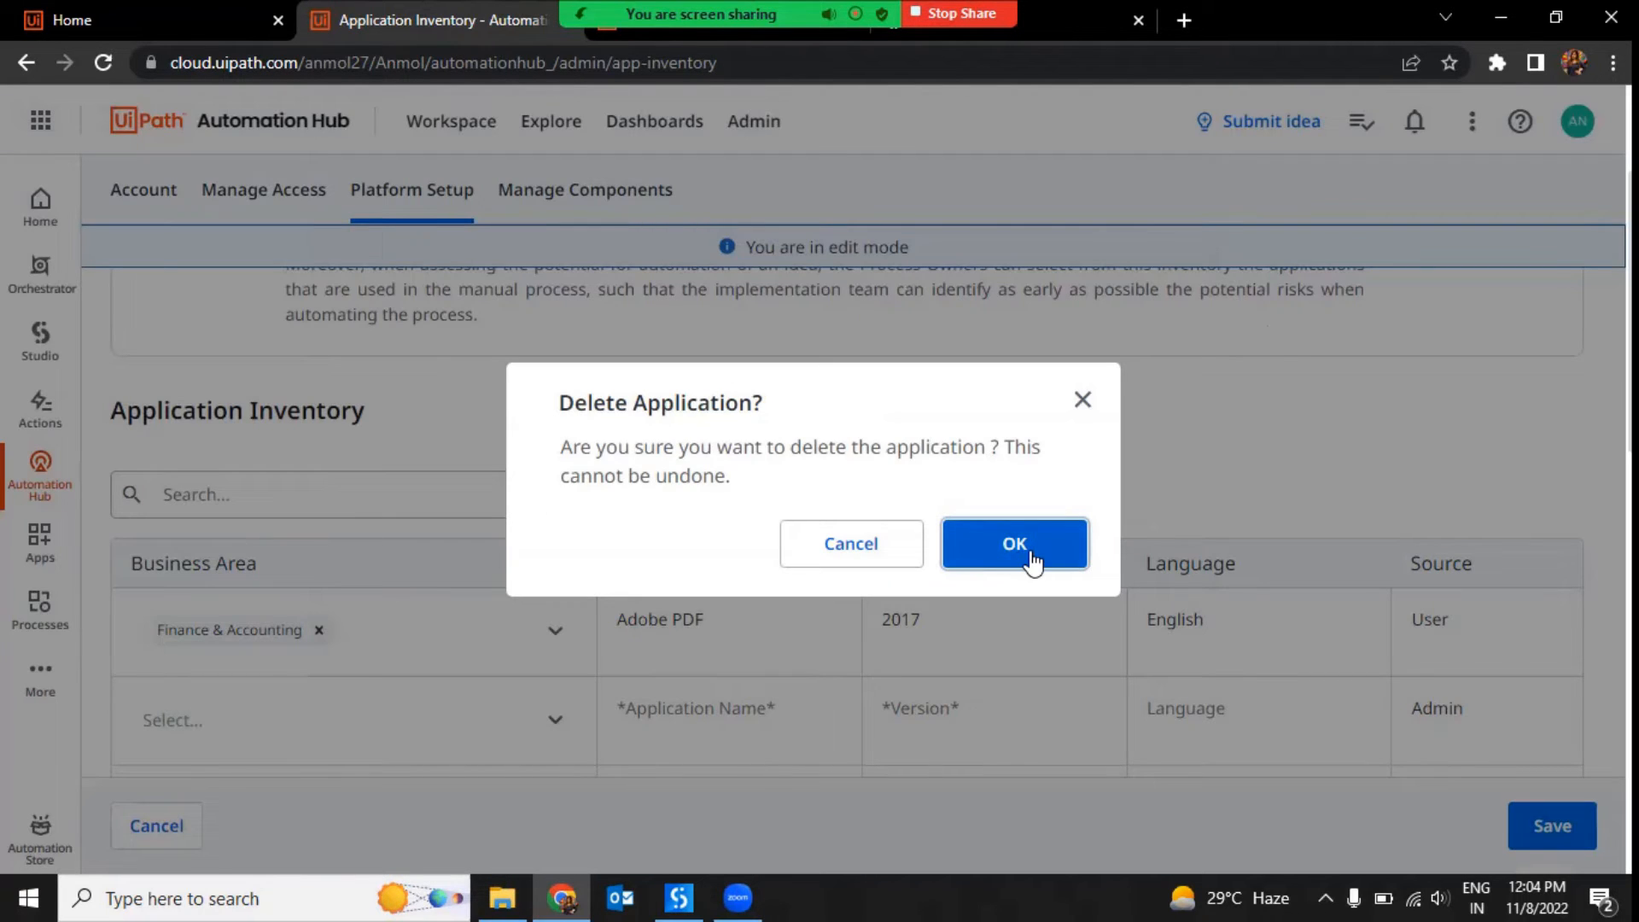
click(1014, 544)
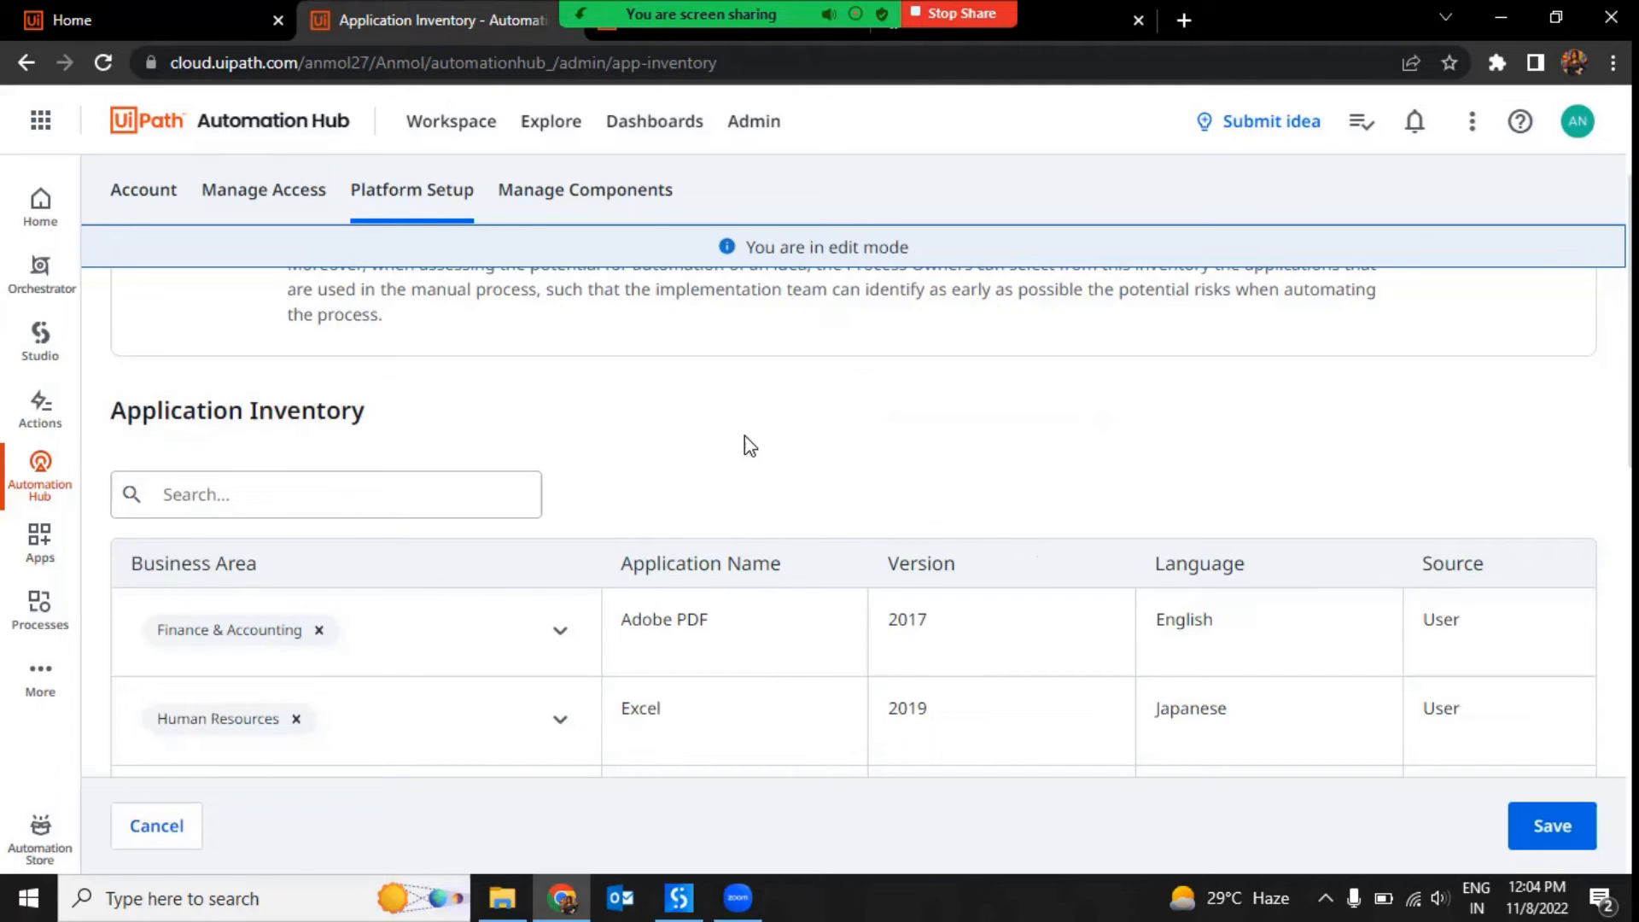
click(451, 121)
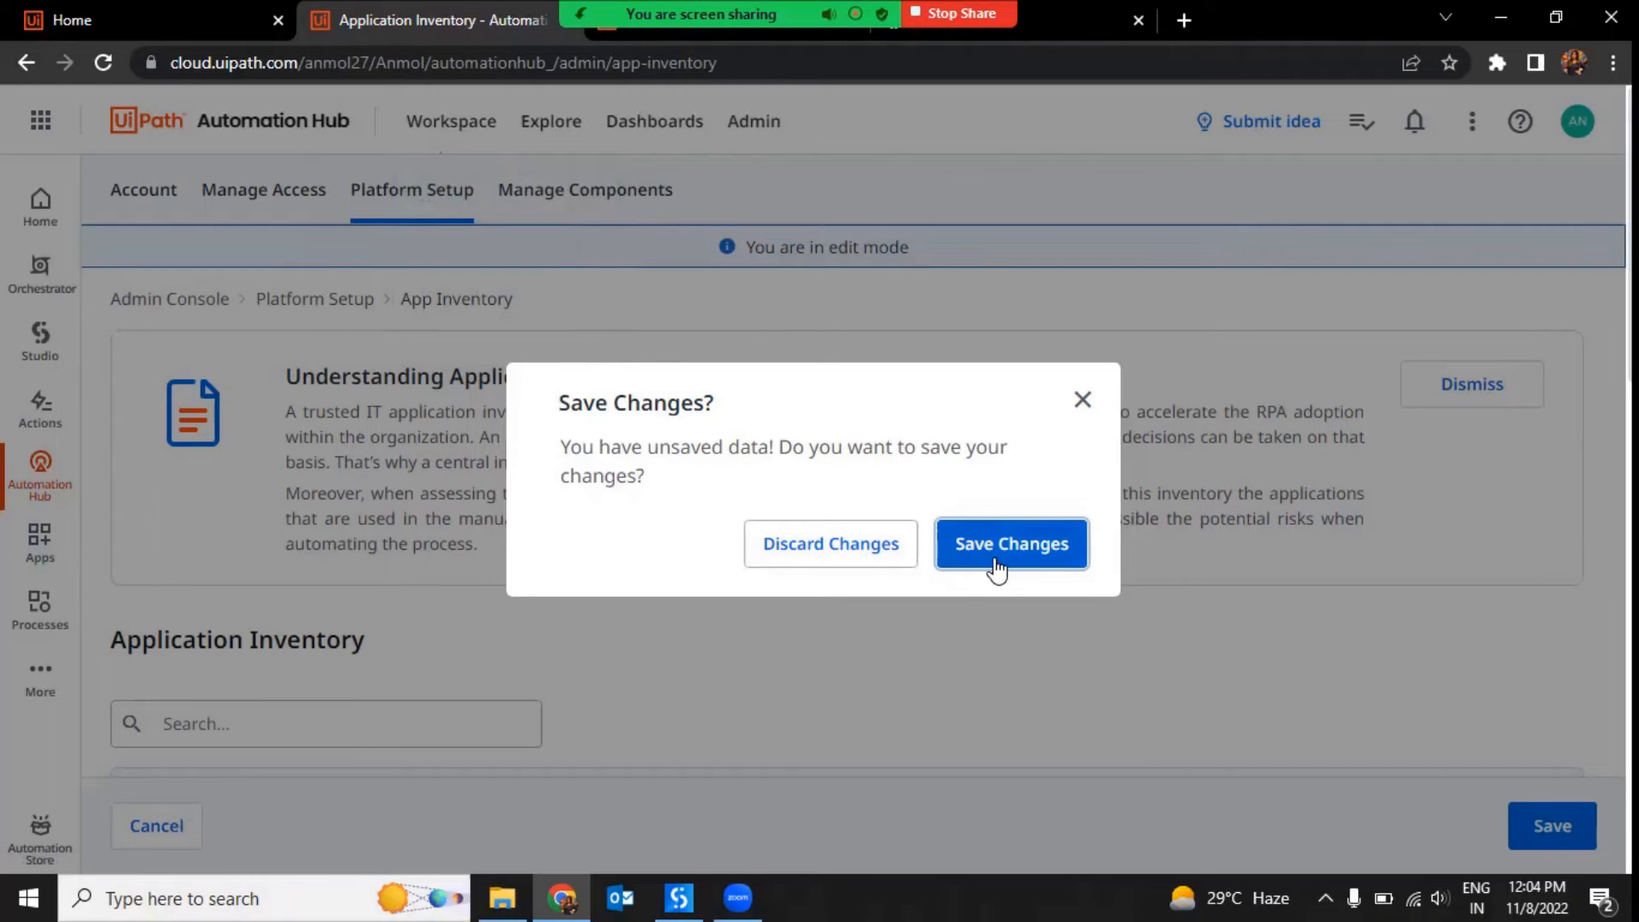
click(1011, 543)
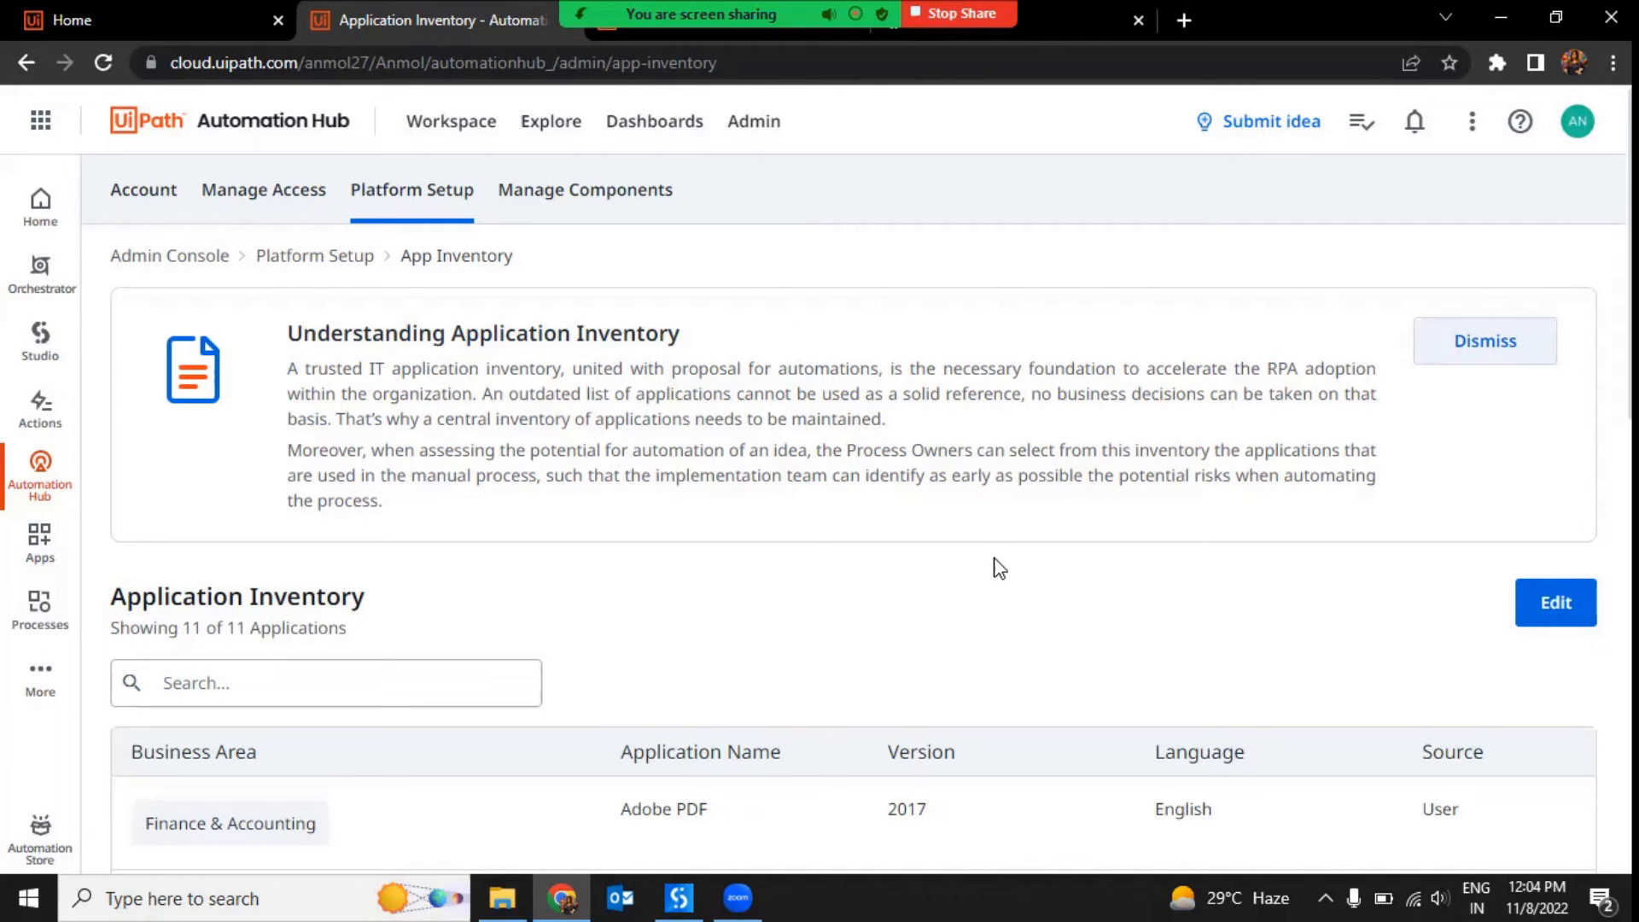
mouse_move(971, 538)
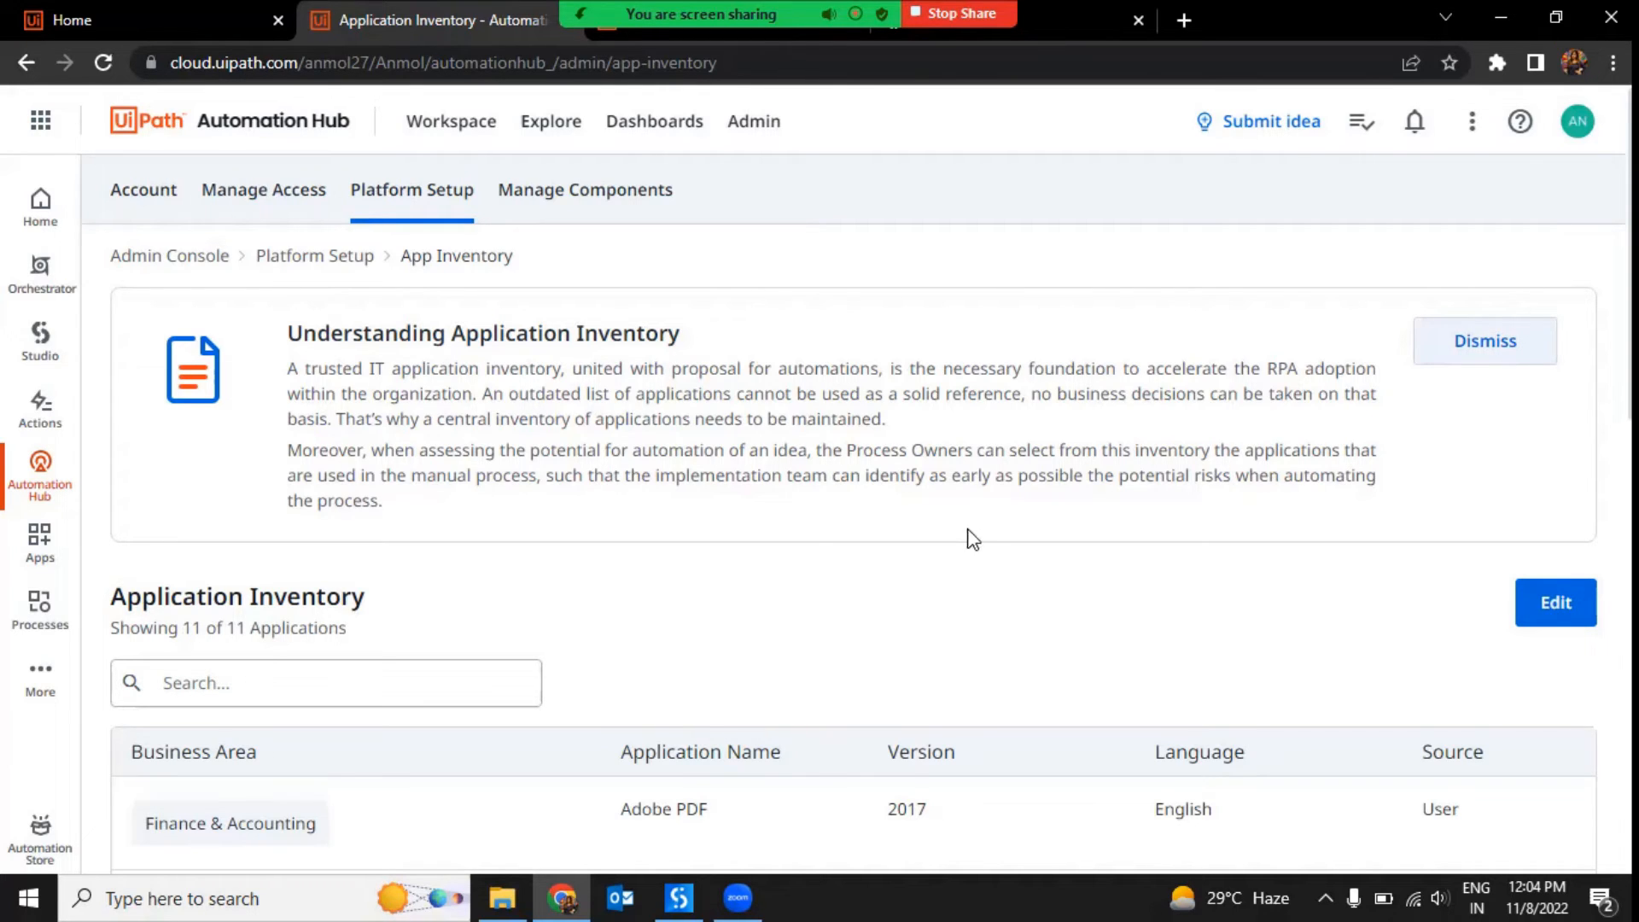
mouse_move(371, 151)
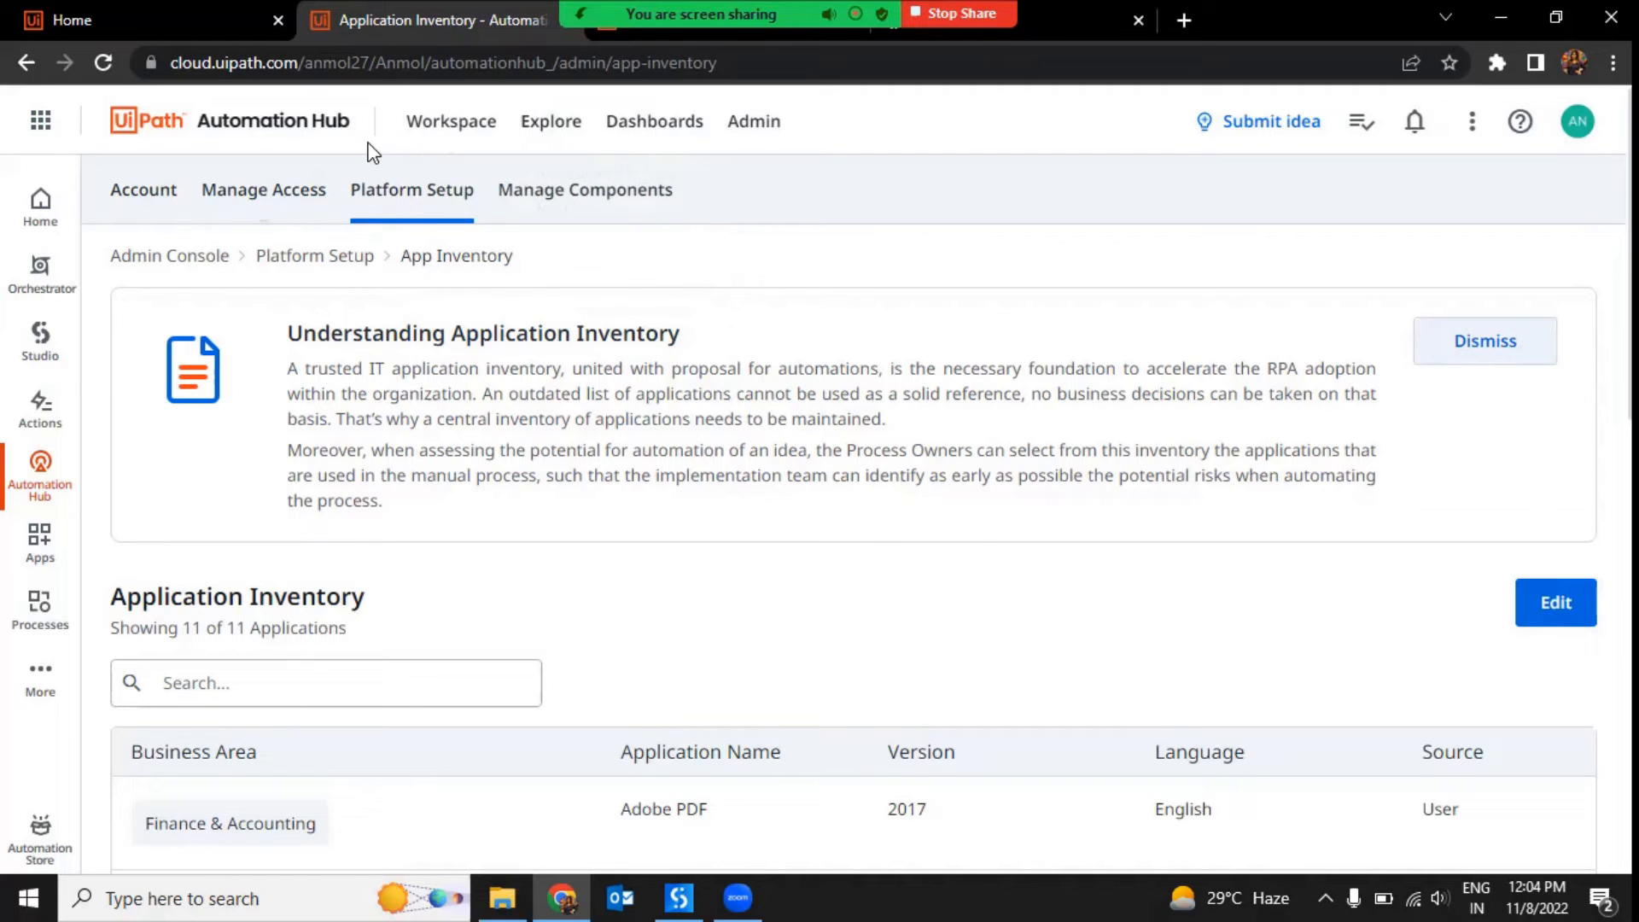
mouse_move(246, 130)
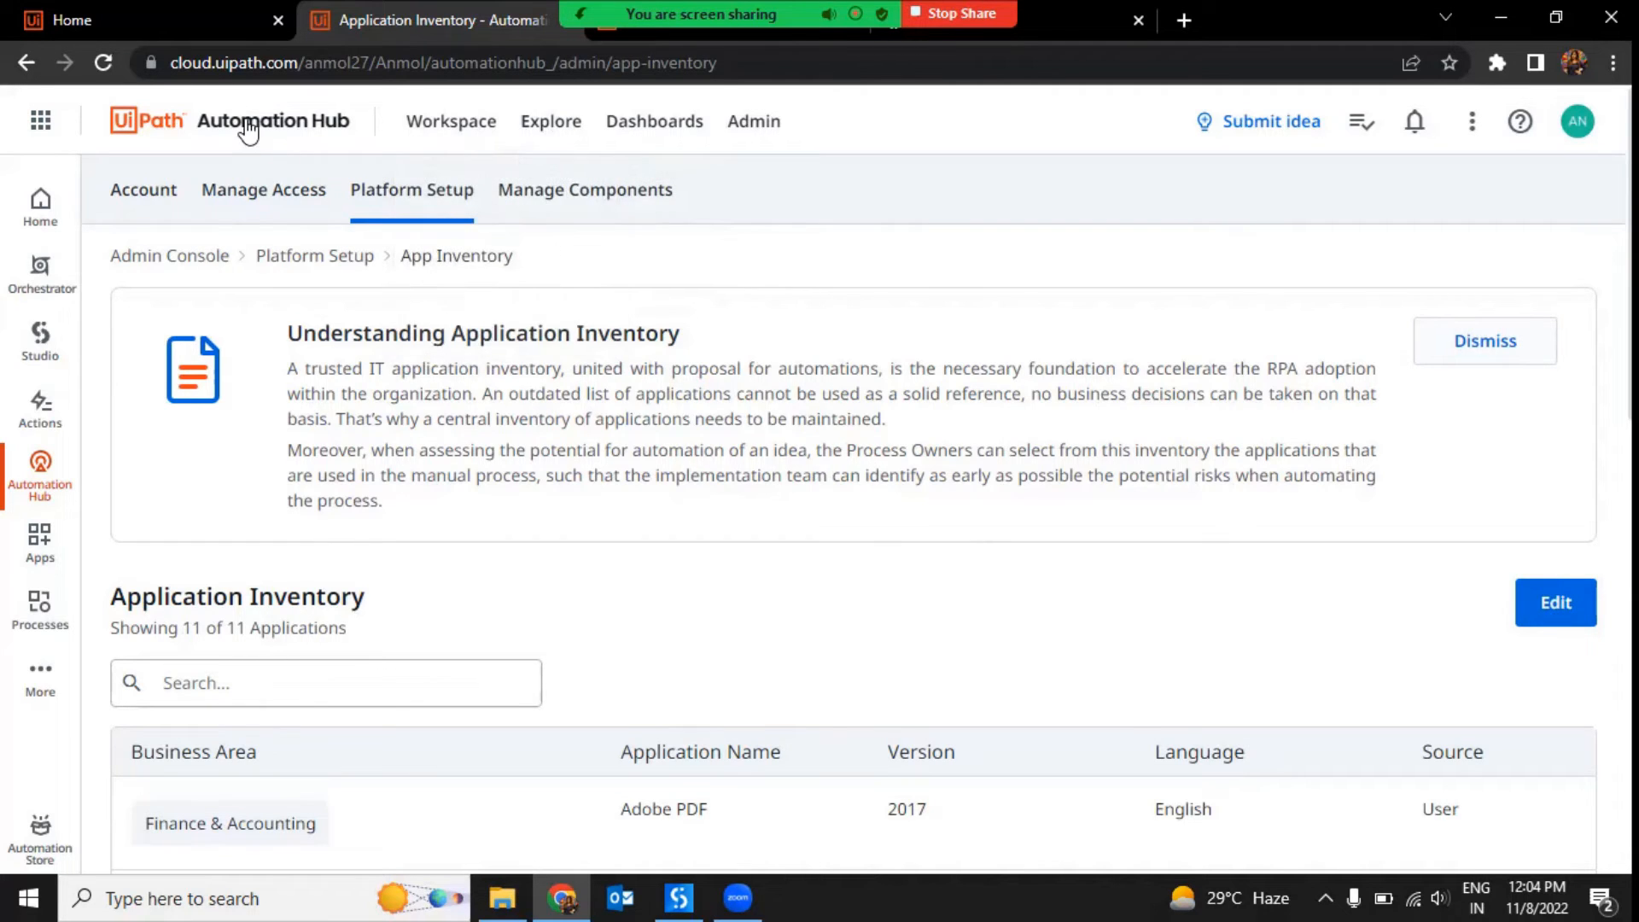
Return to Explore ideas via the logo, then check the Automation Store's published automations
click(551, 122)
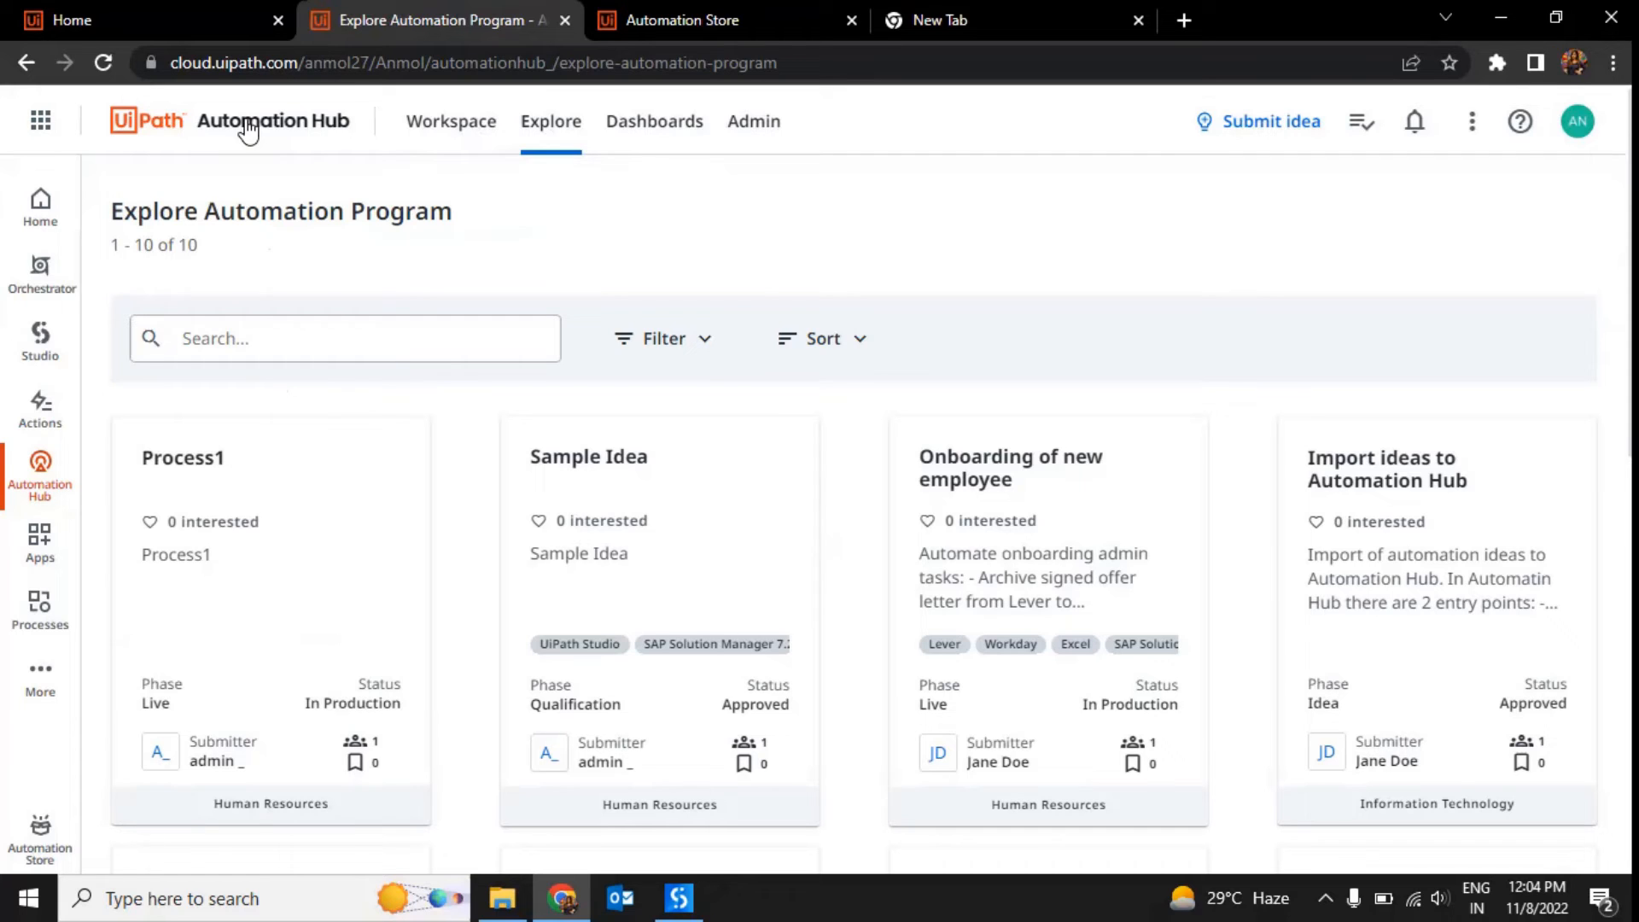
mouse_move(1158, 552)
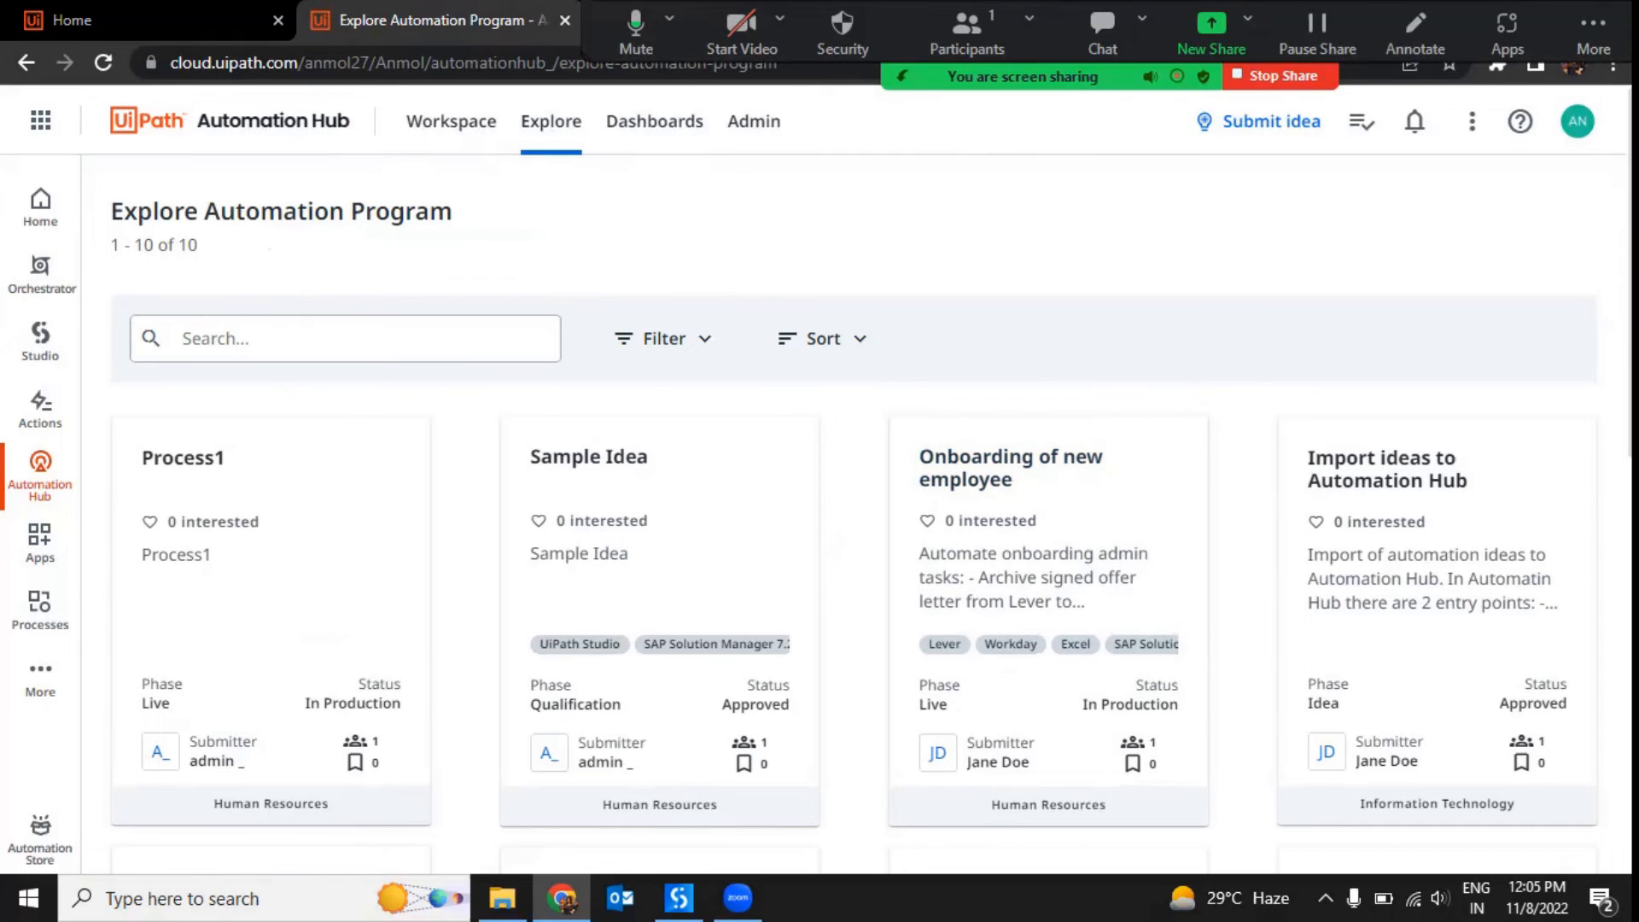
click(1593, 24)
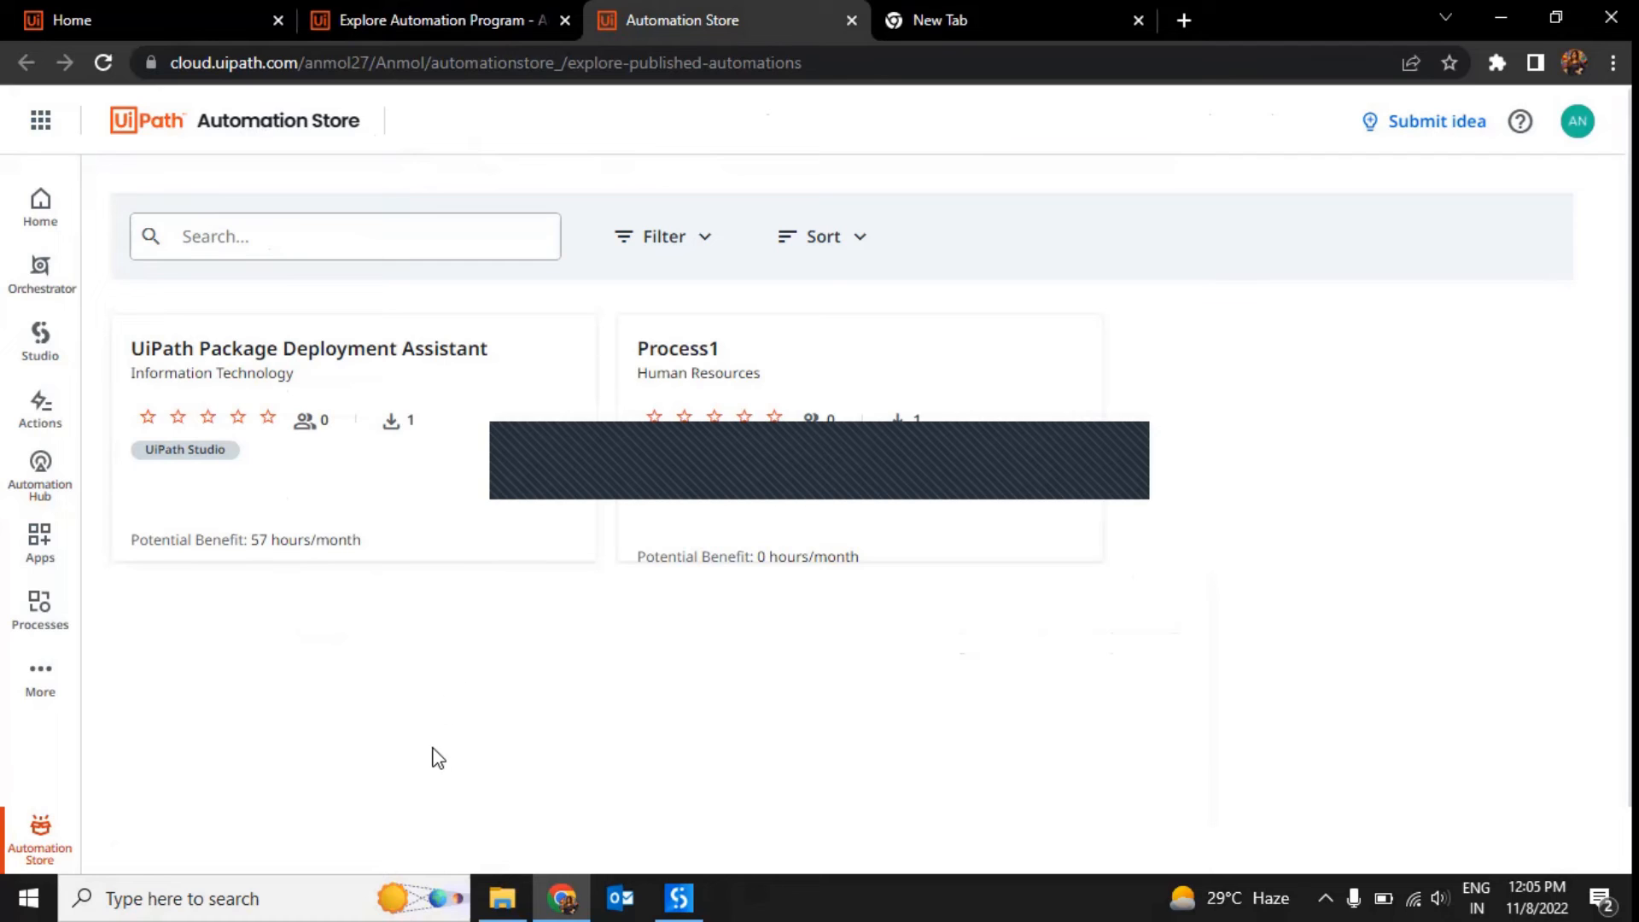
mouse_move(445, 762)
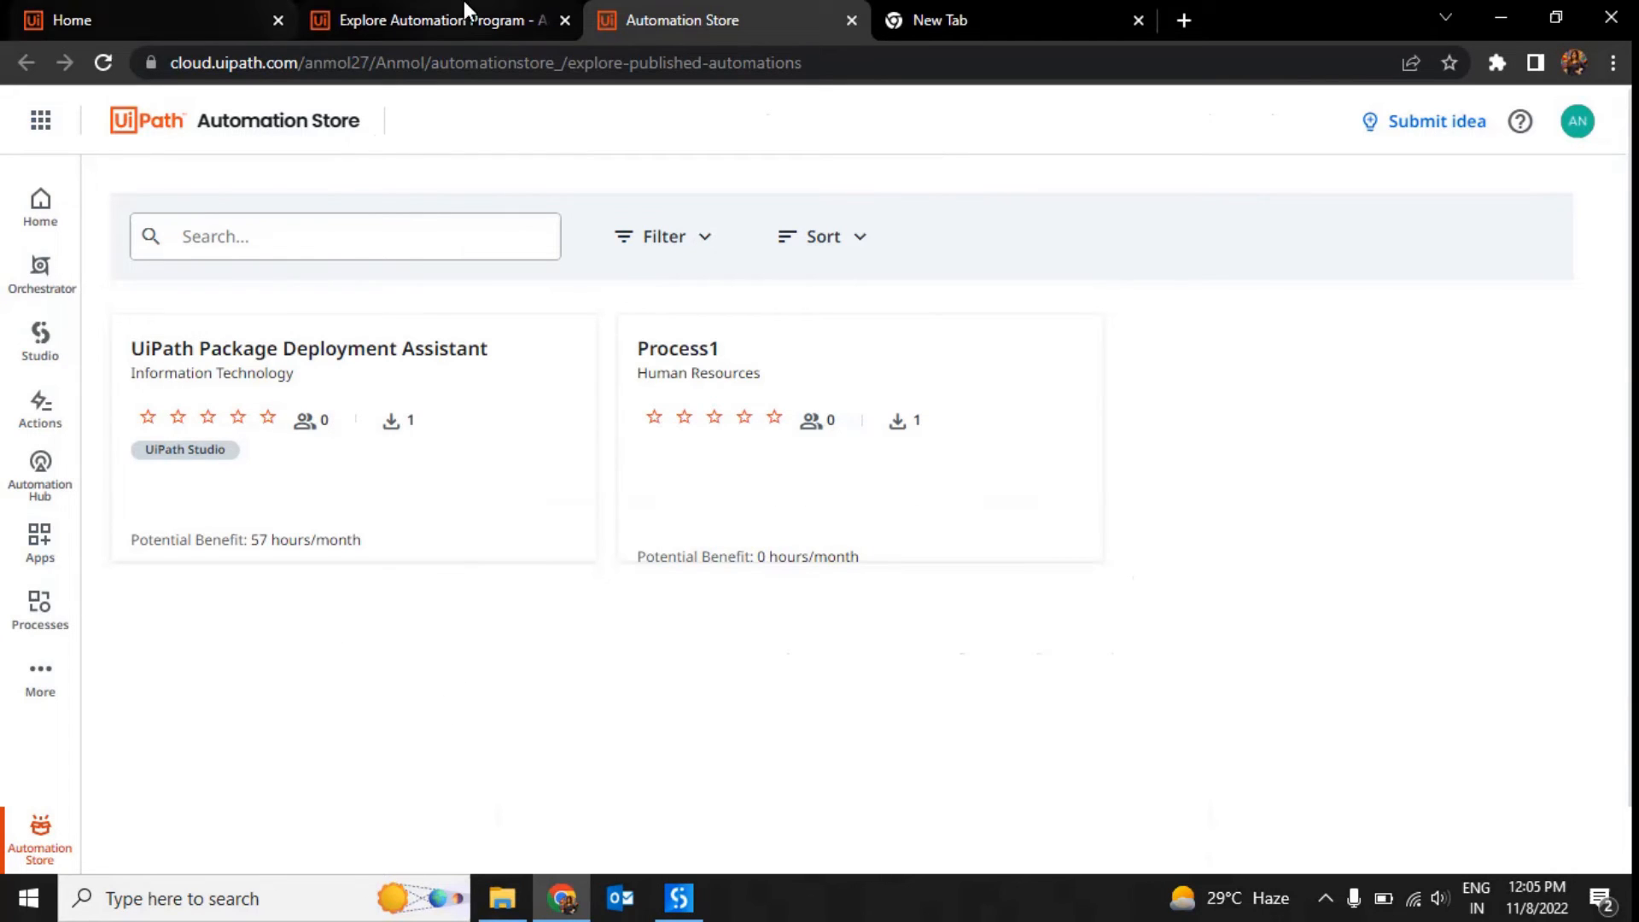
mouse_move(481, 22)
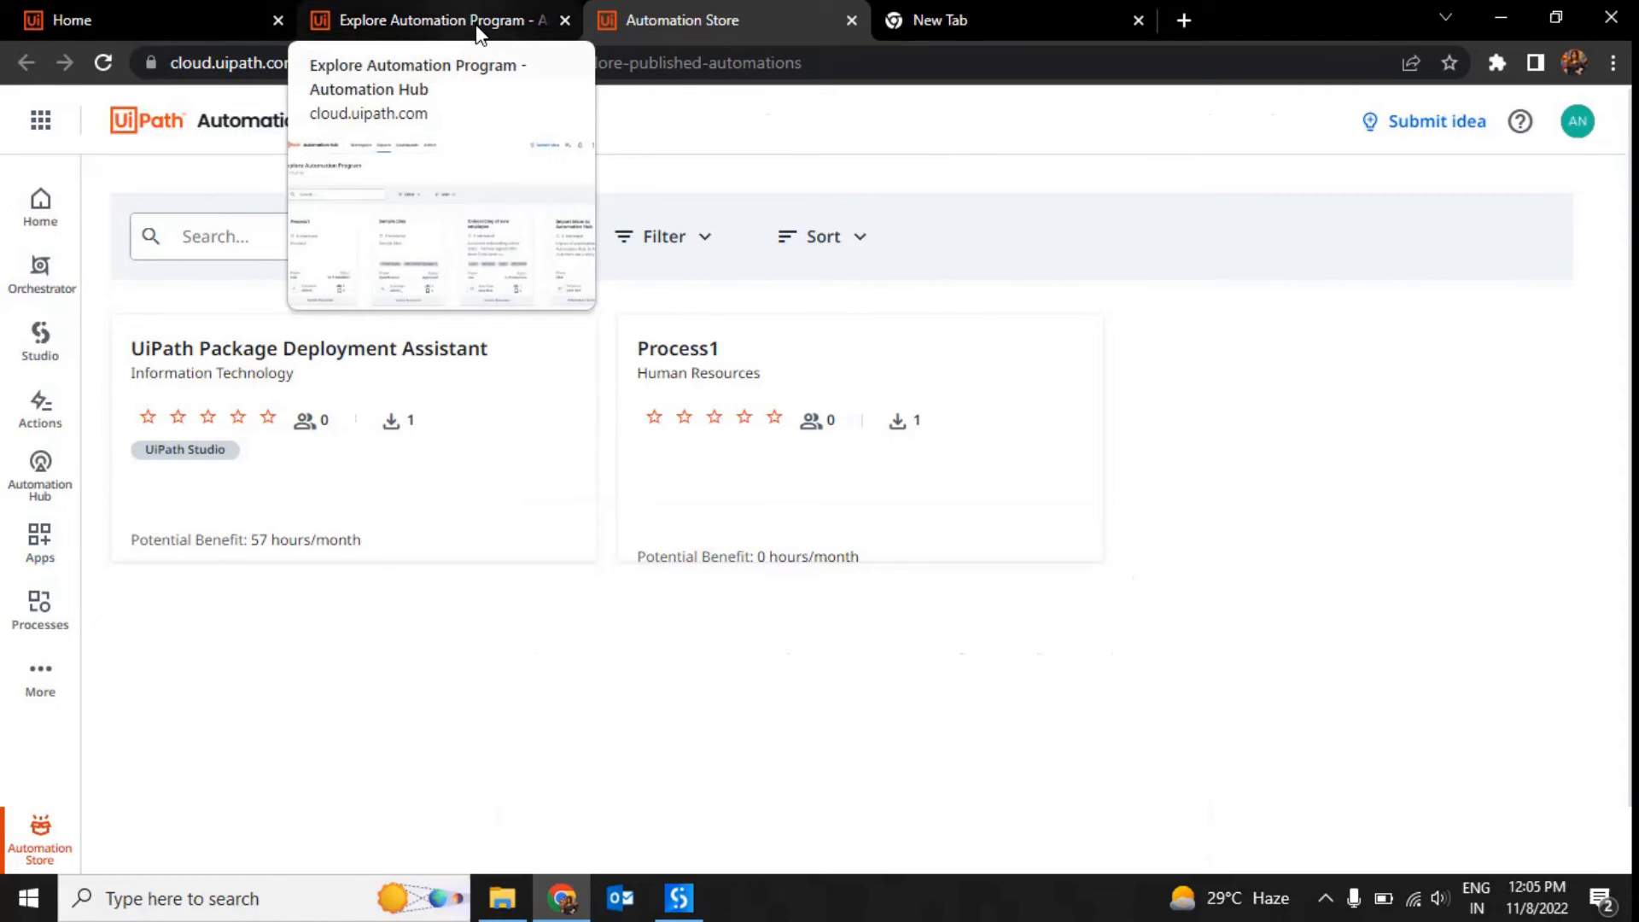
click(437, 21)
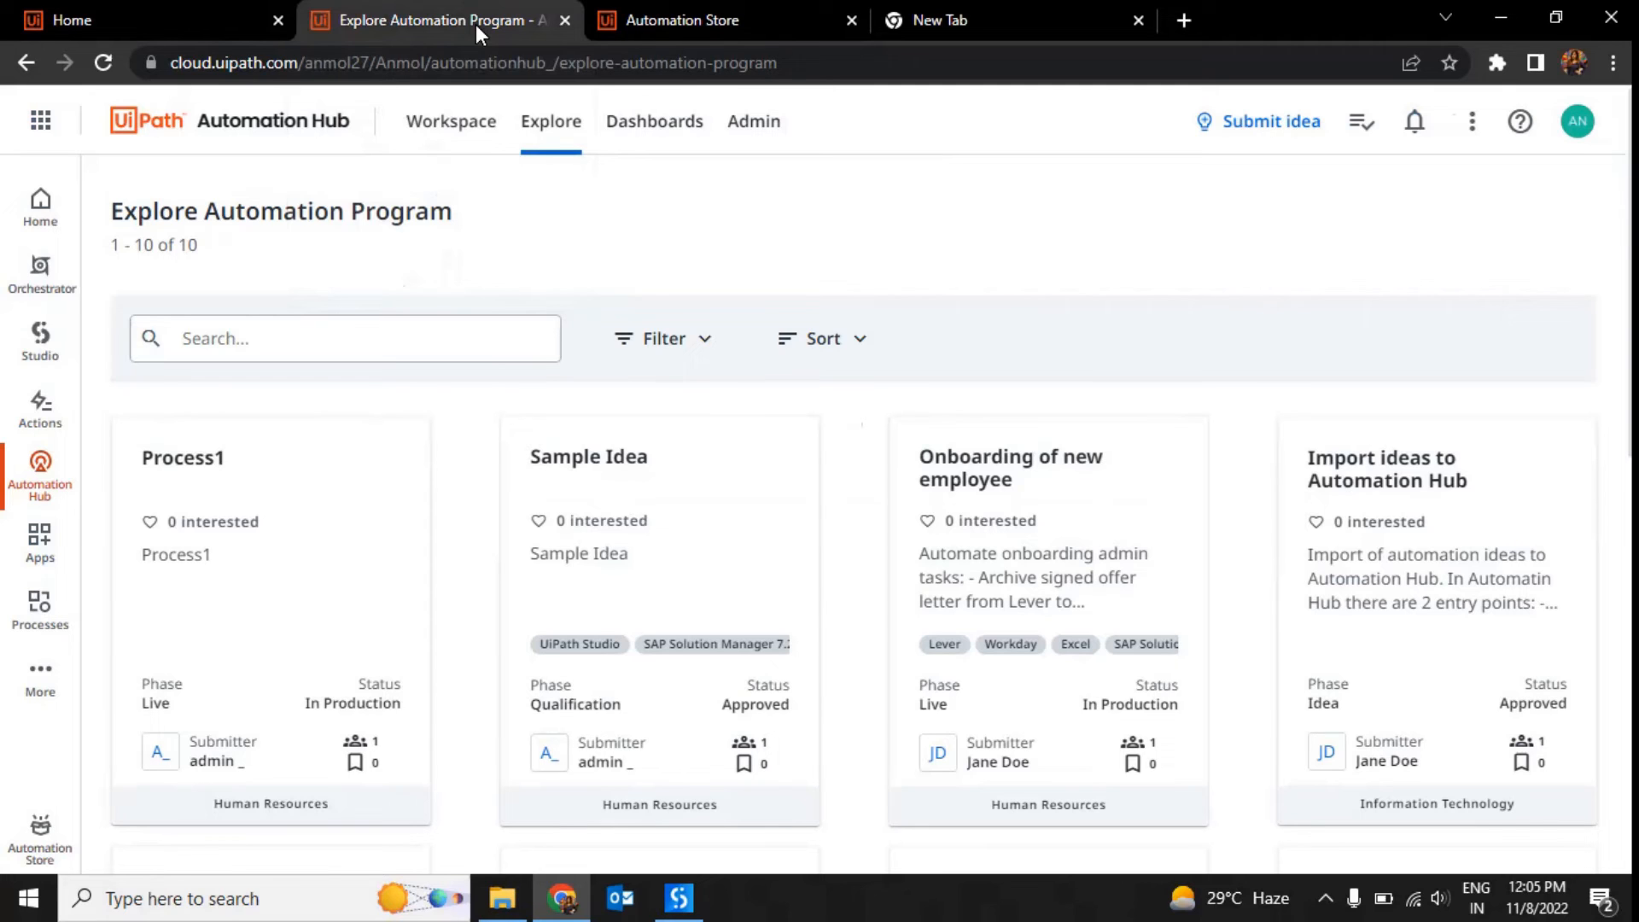
click(451, 121)
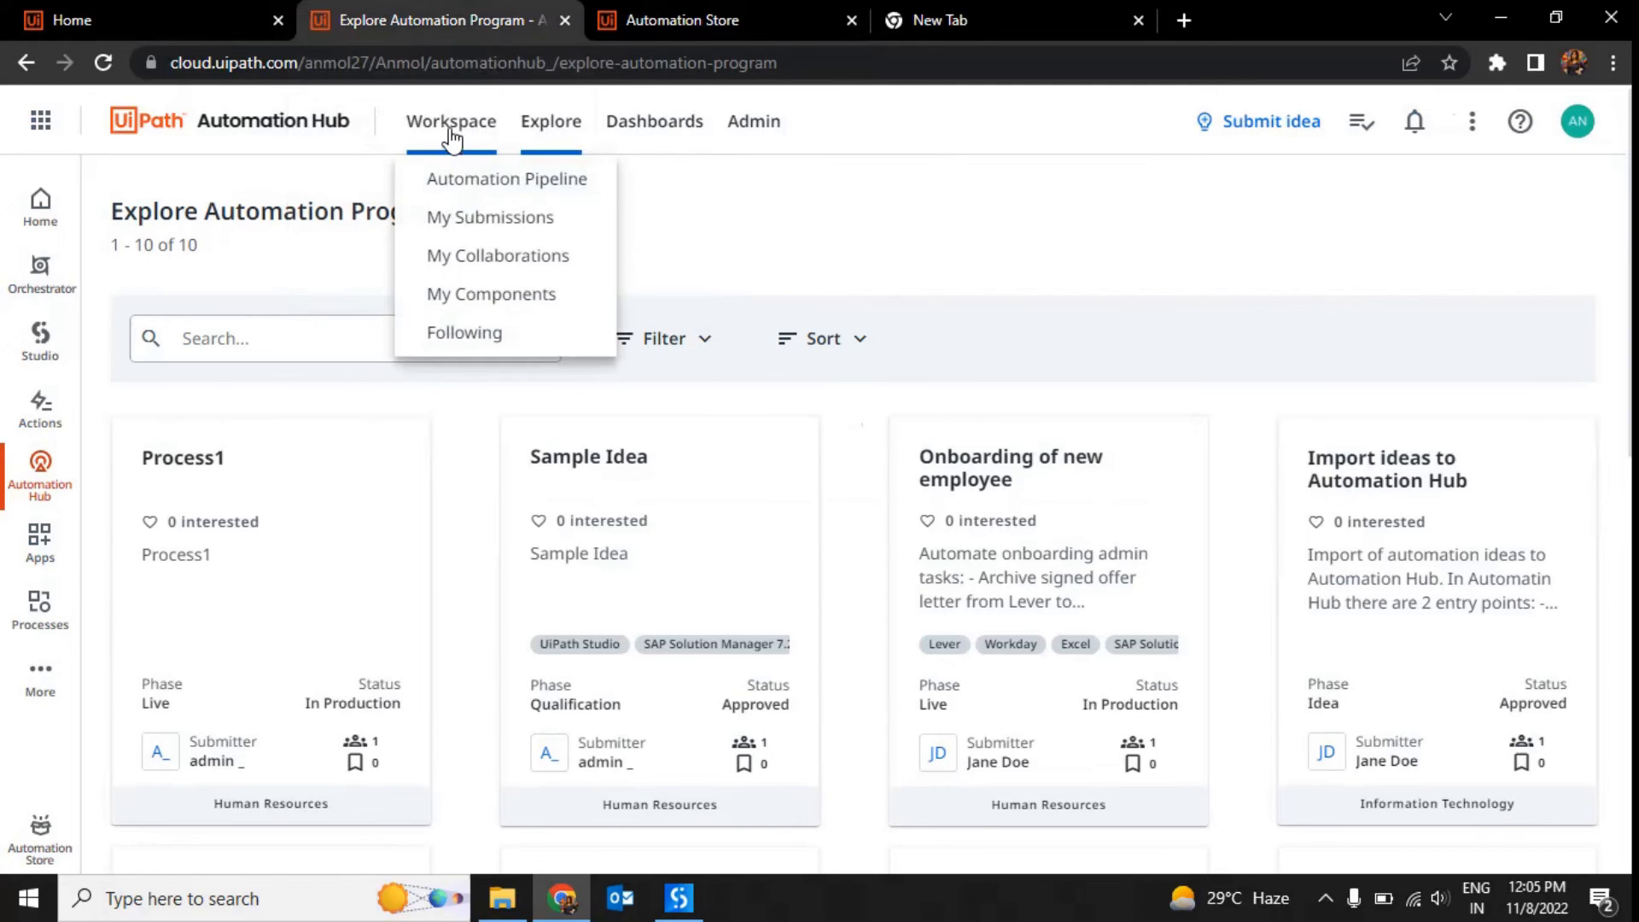
Filter the Automation Pipeline to Live and view Onboarding of new employee details
click(505, 178)
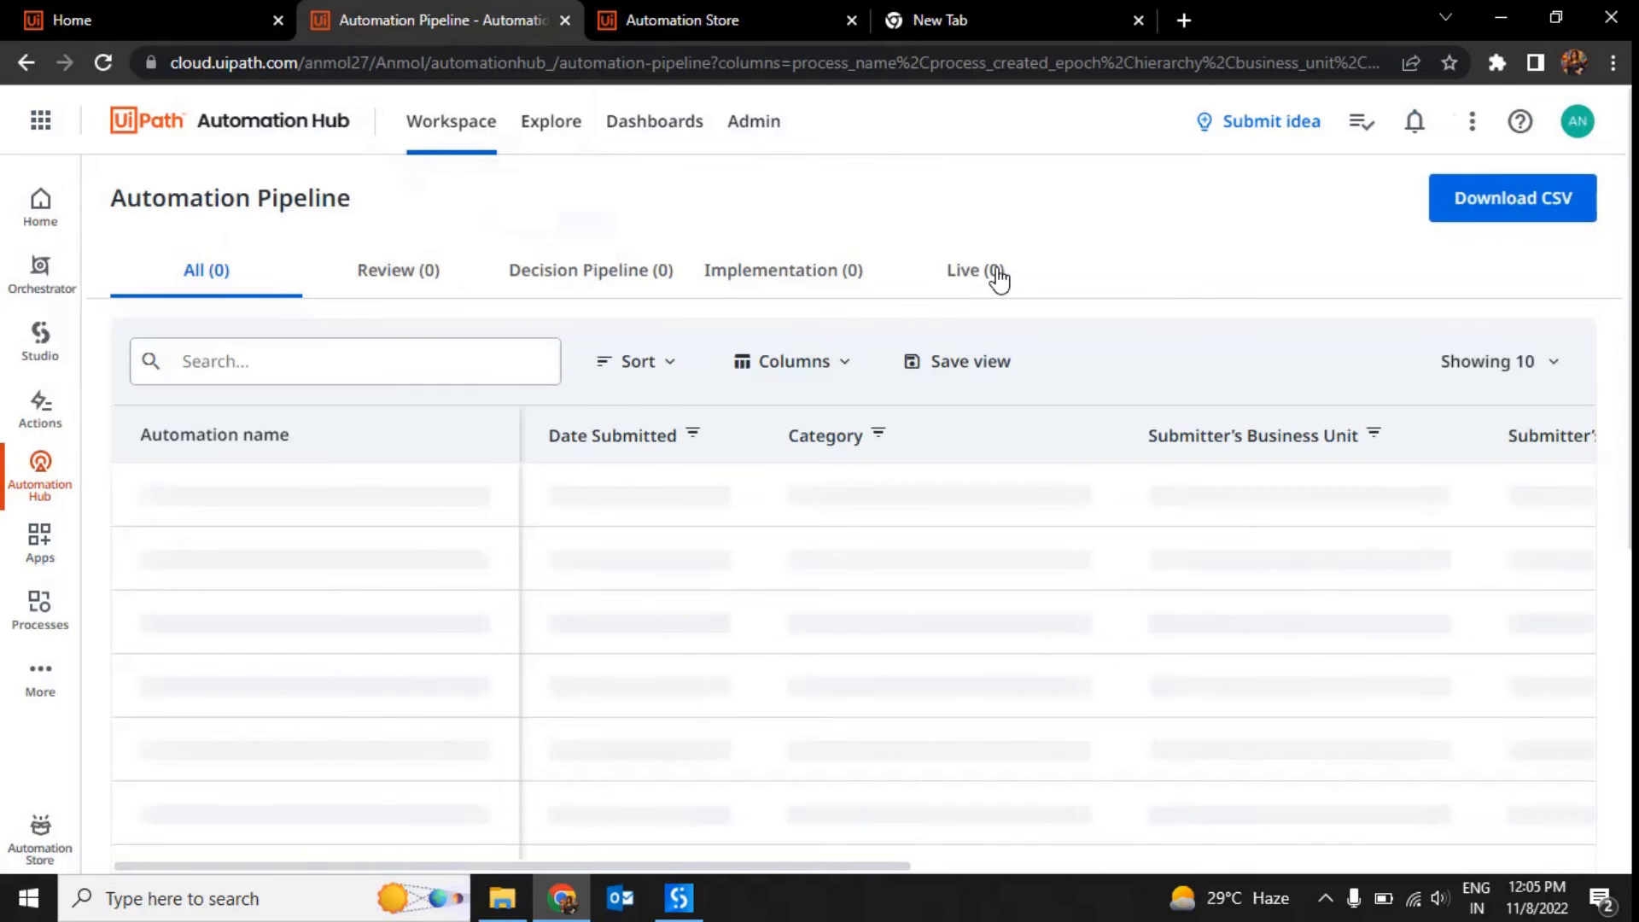
click(971, 270)
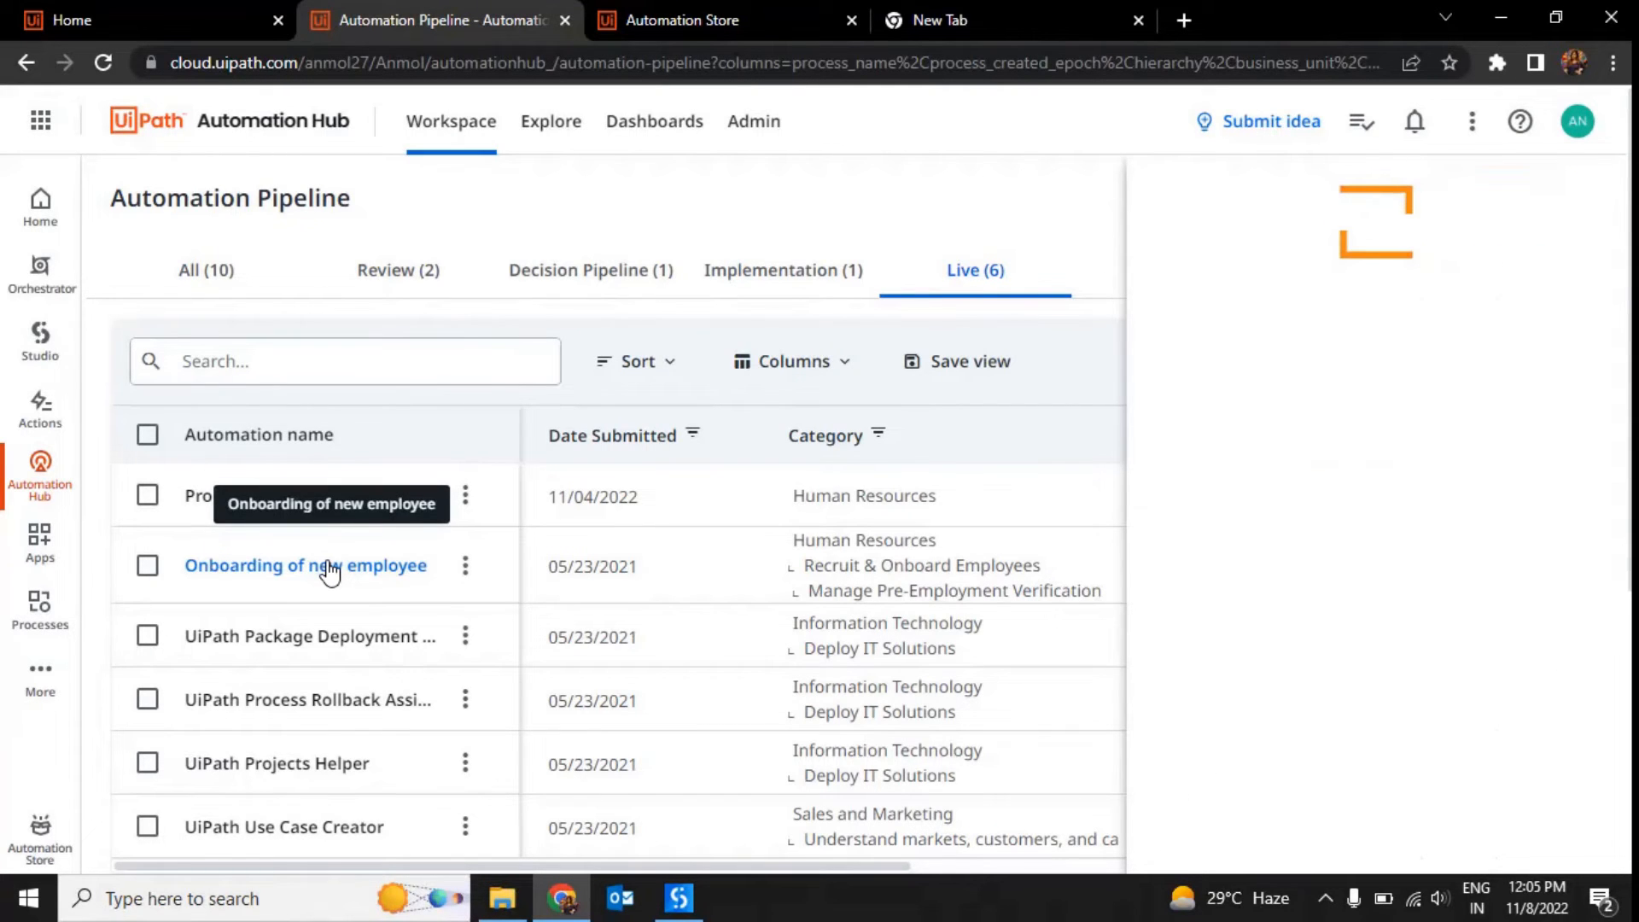
click(304, 566)
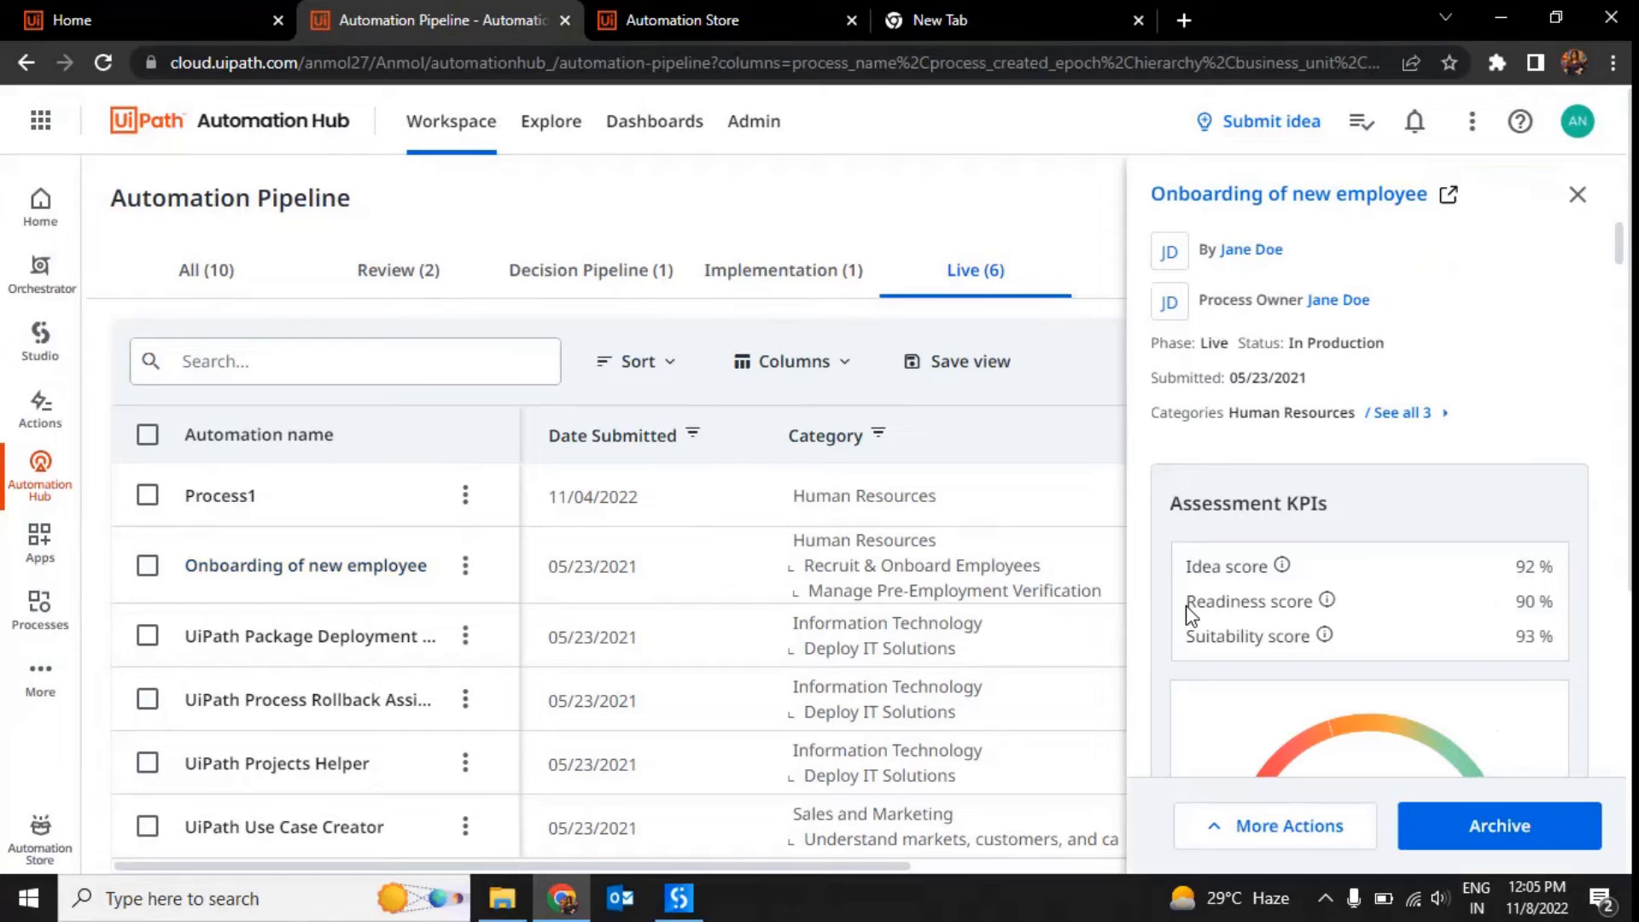
mouse_move(1451, 188)
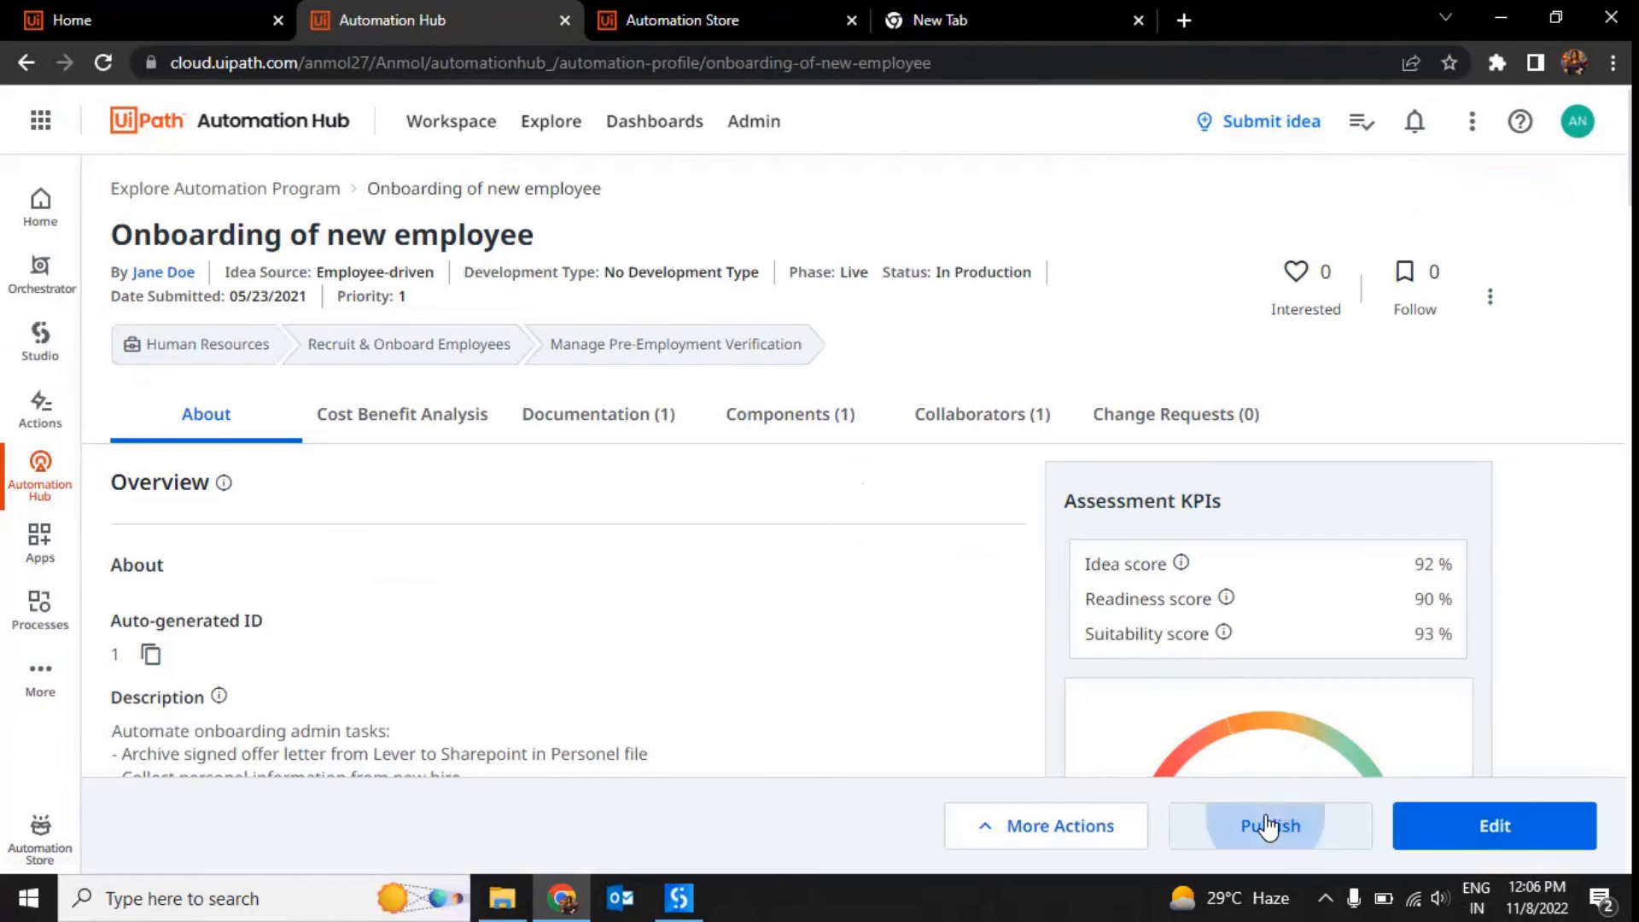
Dismiss the results form, view the reused components, and return to the overview
click(1269, 825)
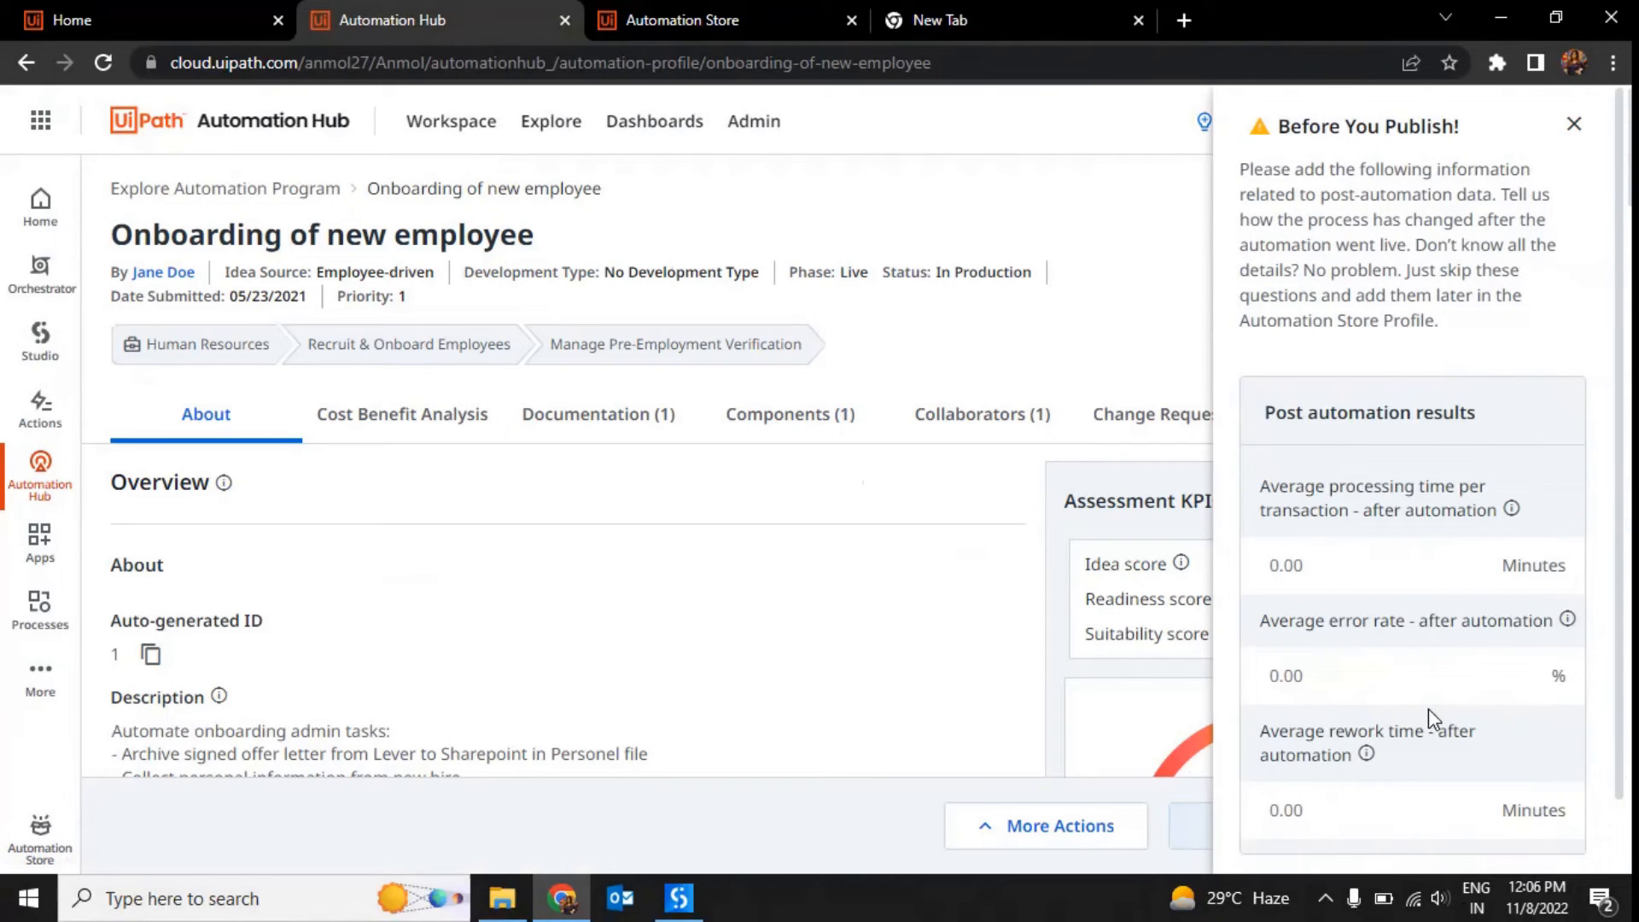
click(1572, 125)
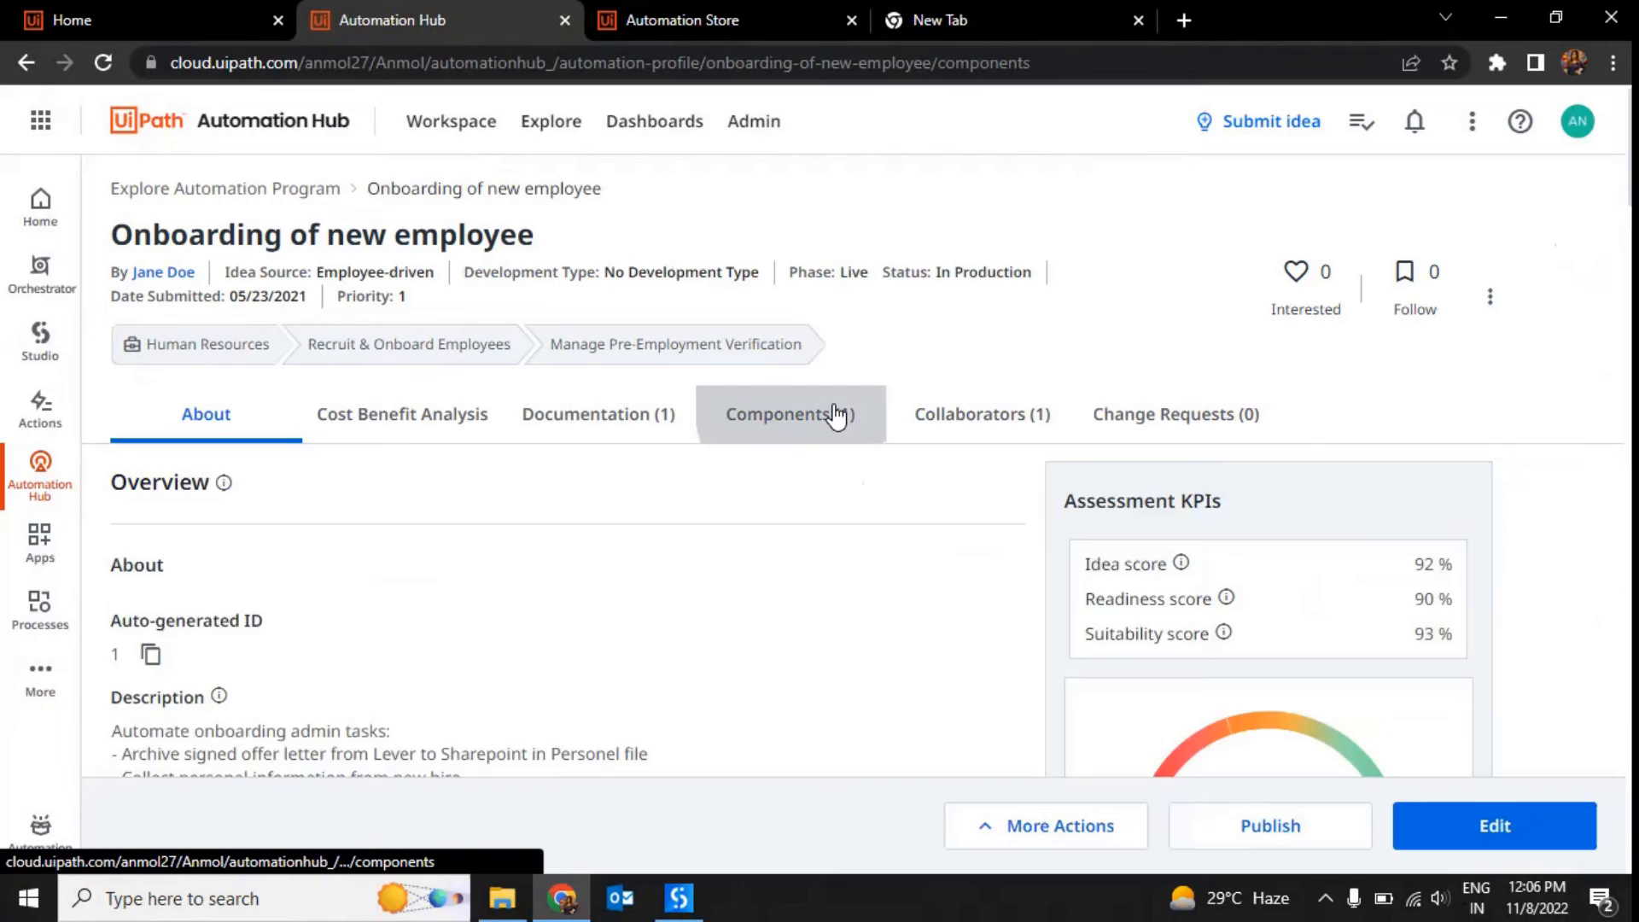
click(791, 414)
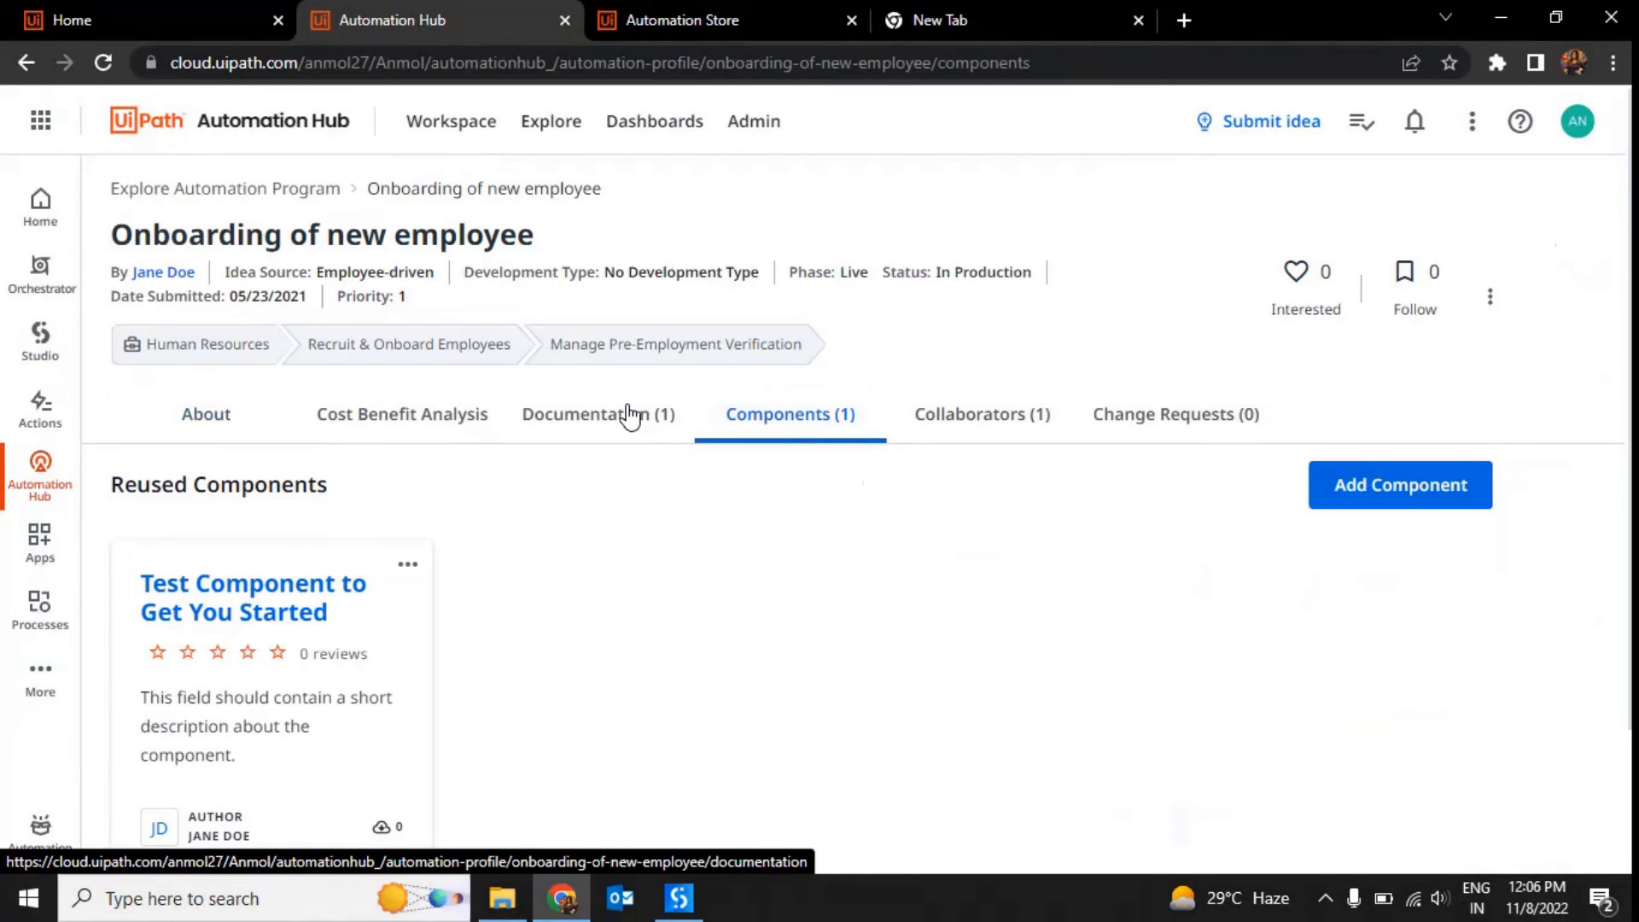
mouse_move(218, 435)
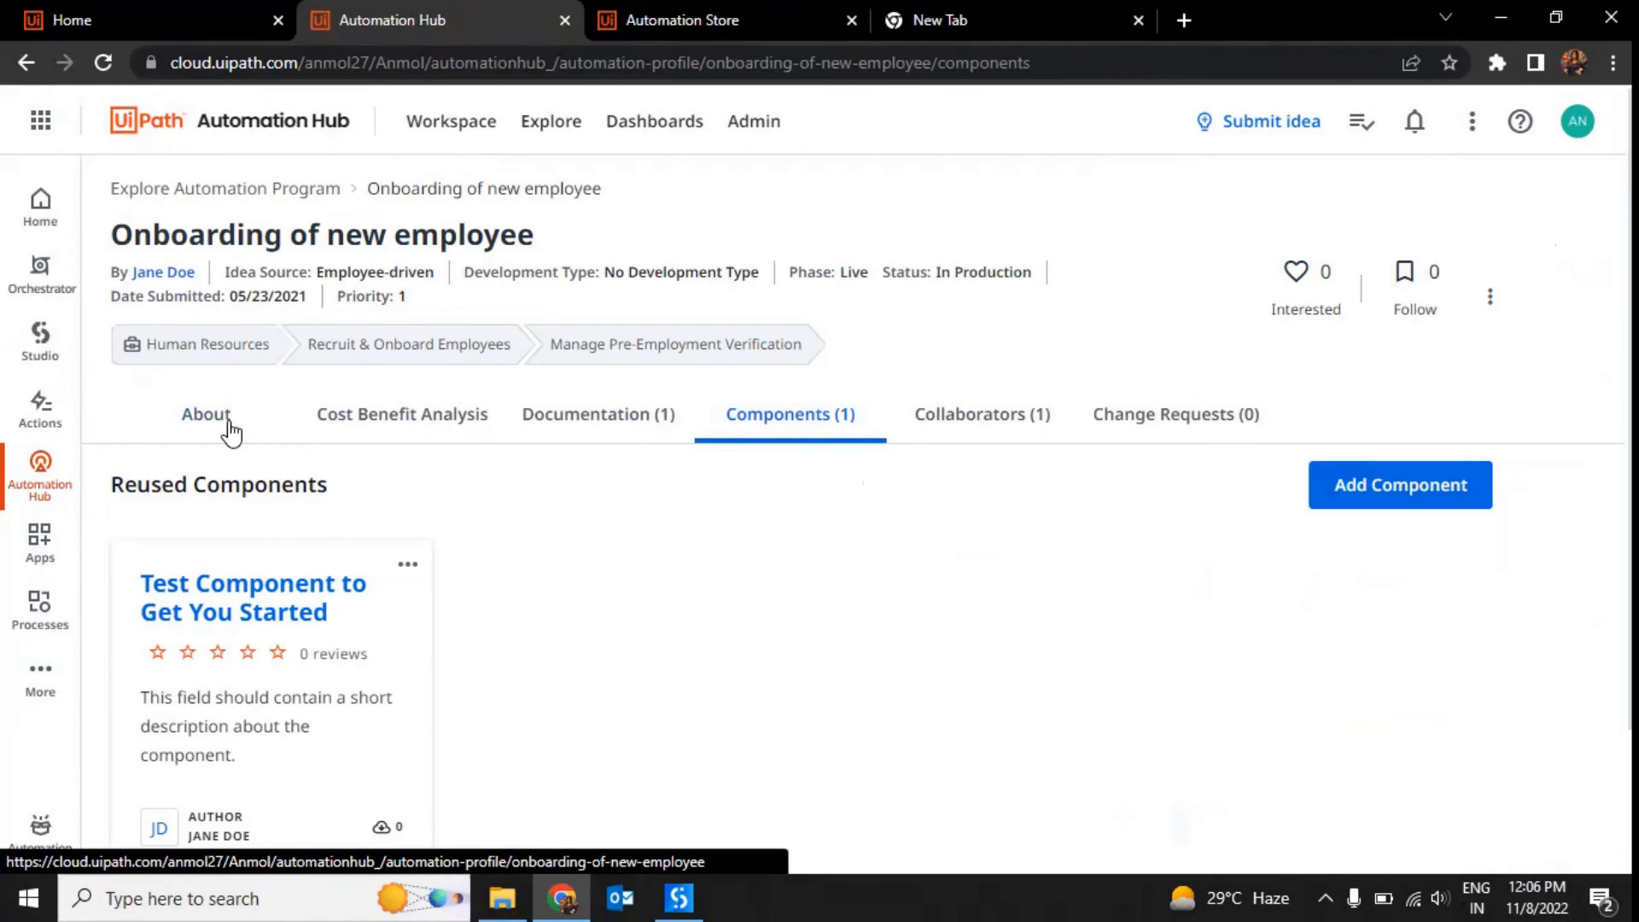
click(206, 414)
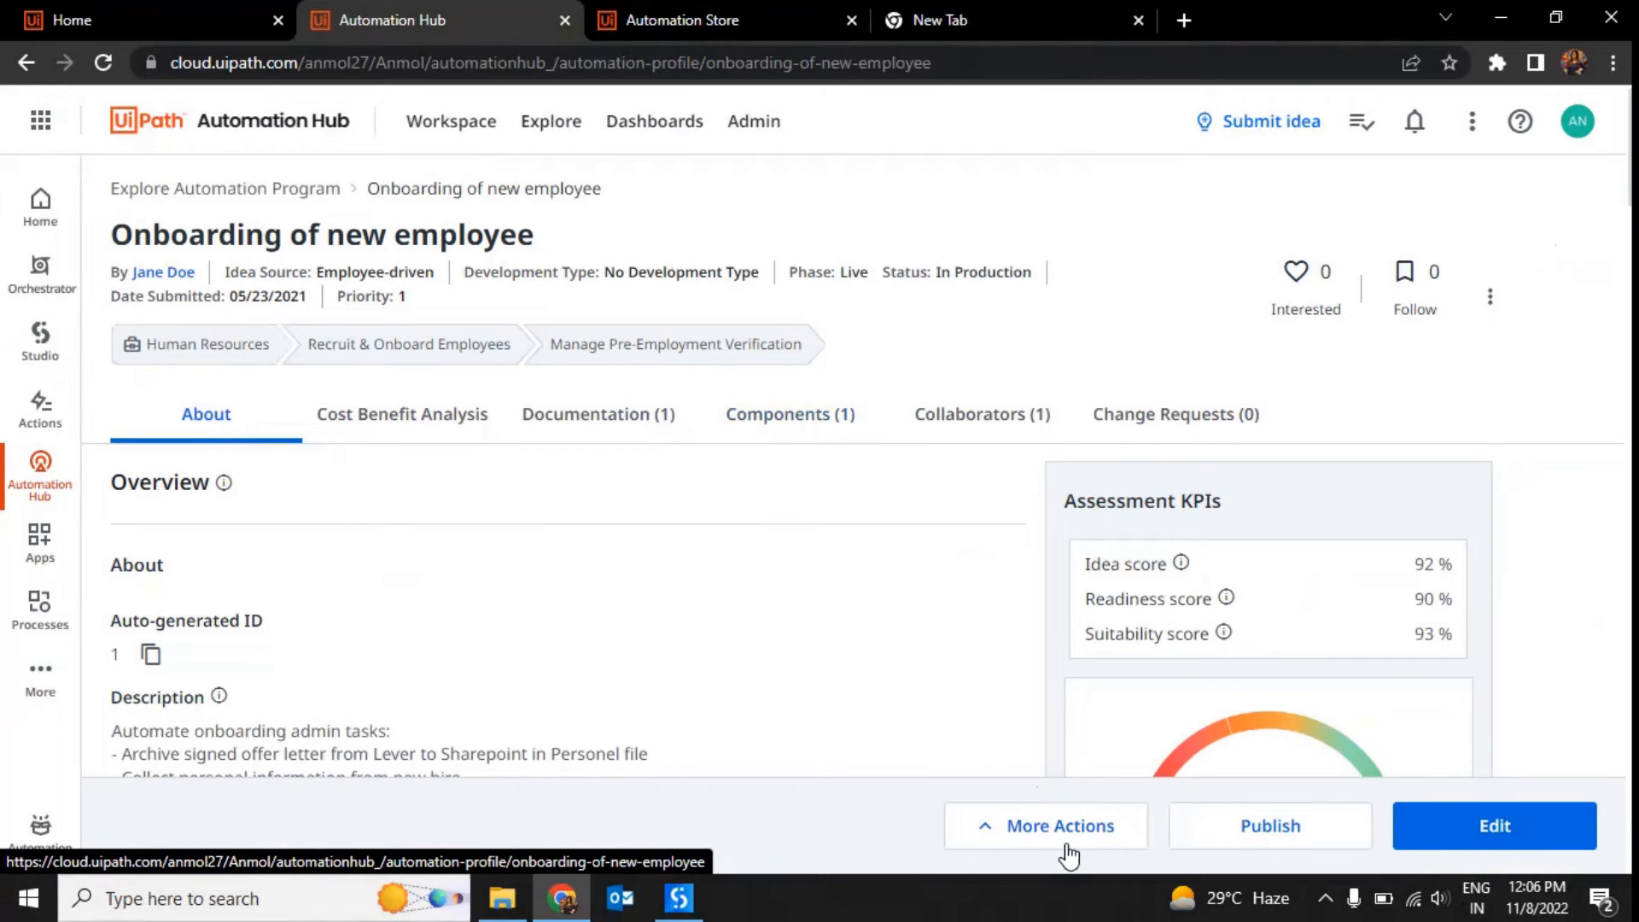
Open the Onboarding of new employee profile for editing and scroll the edit form
click(1059, 825)
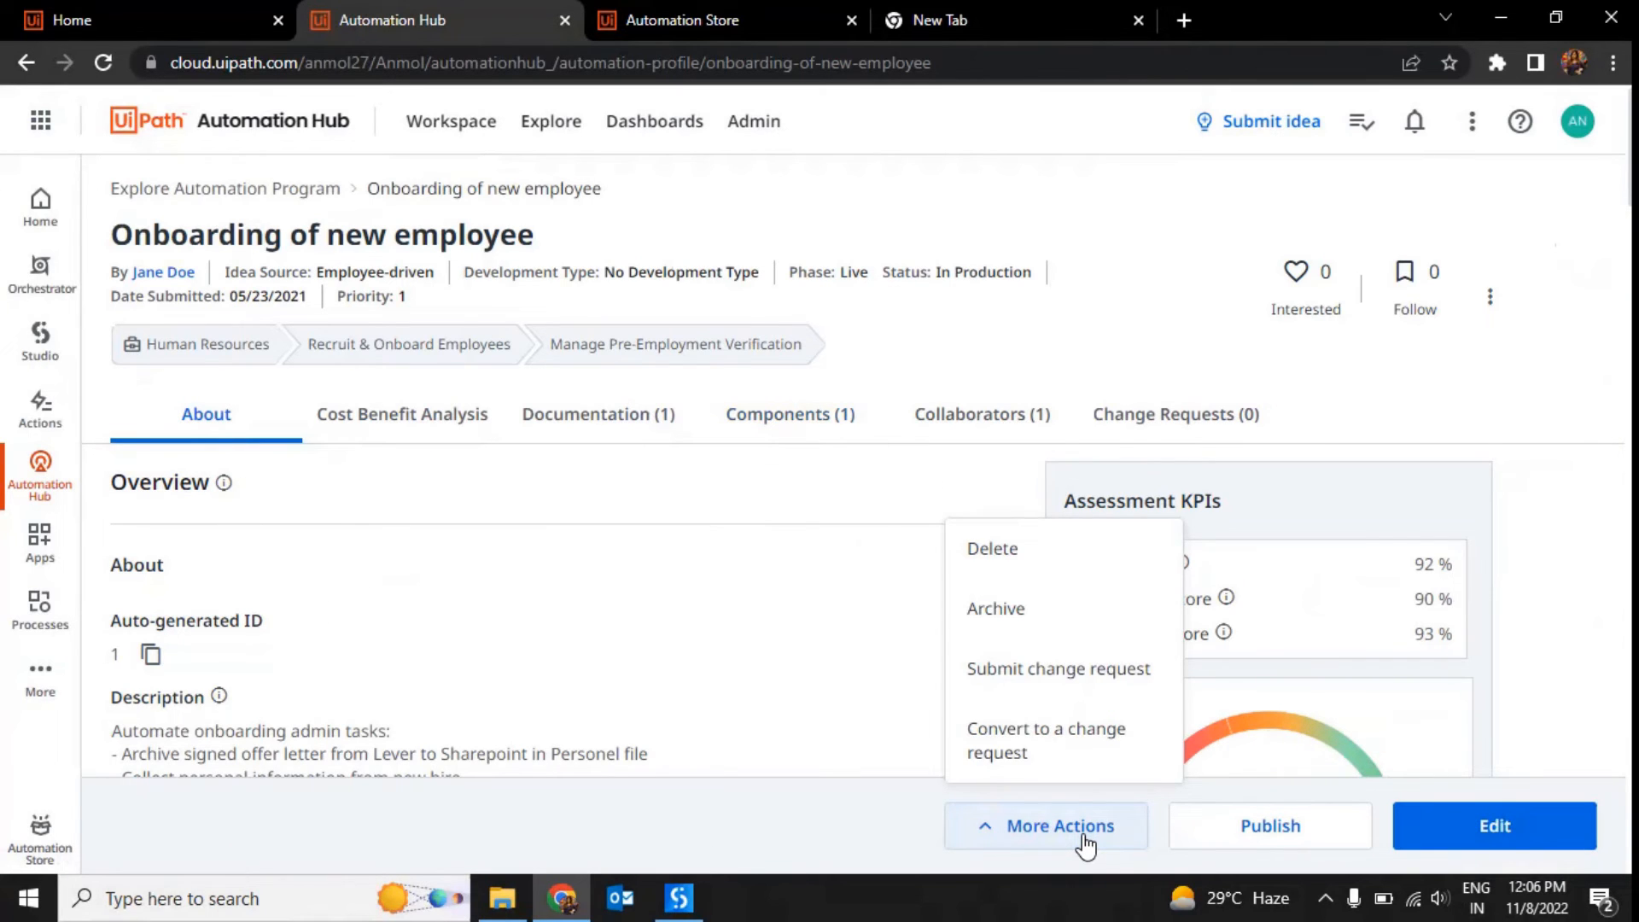
mouse_move(1570, 890)
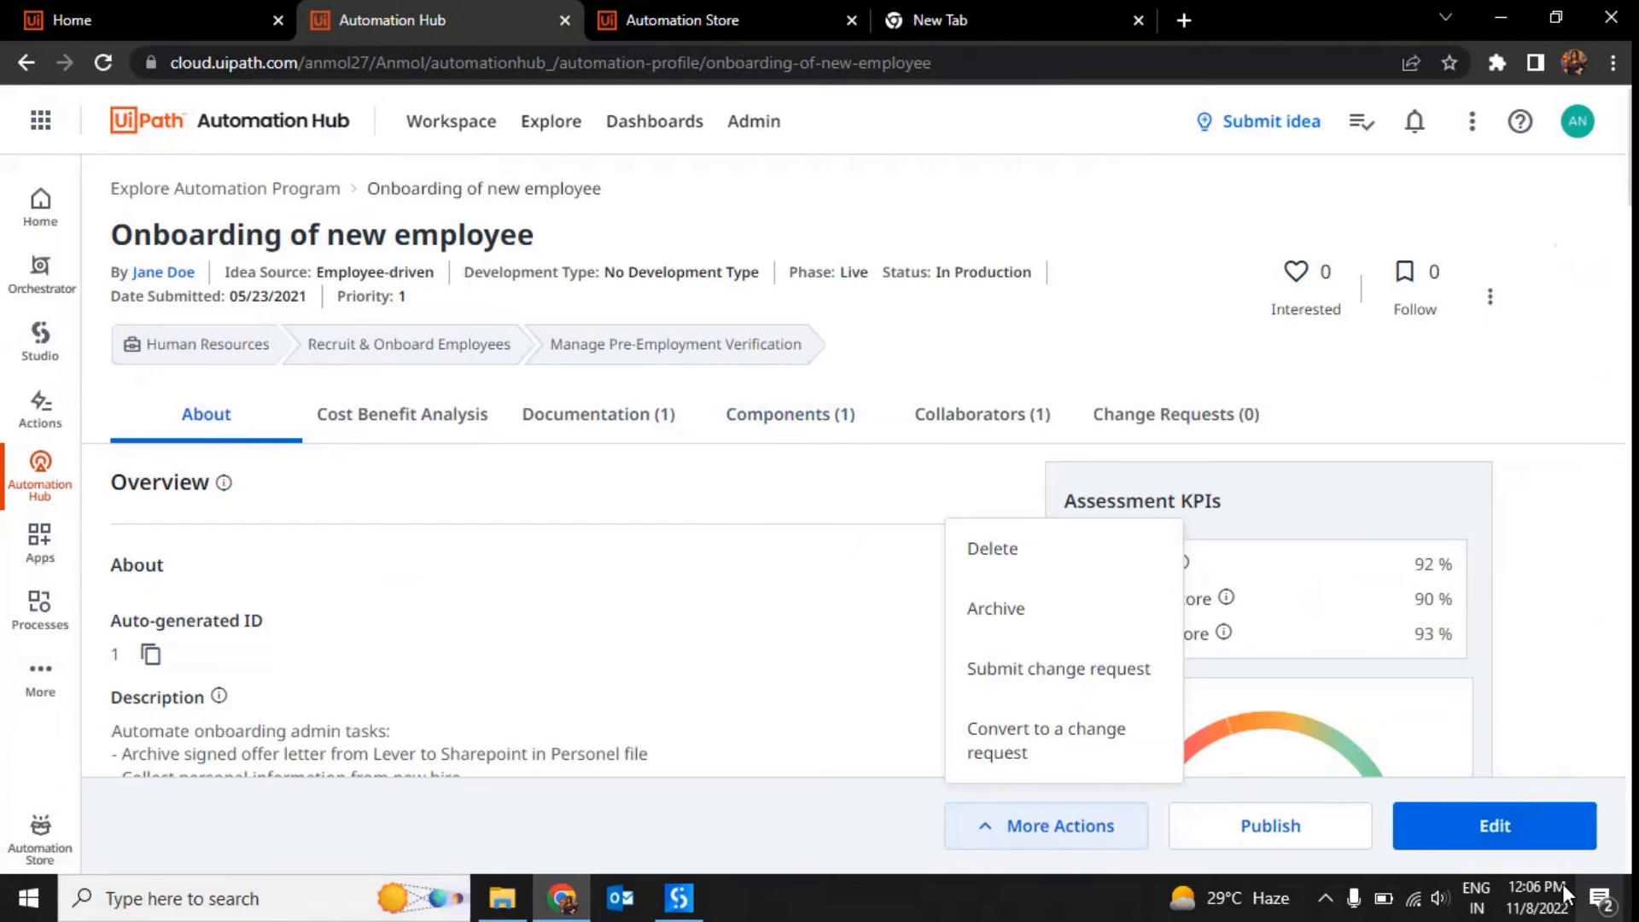
click(1494, 825)
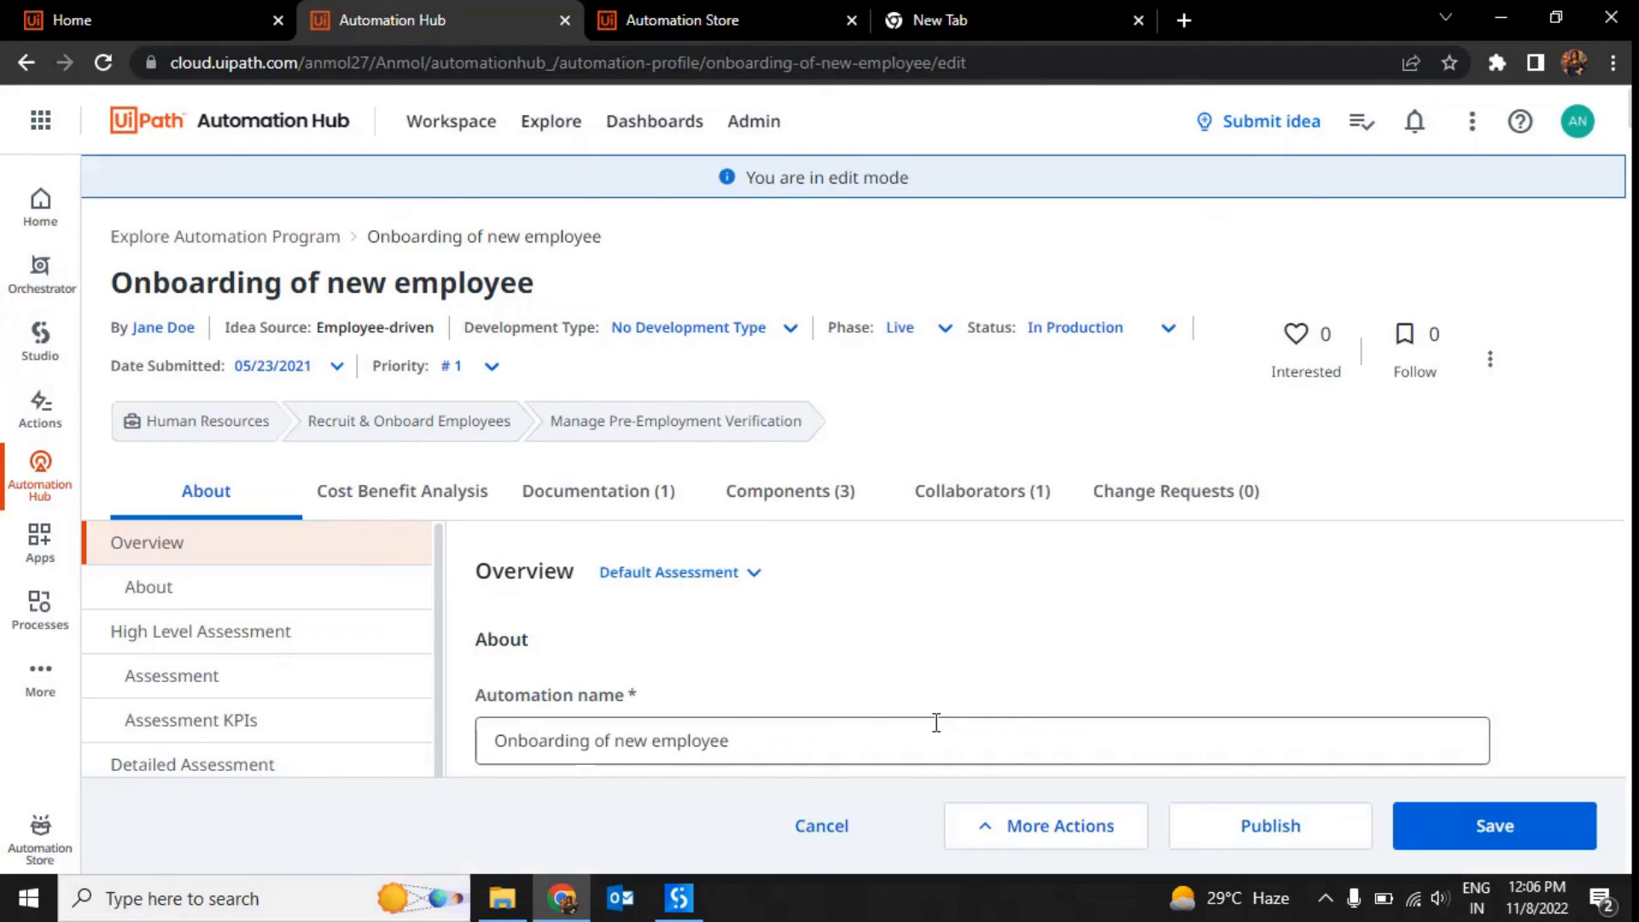
scroll(down, 3)
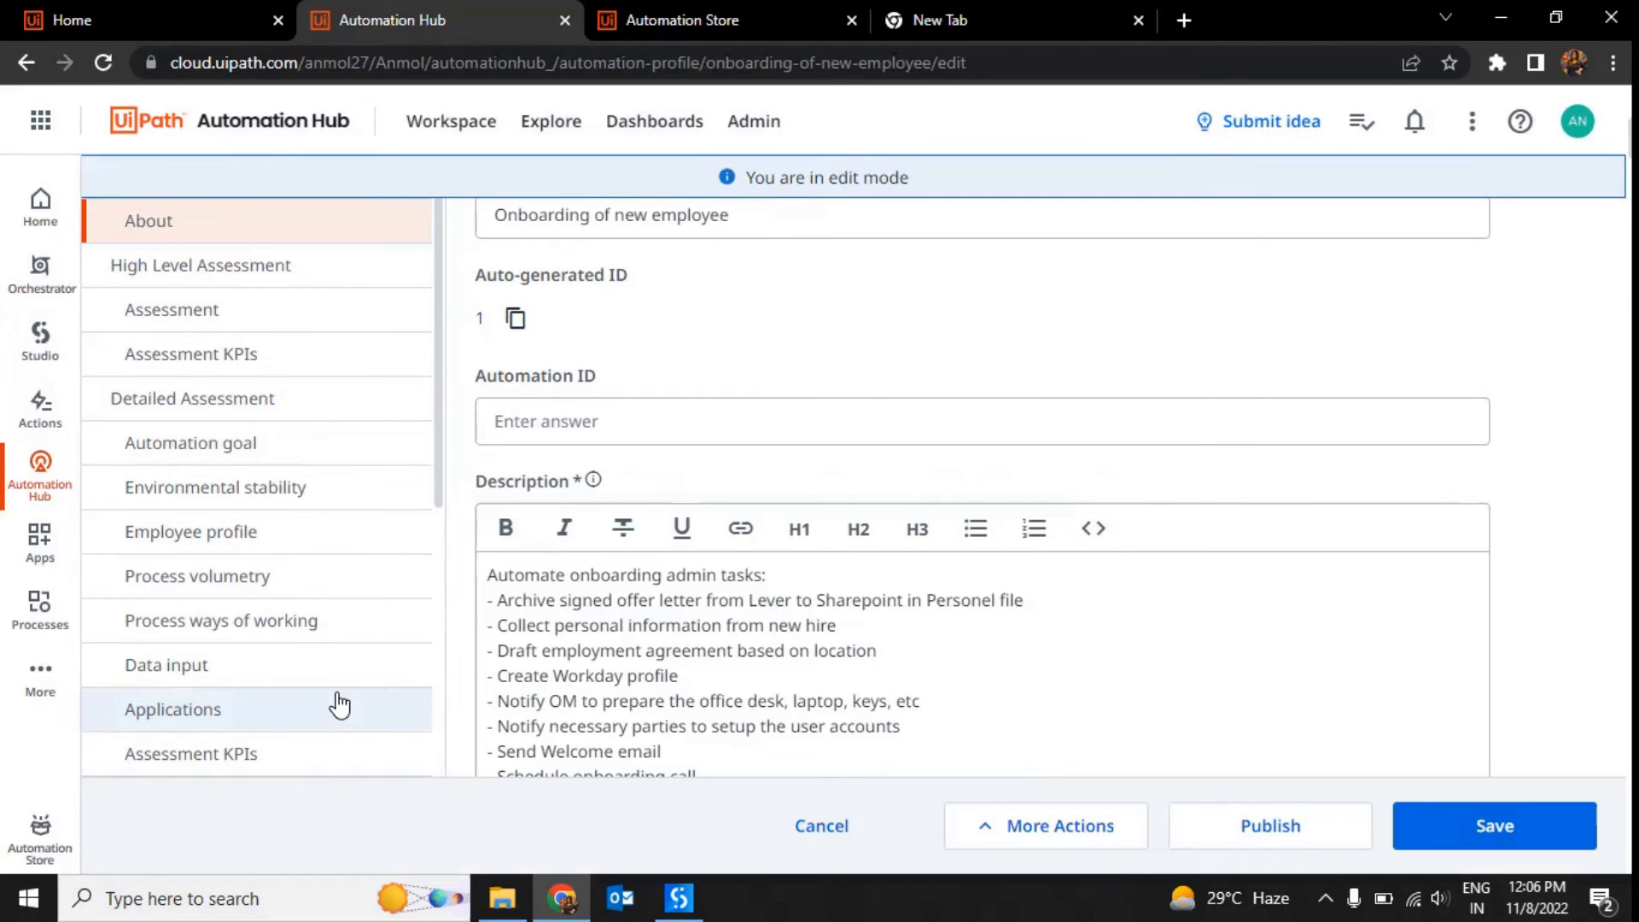
scroll(down, 3)
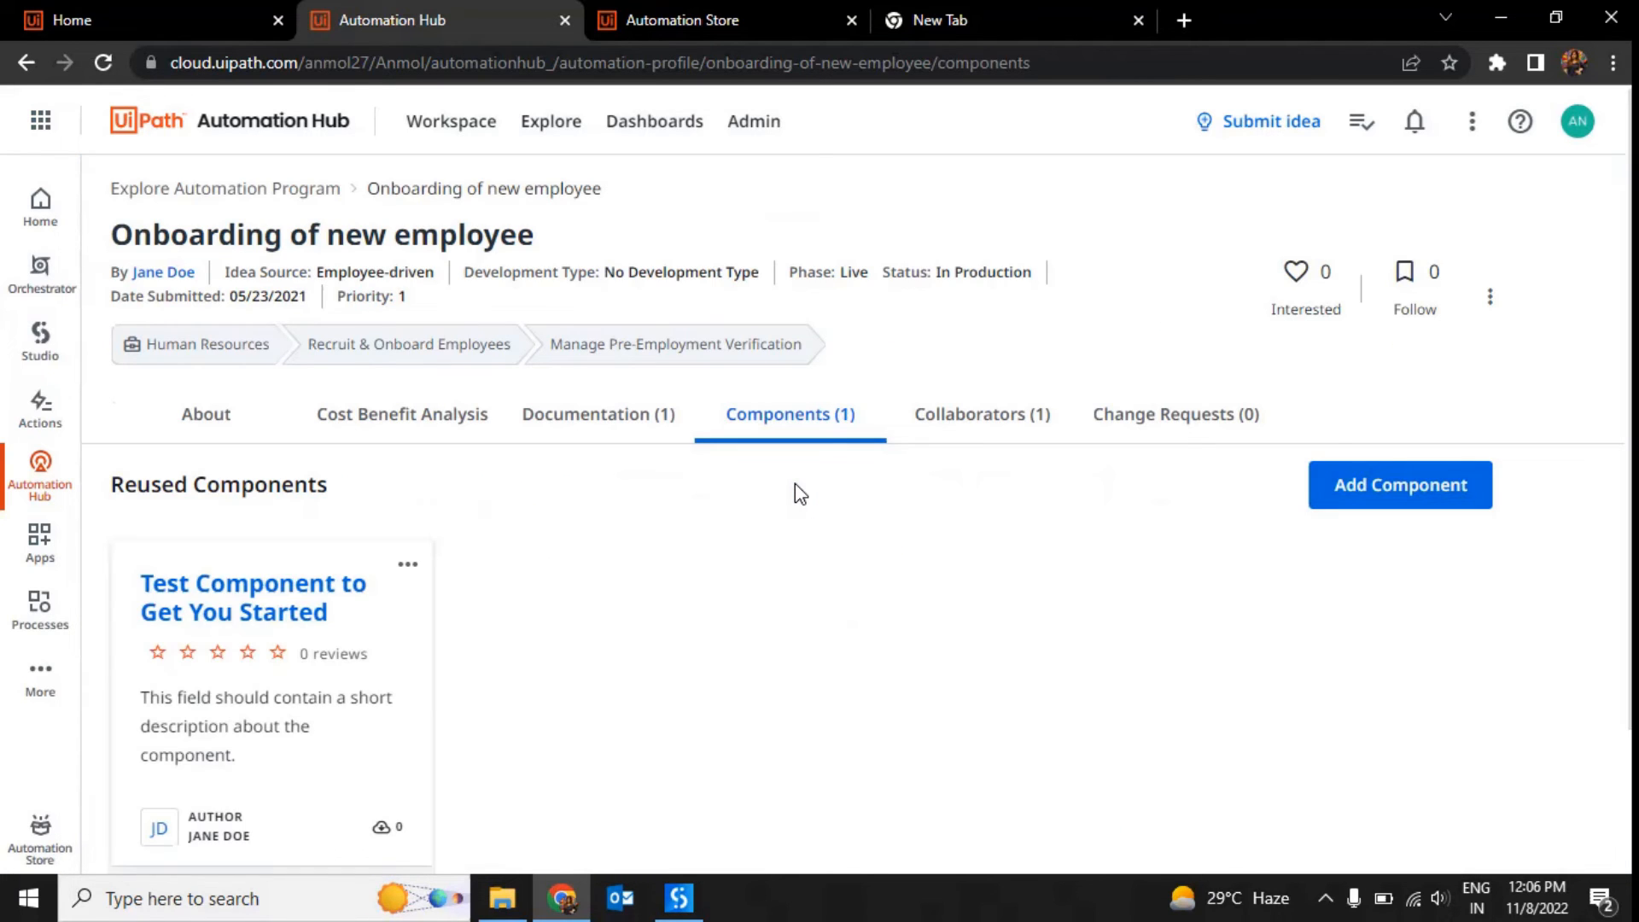
mouse_move(1441, 492)
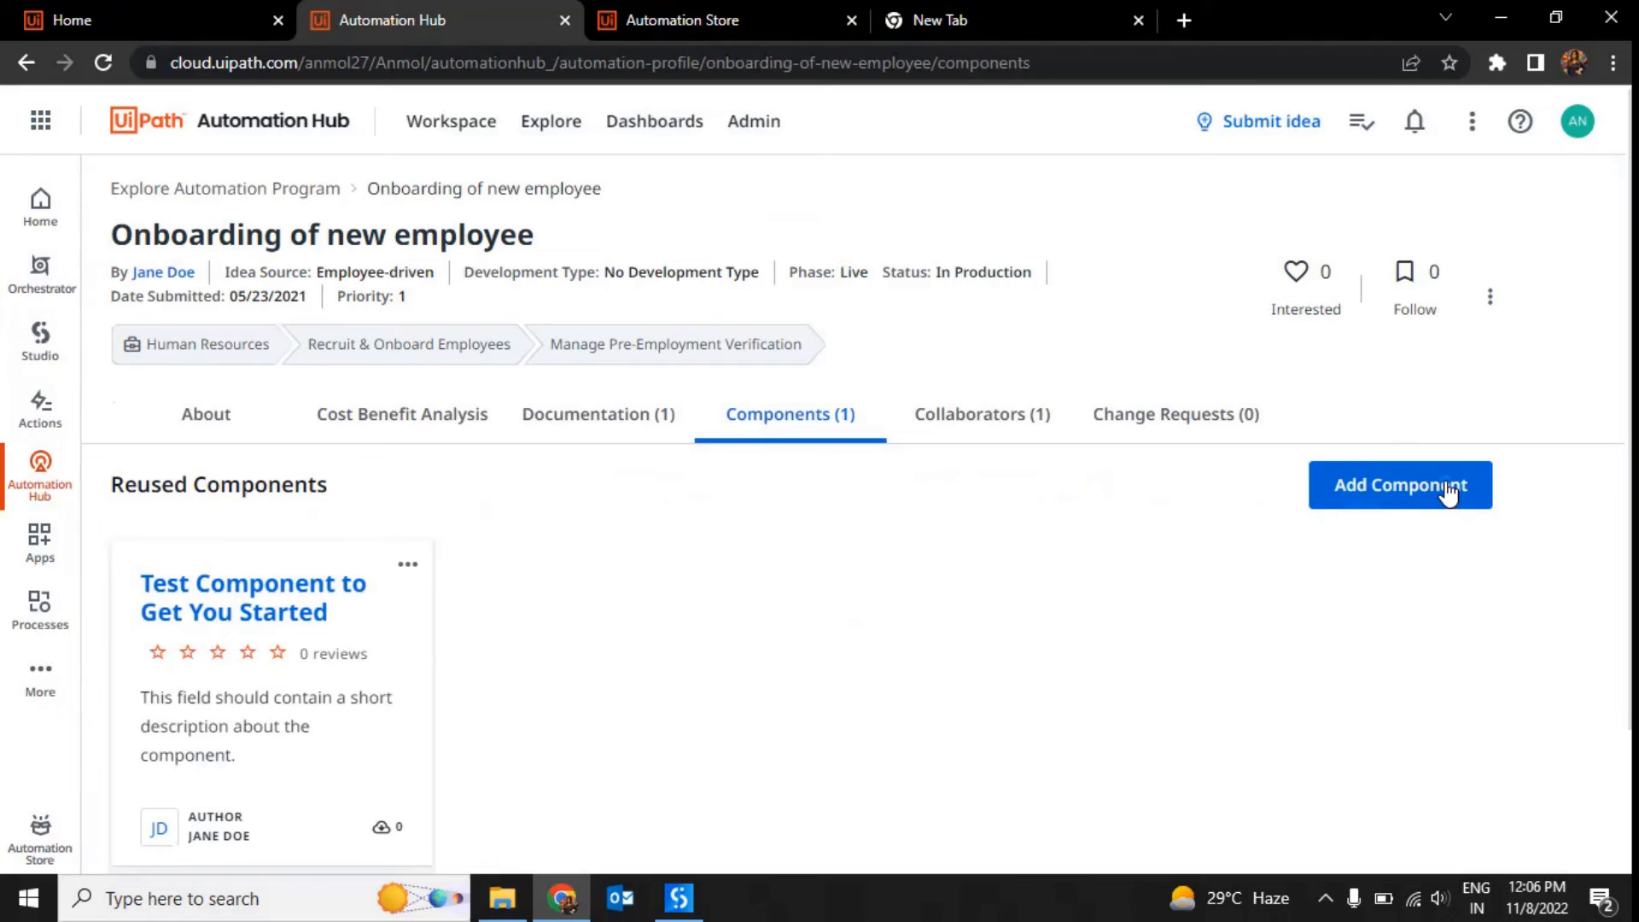
Start publishing to the store and skip the post-automation results questions
click(1400, 485)
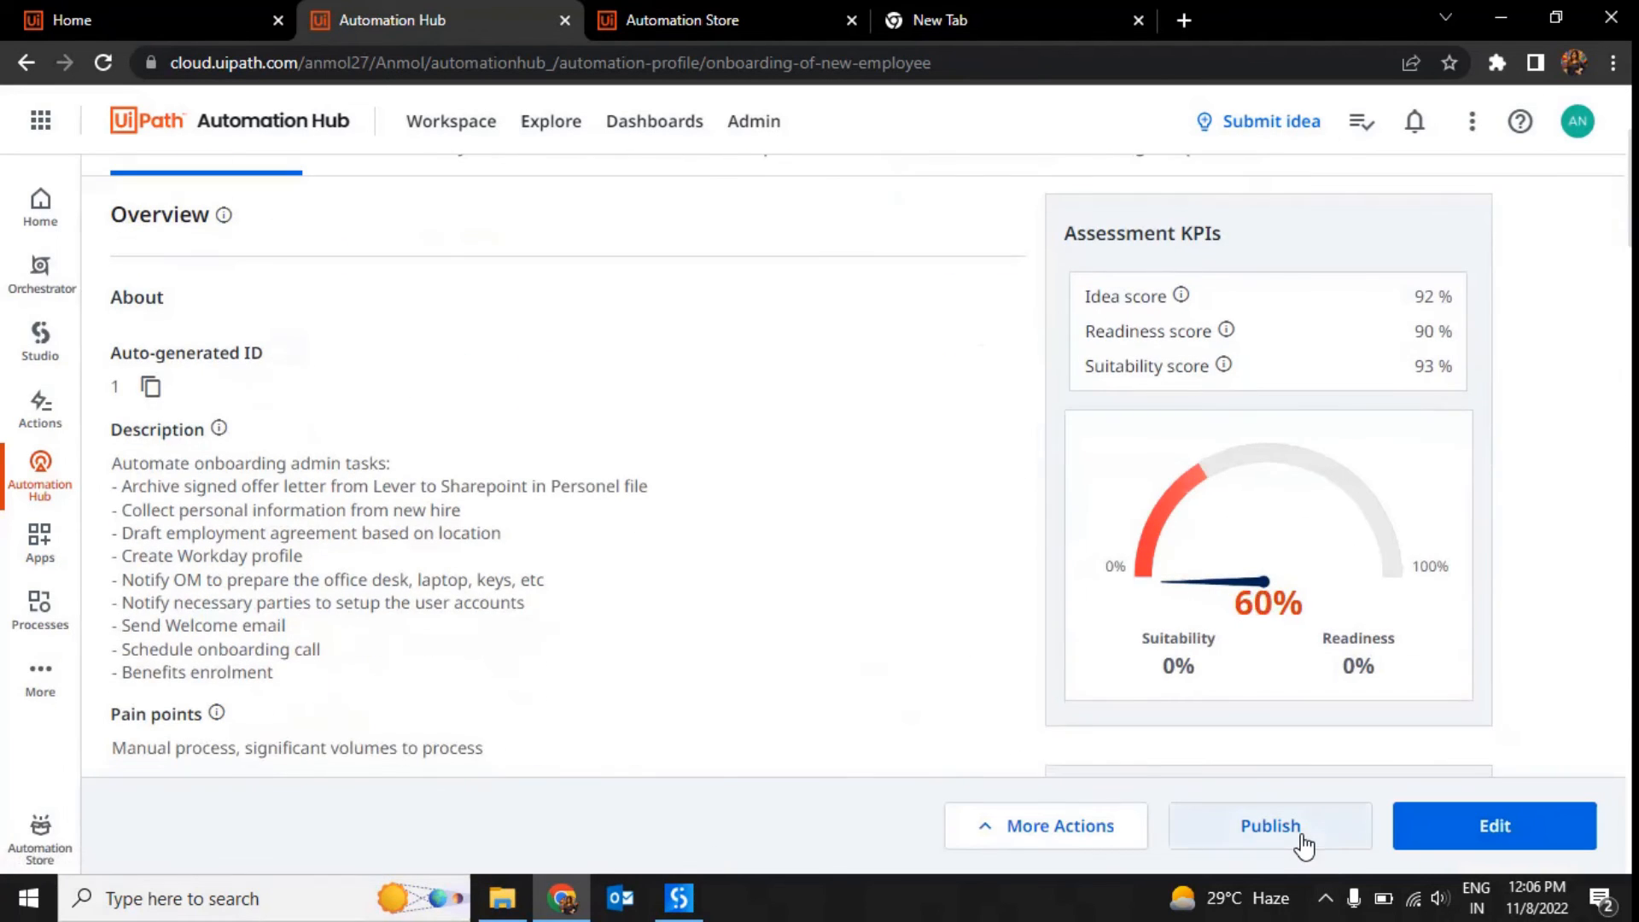
click(1269, 825)
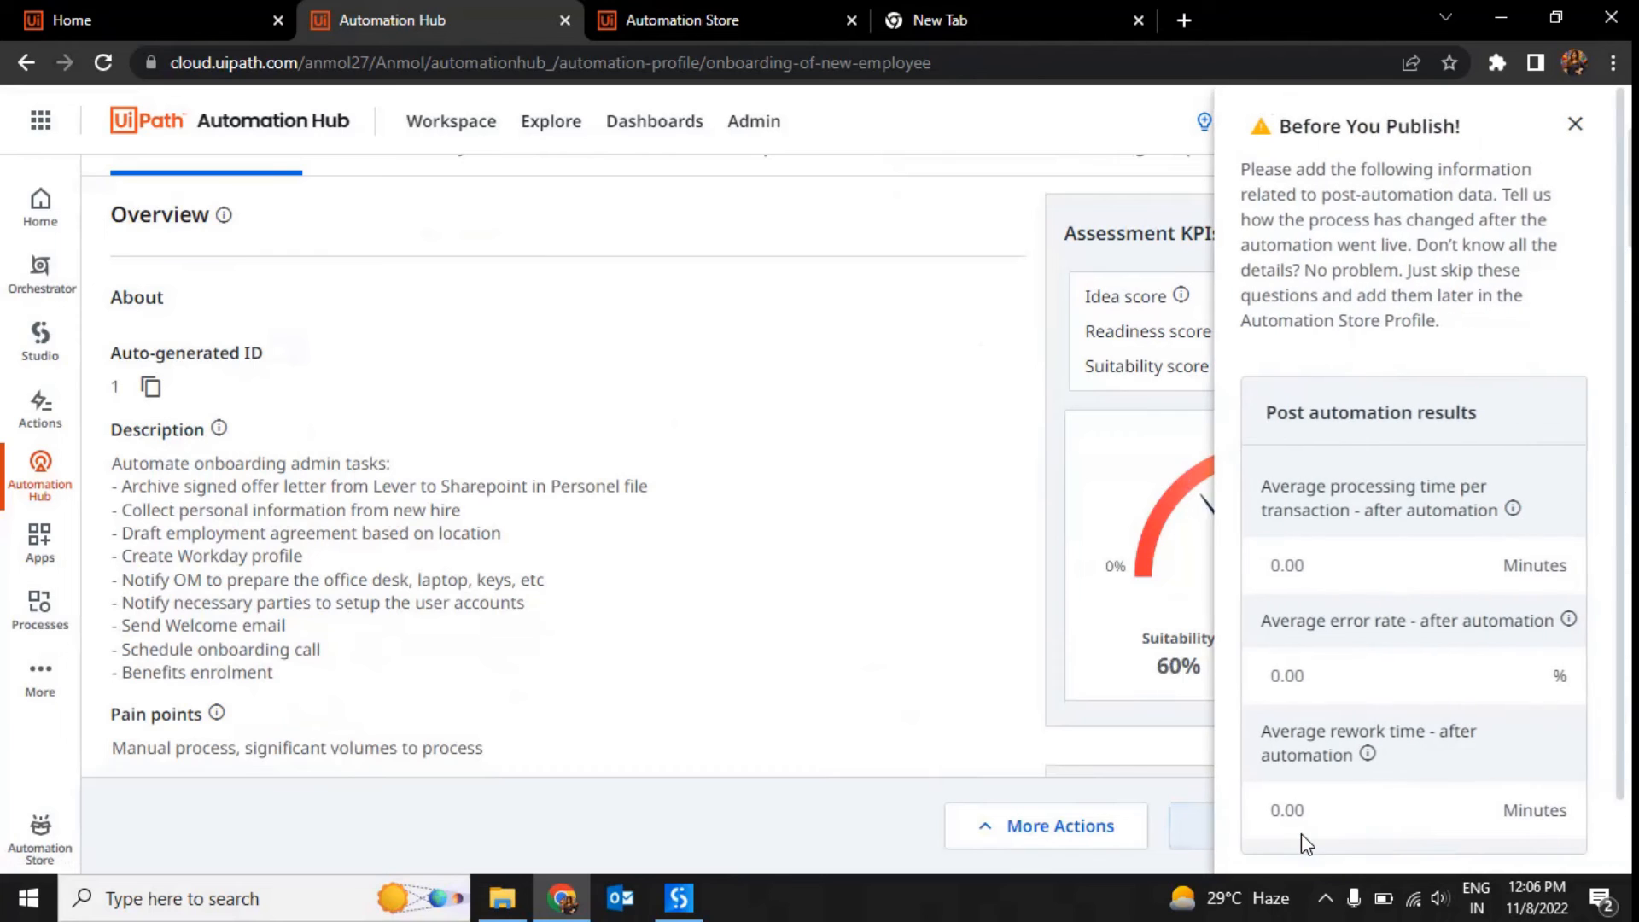
click(1379, 565)
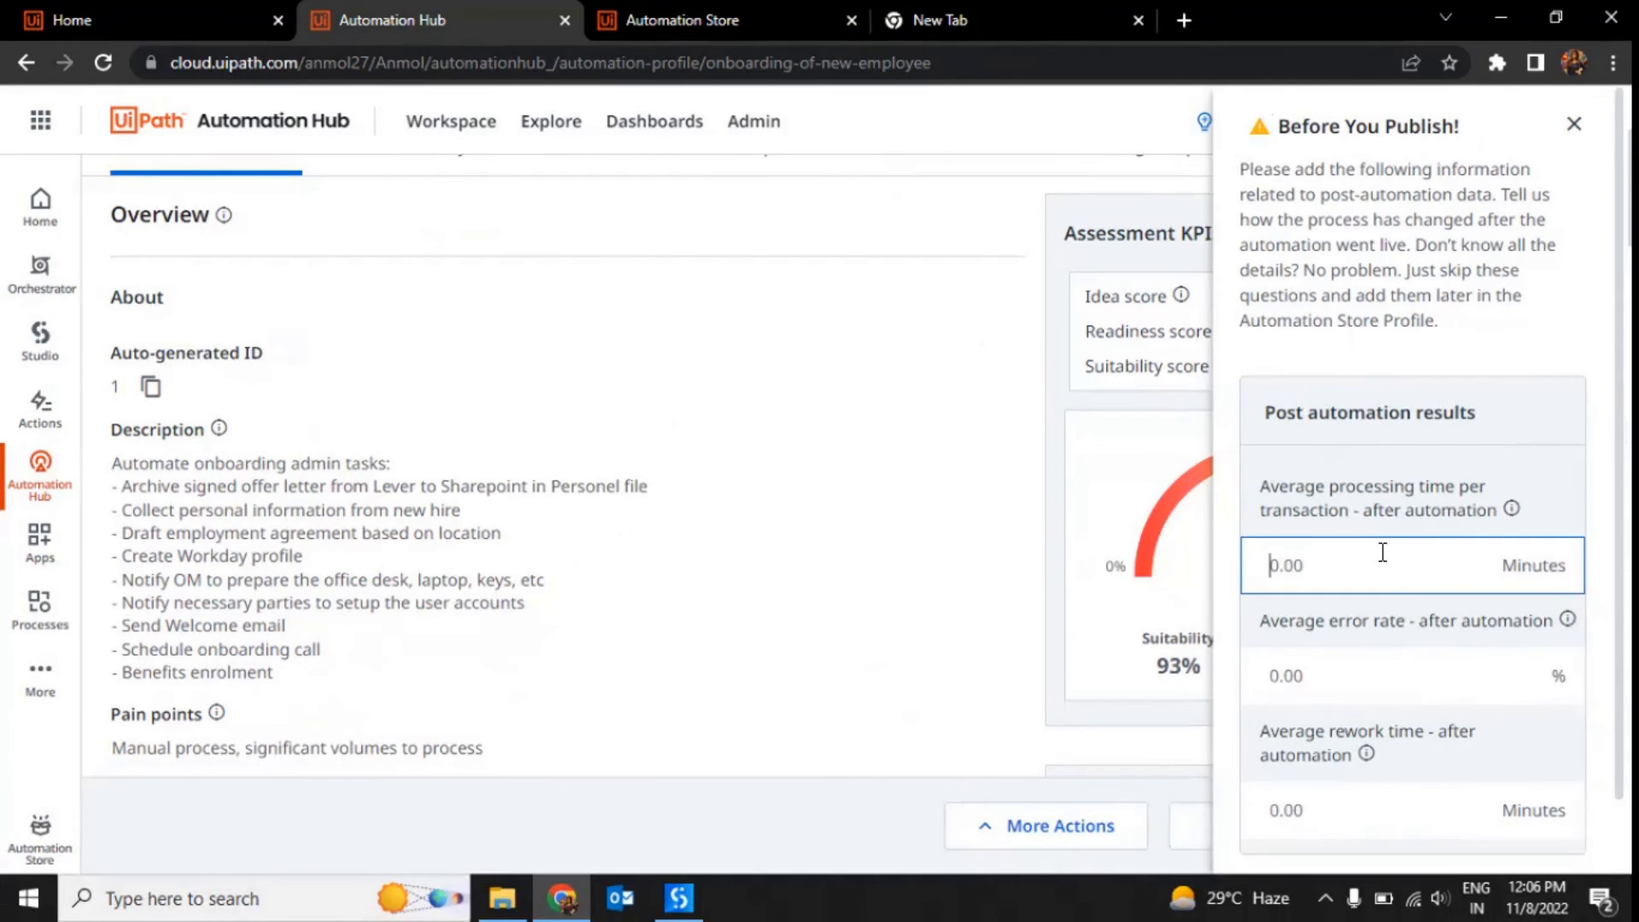
scroll(down, 3)
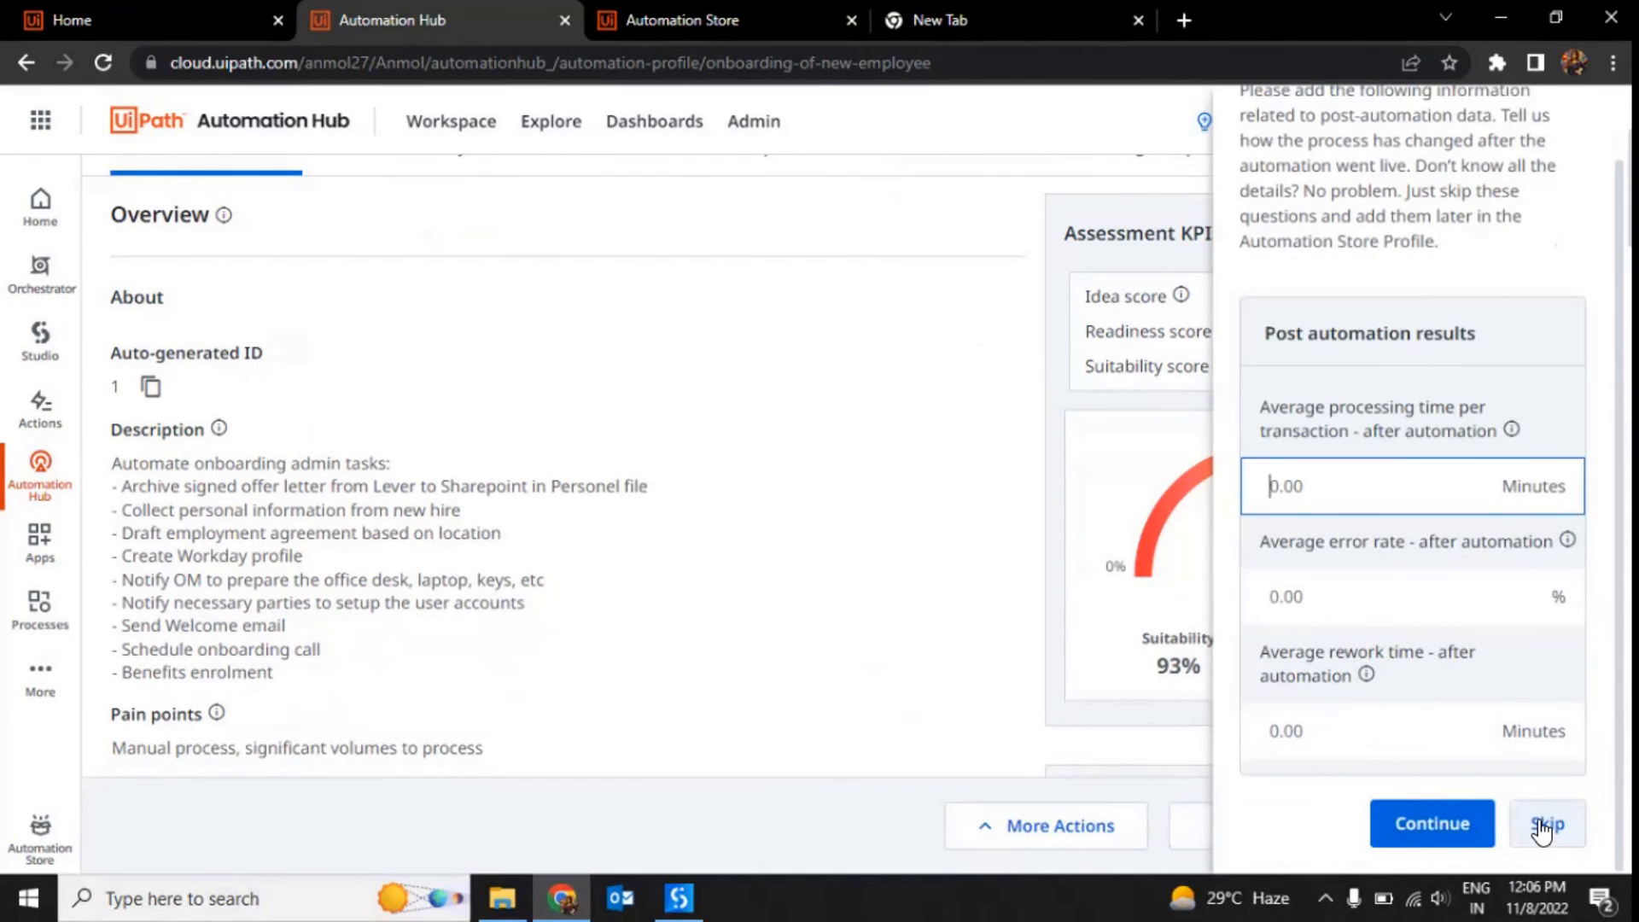
click(1543, 823)
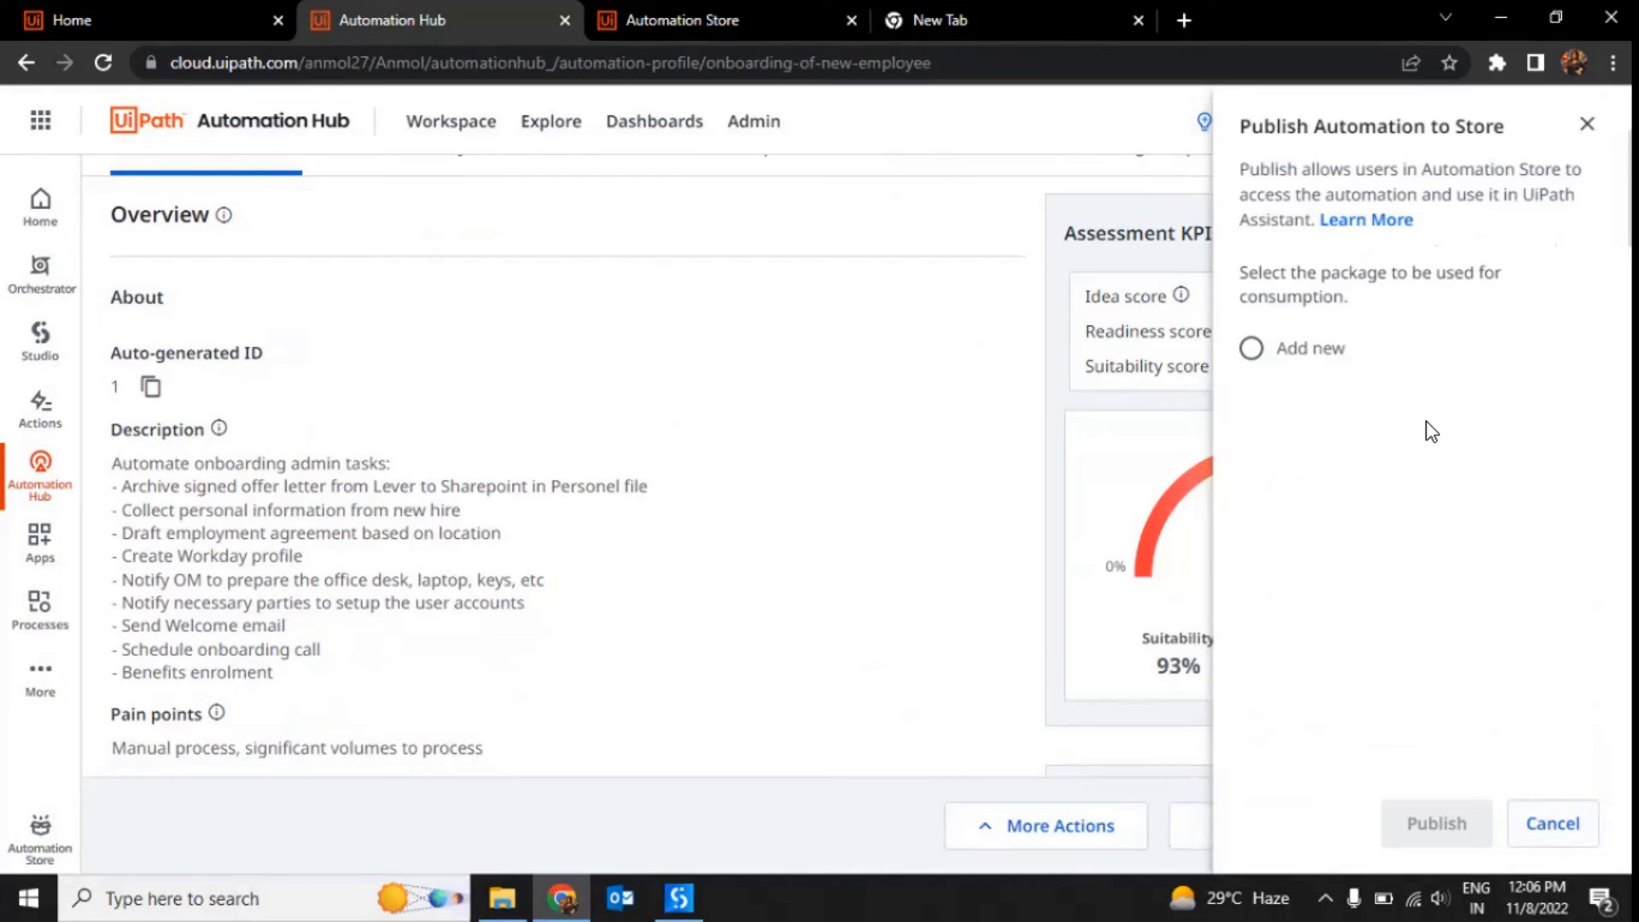
Upload Upload.1.0.7.nupkg as a new package and publish the automation
click(1251, 348)
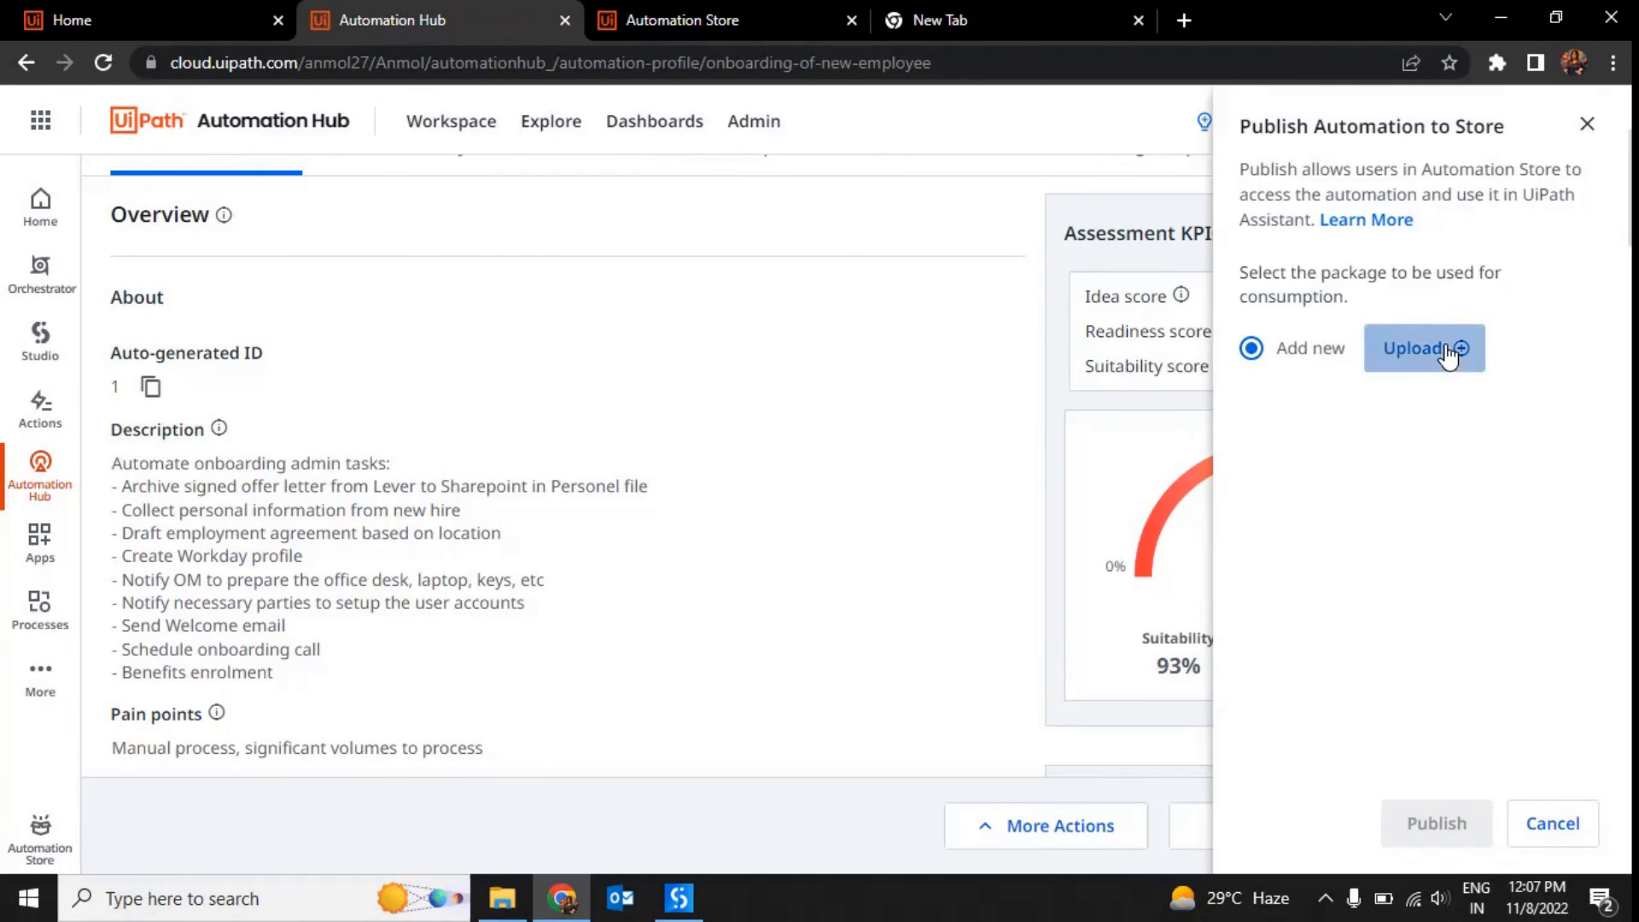
click(1423, 348)
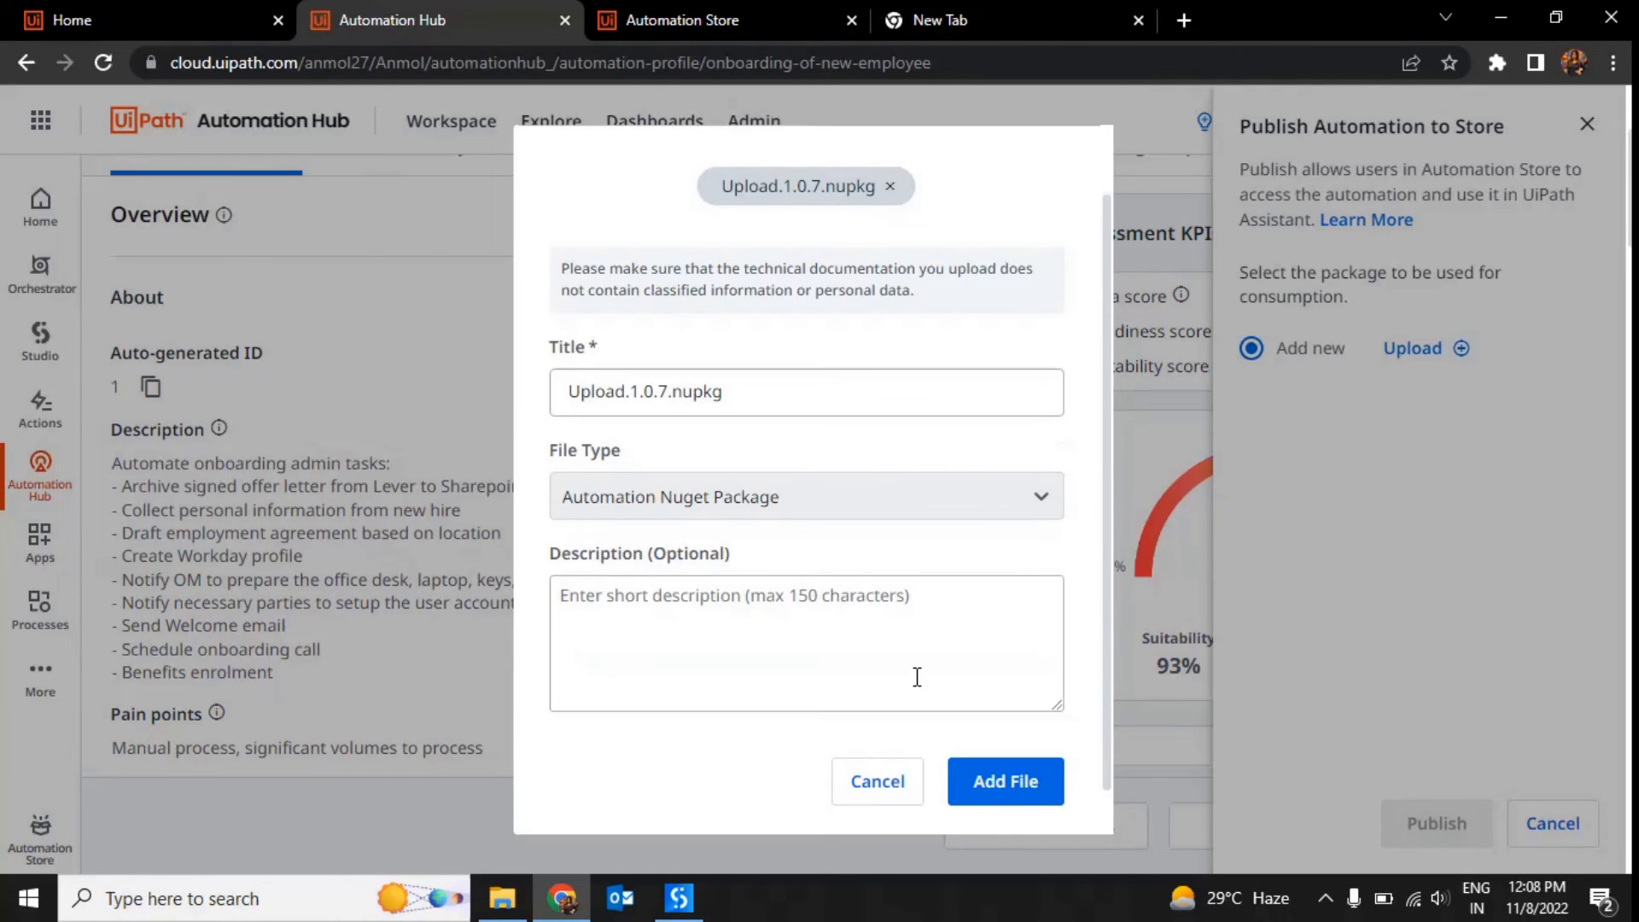
click(1004, 781)
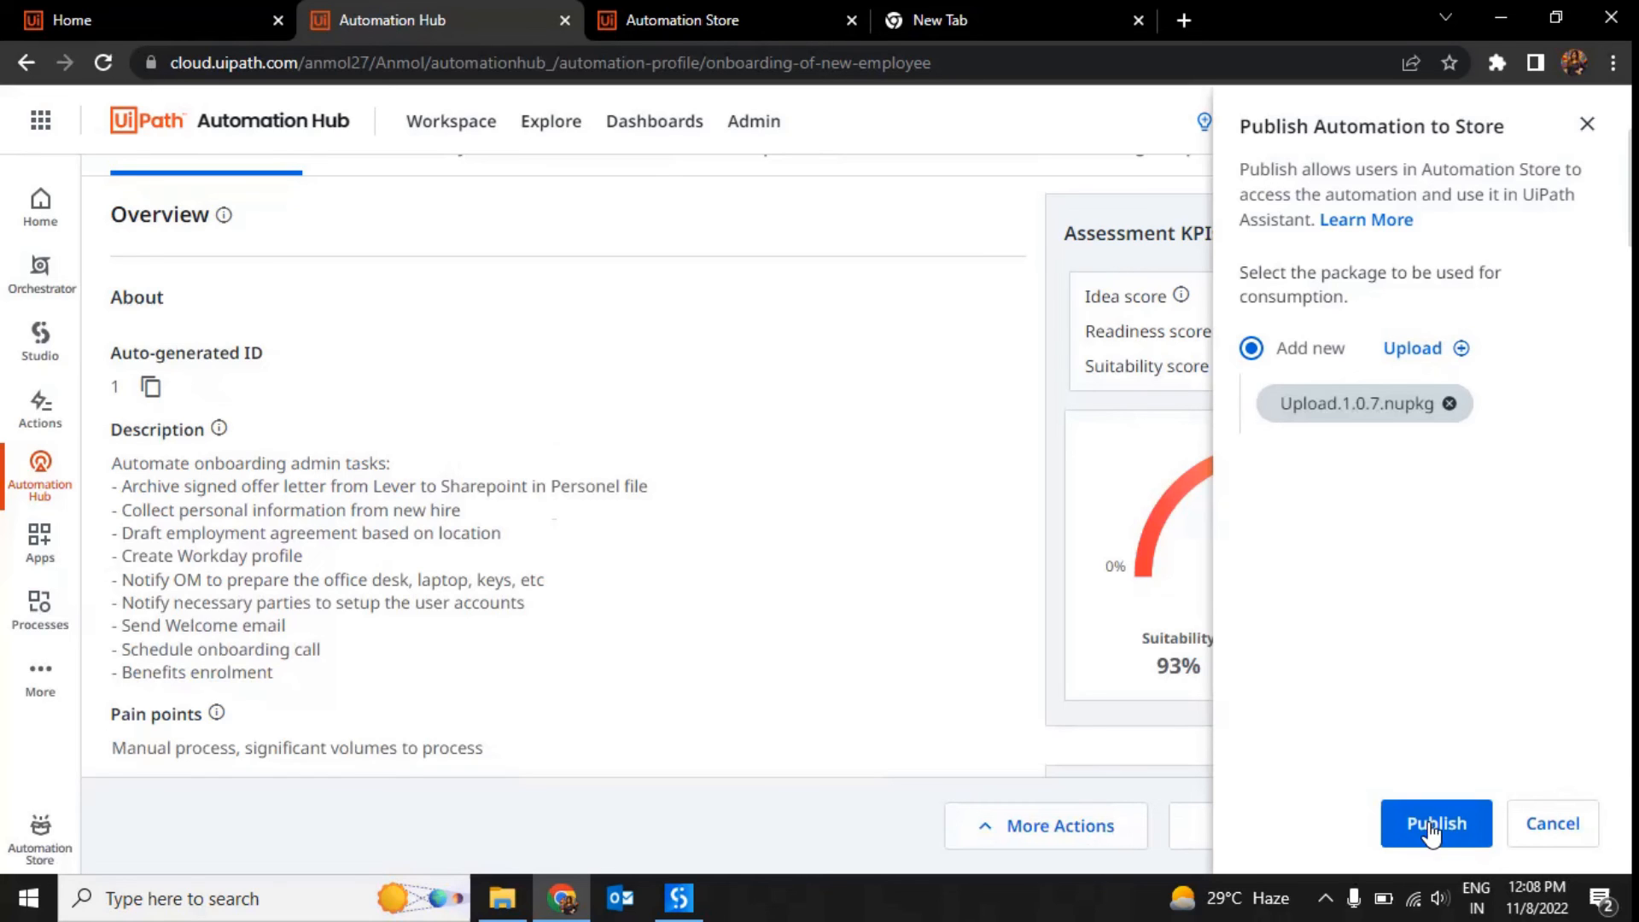
click(1435, 823)
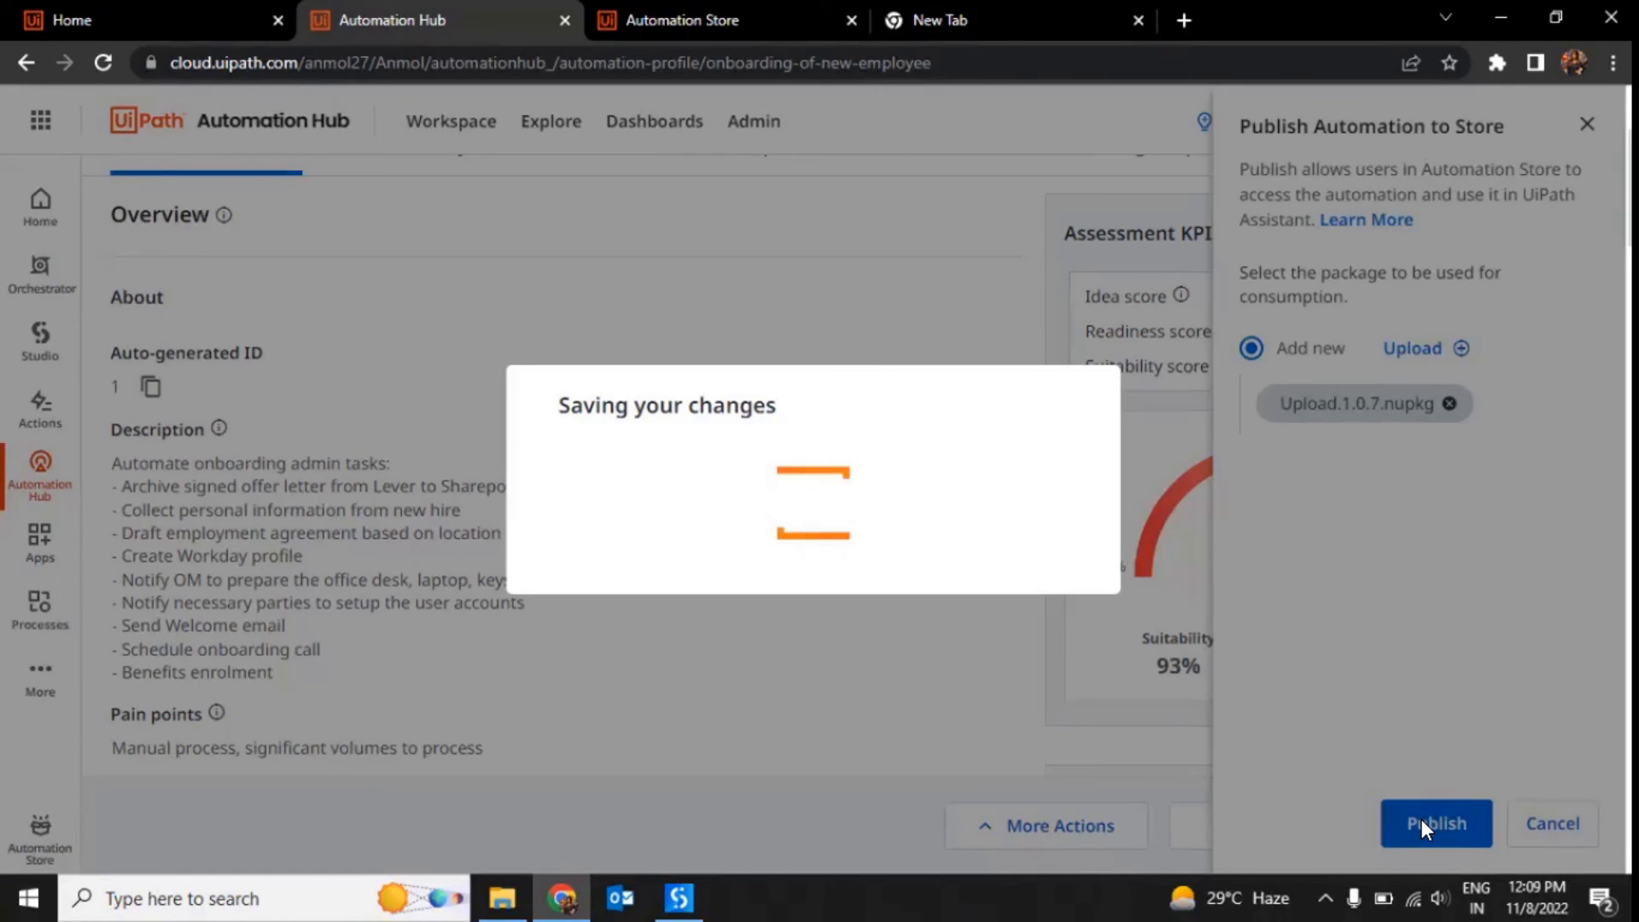
click(1434, 822)
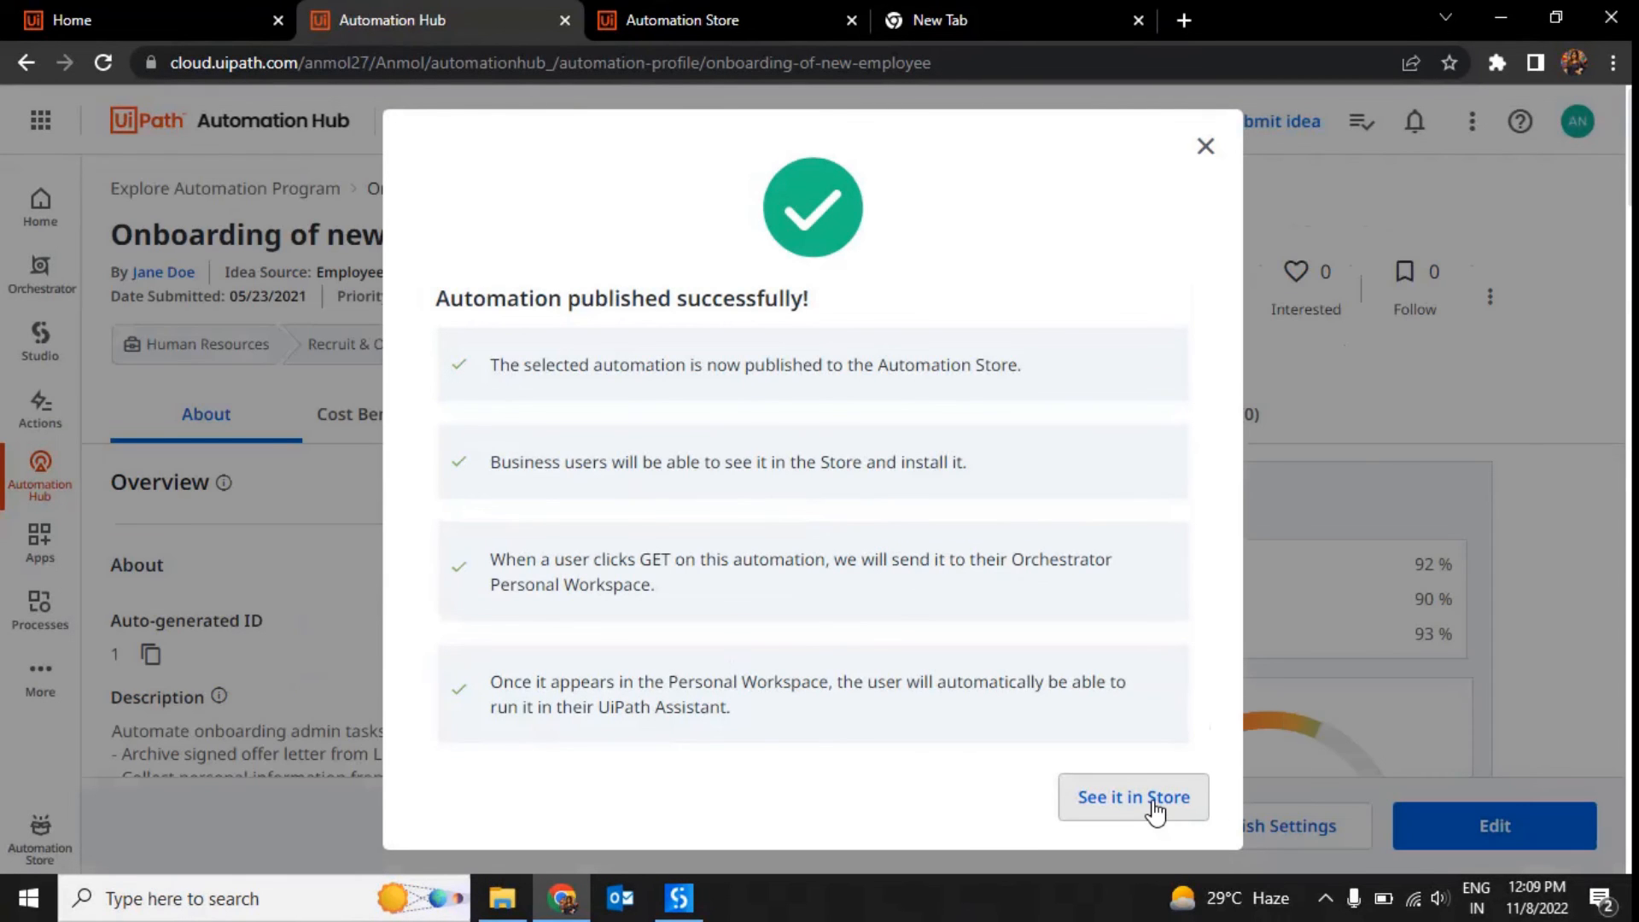
Get Onboarding of new employee from its store page and dismiss the Automation Ready message
click(1133, 797)
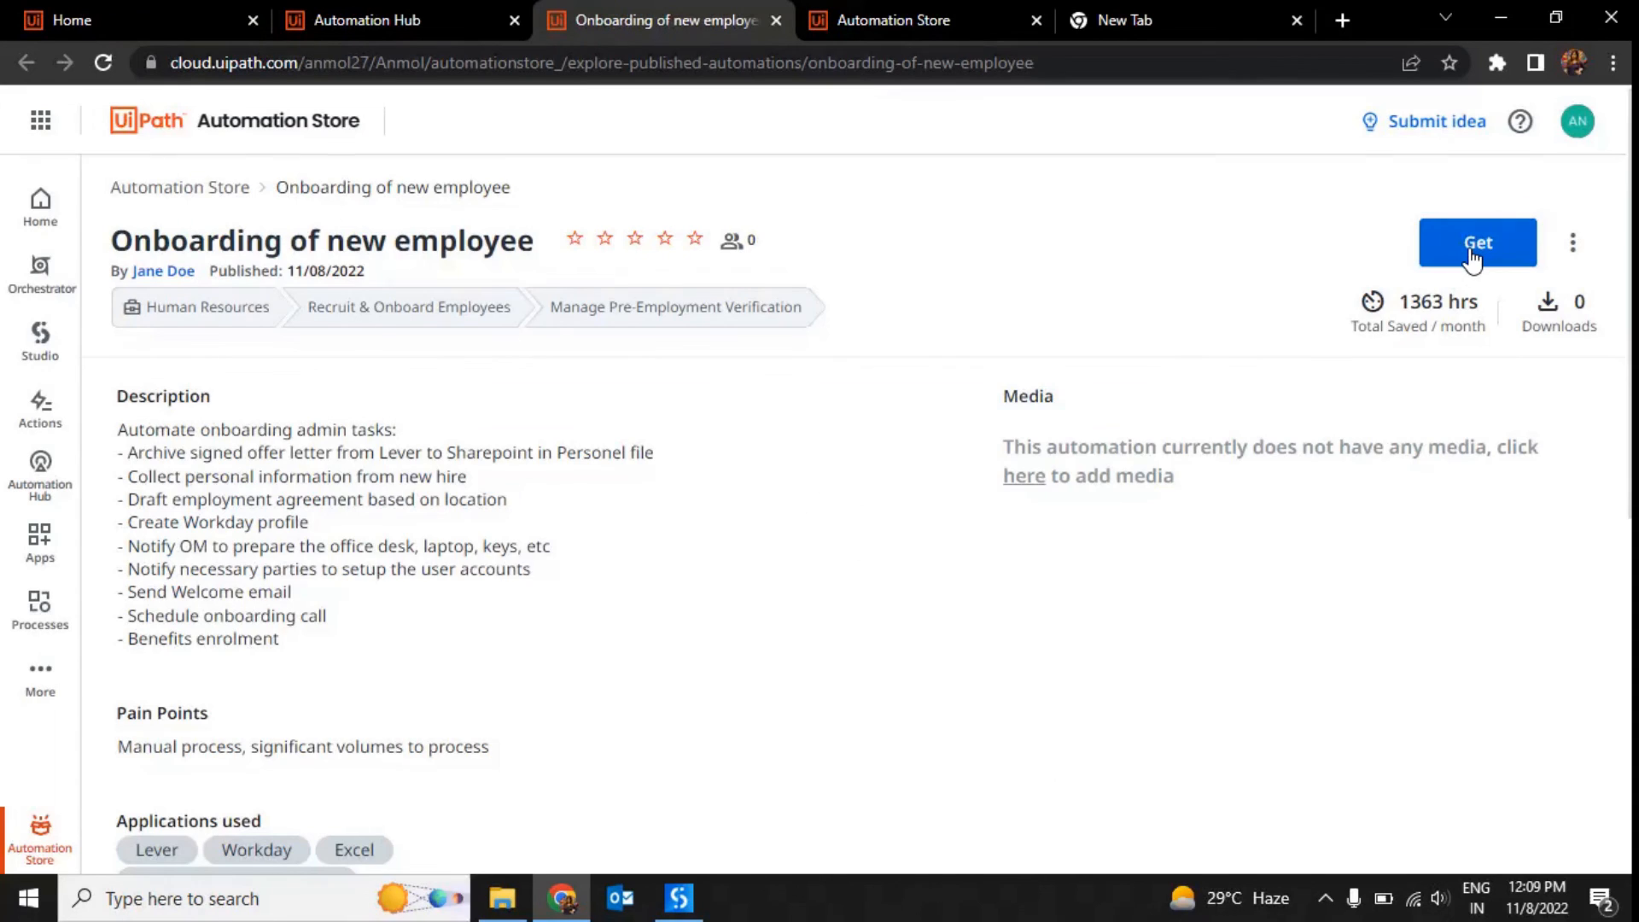
click(1477, 243)
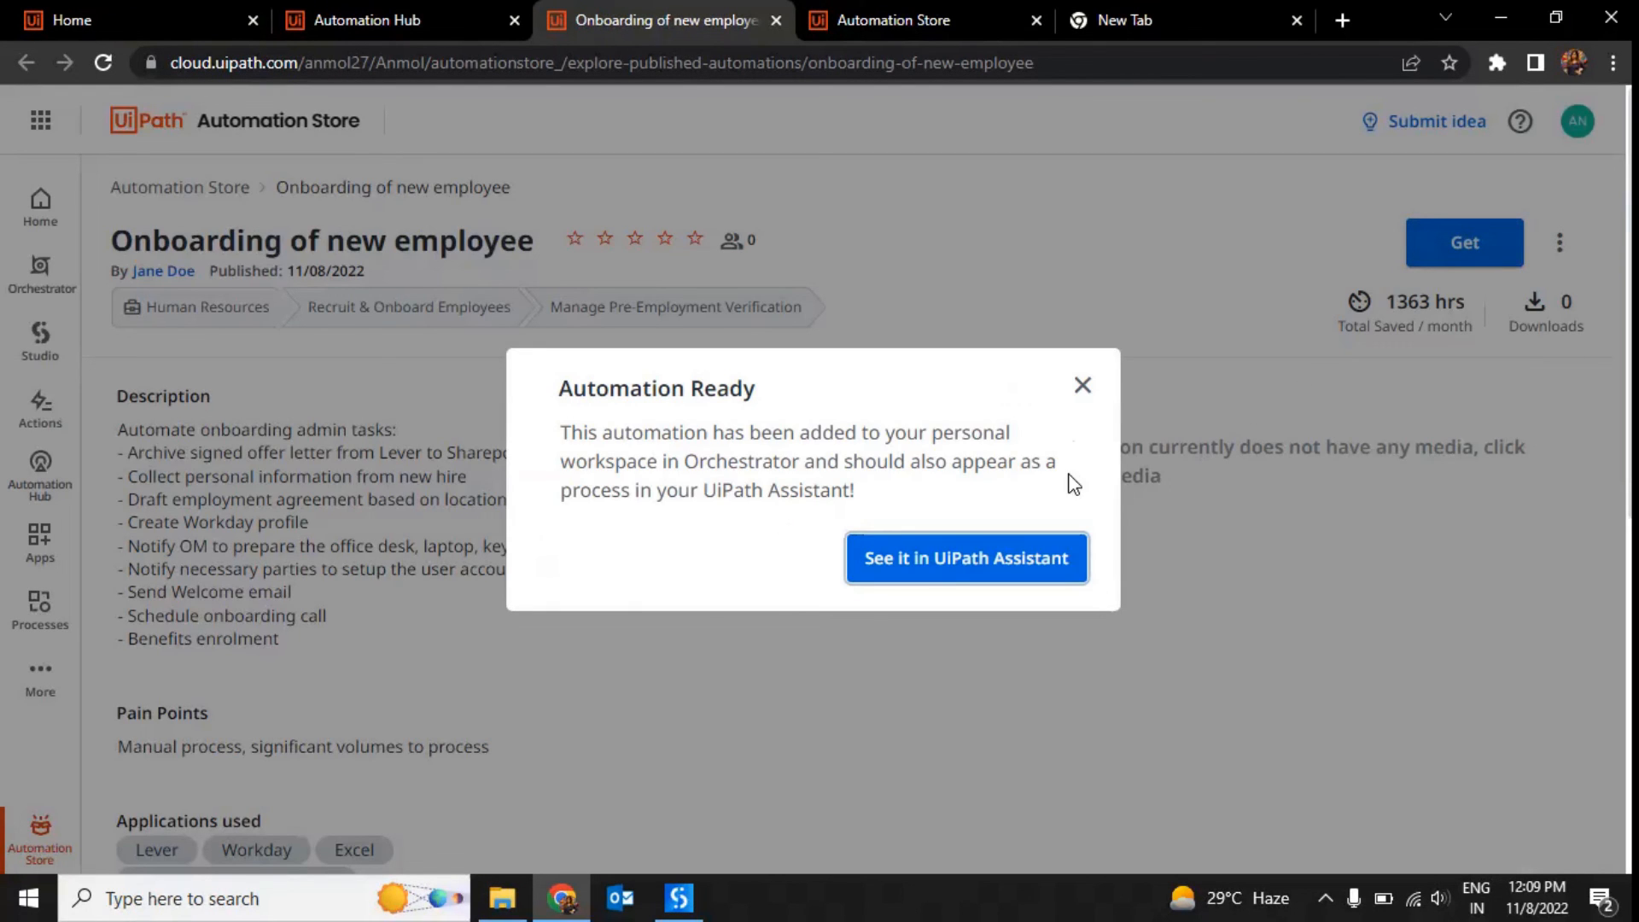
mouse_move(1082, 385)
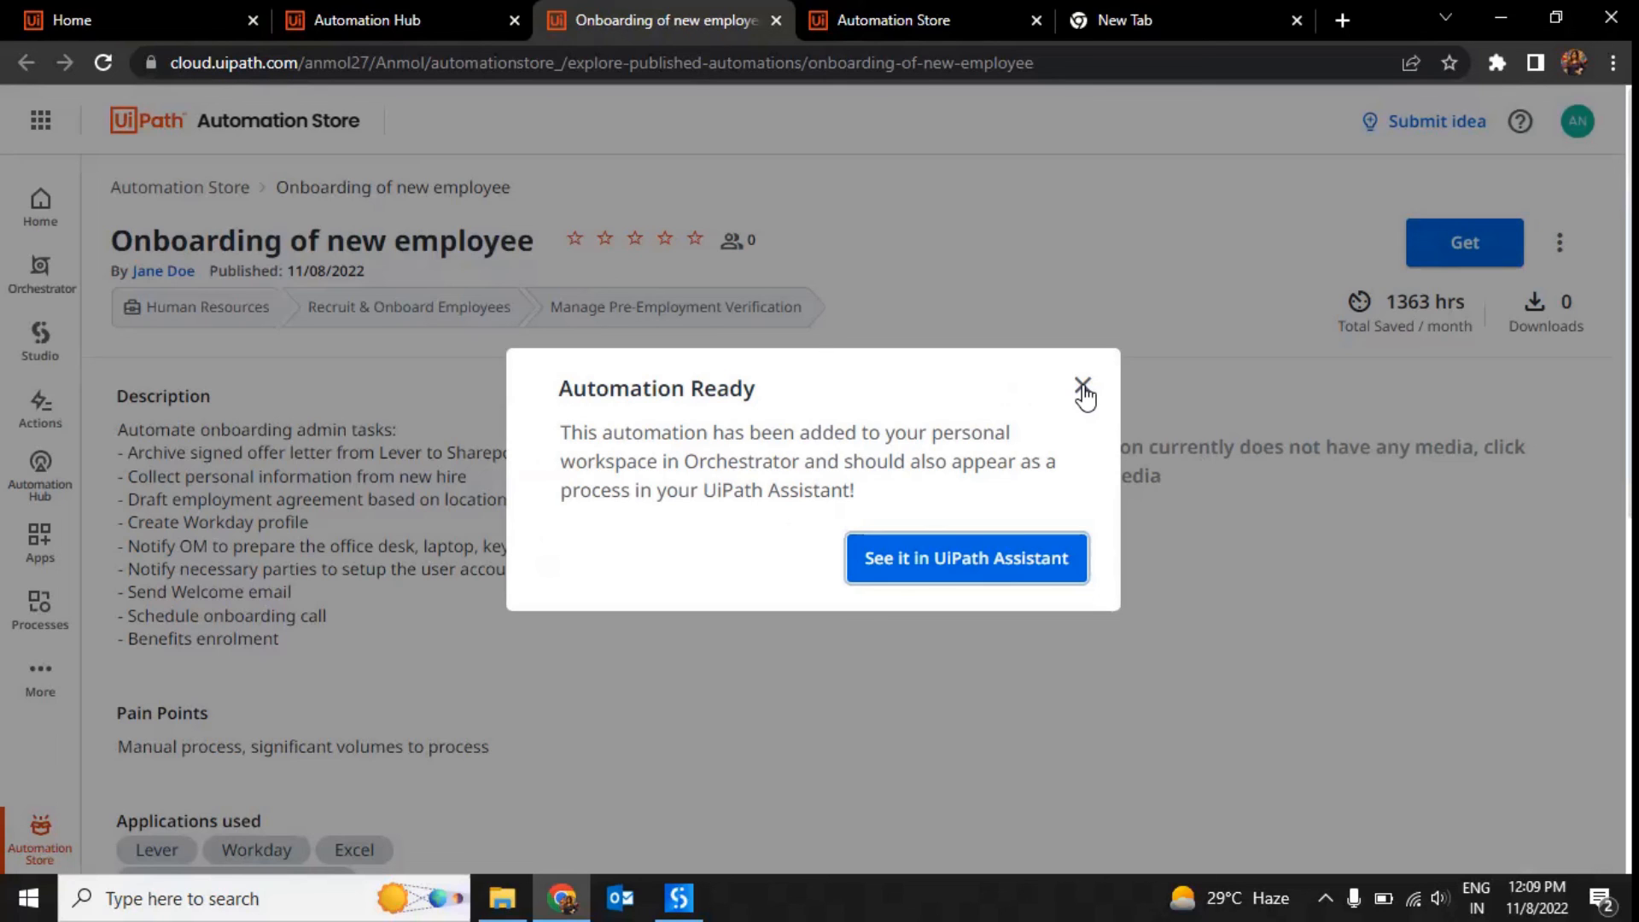
click(1083, 383)
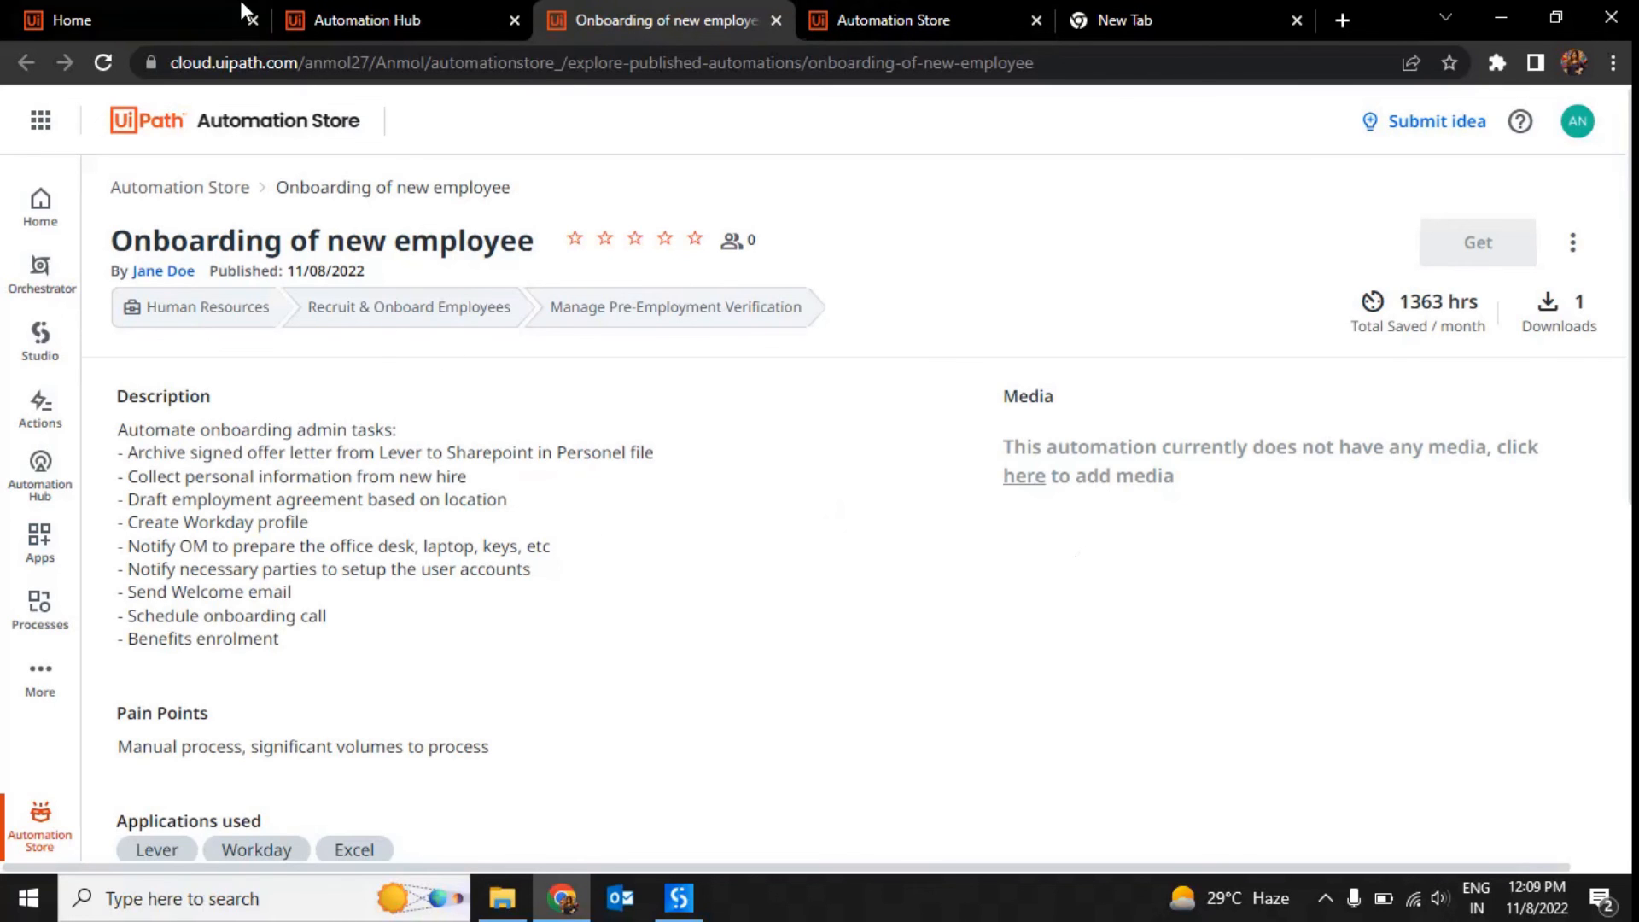
Return to the Automation Hub profile and review Publish Settings showing Upload.1.0.7.nupkg
click(365, 18)
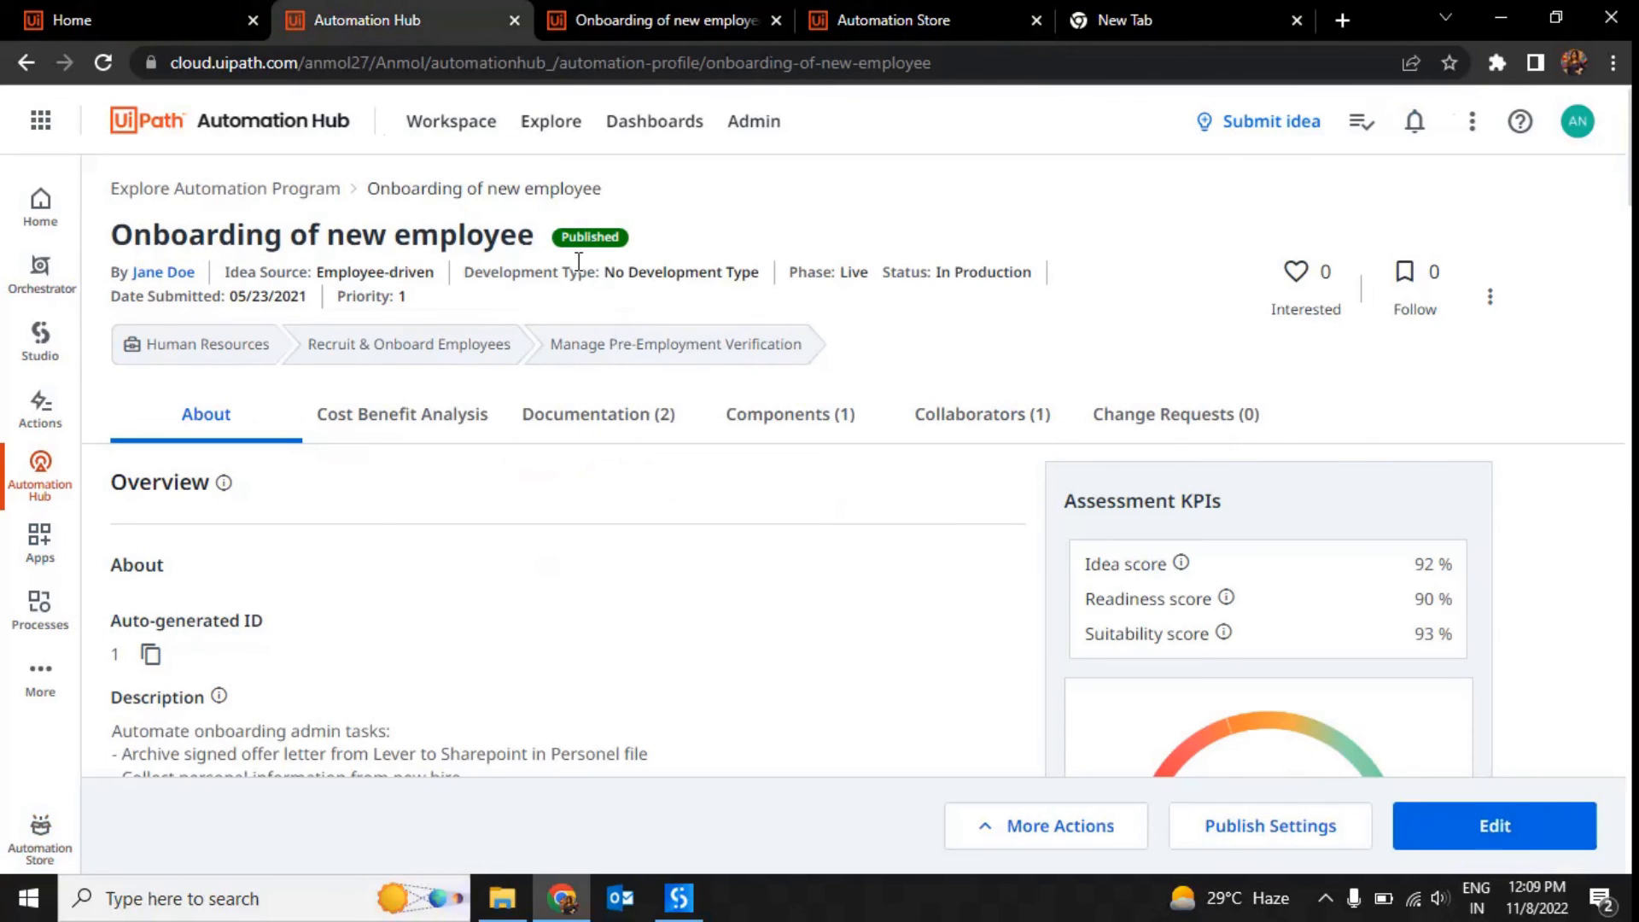
mouse_move(599, 253)
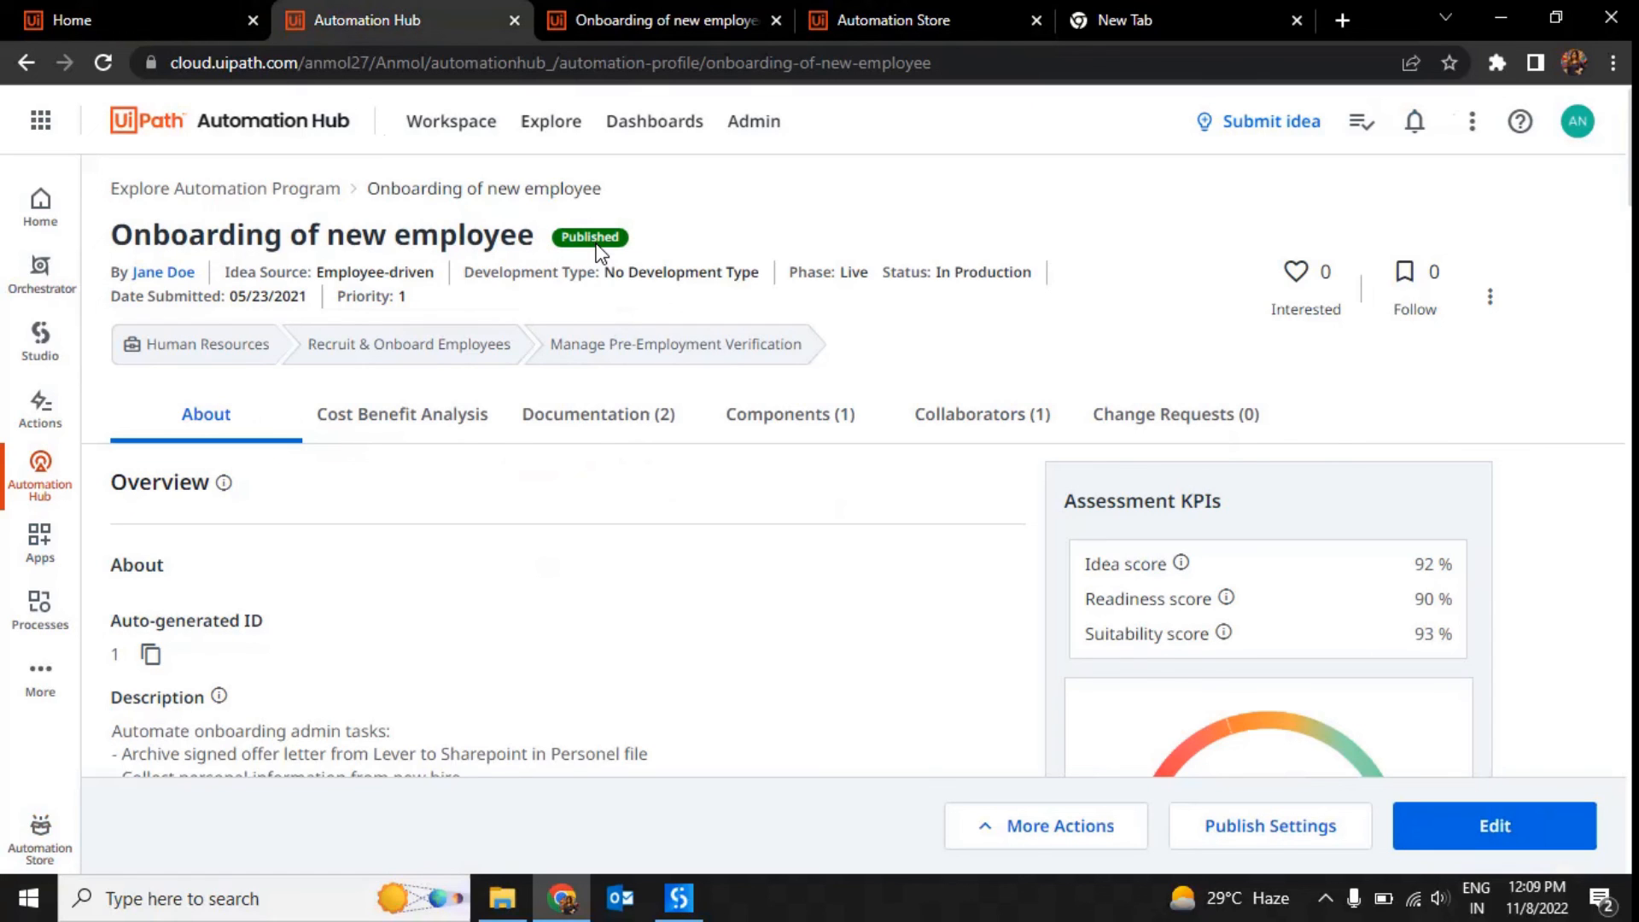
mouse_move(1291, 851)
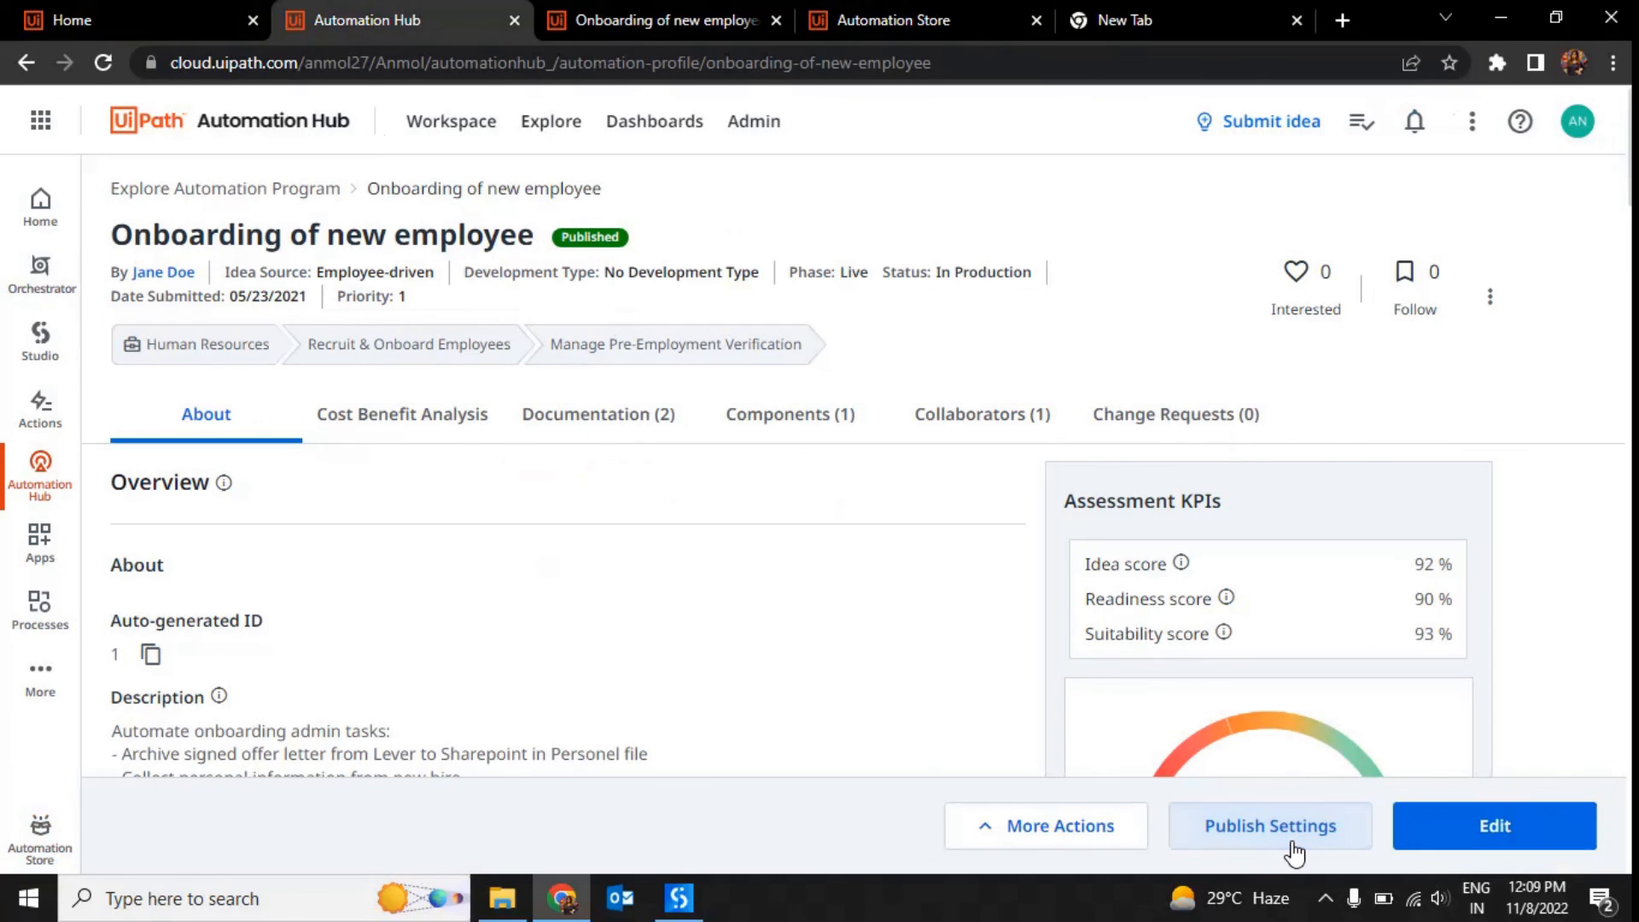
click(1271, 825)
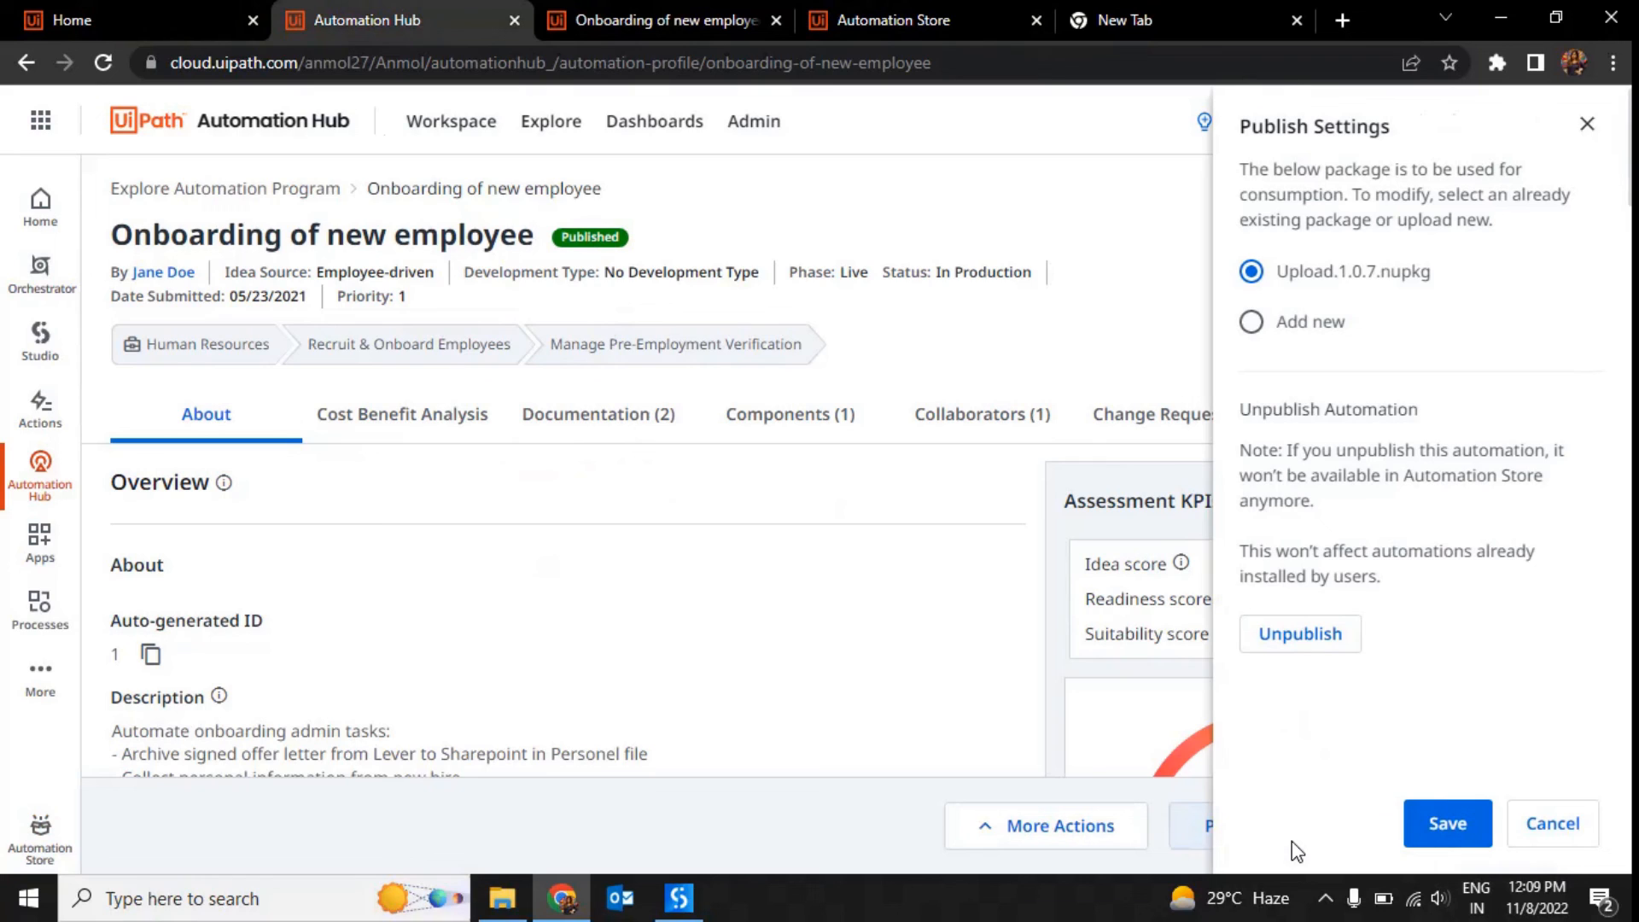
mouse_move(1354, 343)
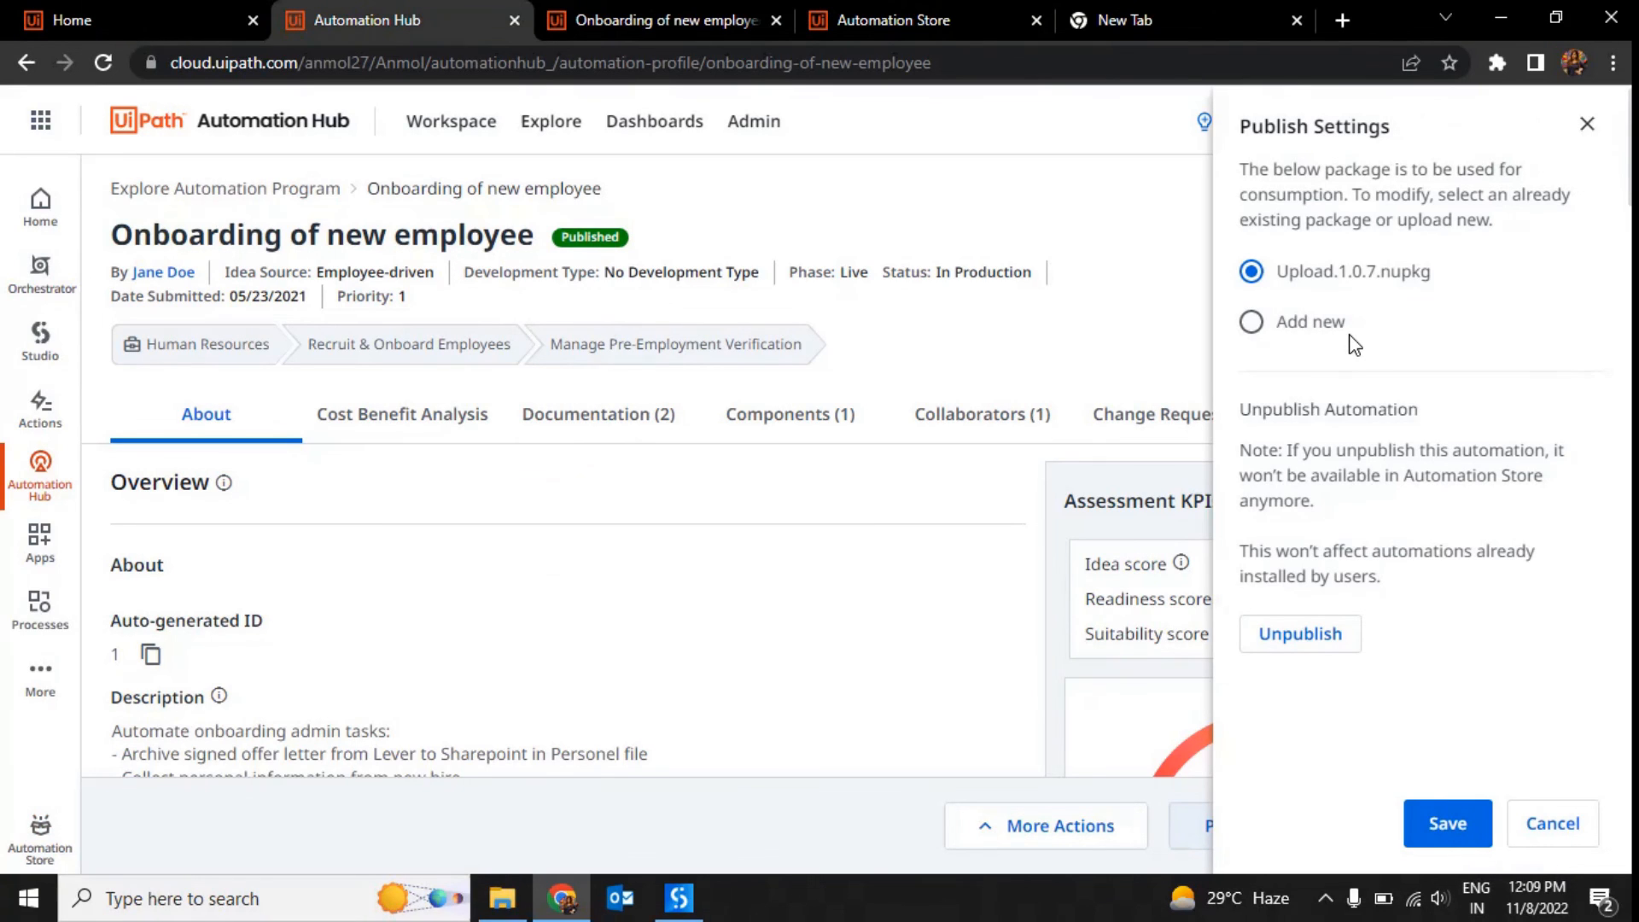
mouse_move(769, 642)
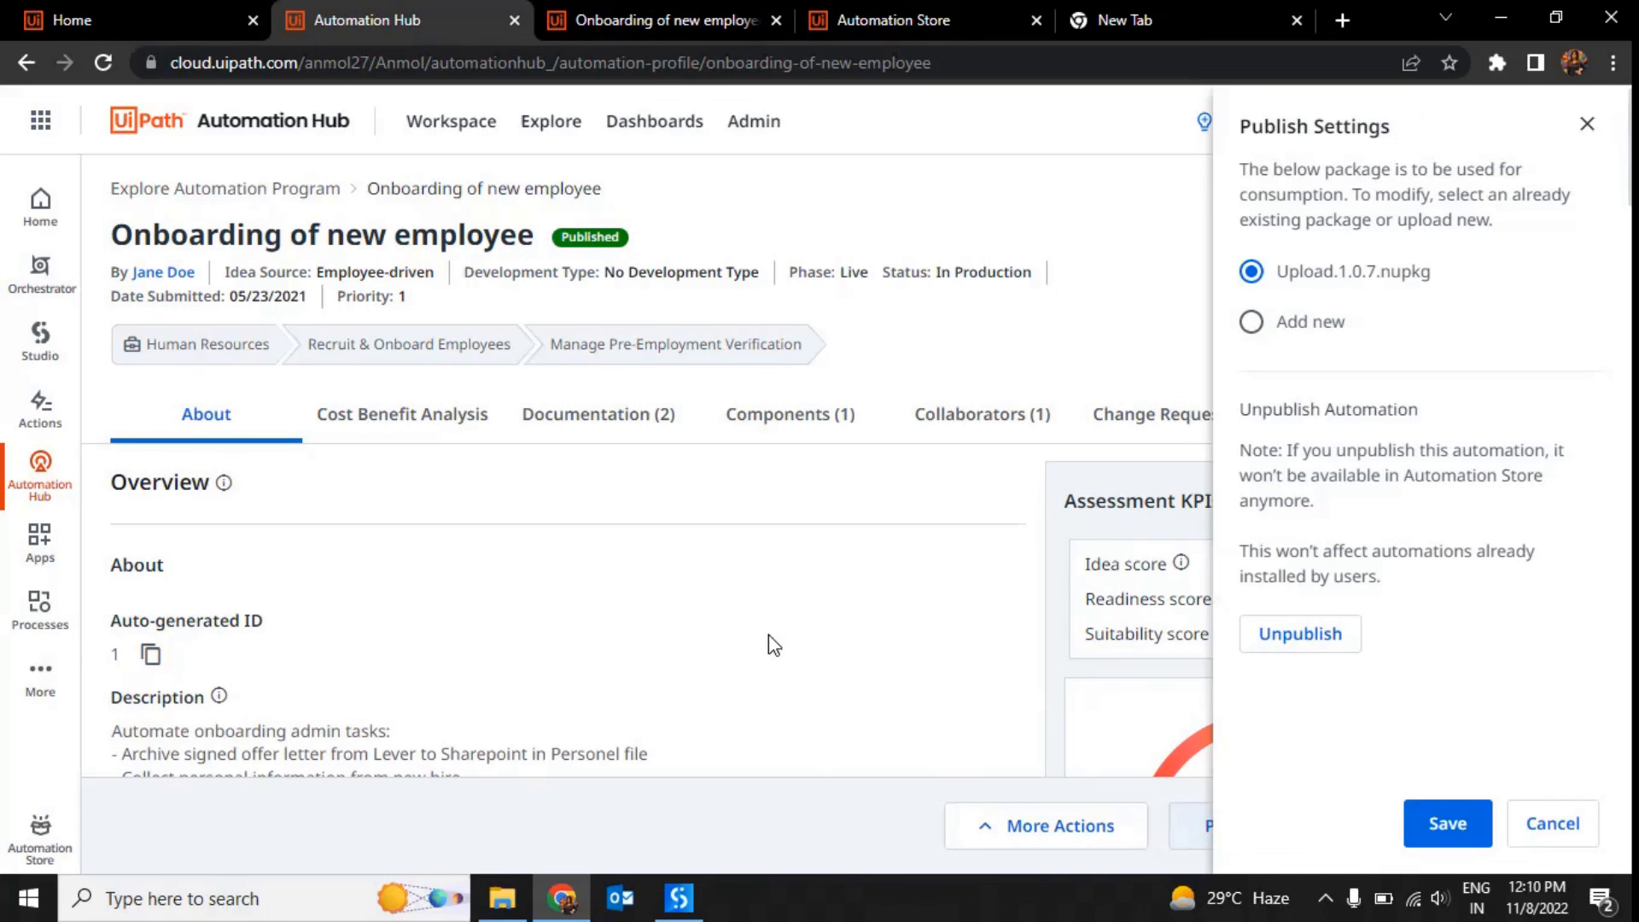